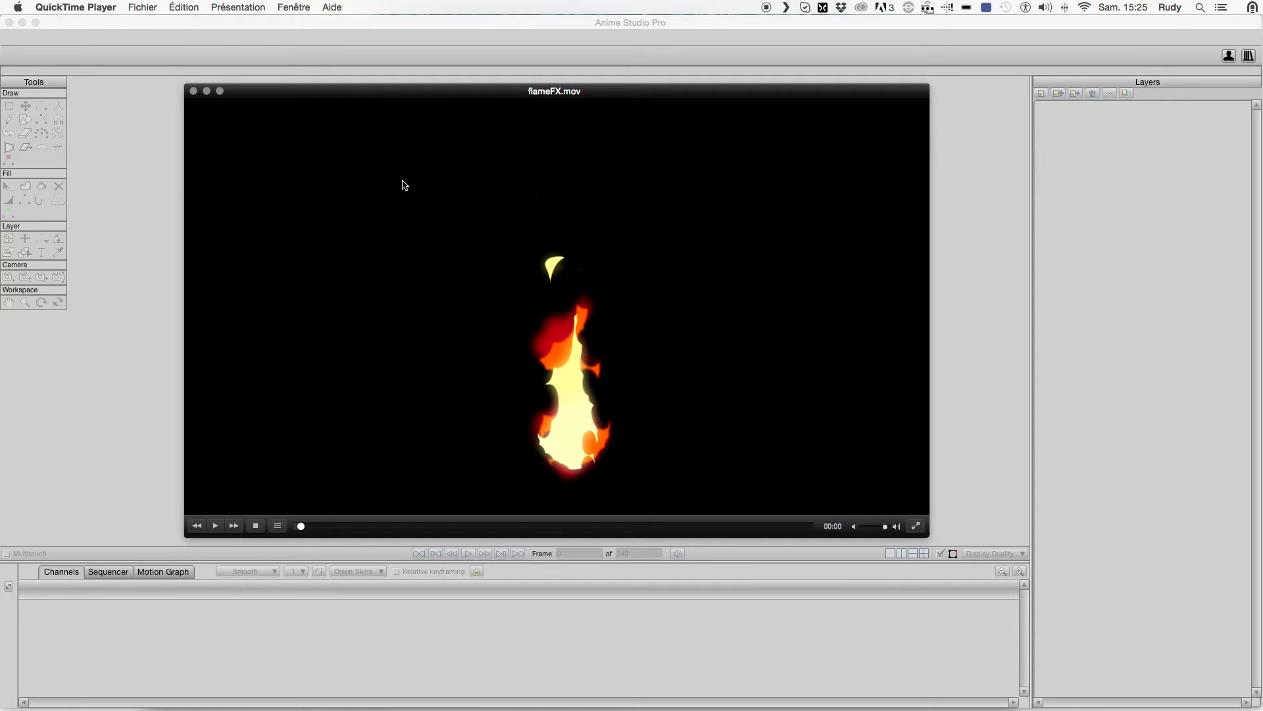
pyautogui.moveTo(353, 400)
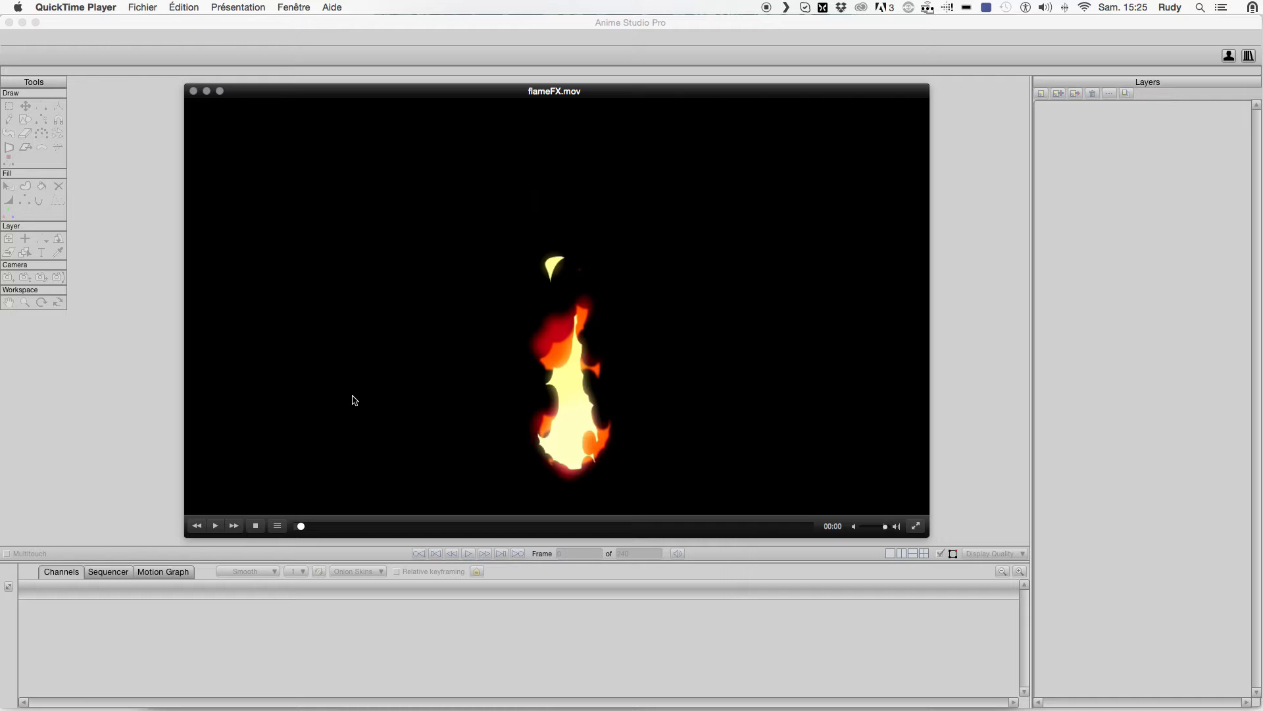
# - Play the finished flameFX.mov preview in QuickTime Player, then close its window
pyautogui.click(215, 525)
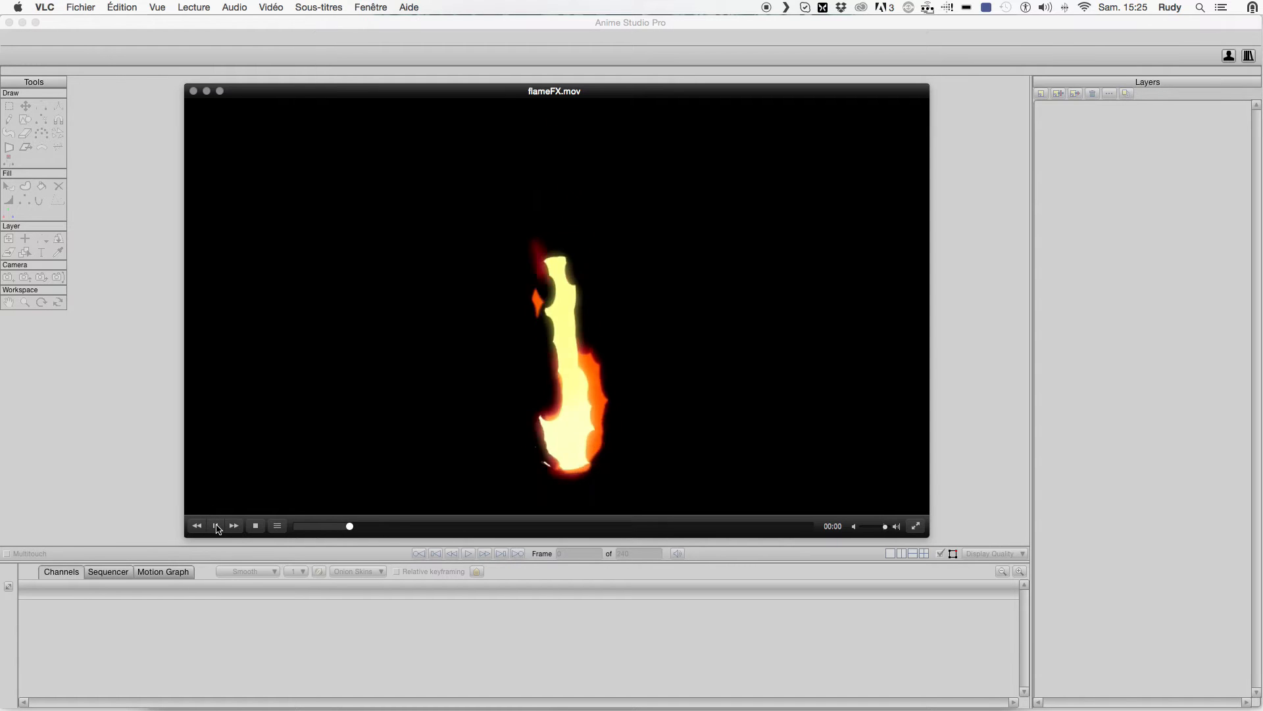
pyautogui.click(215, 525)
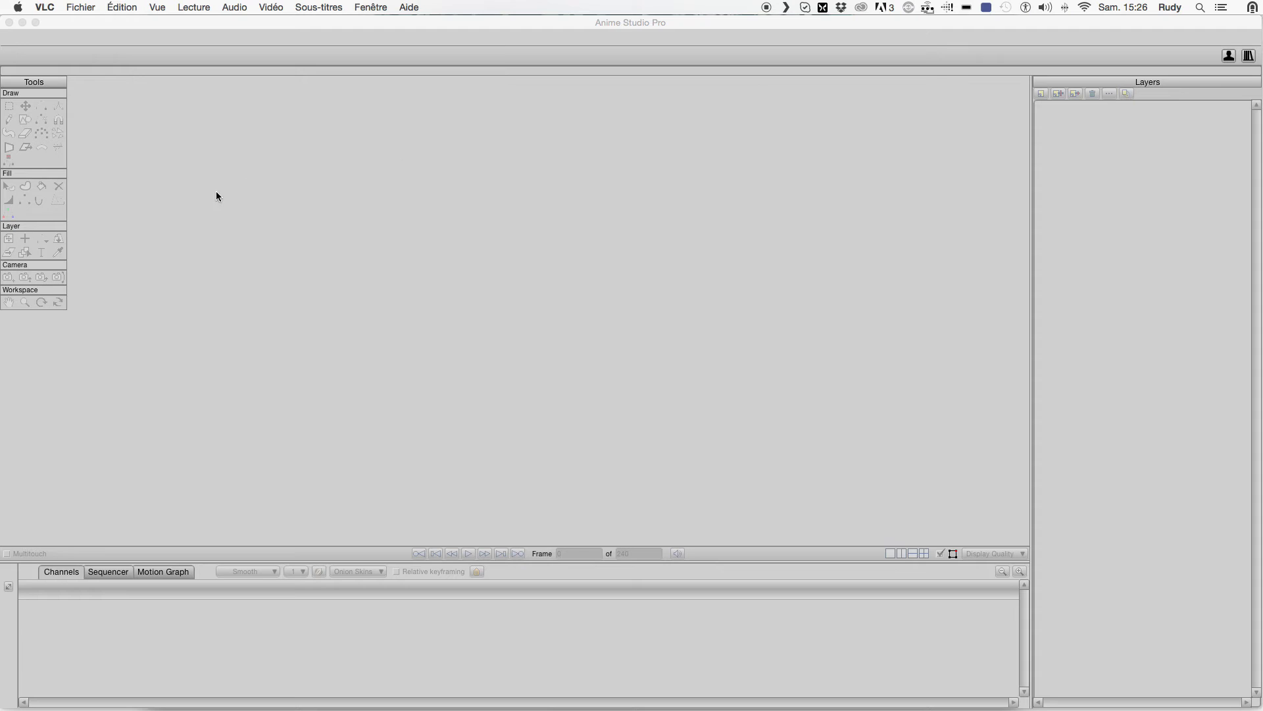
# - Start a new empty animation document via File > New
pyautogui.click(135, 8)
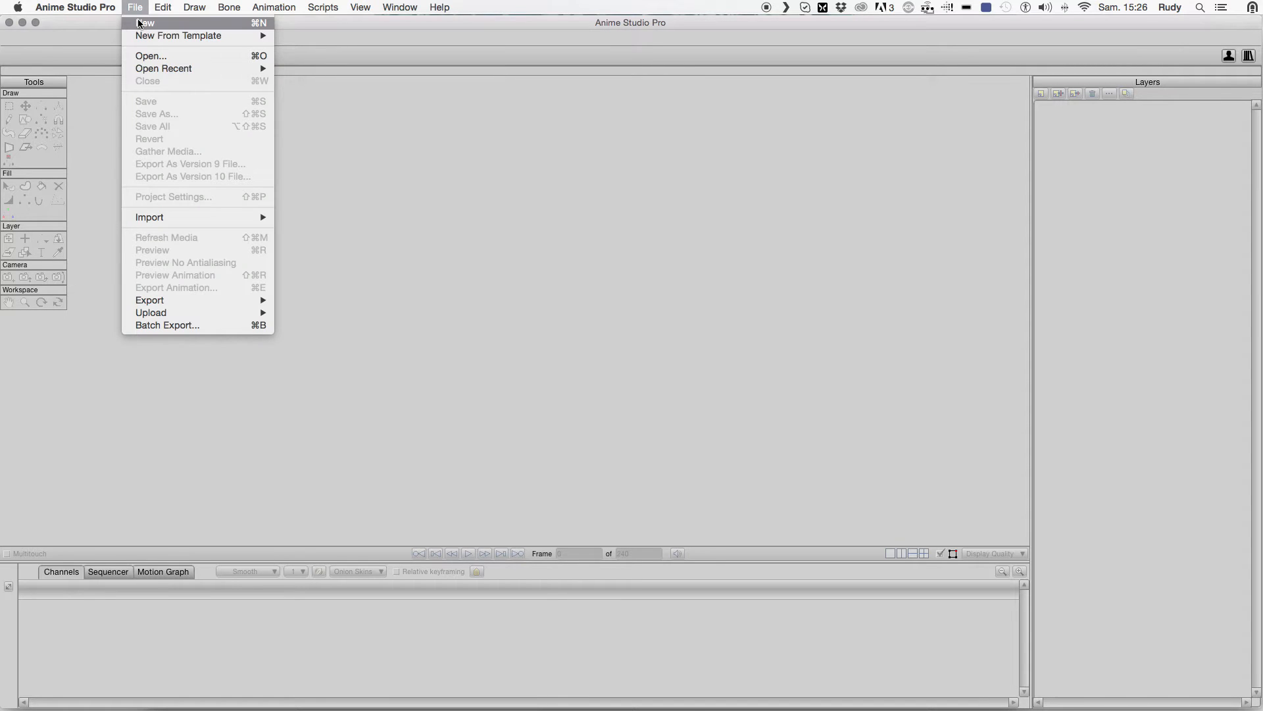
pyautogui.click(145, 23)
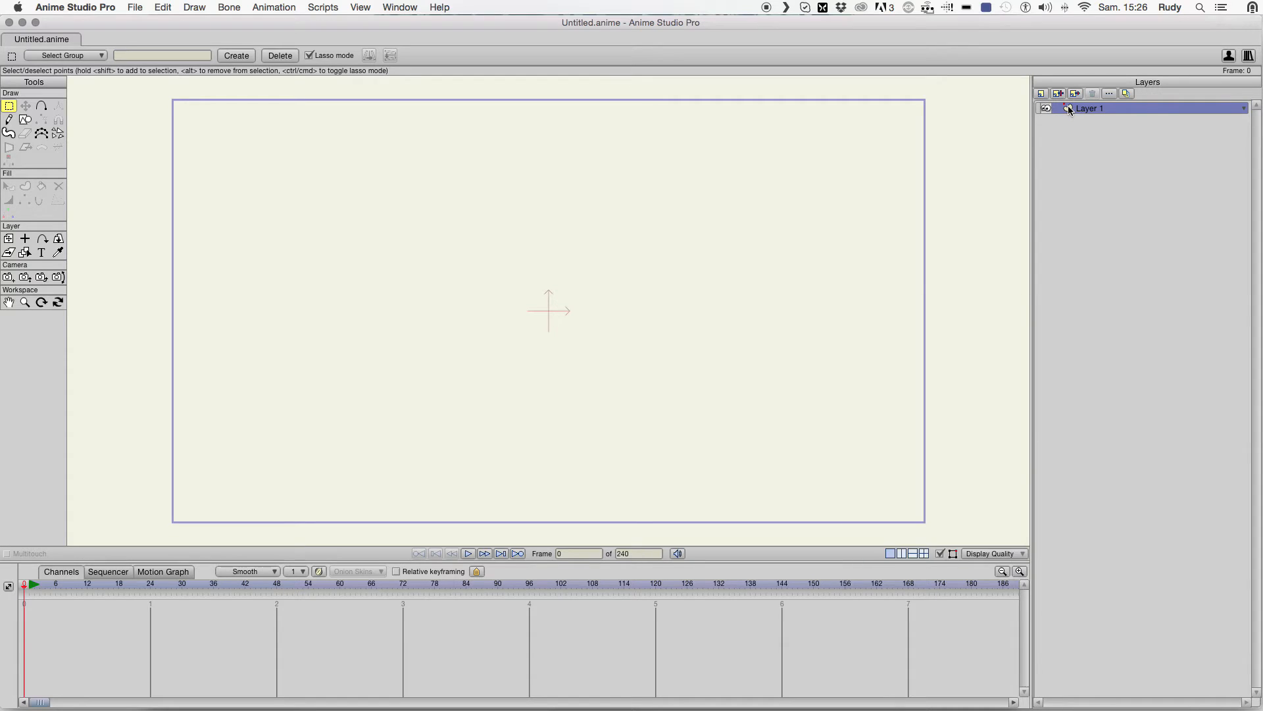
pyautogui.doubleClick(1090, 107)
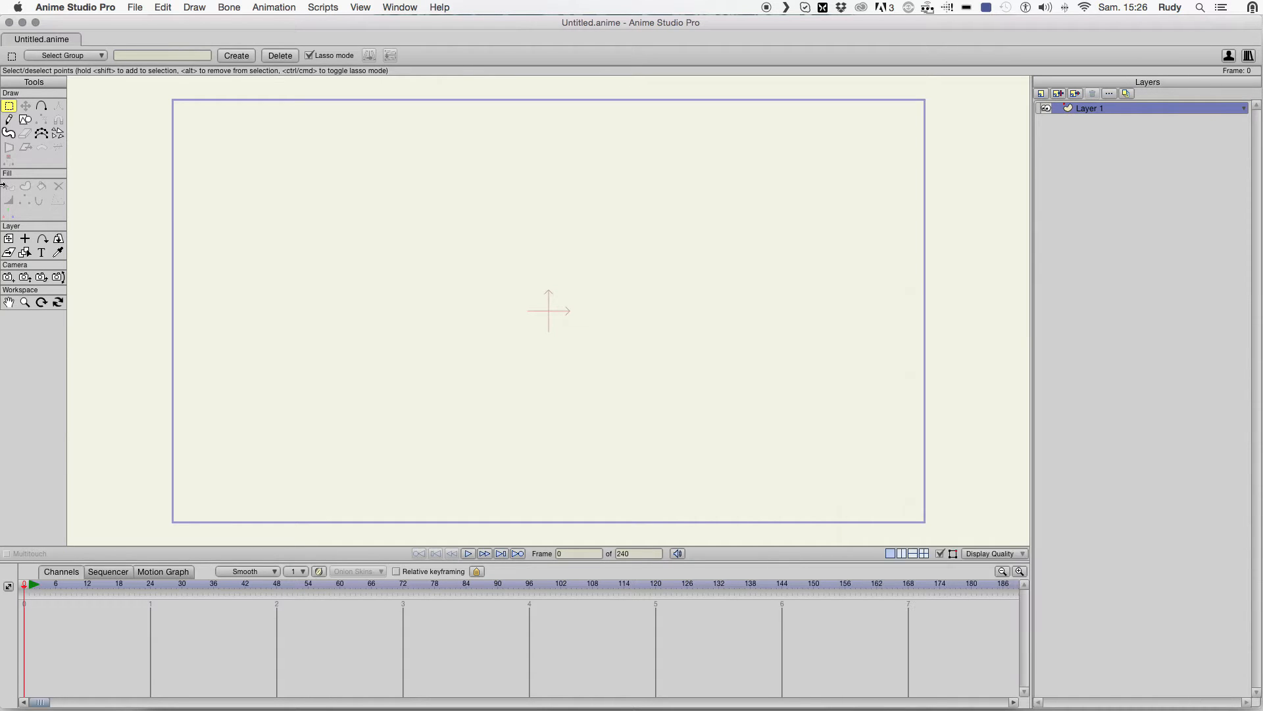
# - Draw a circle with the oval tool and turn its outline into a yellow-filled shape
pyautogui.click(25, 118)
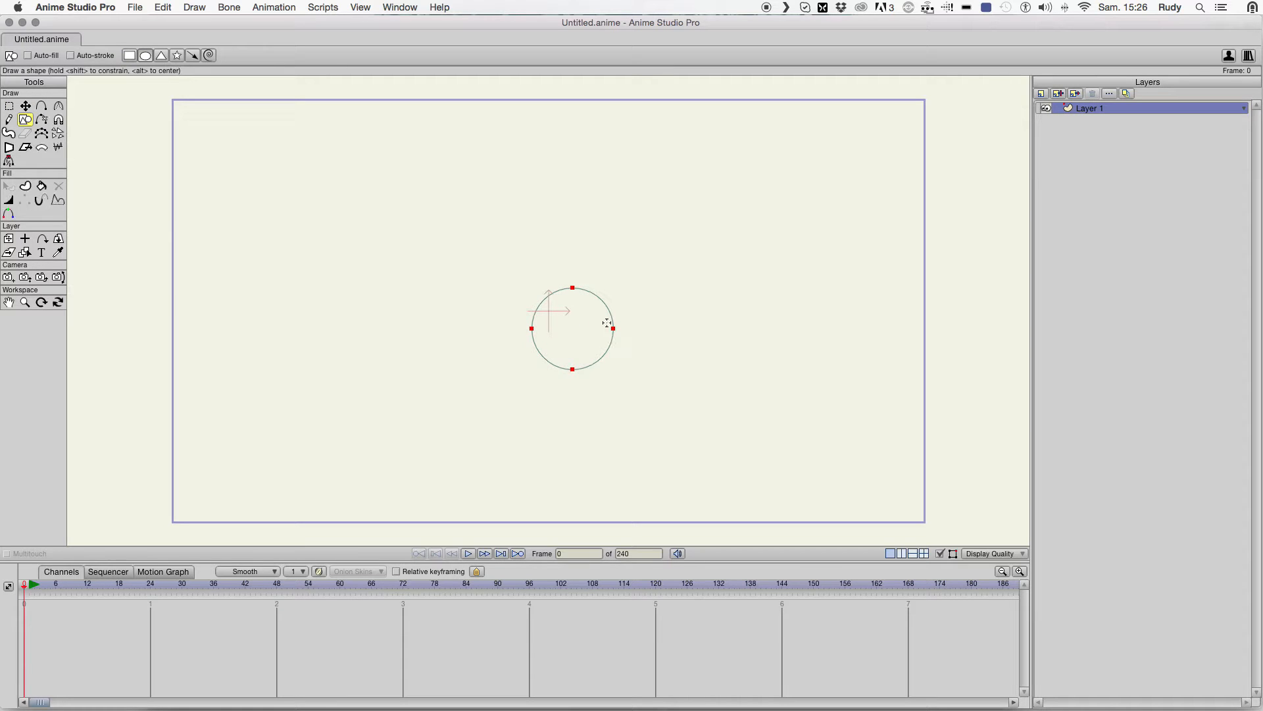
pyautogui.click(25, 106)
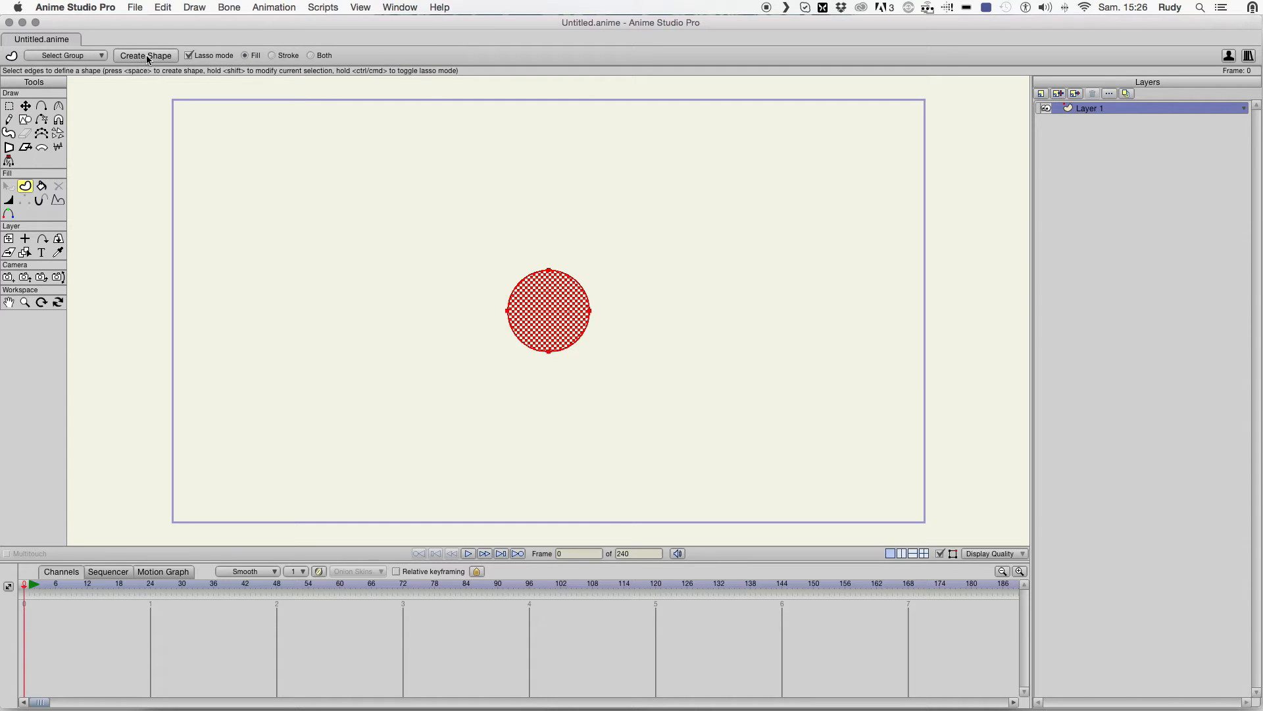
pyautogui.click(146, 55)
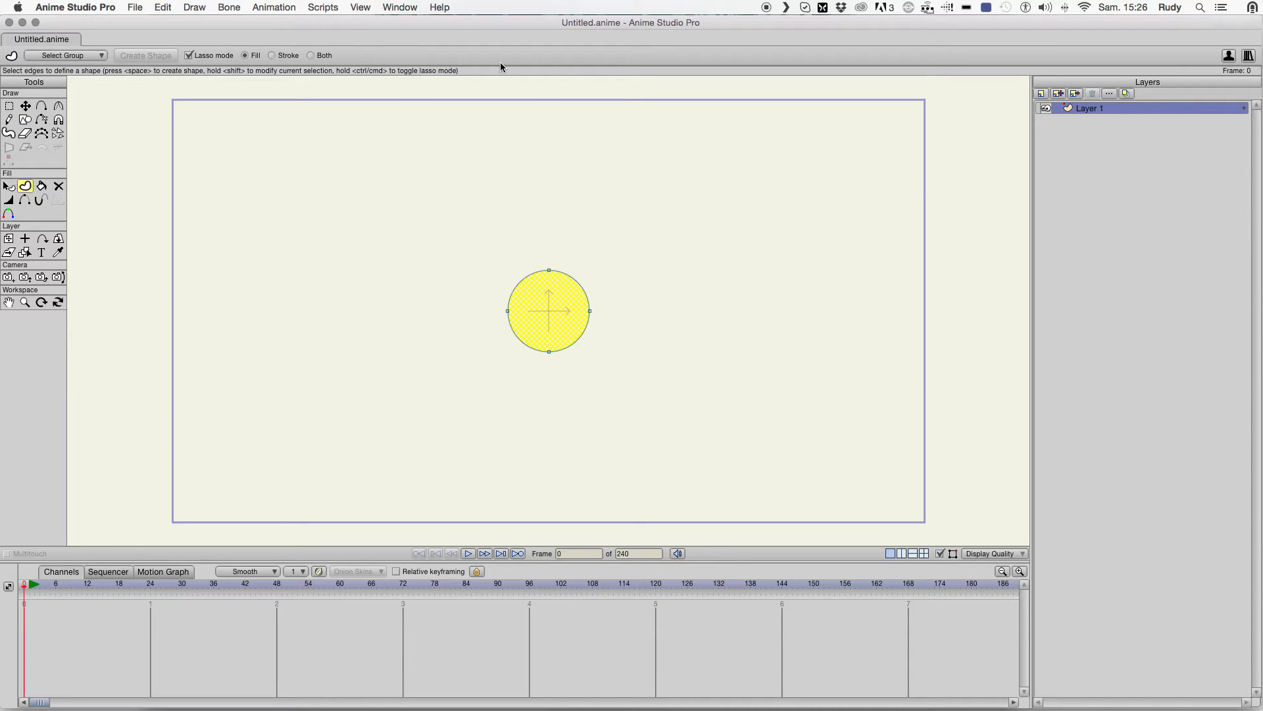
pyautogui.click(400, 8)
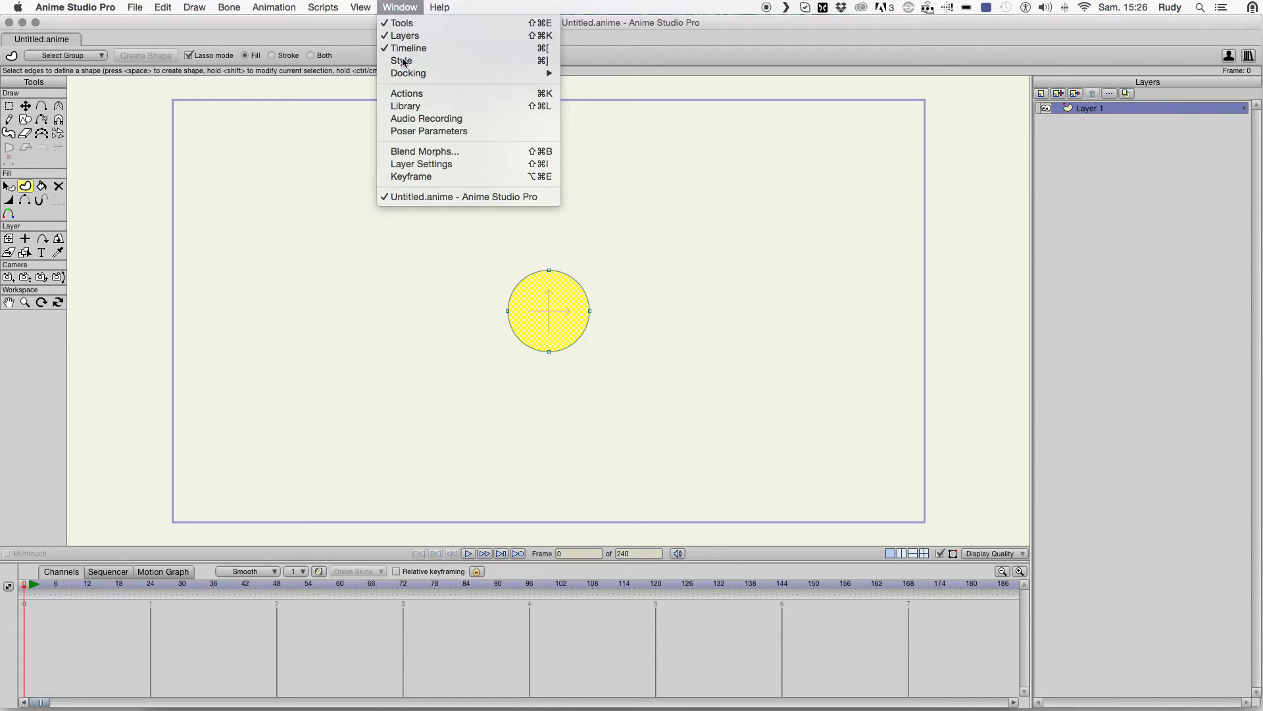
# - Check the fill in the Style panel, clearing its soft edge effect
pyautogui.click(400, 61)
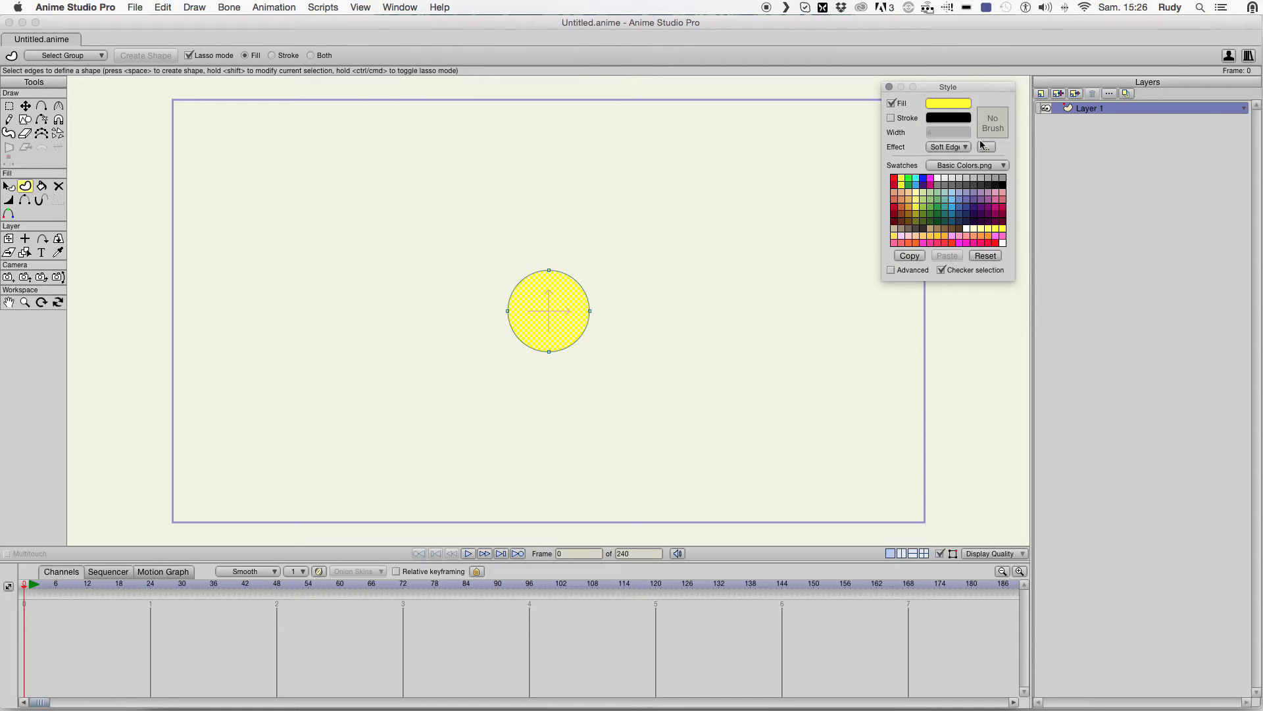
pyautogui.click(949, 146)
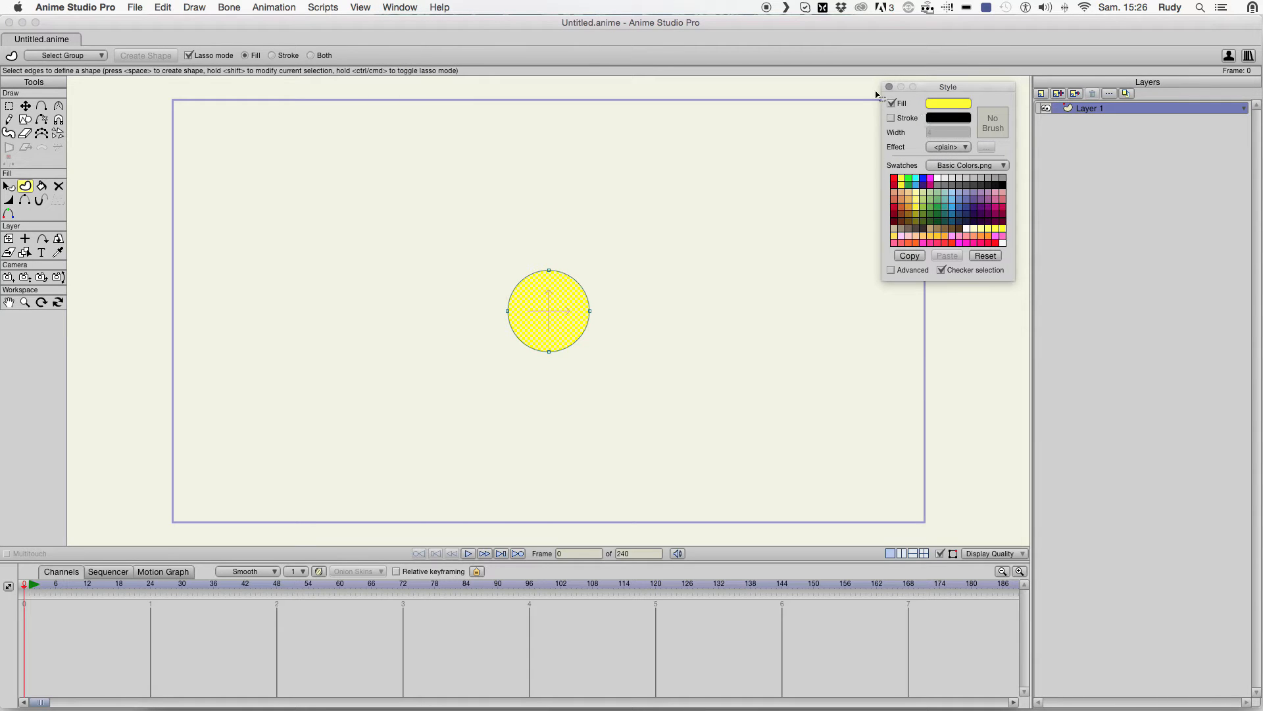
pyautogui.click(890, 87)
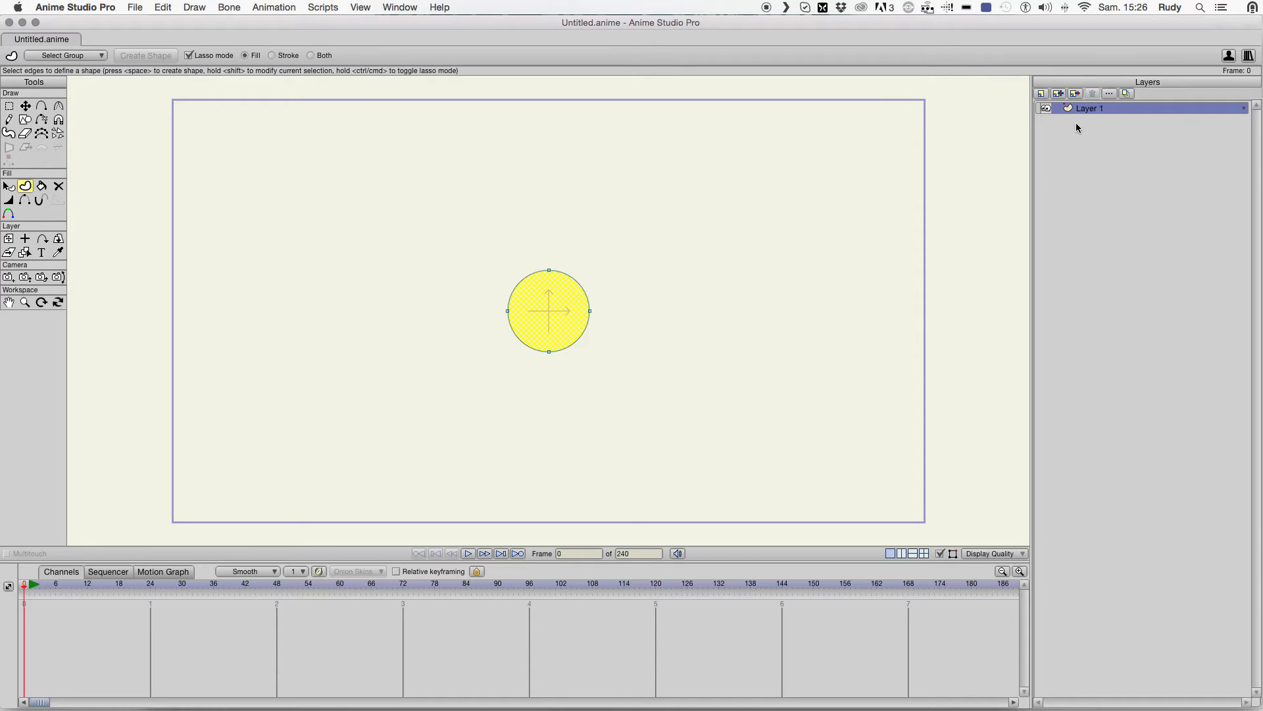
# - Rename the circle's Layer 1 to 'base flame'
pyautogui.doubleClick(1089, 106)
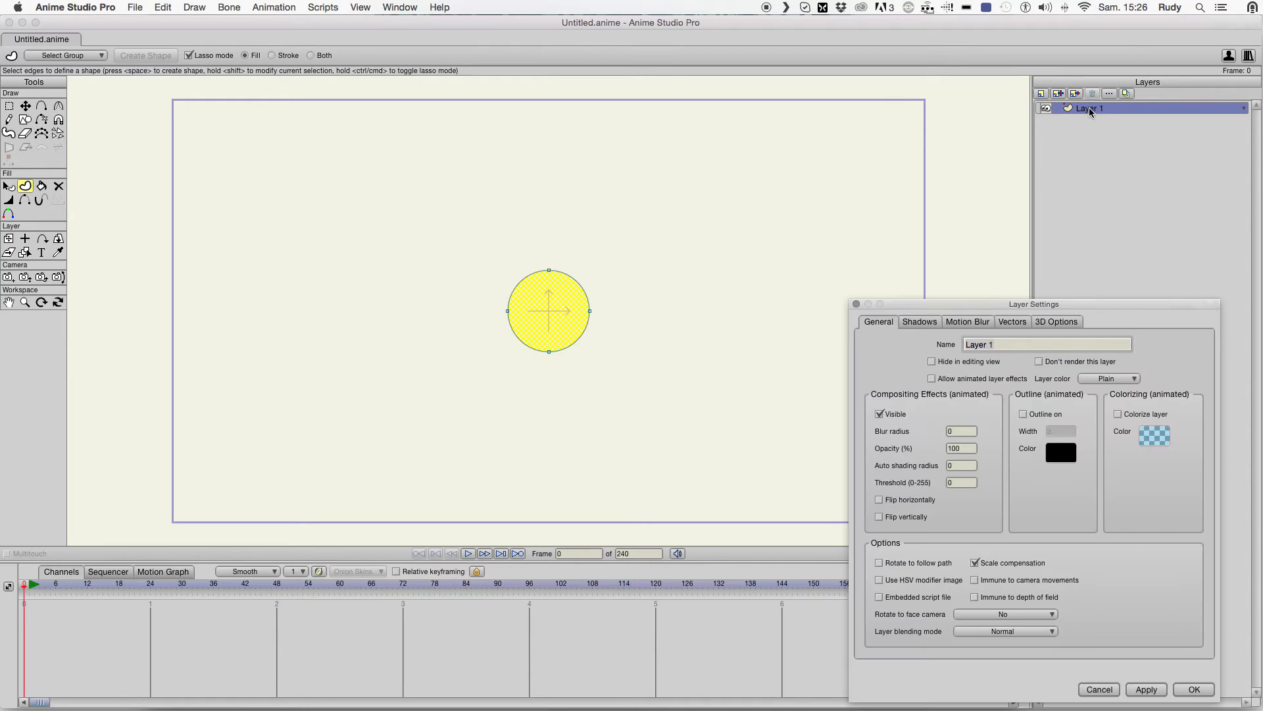
pyautogui.write('base')
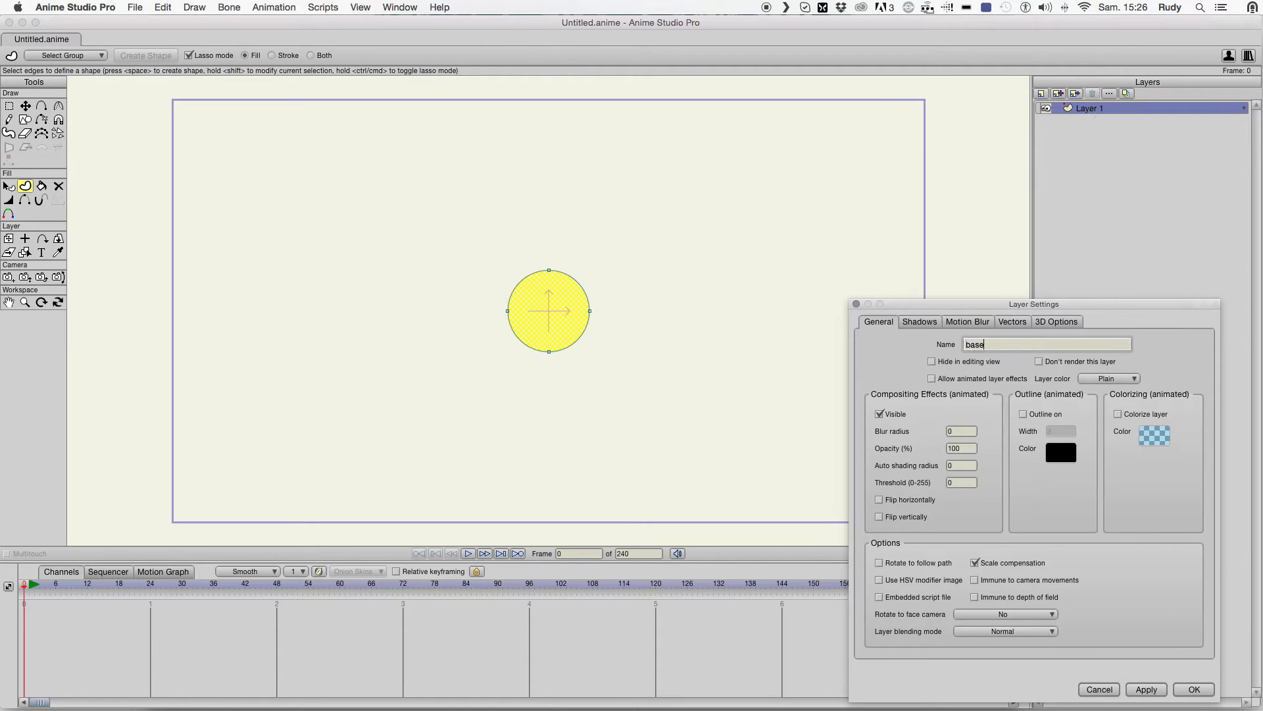
pyautogui.write('flam')
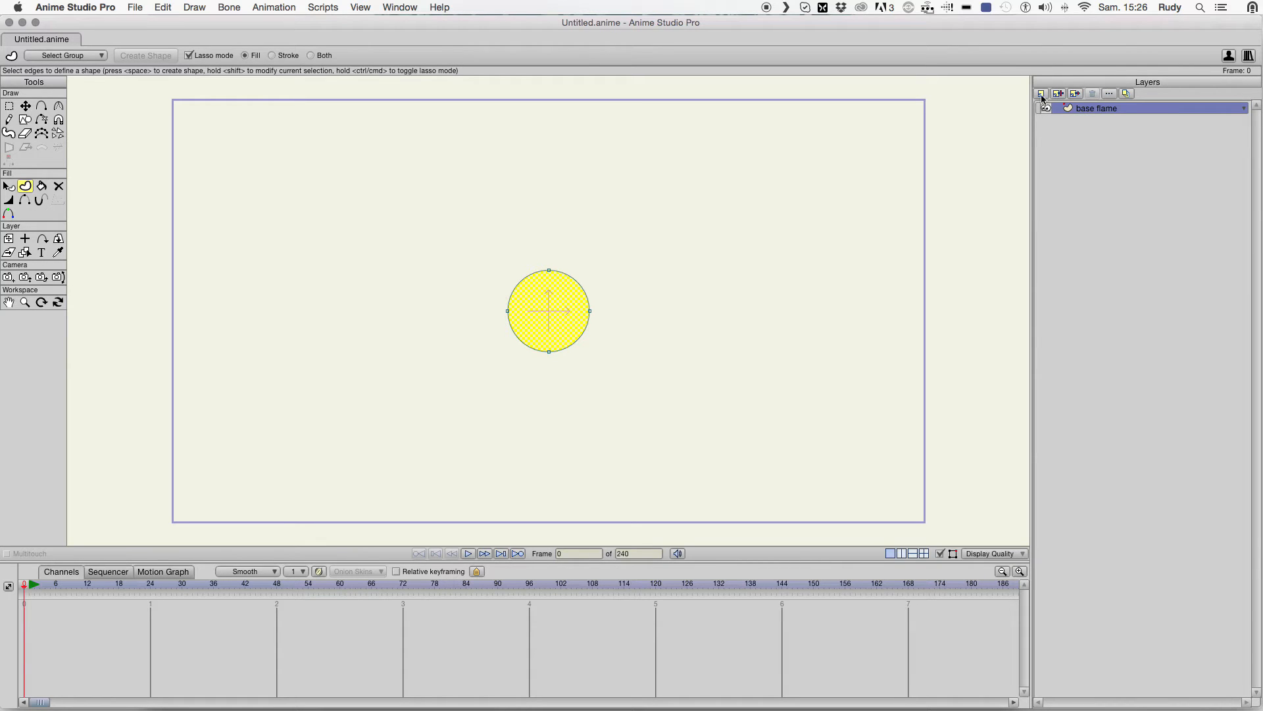
# - Add a new particle layer and move base flame inside it
pyautogui.click(1043, 93)
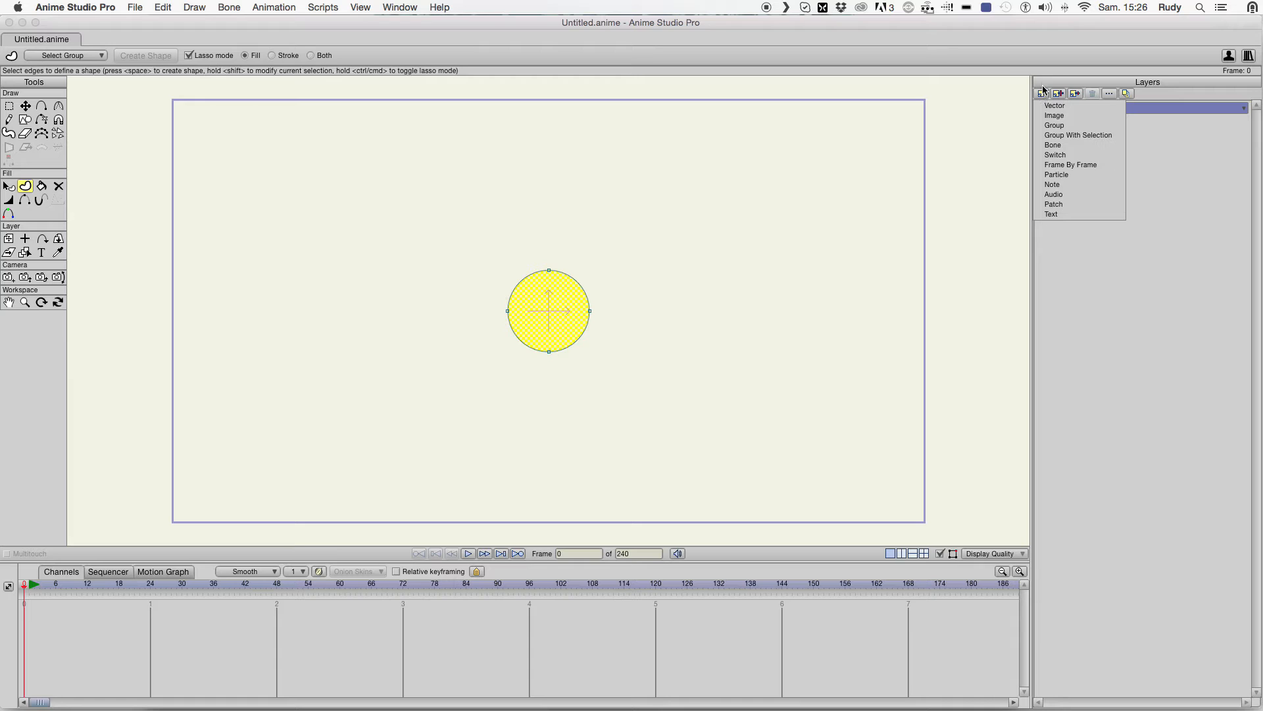
pyautogui.moveTo(1057, 174)
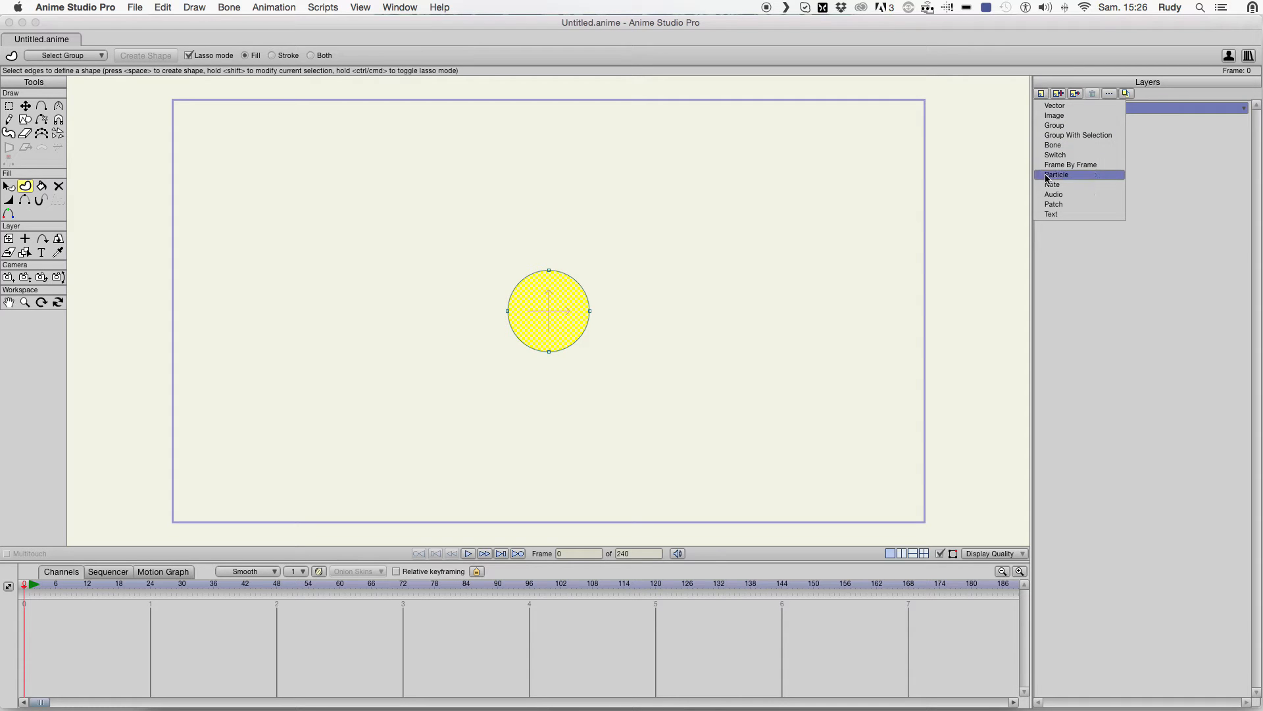
pyautogui.click(1056, 174)
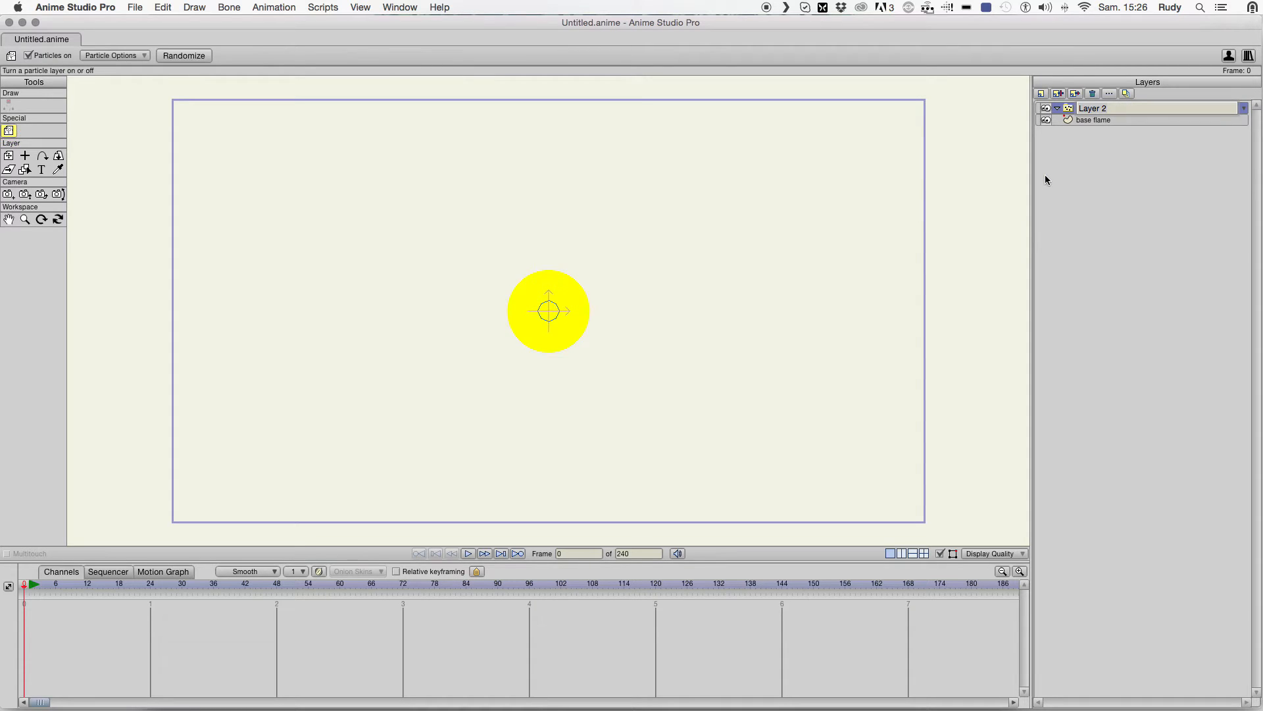
pyautogui.click(1097, 120)
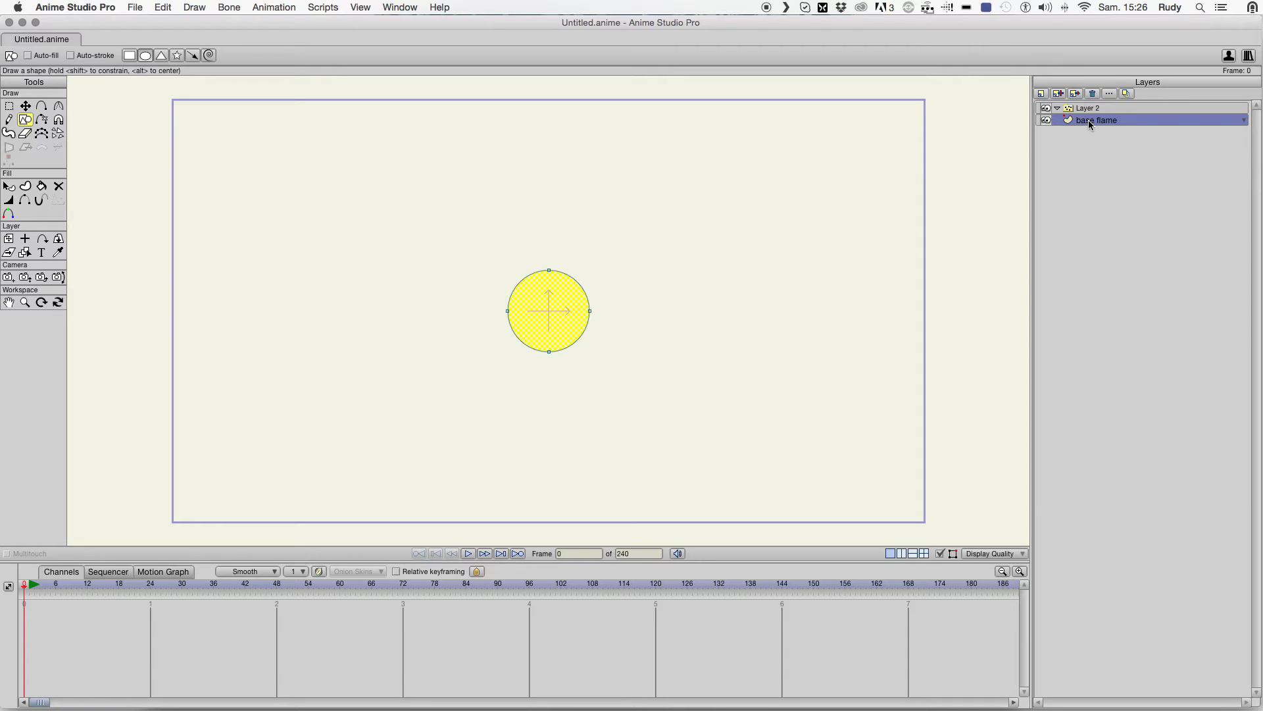
# - Rename the new particle layer to 'Particules Base'
pyautogui.doubleClick(1089, 108)
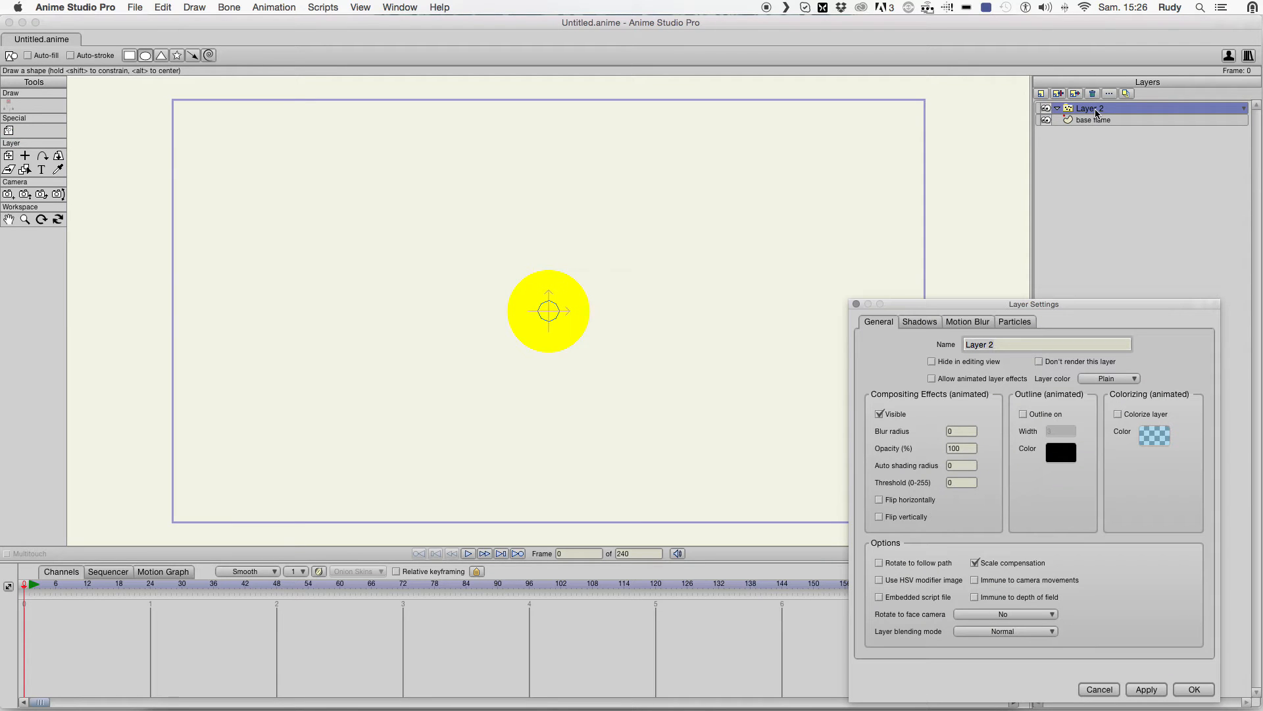
pyautogui.write('Particule')
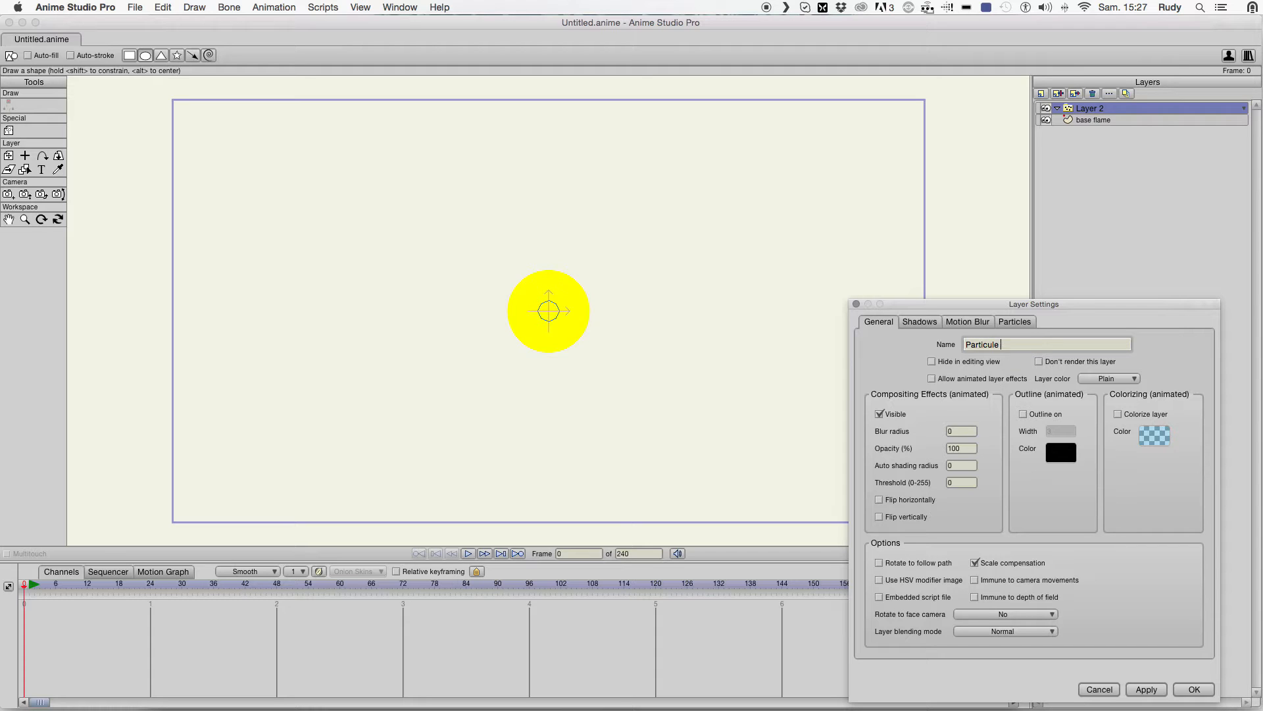
pyautogui.write('Base')
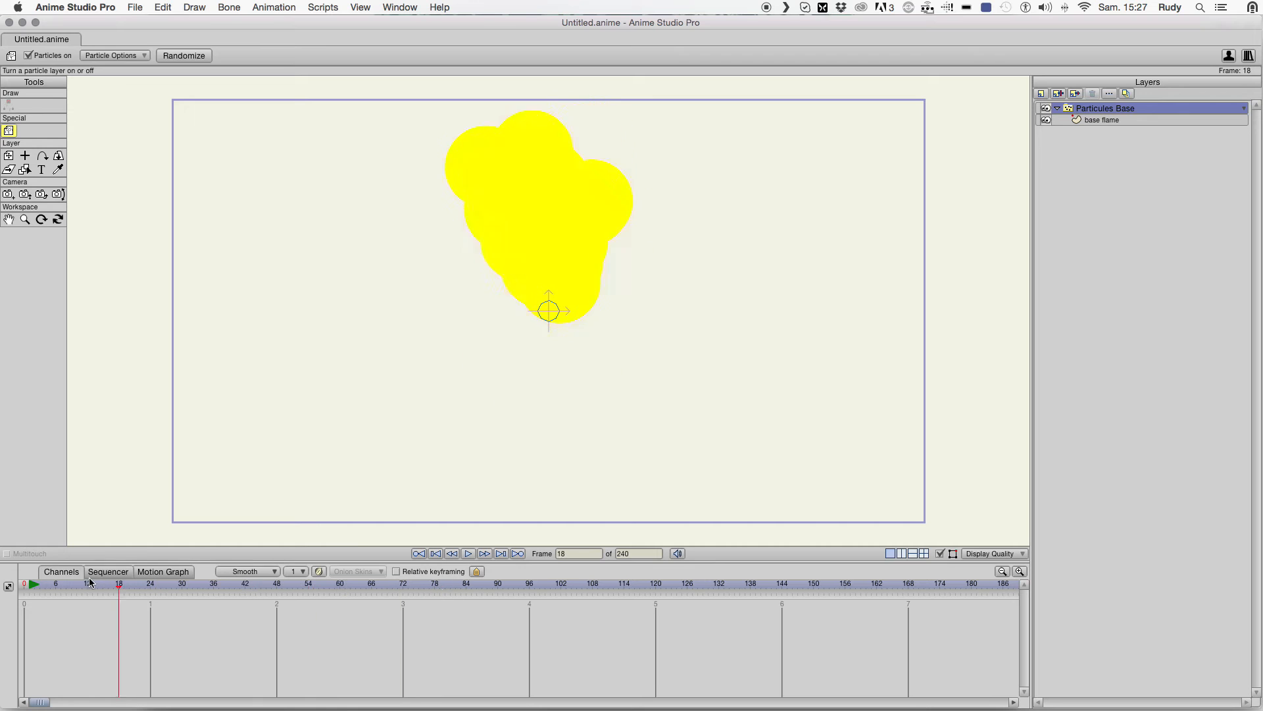
# - Rewind to frame 1 and reduce the Particules Base particle count from 100 to 20, then preview
pyautogui.click(23, 583)
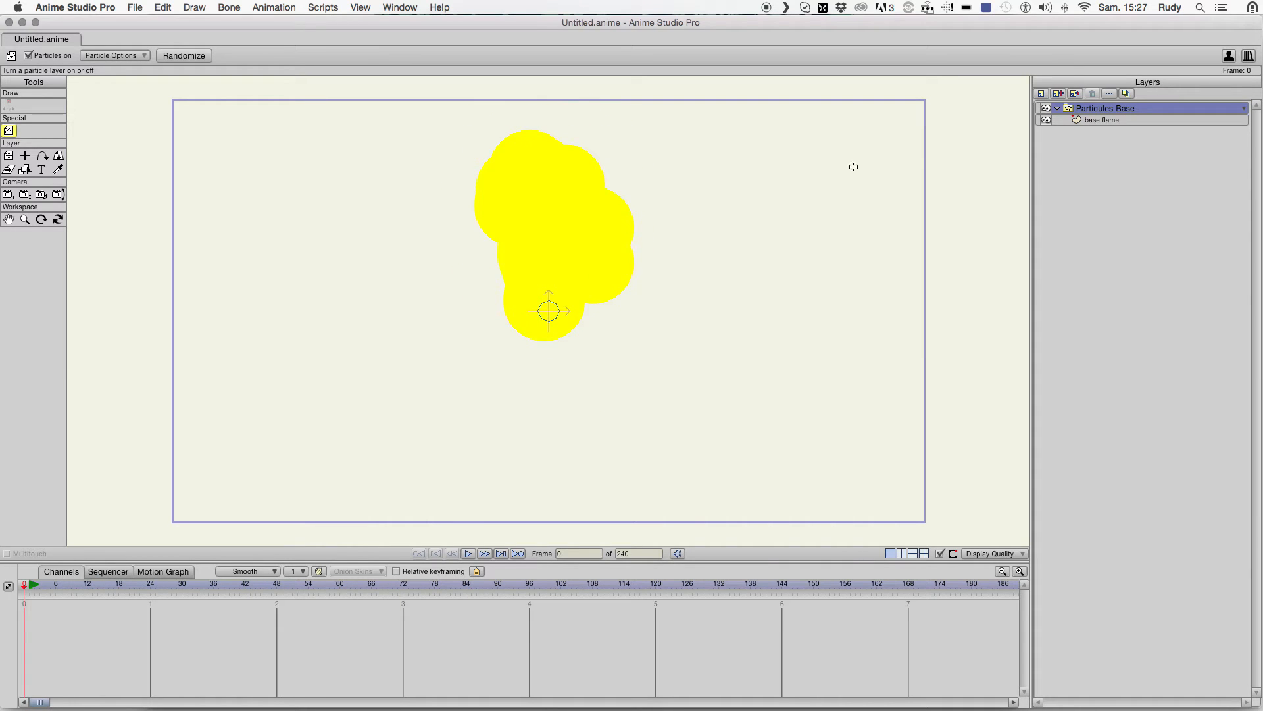
pyautogui.click(111, 55)
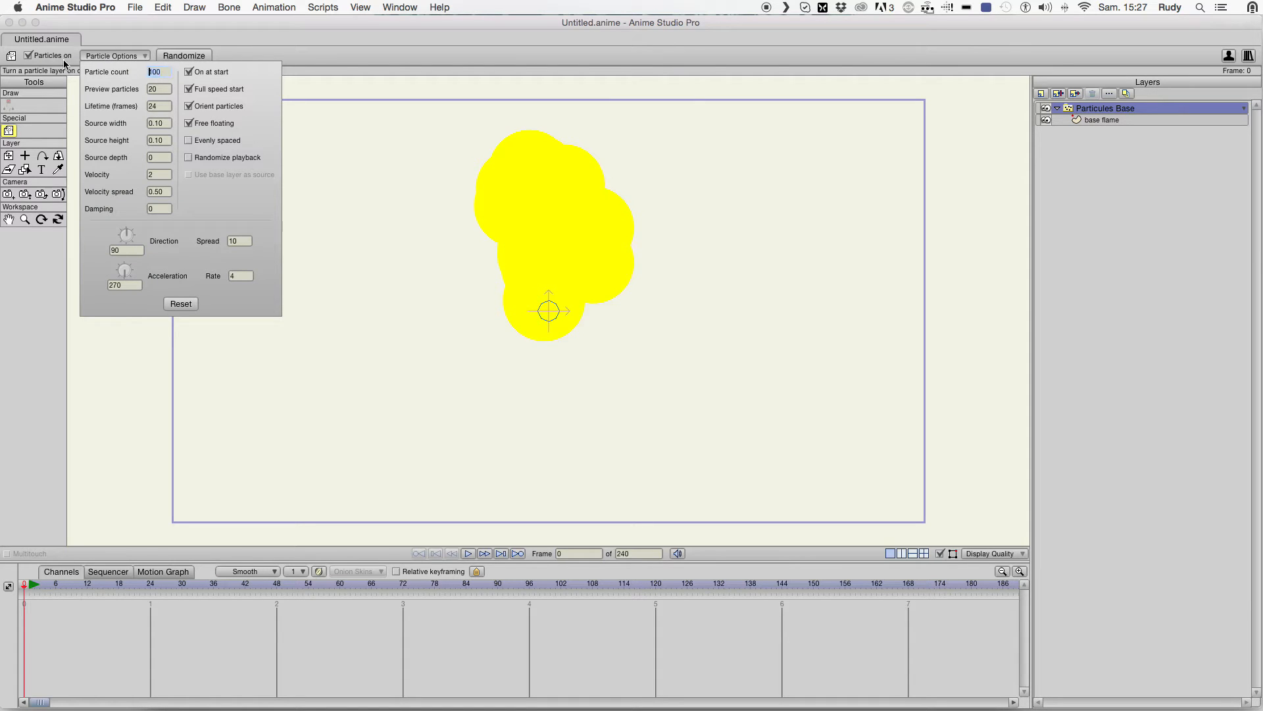
pyautogui.write('20')
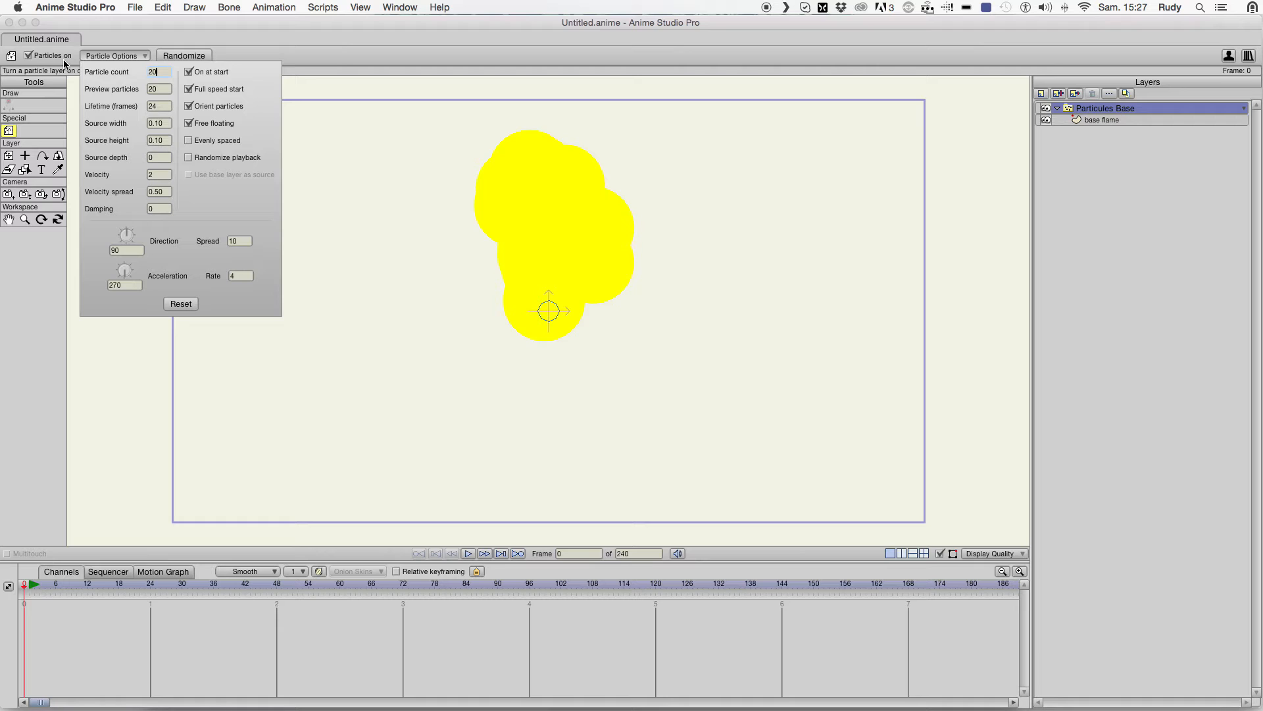
pyautogui.moveTo(136, 136)
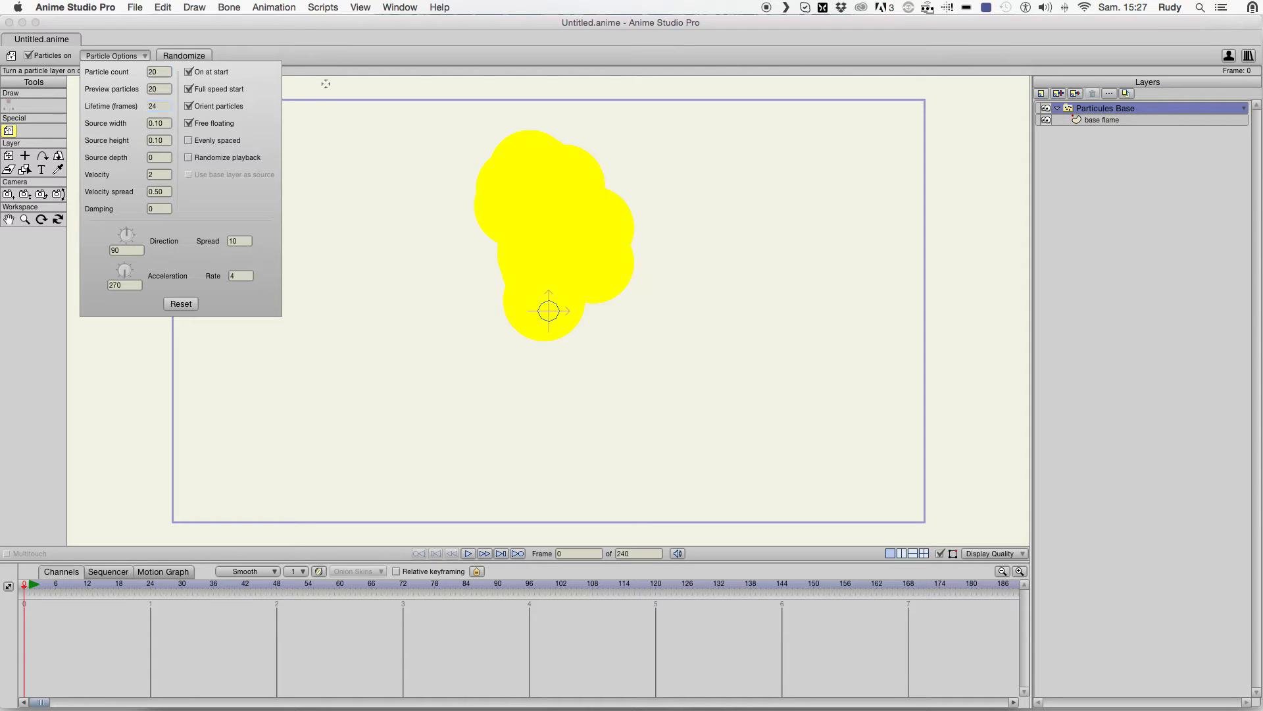
pyautogui.click(468, 554)
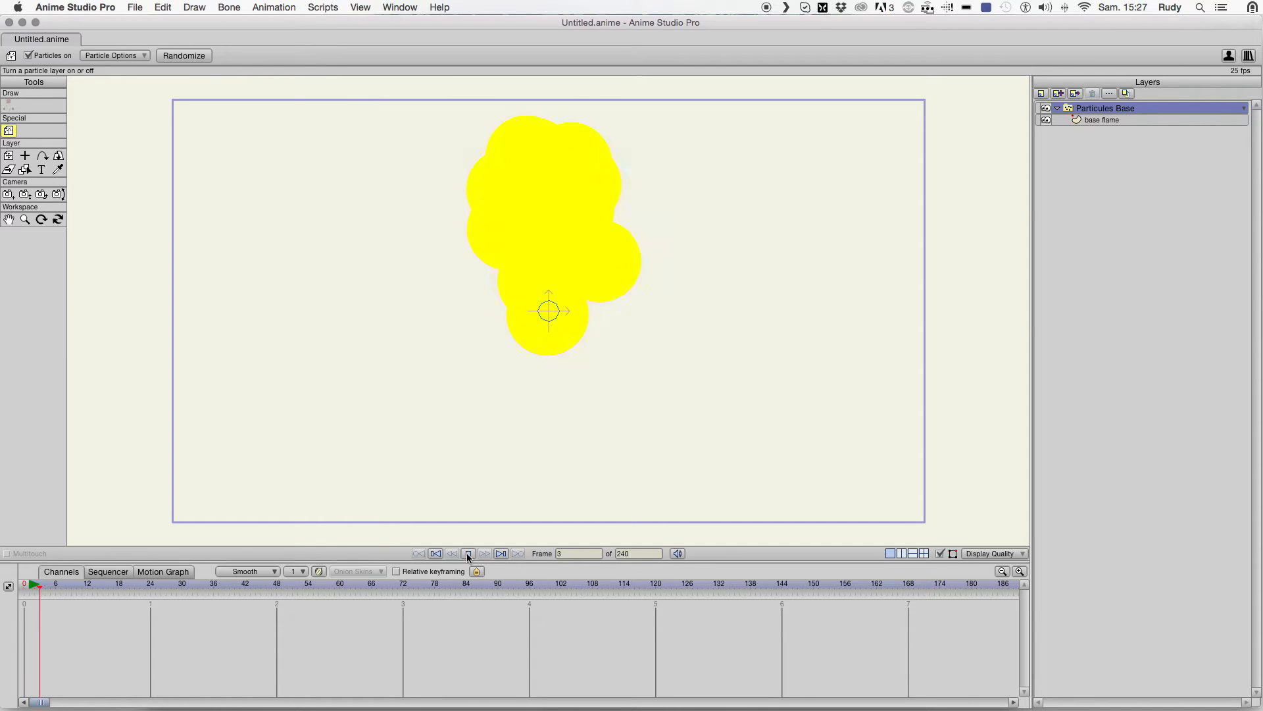
pyautogui.click(111, 55)
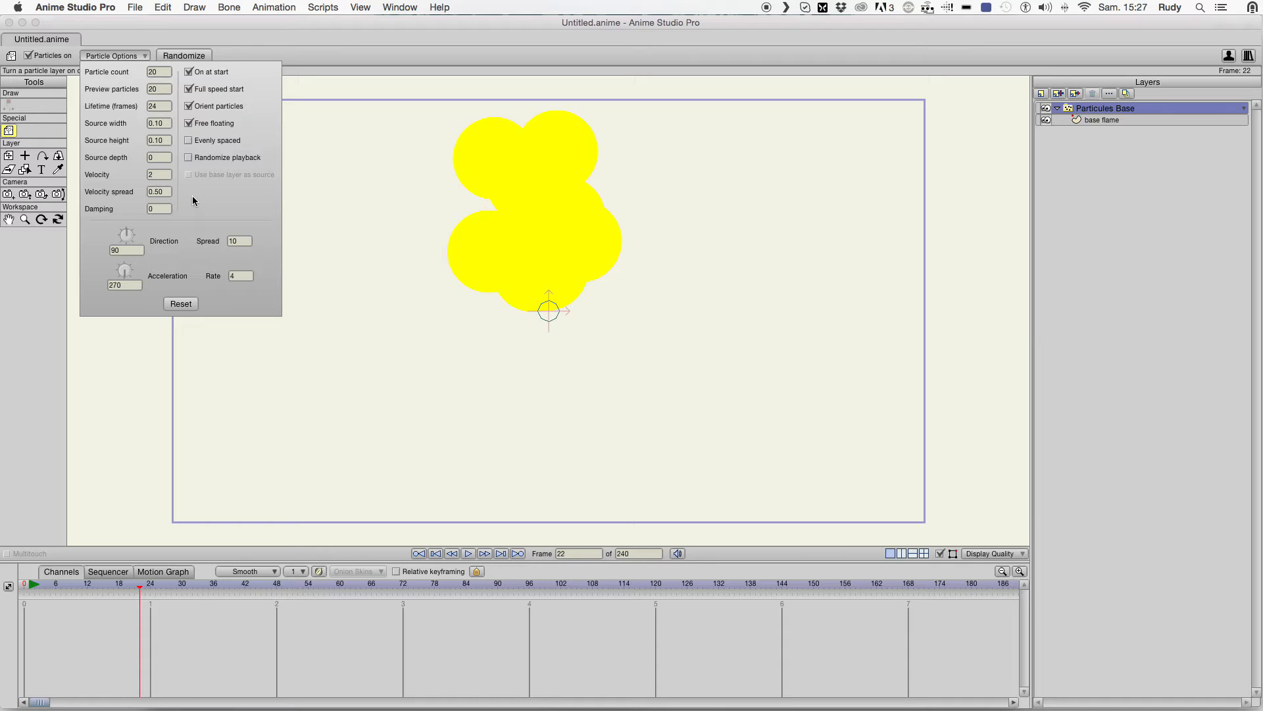
pyautogui.click(110, 56)
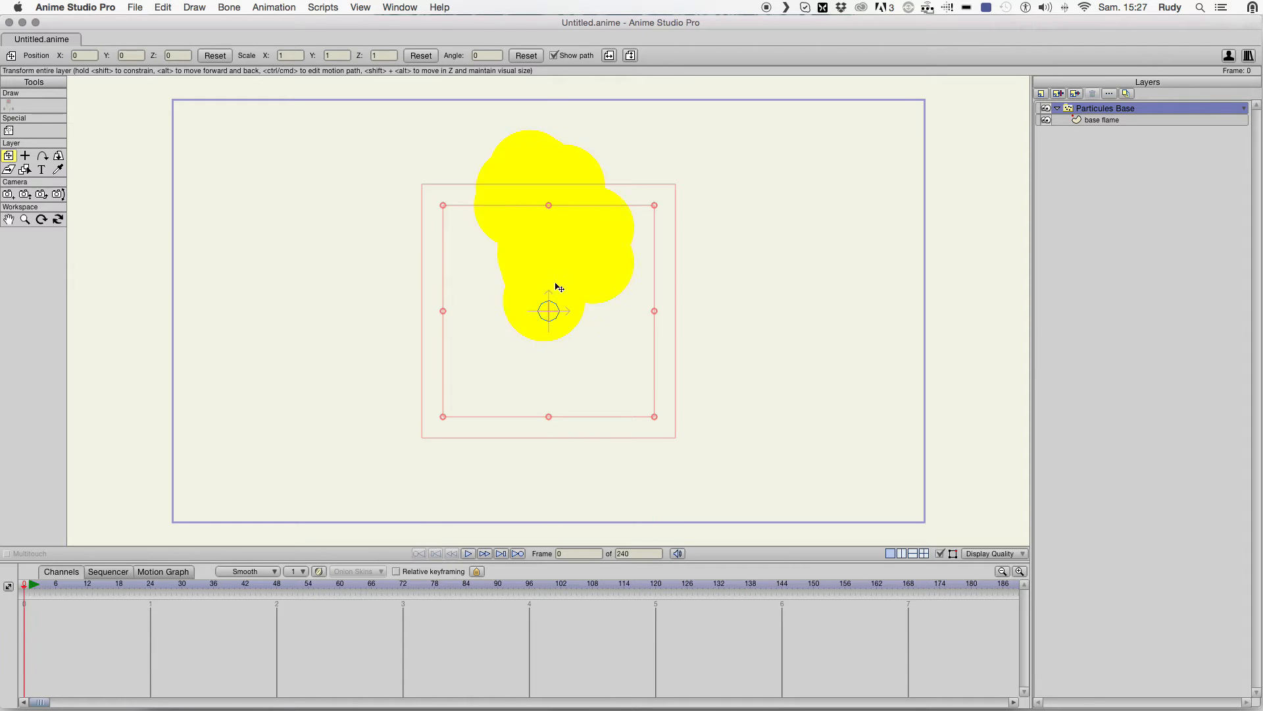
# - Drag the particle emitter lower on the canvas with the Transform Layer tool
pyautogui.moveTo(548, 312); pyautogui.dragTo(547, 419)
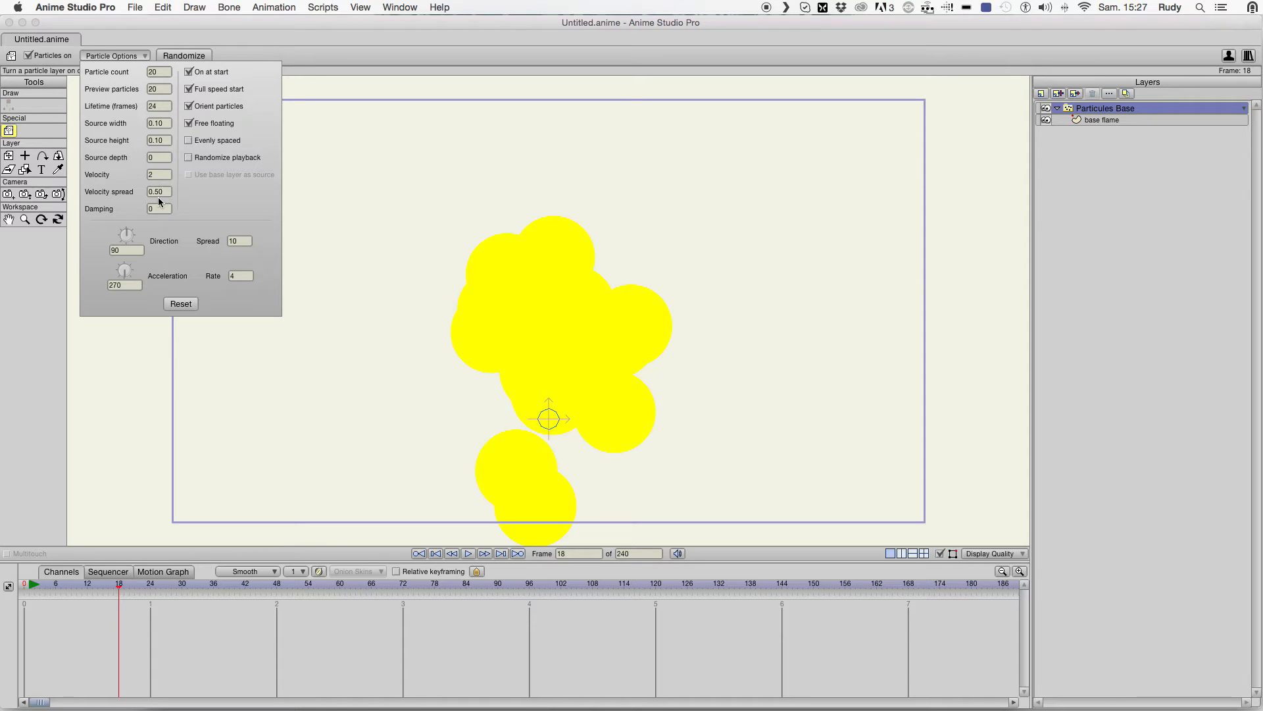
pyautogui.moveTo(134, 265)
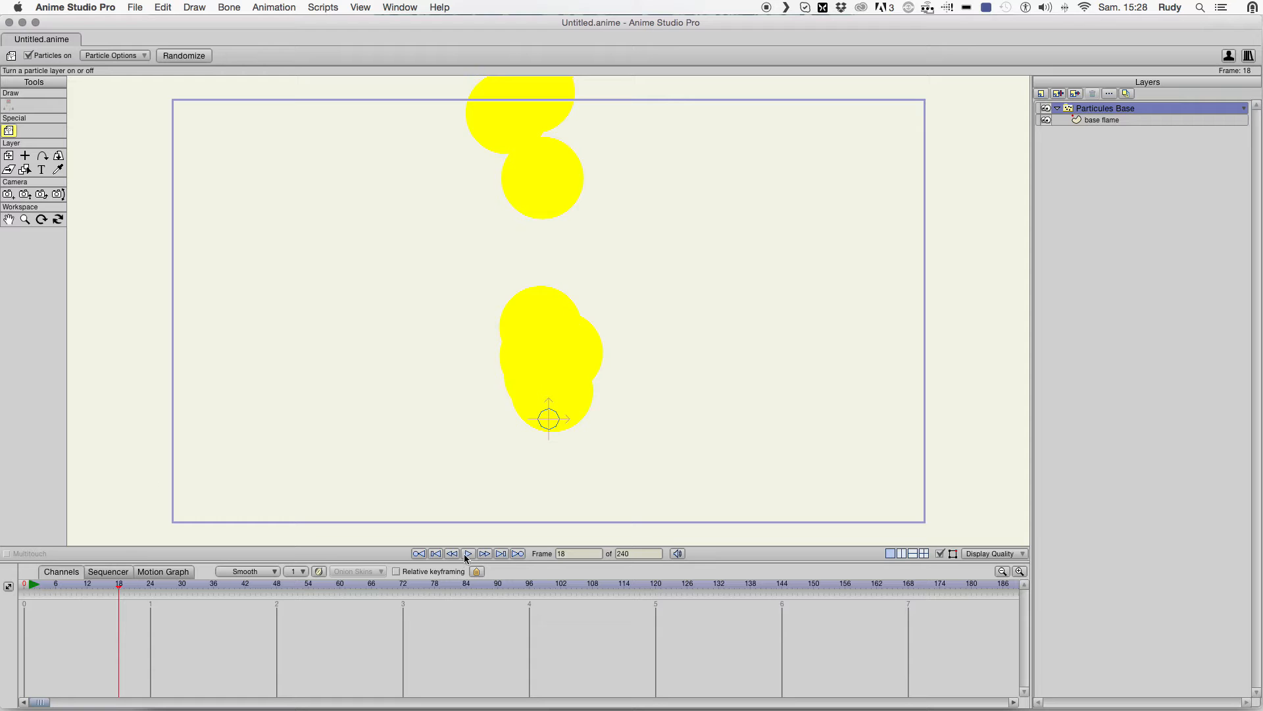
# - Set particle Velocity to 0.5 and preview the slower rise
pyautogui.click(468, 554)
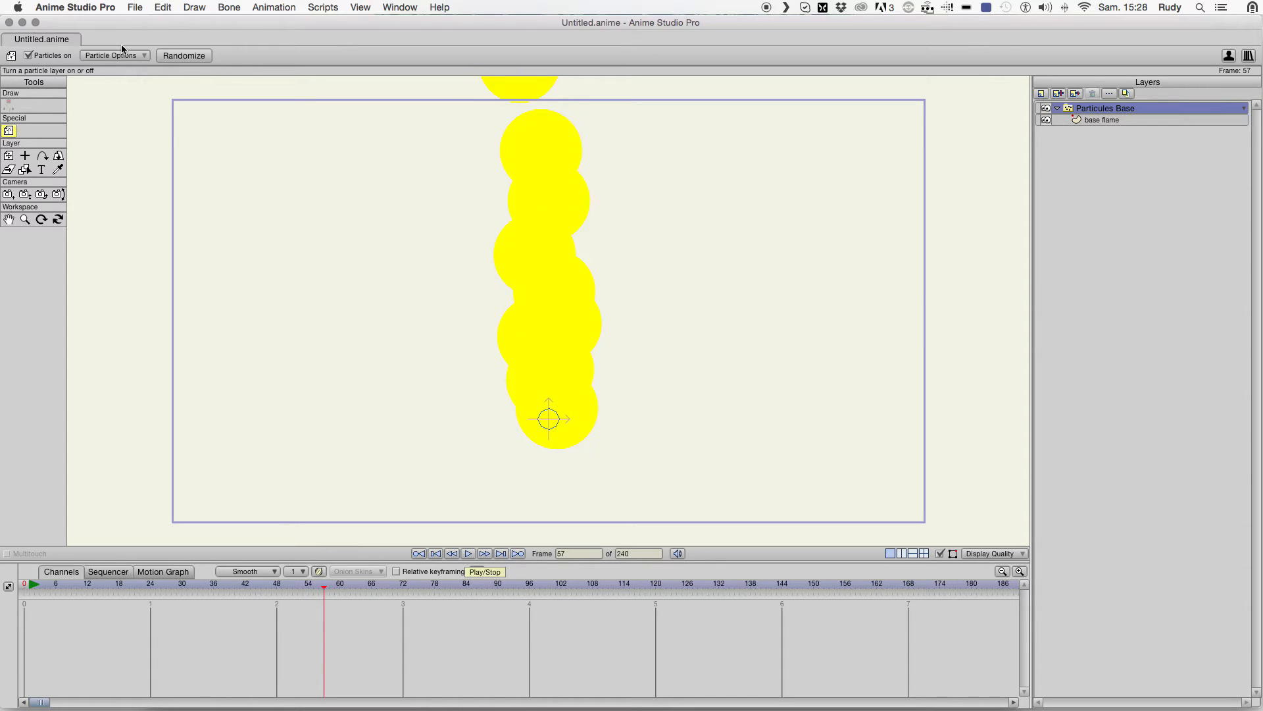
pyautogui.click(112, 55)
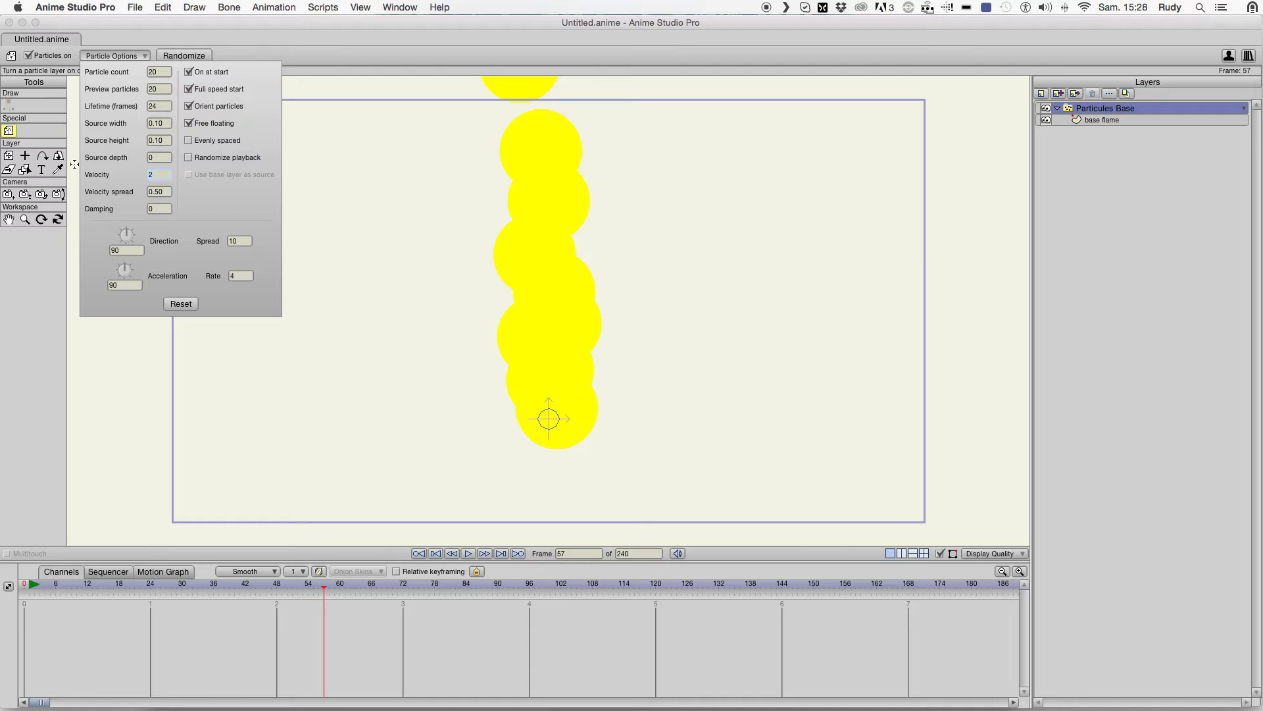
pyautogui.write('.5')
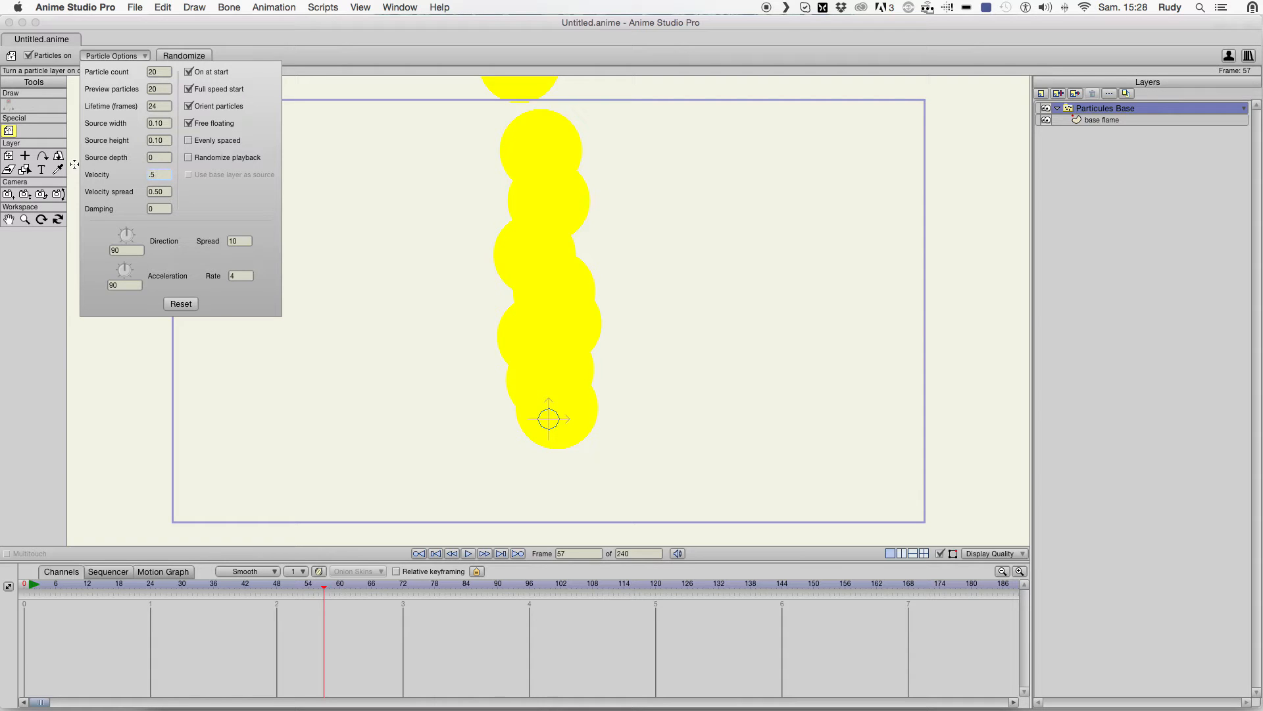
pyautogui.click(111, 55)
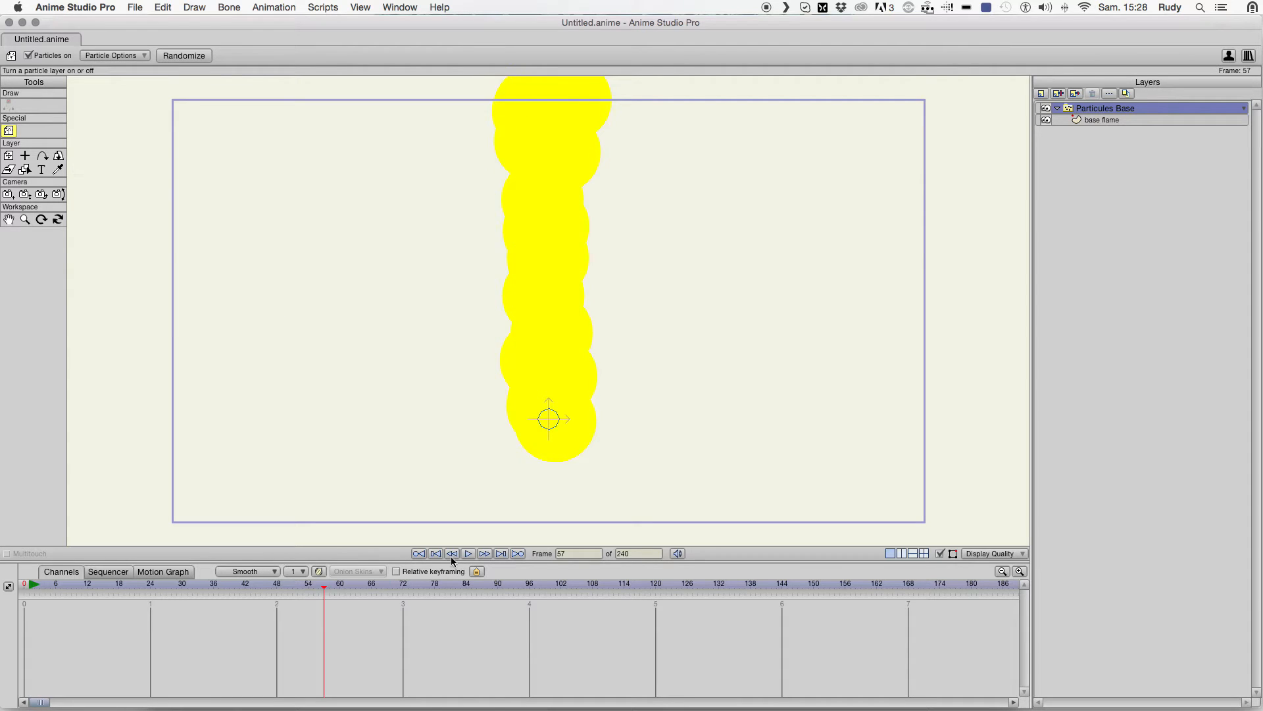
pyautogui.click(469, 554)
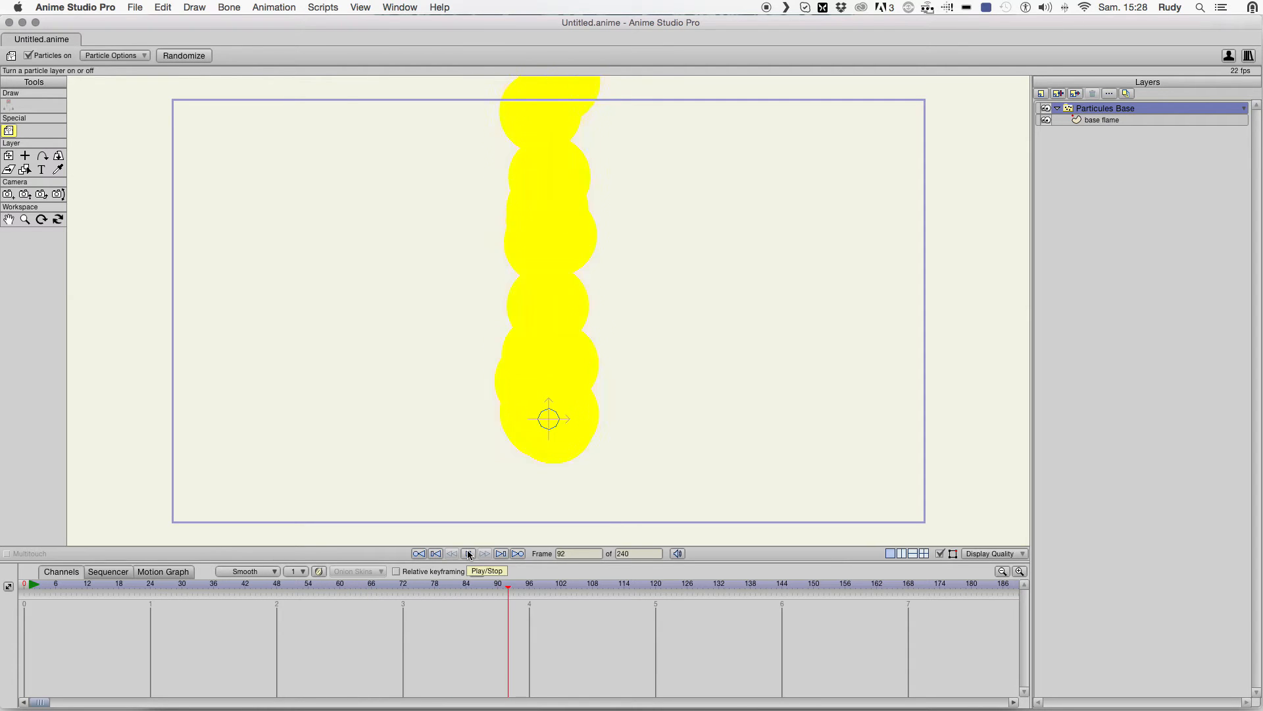
pyautogui.click(469, 554)
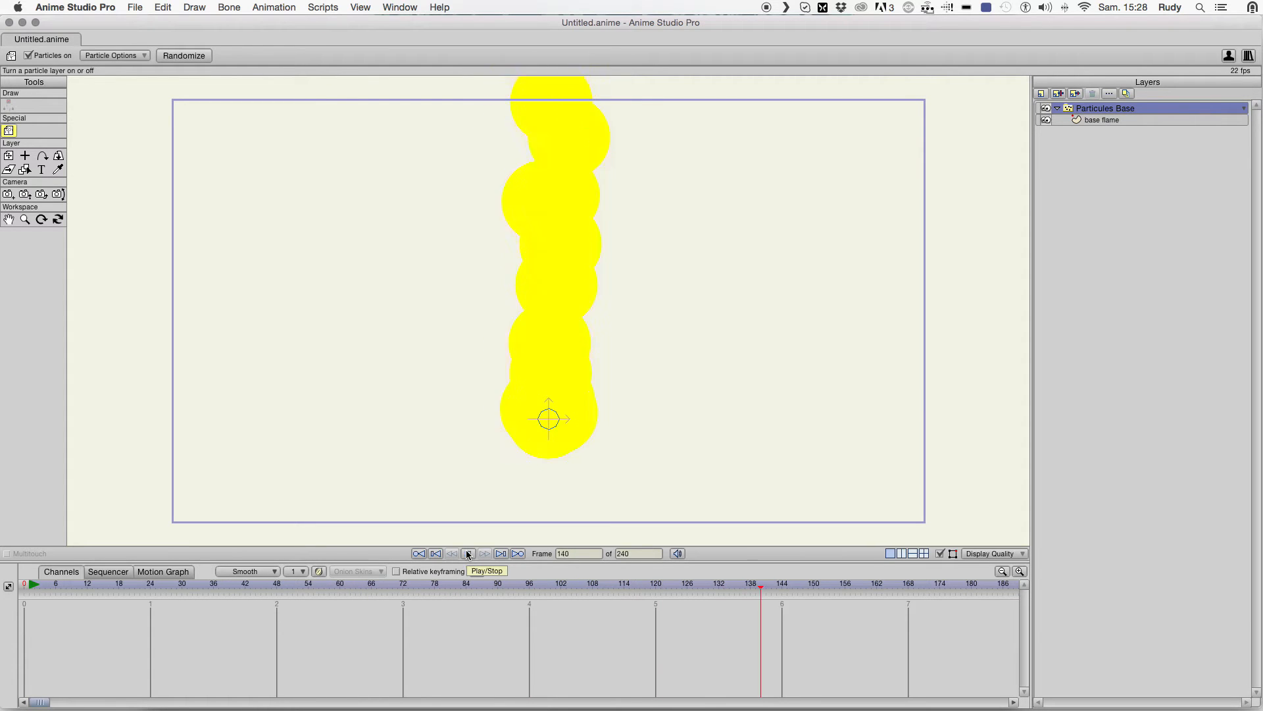
pyautogui.click(468, 553)
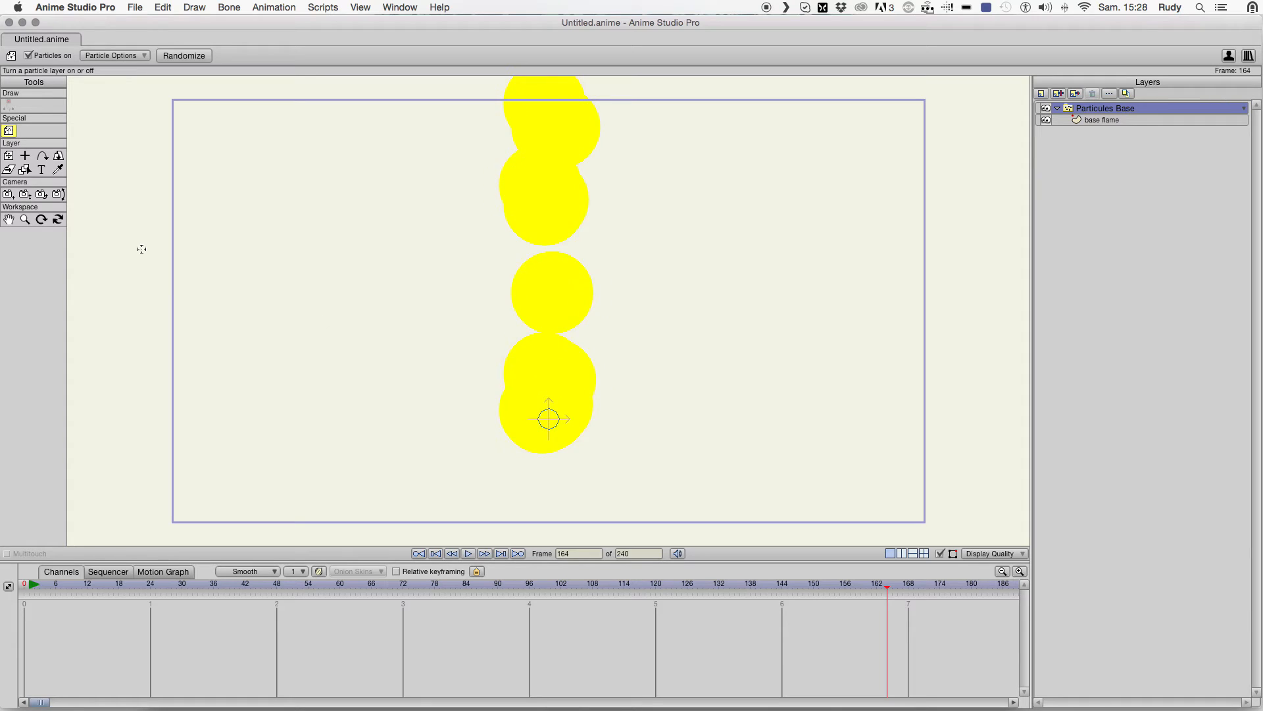
# - Set Velocity spread and Spread to 0 and zero the emitter source size, previewing the tight column
pyautogui.click(115, 55)
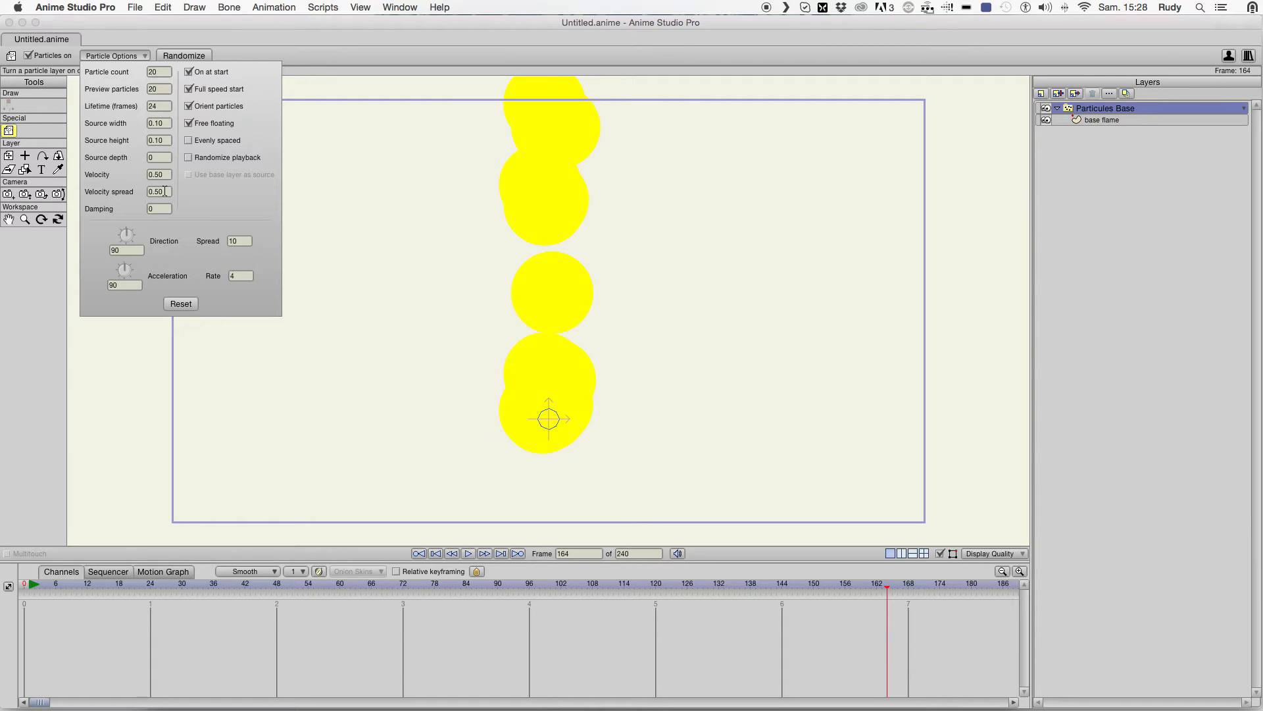
pyautogui.write('0')
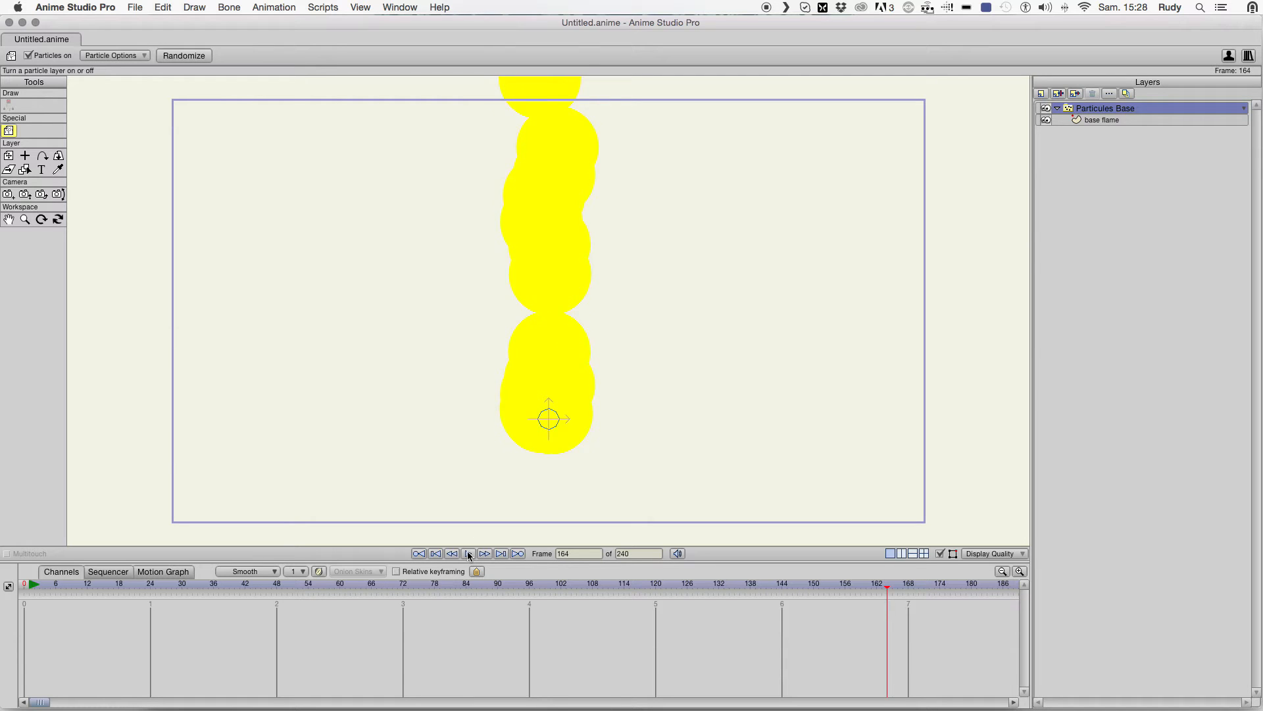
pyautogui.click(468, 553)
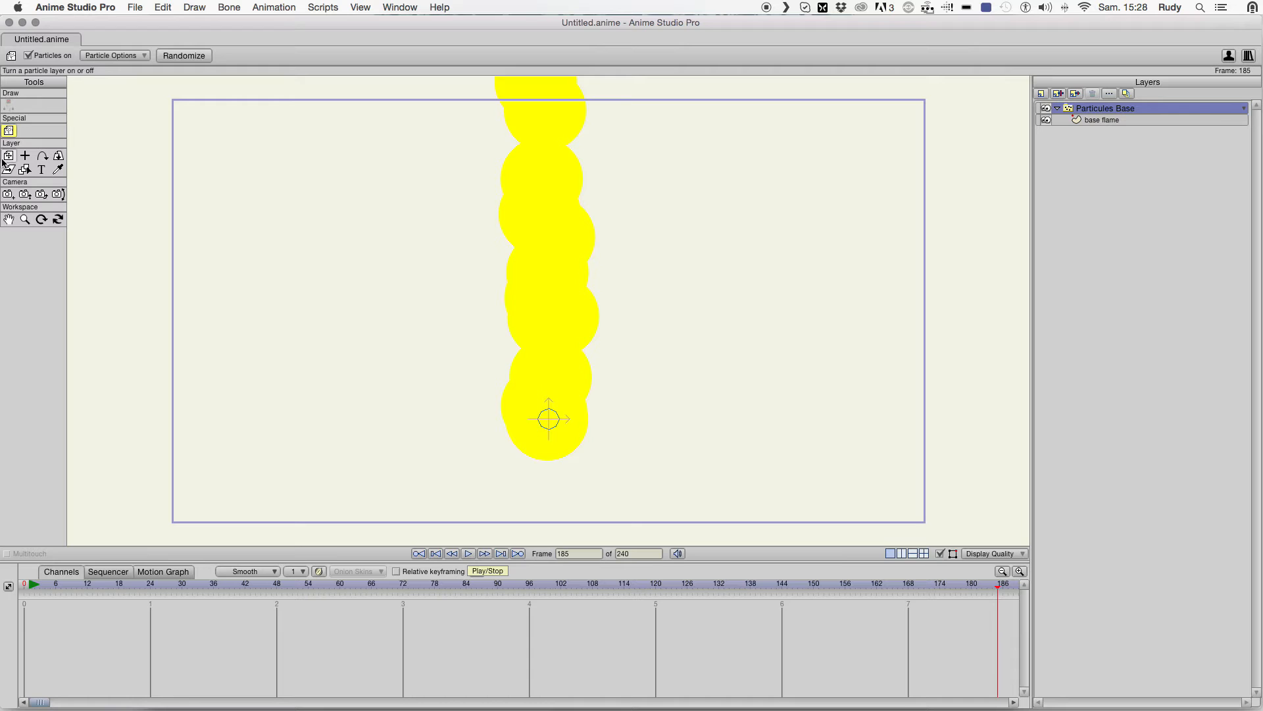
pyautogui.click(113, 55)
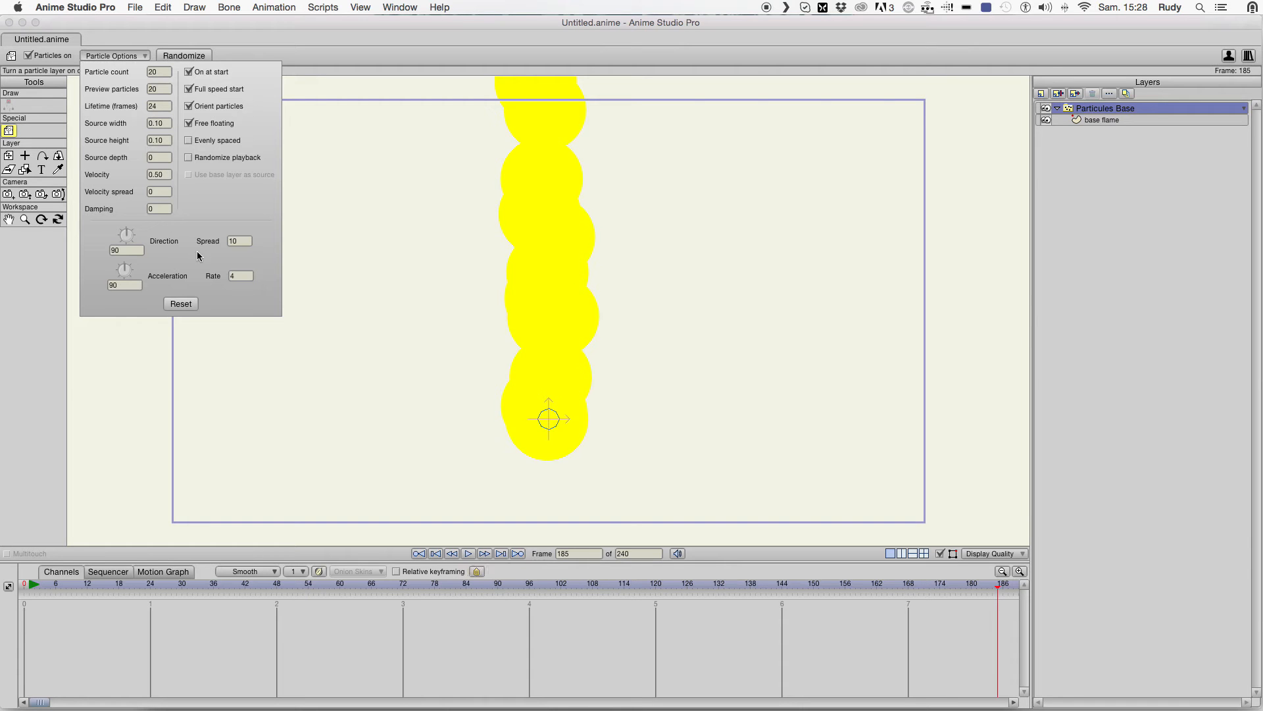
pyautogui.click(239, 239)
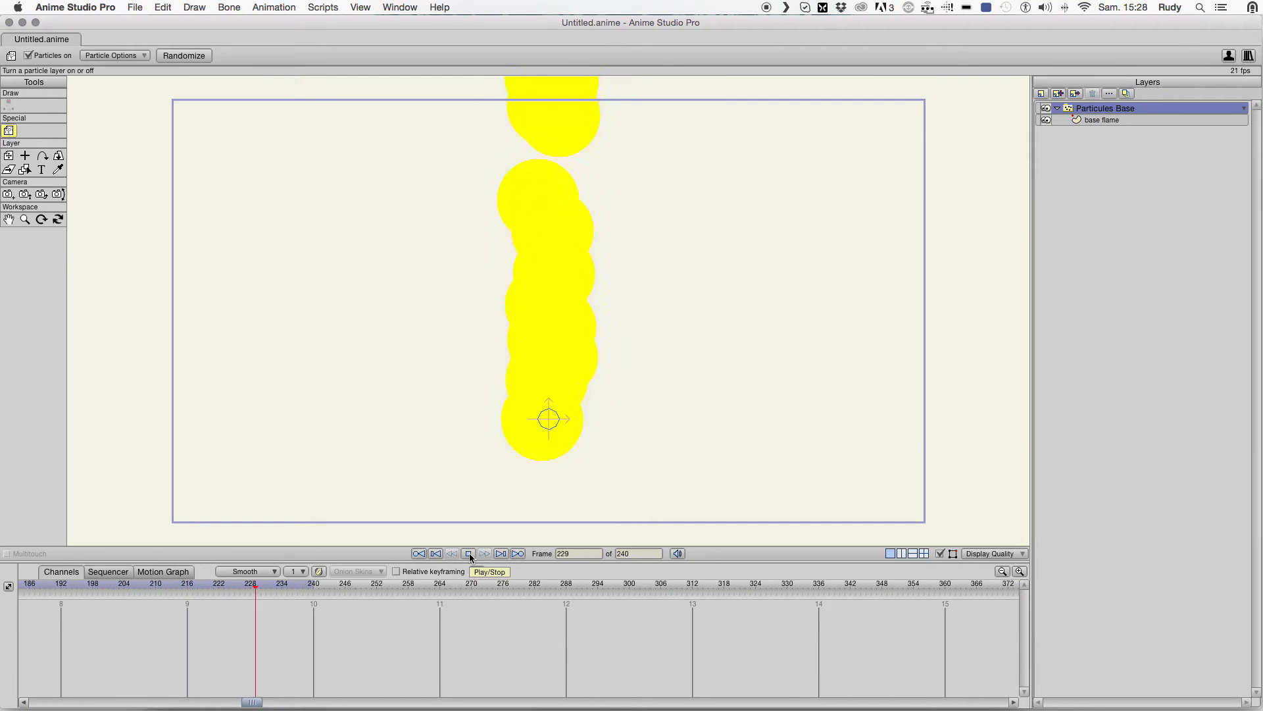
pyautogui.click(113, 55)
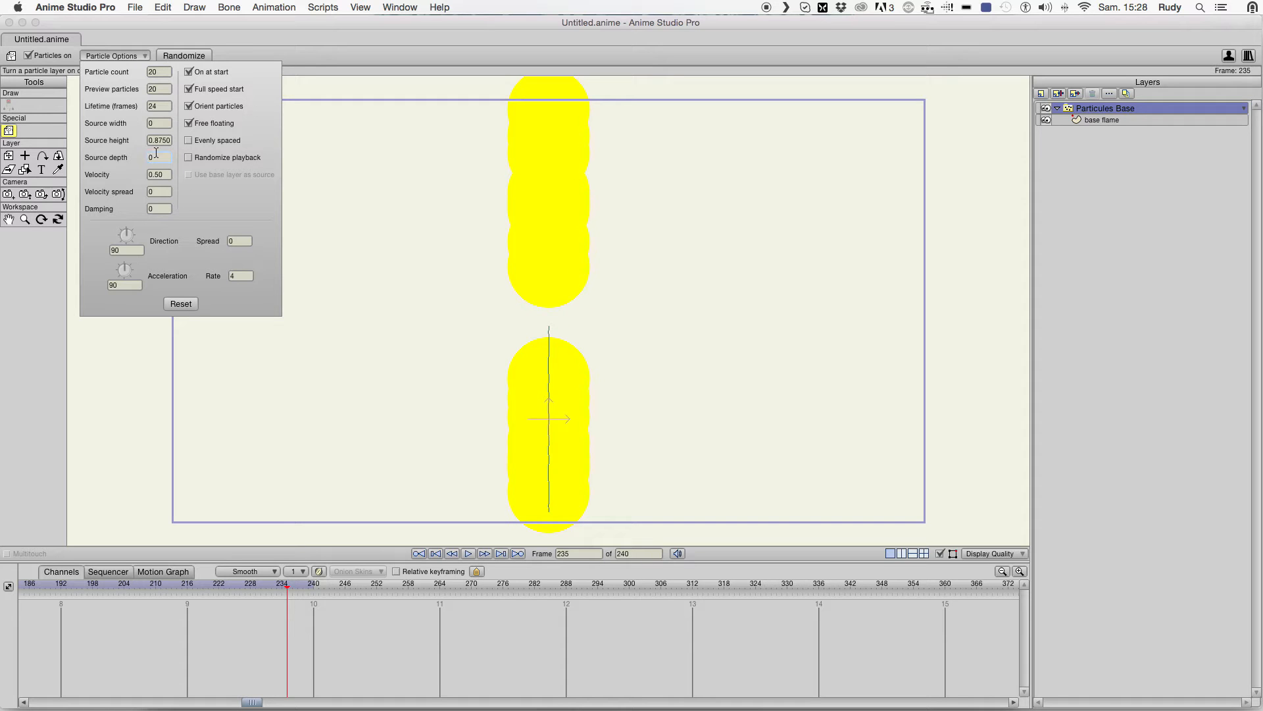
pyautogui.click(159, 140)
pyautogui.write('0')
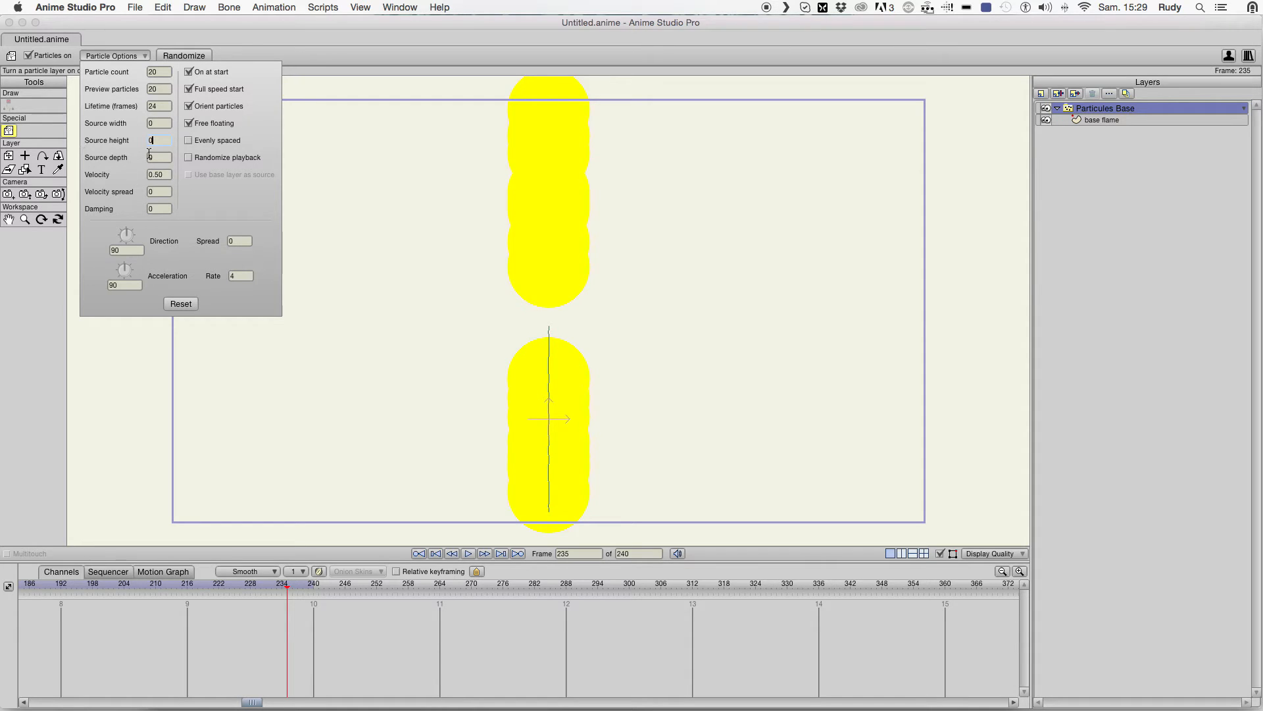
pyautogui.moveTo(134, 170)
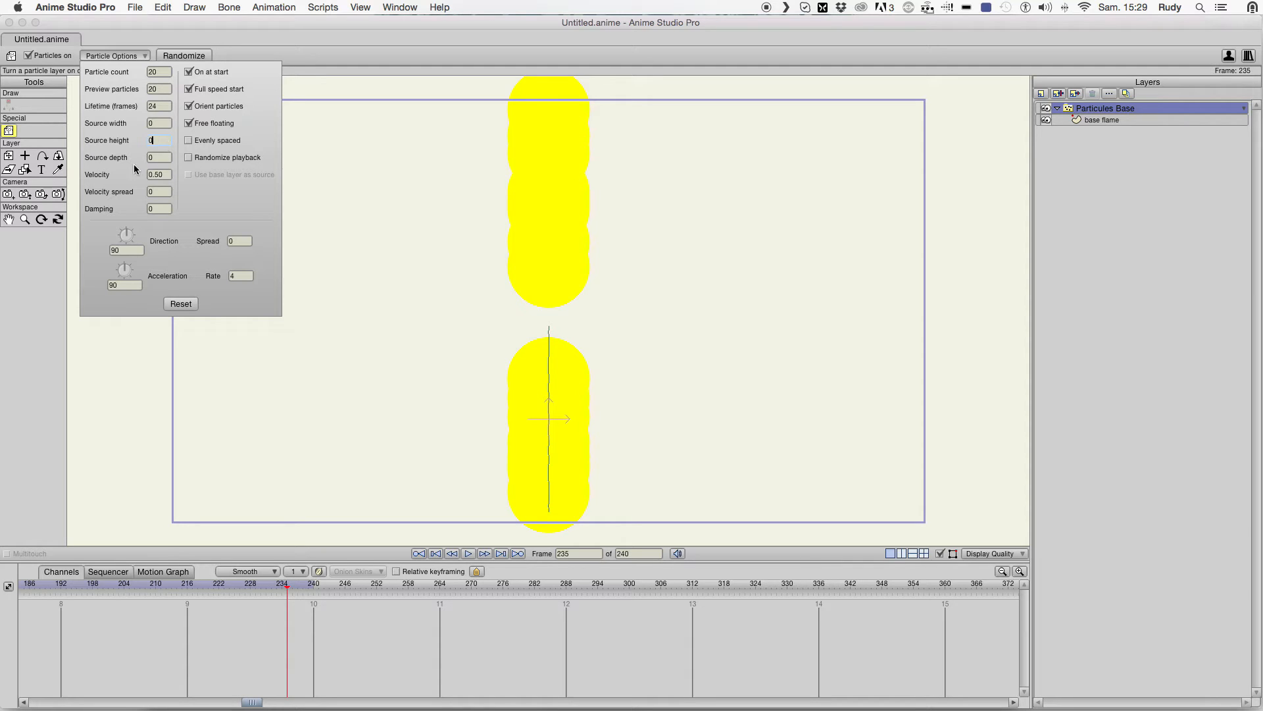
pyautogui.moveTo(178, 175)
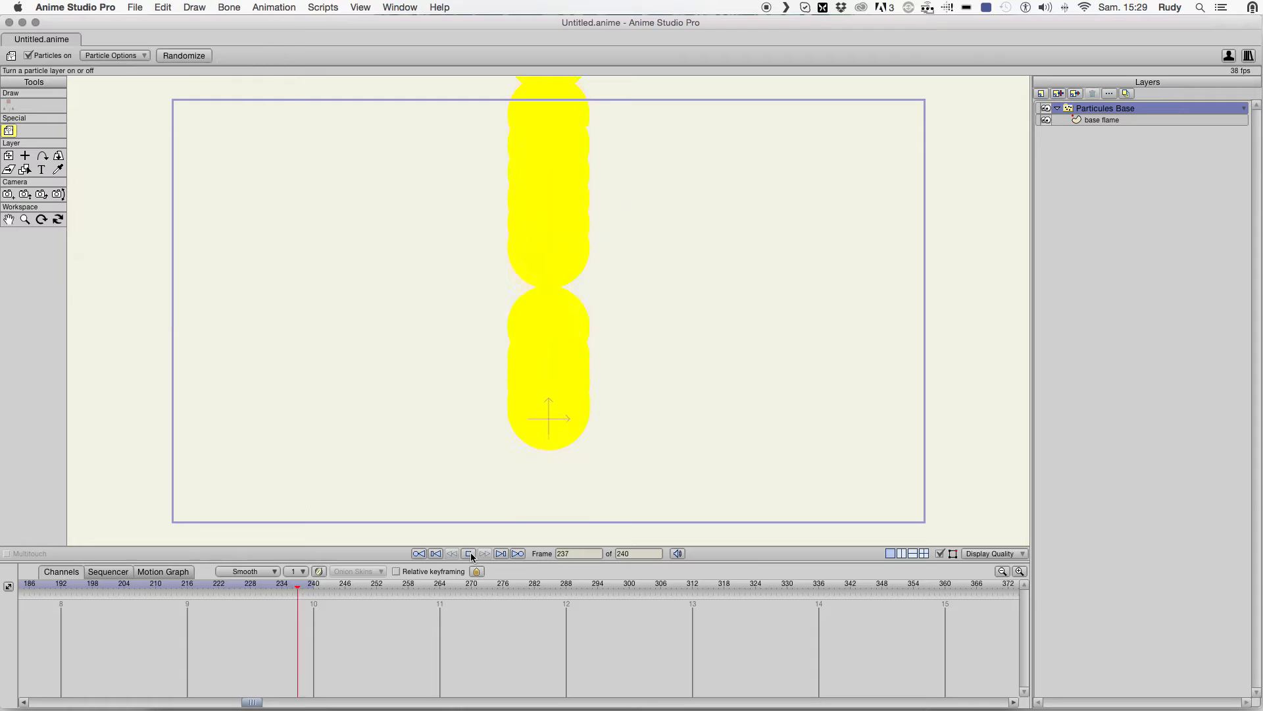
# - Set particle Lifetime to 14, preview the short column and rewind to the start
pyautogui.click(468, 554)
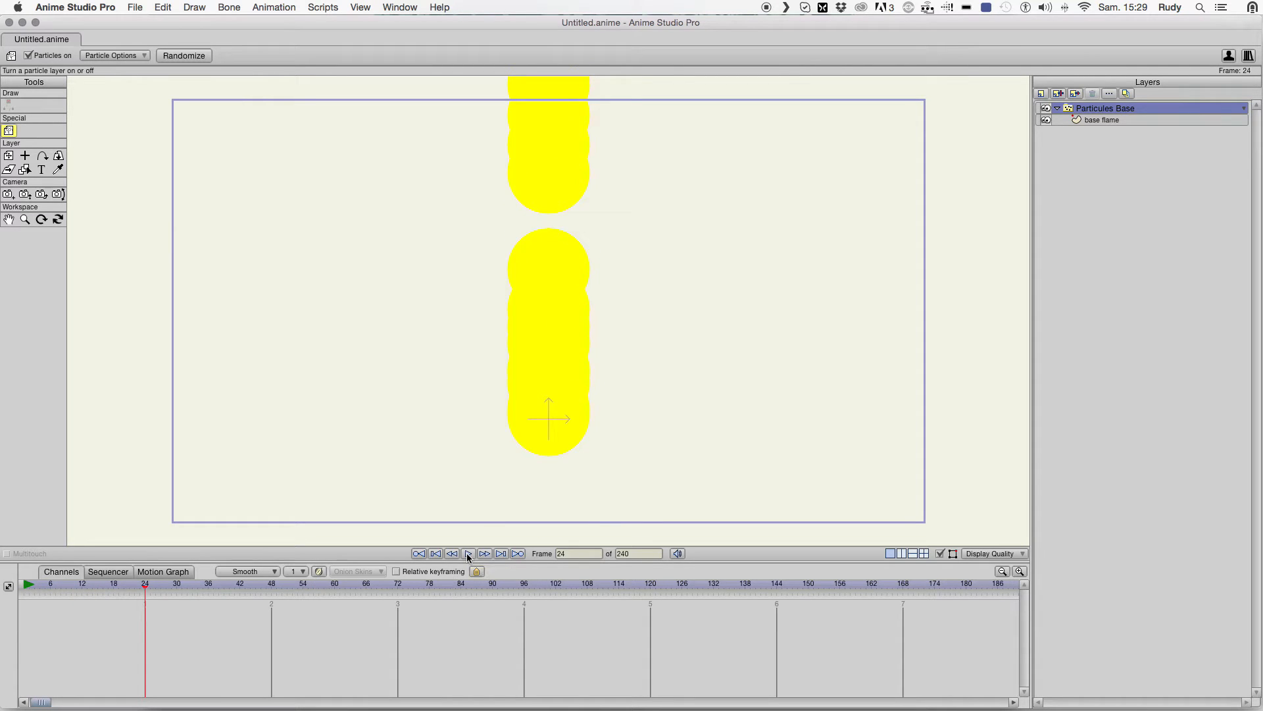
pyautogui.click(469, 552)
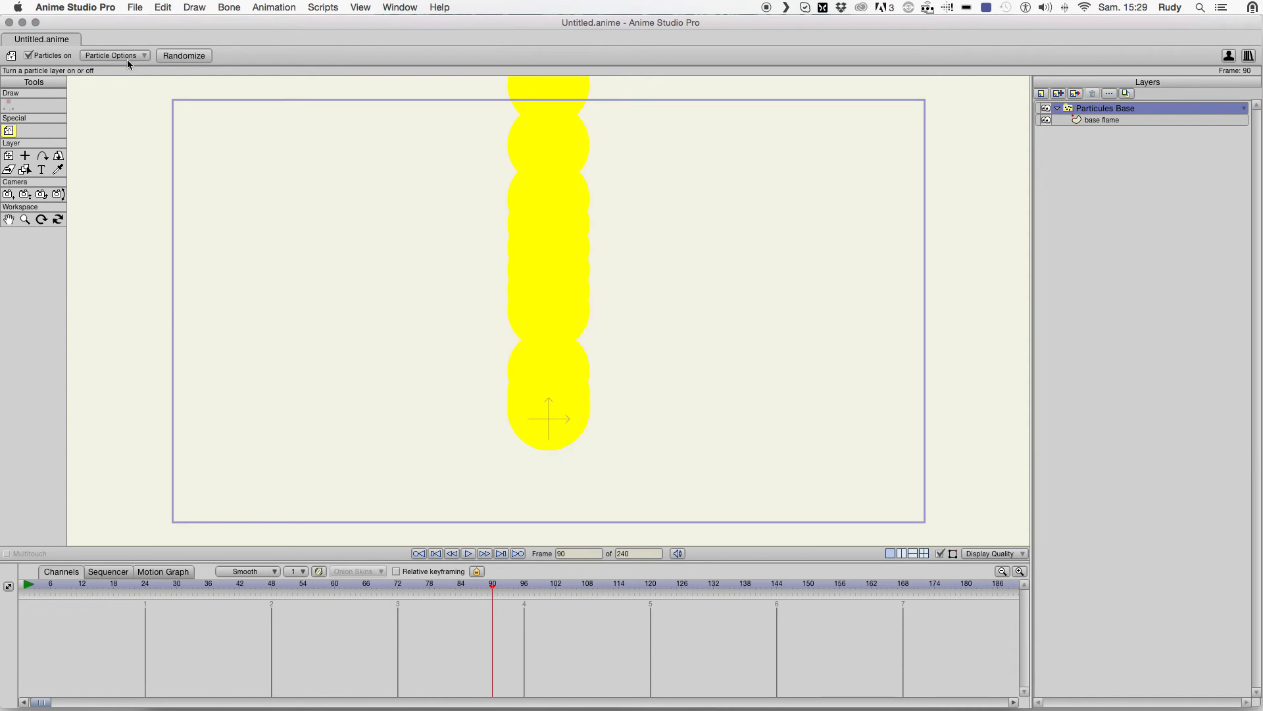
pyautogui.click(113, 55)
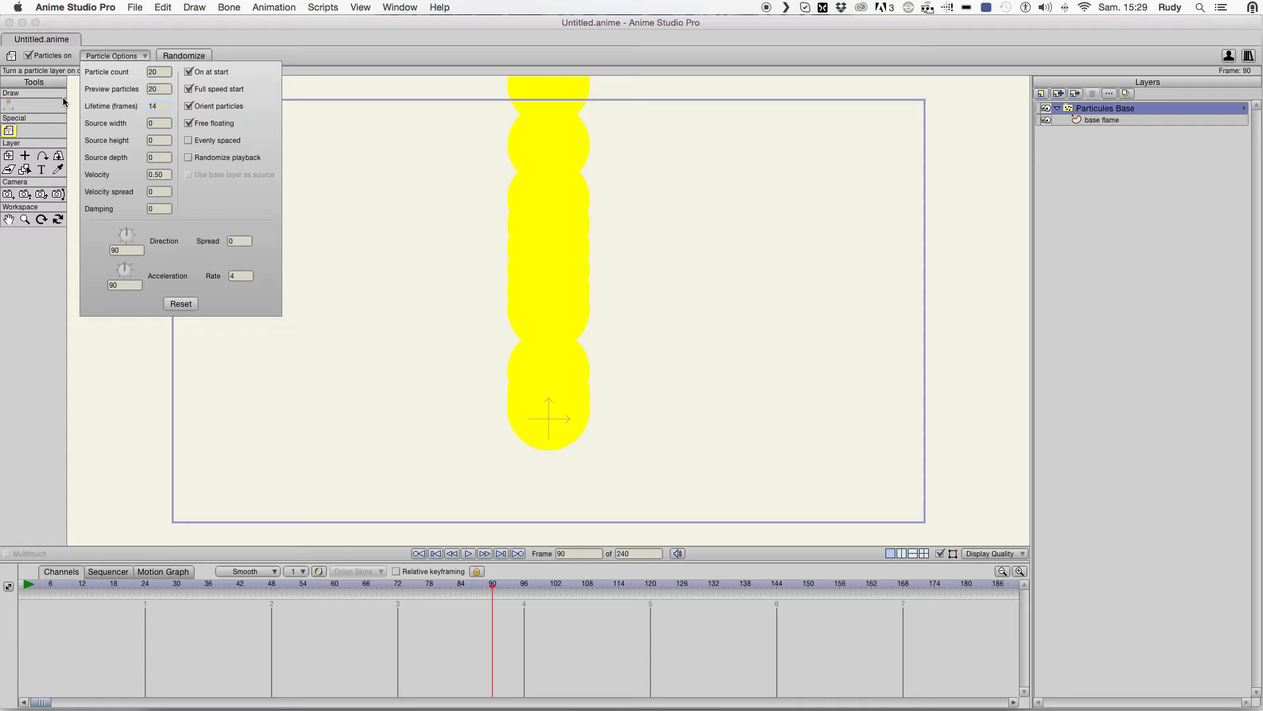
pyautogui.click(111, 55)
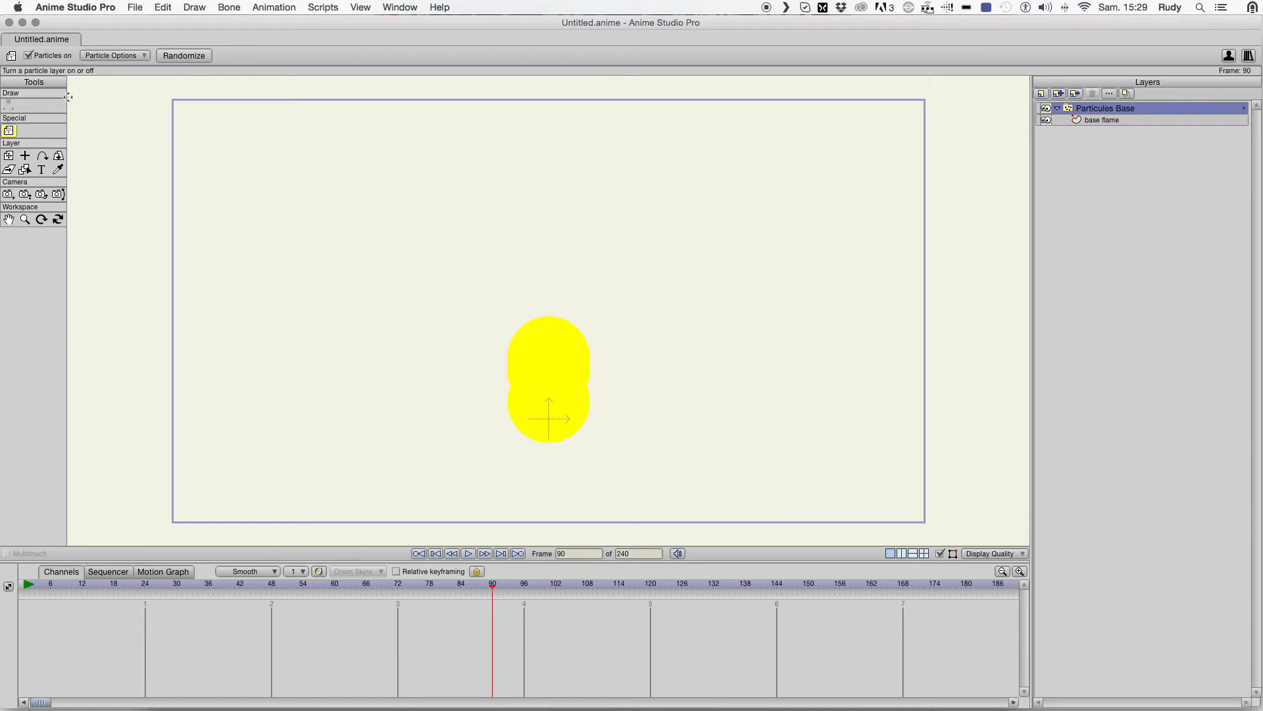
pyautogui.click(116, 56)
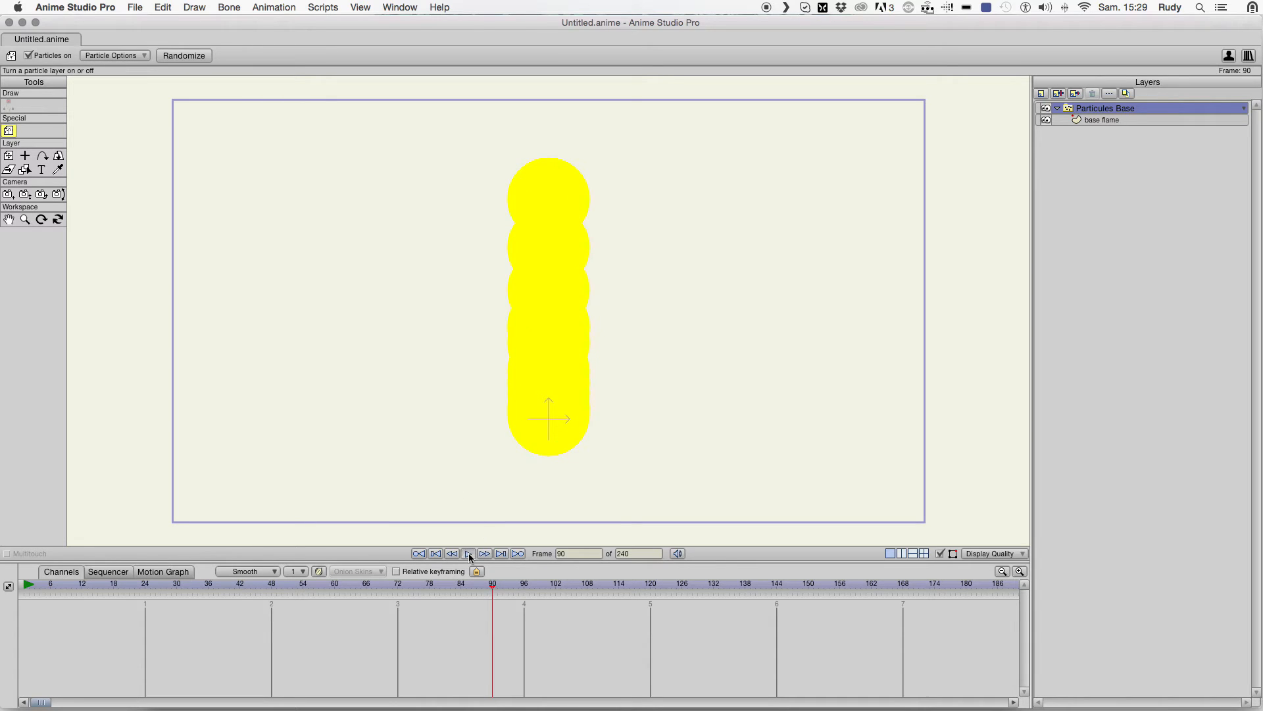
pyautogui.click(469, 552)
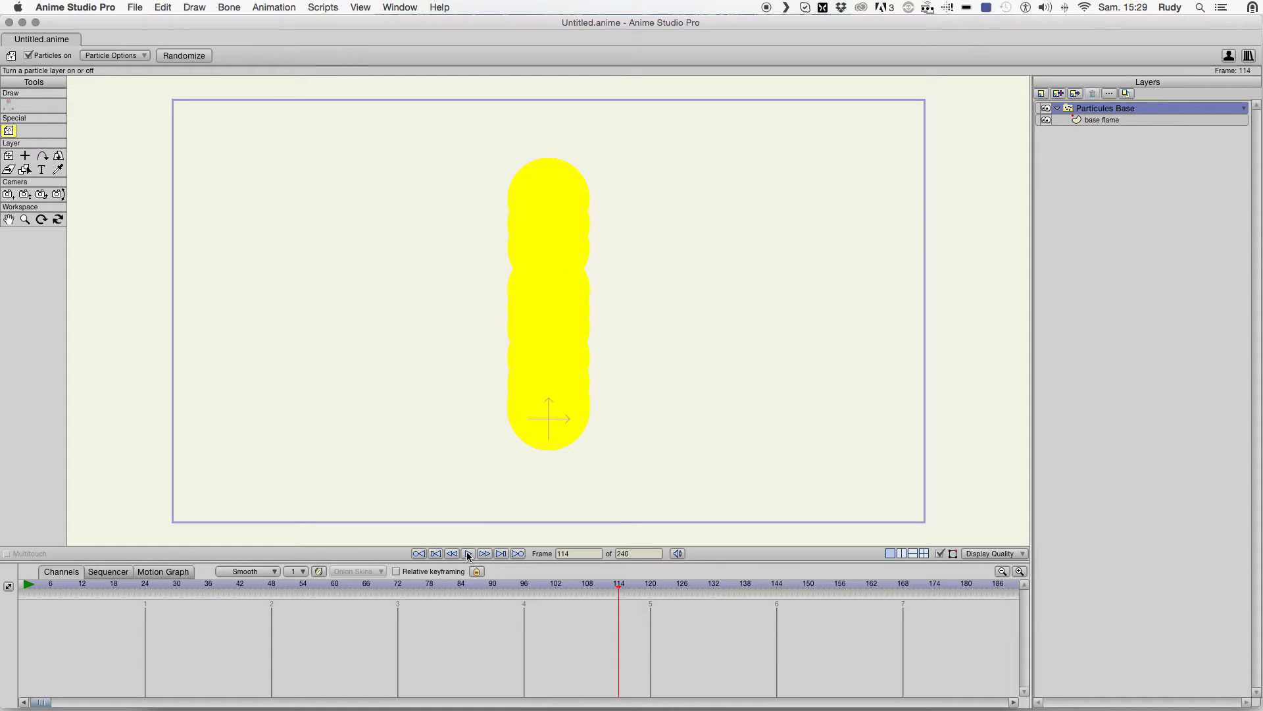
pyautogui.click(468, 552)
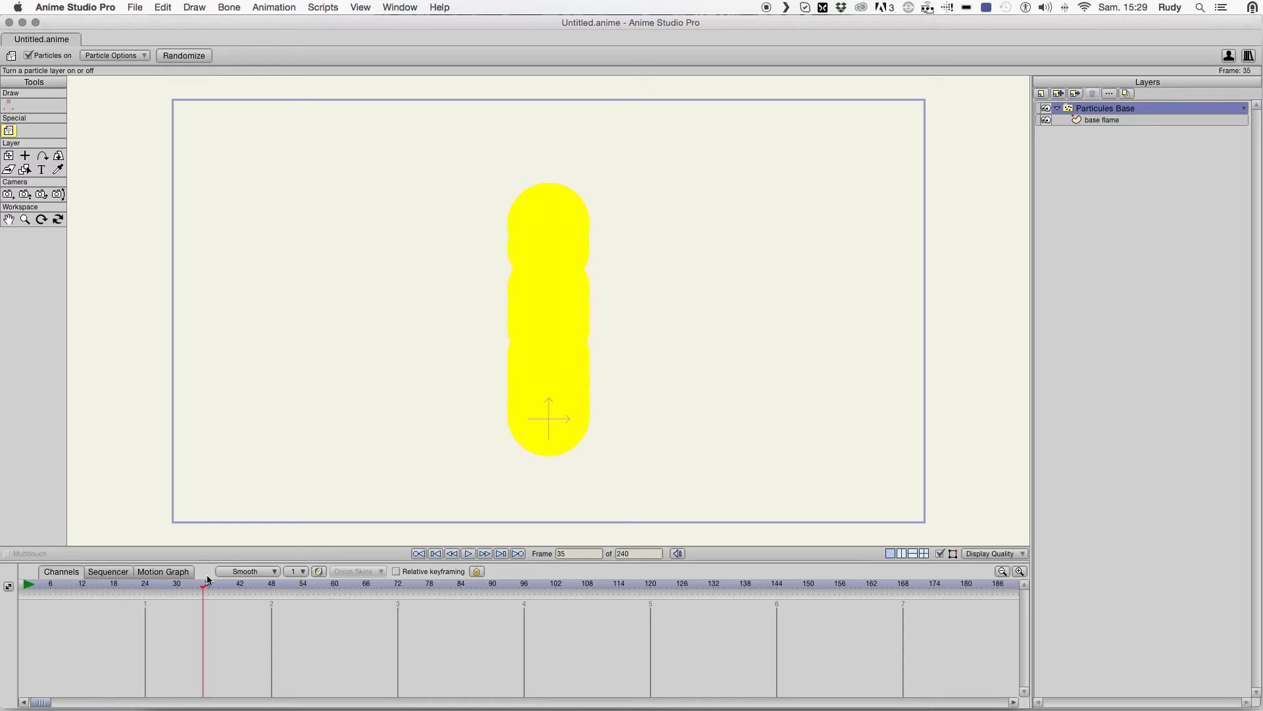
pyautogui.click(436, 553)
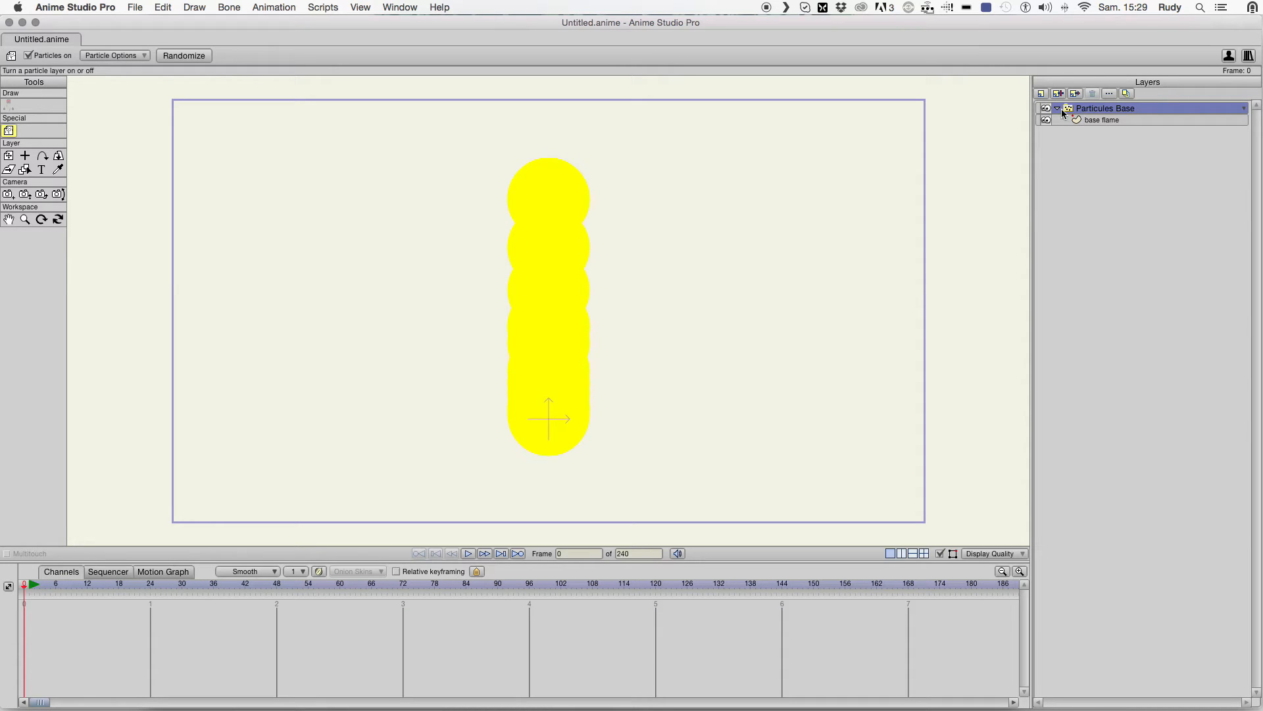
pyautogui.moveTo(497, 284)
pyautogui.write('Left Side')
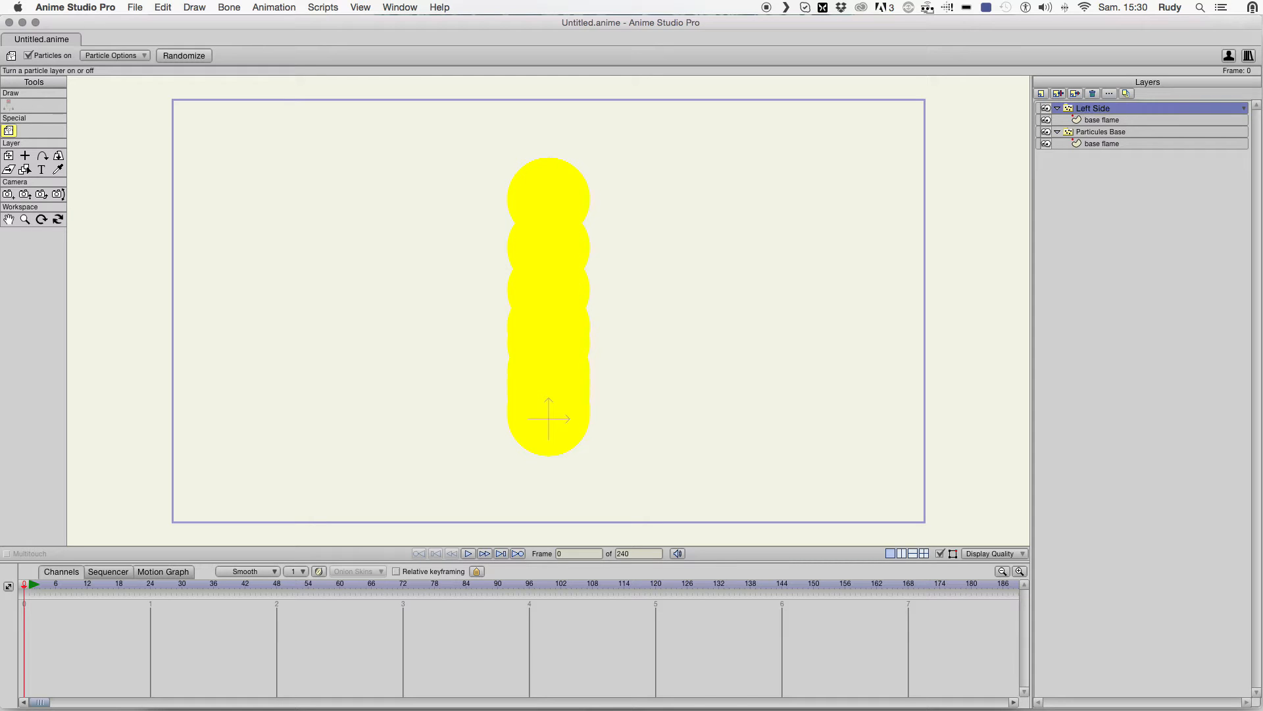
# - Shift the Left Side particle layer slightly left of the base flame column
pyautogui.click(1102, 120)
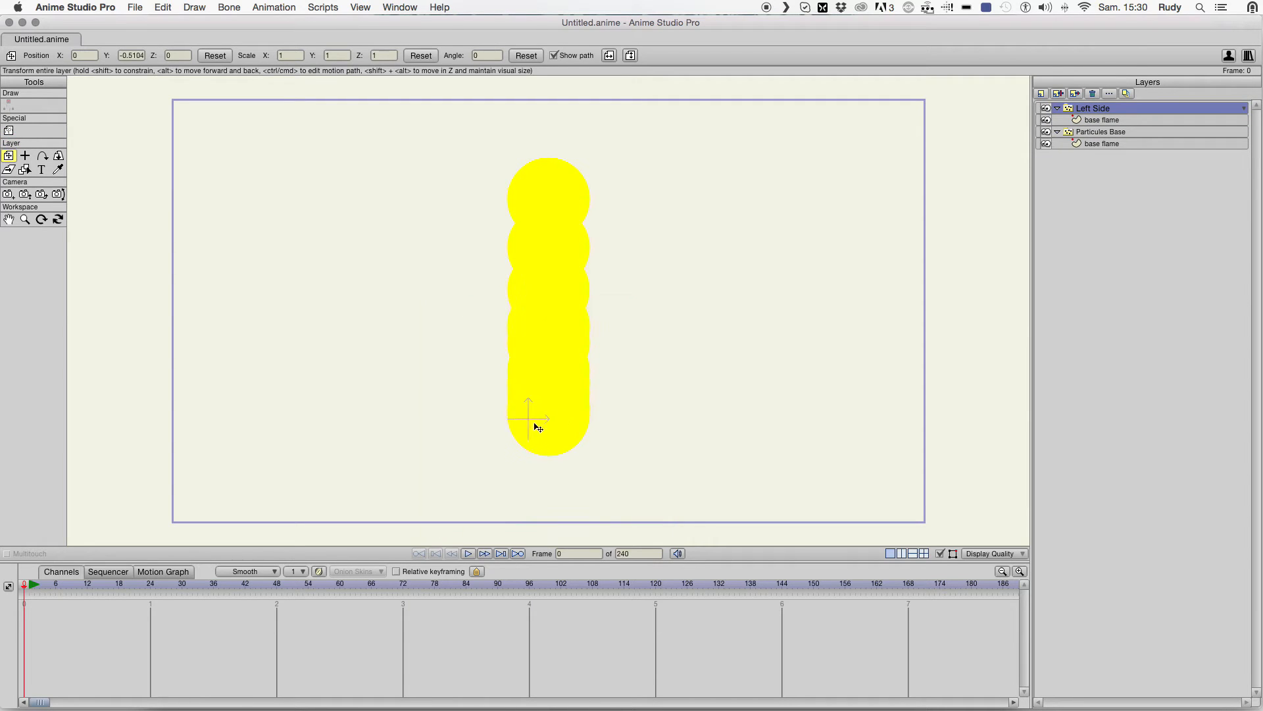
pyautogui.moveTo(528, 419); pyautogui.dragTo(498, 419)
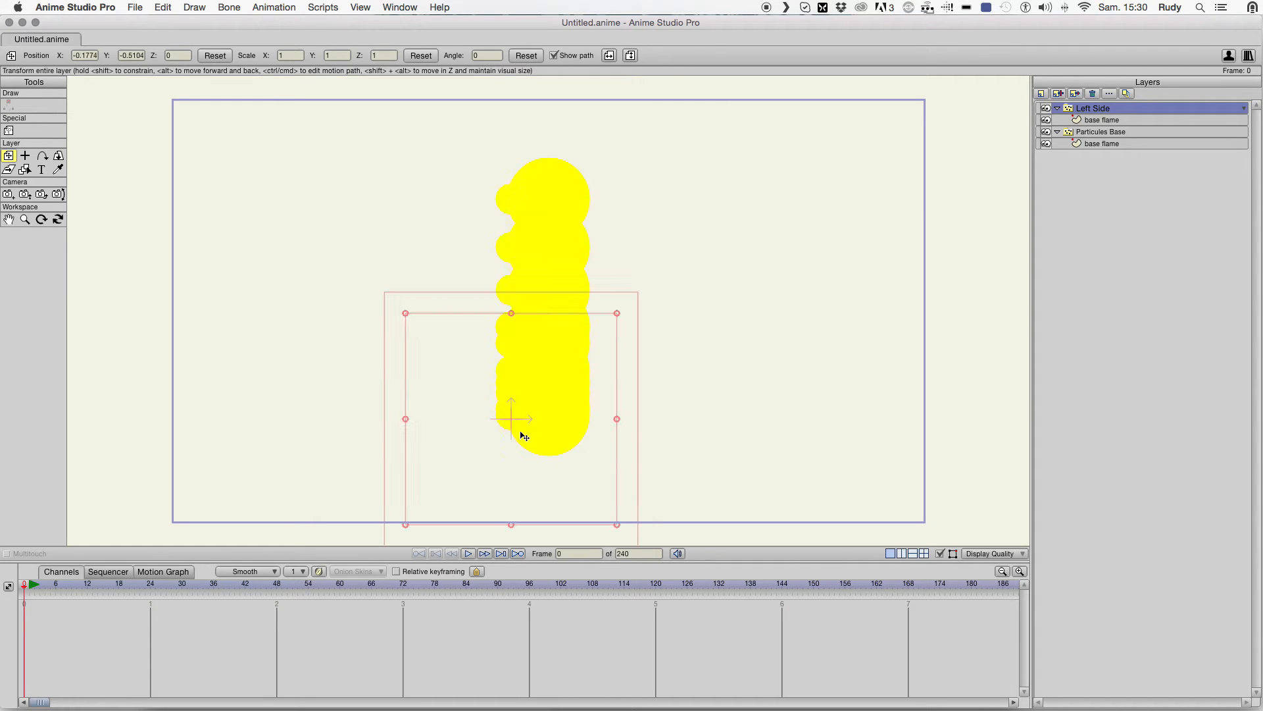
pyautogui.click(1102, 119)
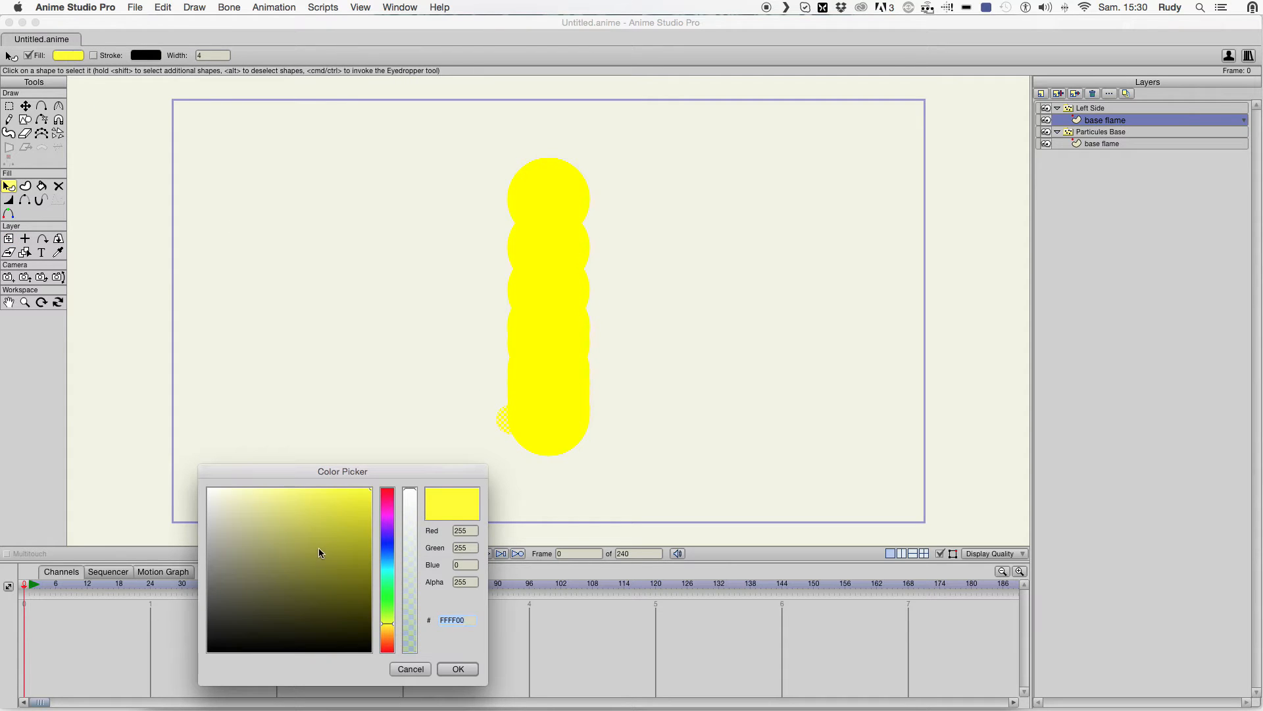
# - Fill the Left Side particle's base flame circle black instead of yellow
pyautogui.click(457, 669)
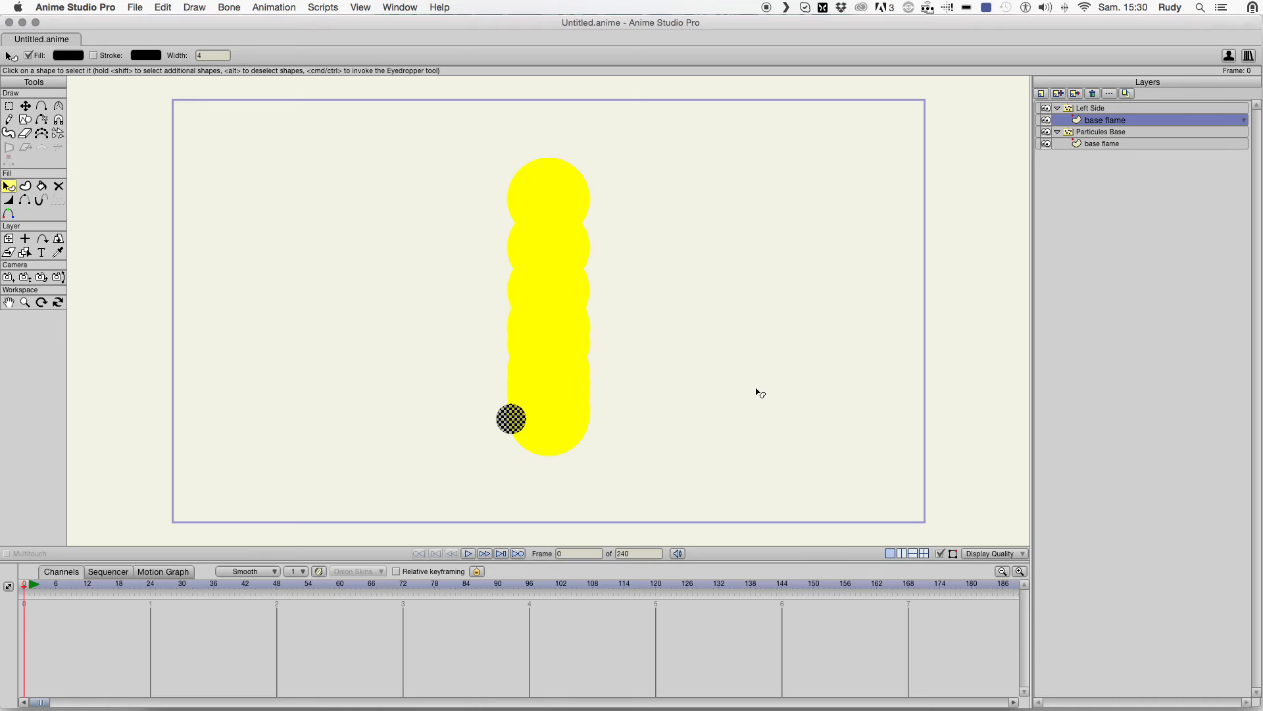
pyautogui.click(1092, 107)
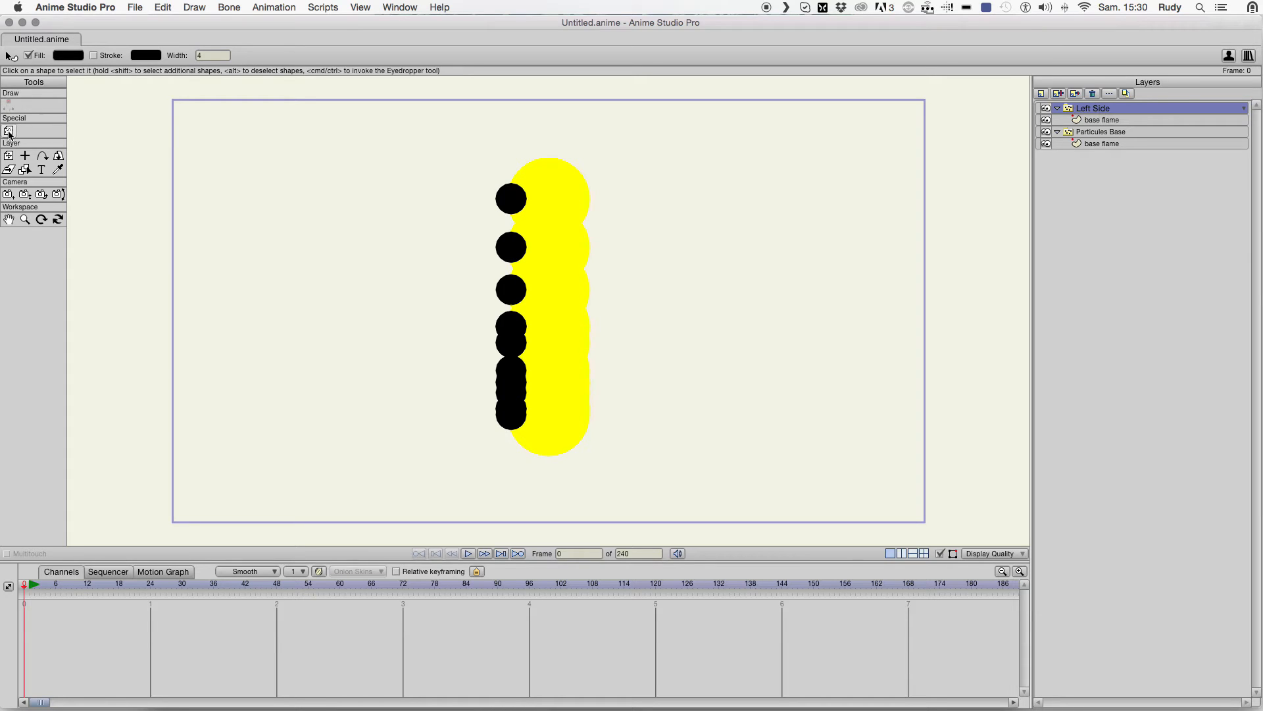
pyautogui.click(9, 130)
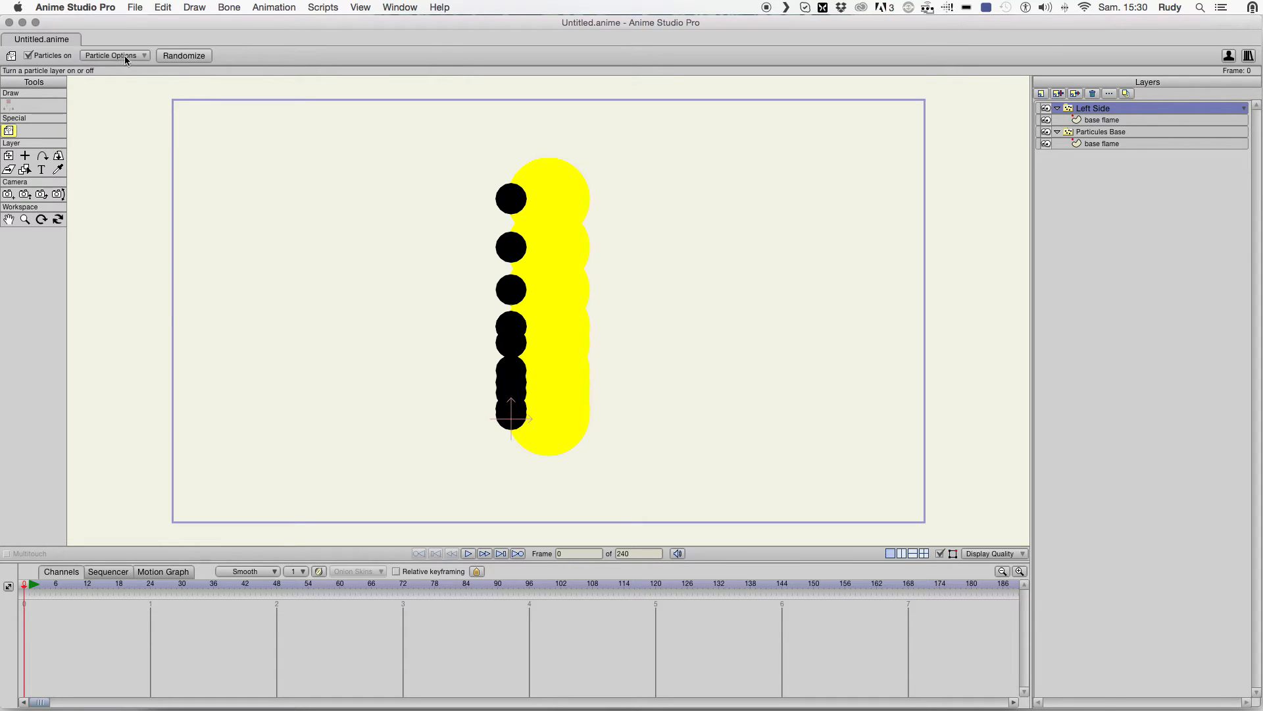
# - Give the Left Side particles Velocity spread 1 and Direction spread 10
pyautogui.click(111, 55)
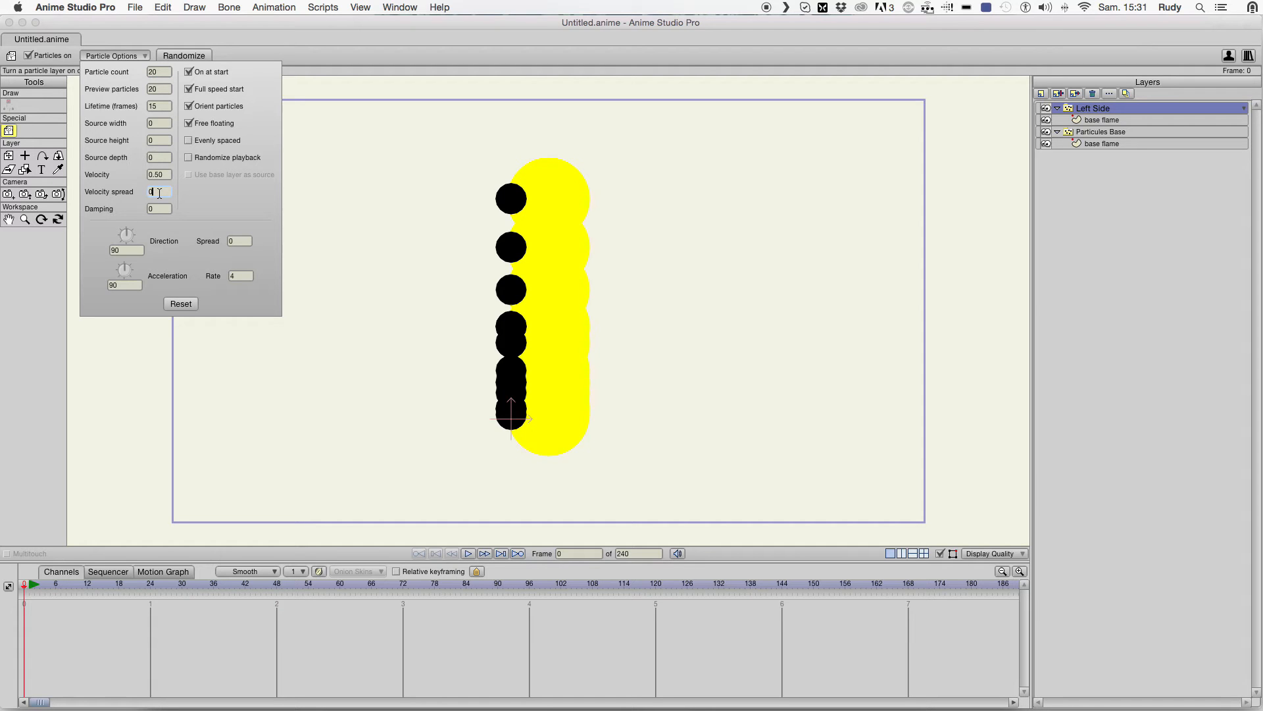
pyautogui.write('1')
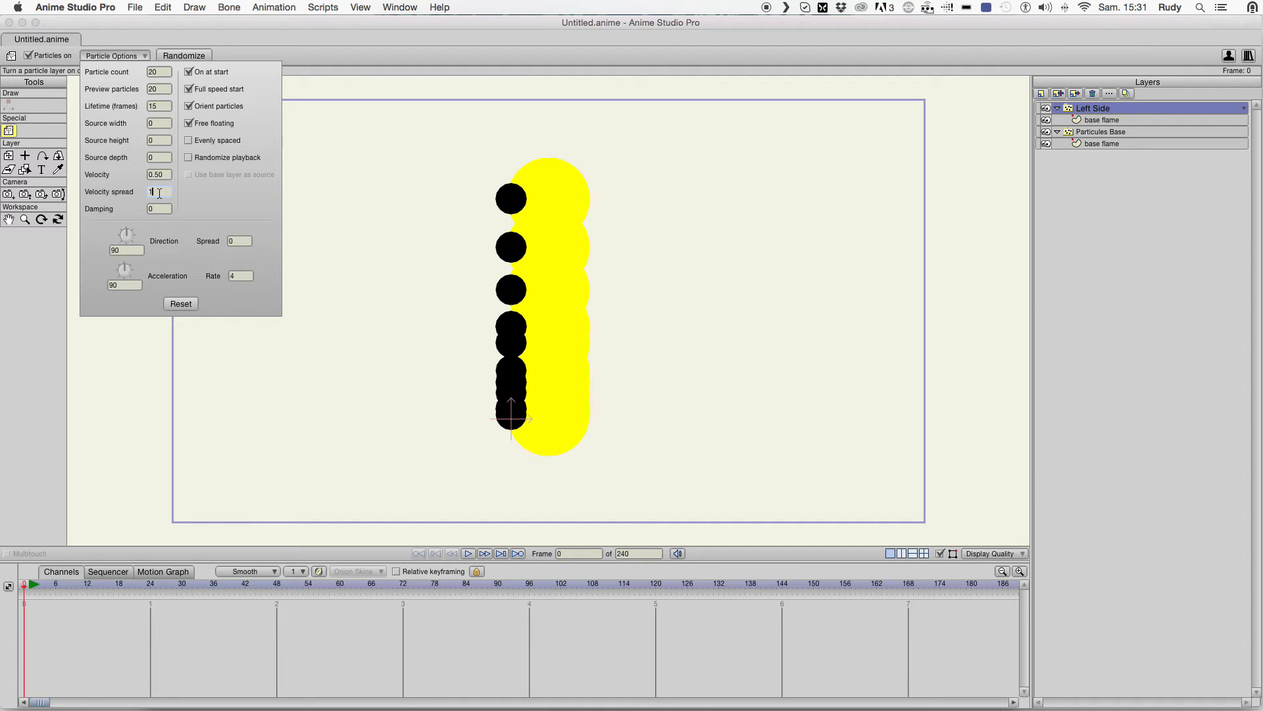
pyautogui.click(111, 56)
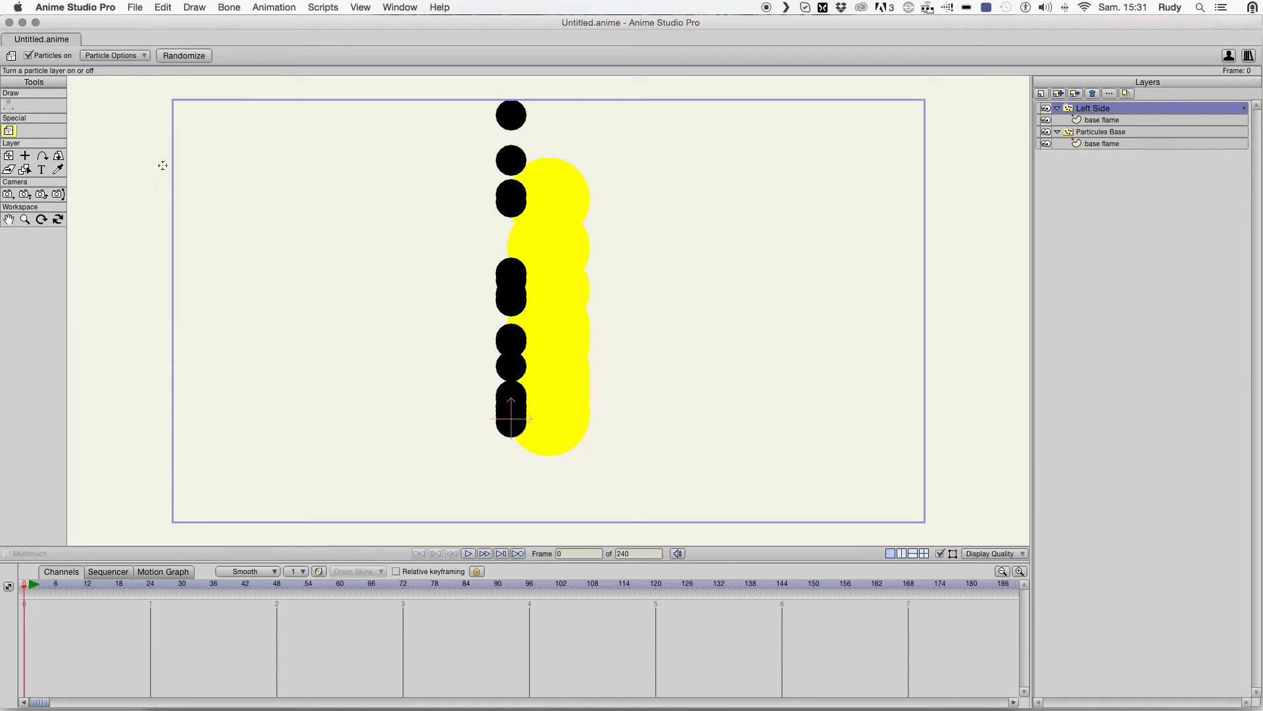
pyautogui.click(115, 55)
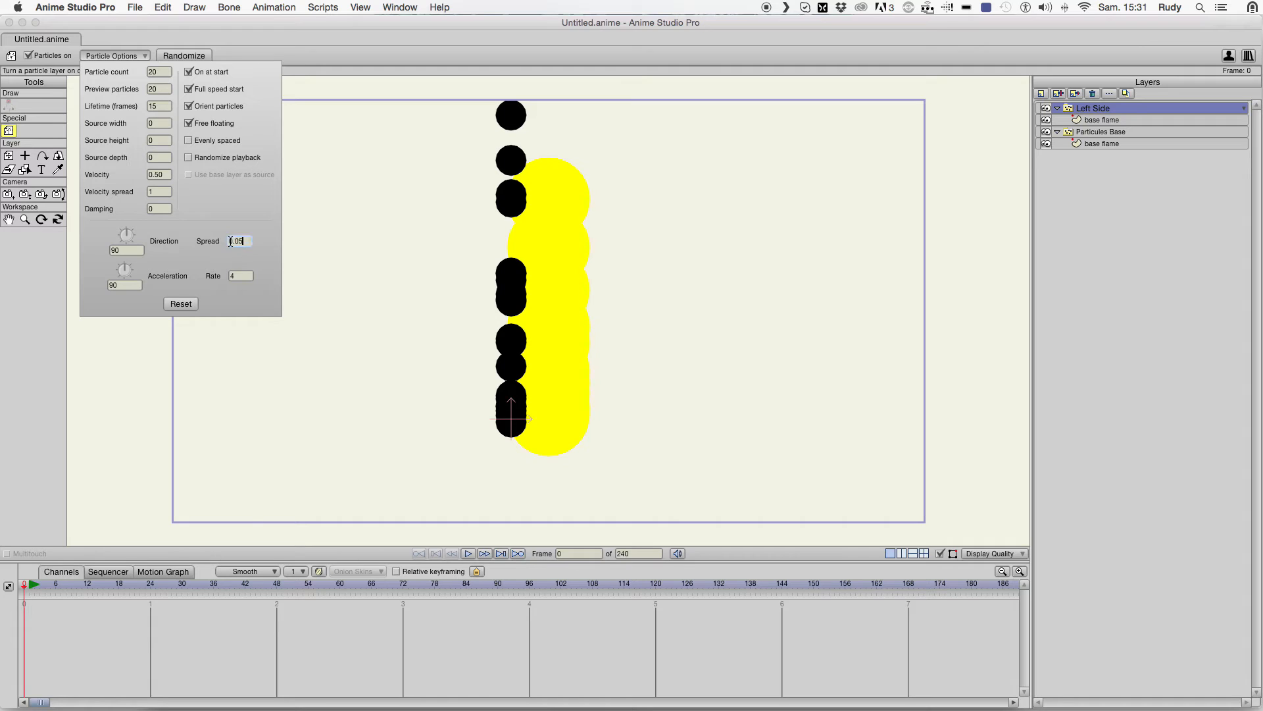
pyautogui.write('1')
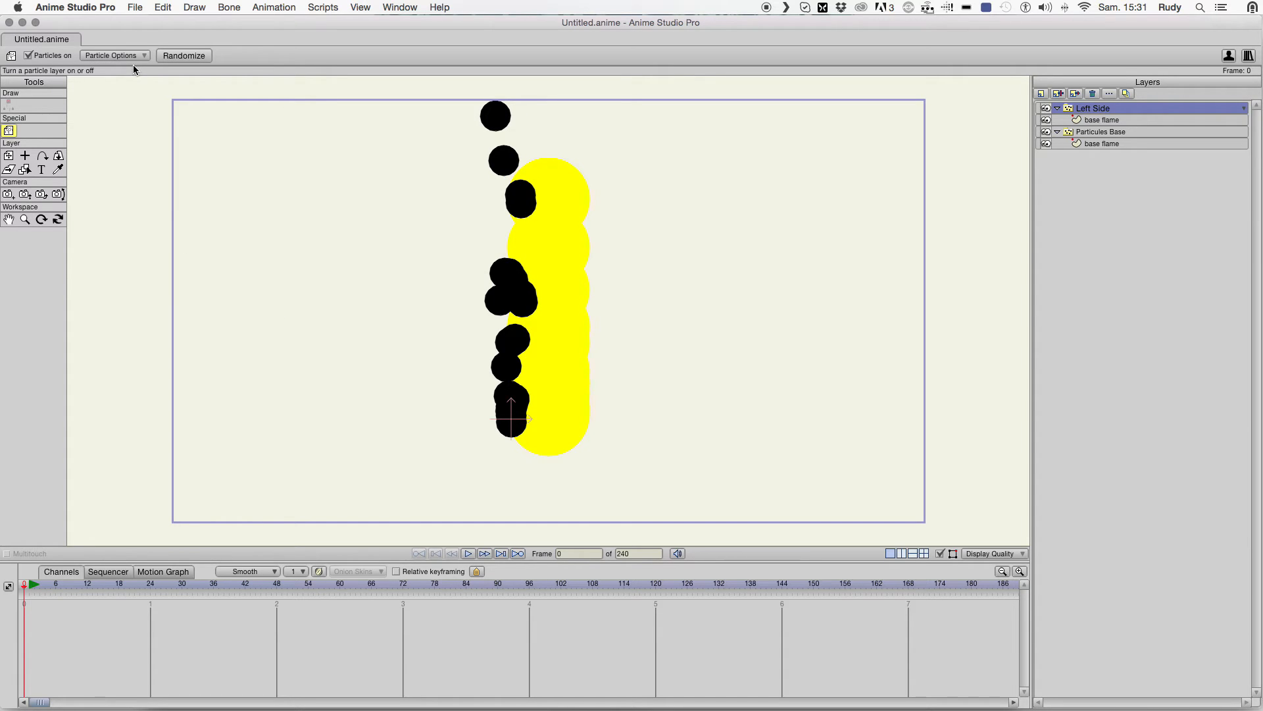
# - Raise the Left Side velocity spread further, previewing the wavier black column
pyautogui.click(113, 55)
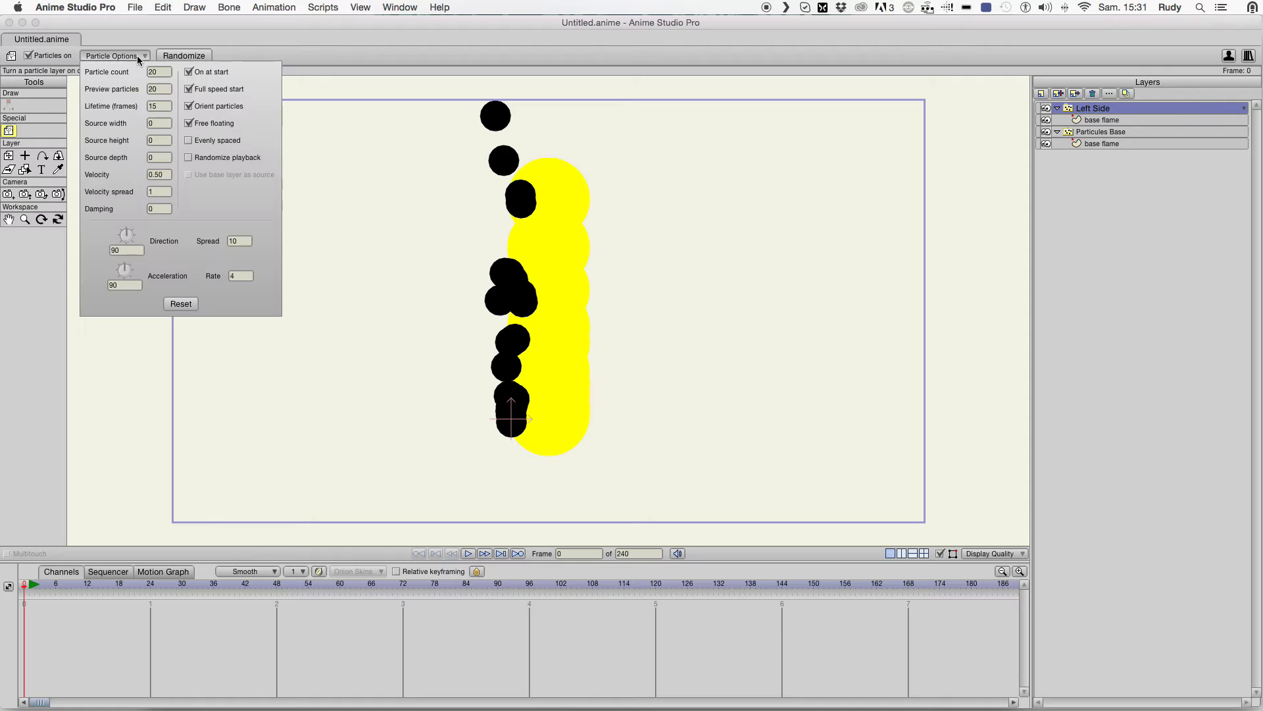
pyautogui.click(159, 191)
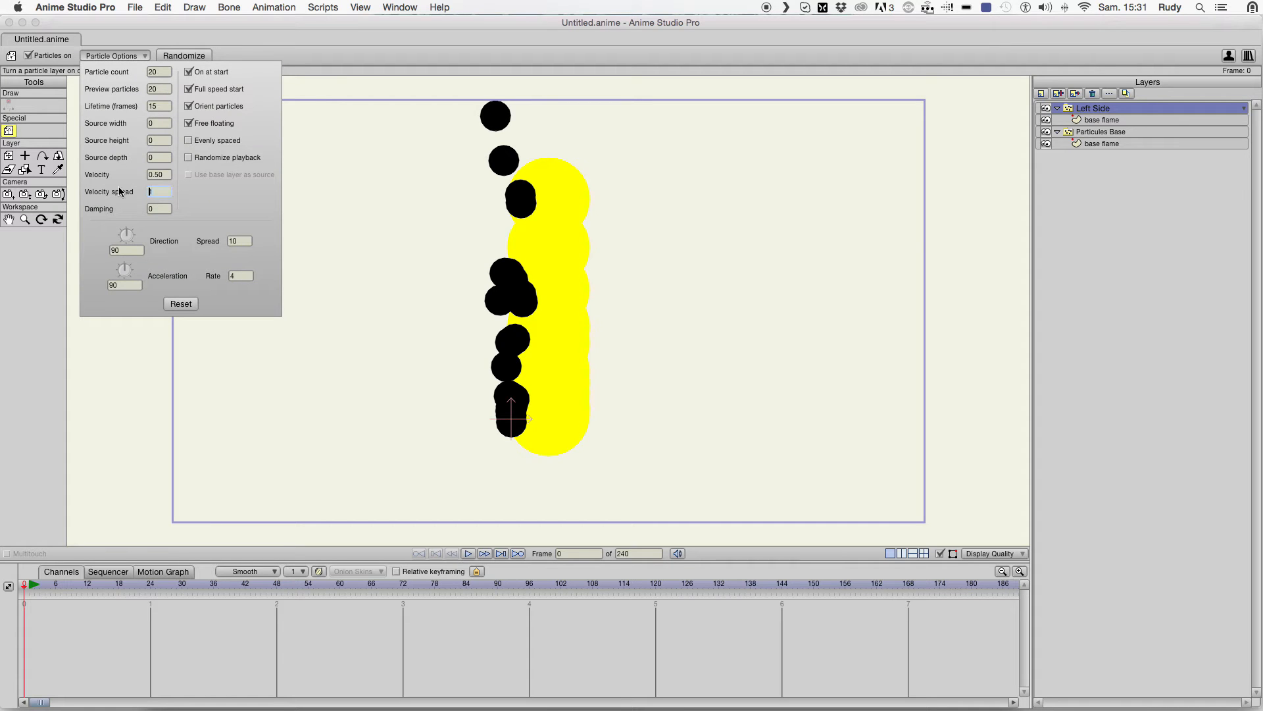
pyautogui.click(110, 55)
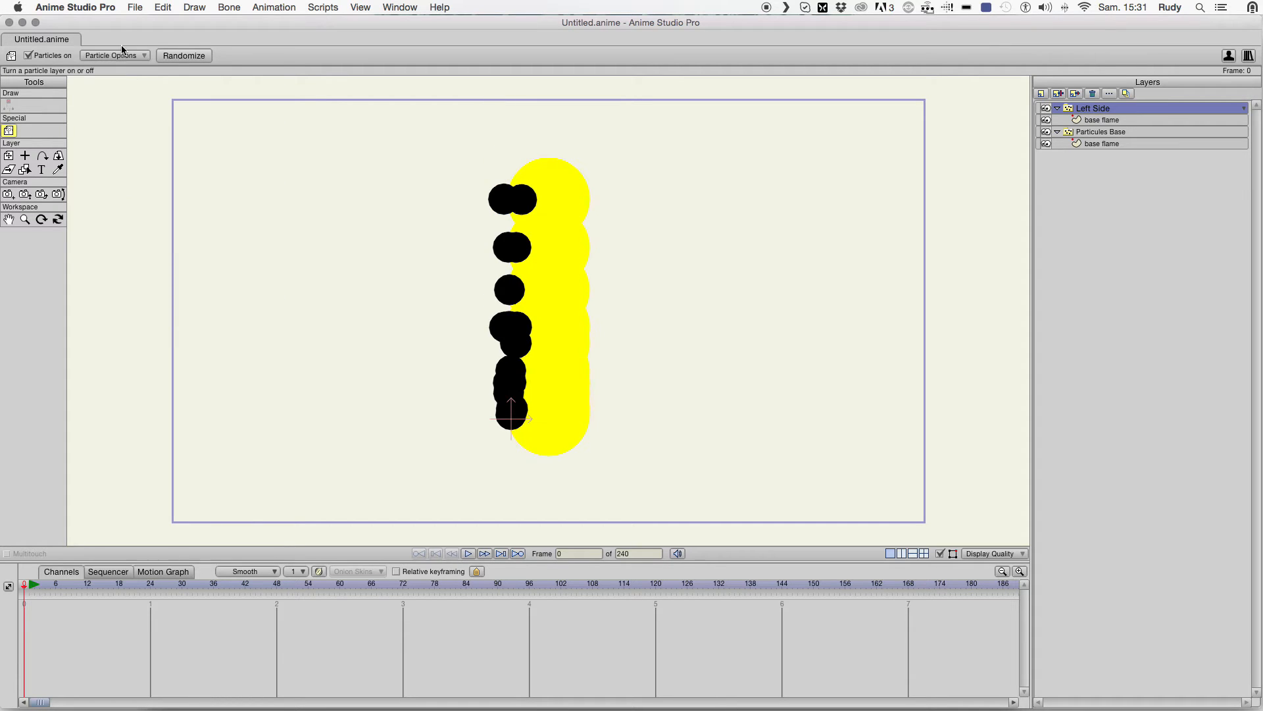
pyautogui.click(110, 55)
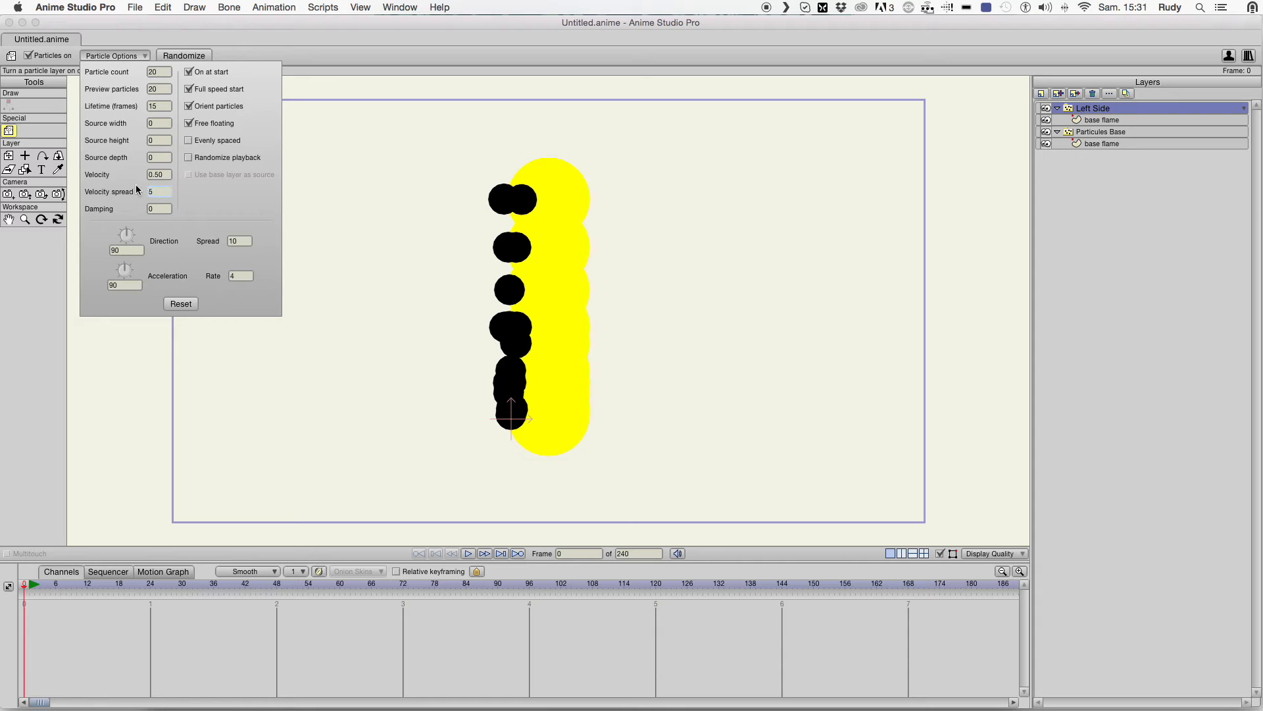
pyautogui.click(110, 55)
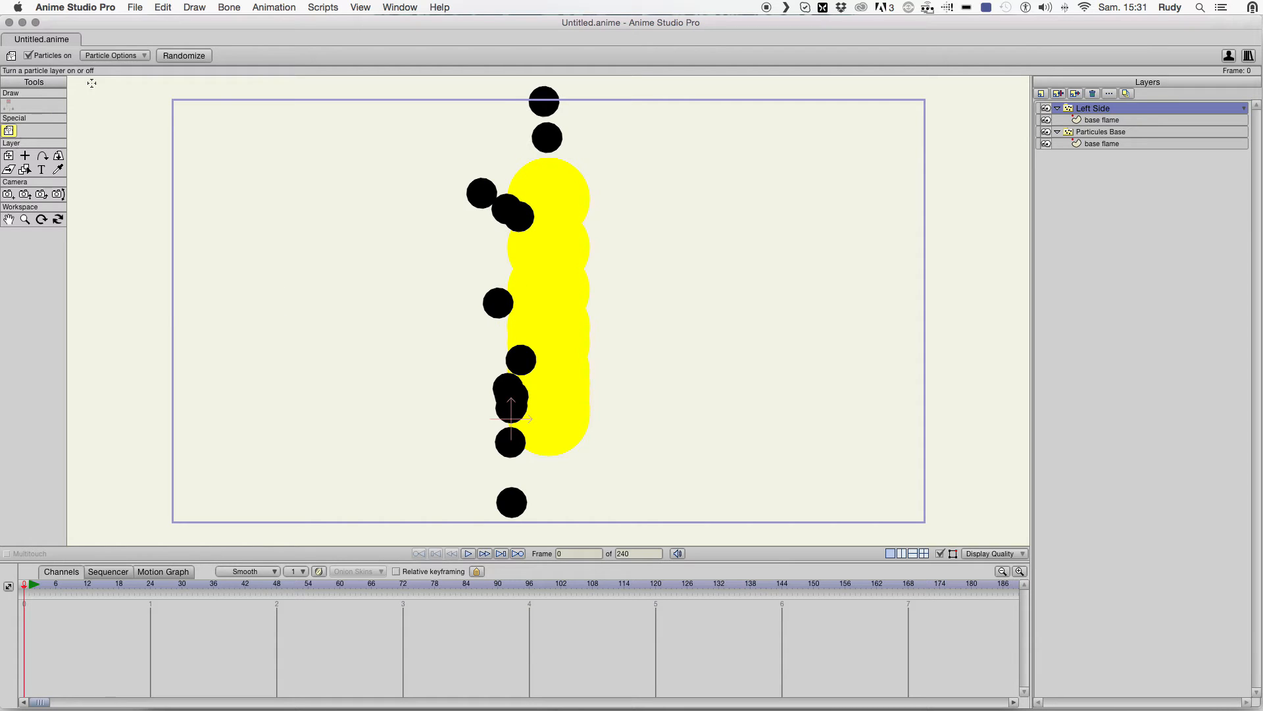
pyautogui.click(113, 56)
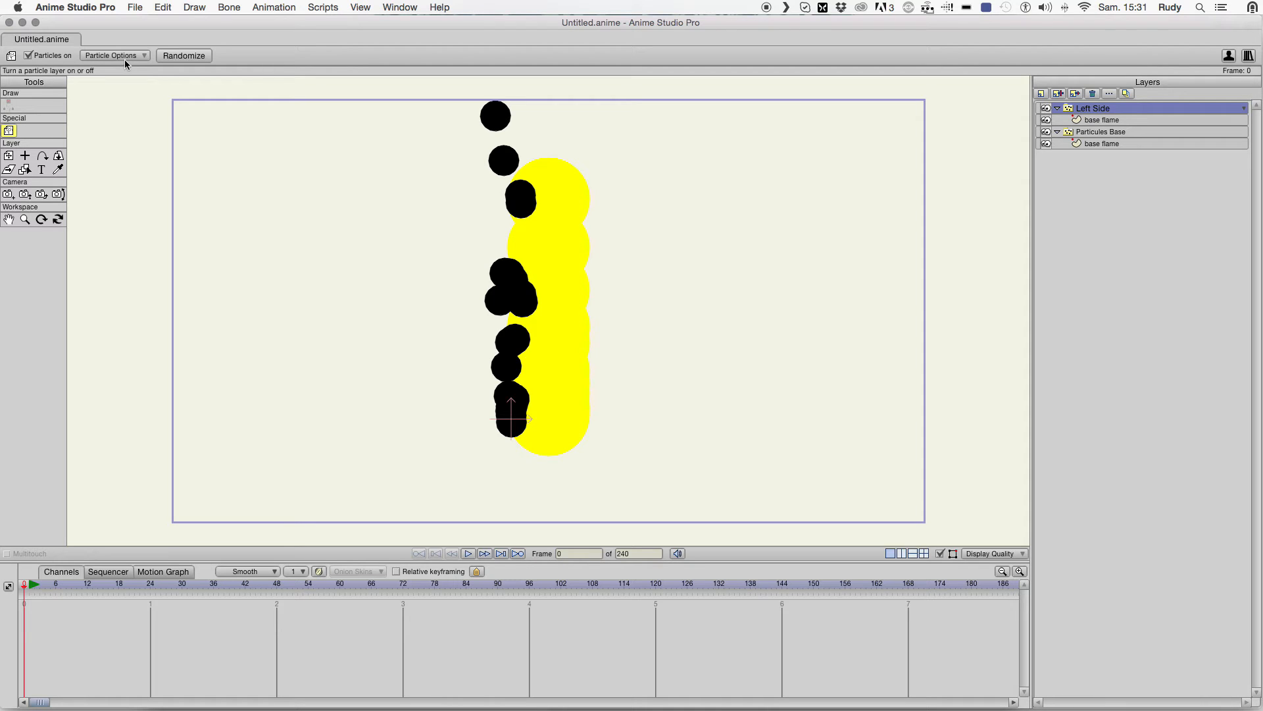
pyautogui.moveTo(1124, 131)
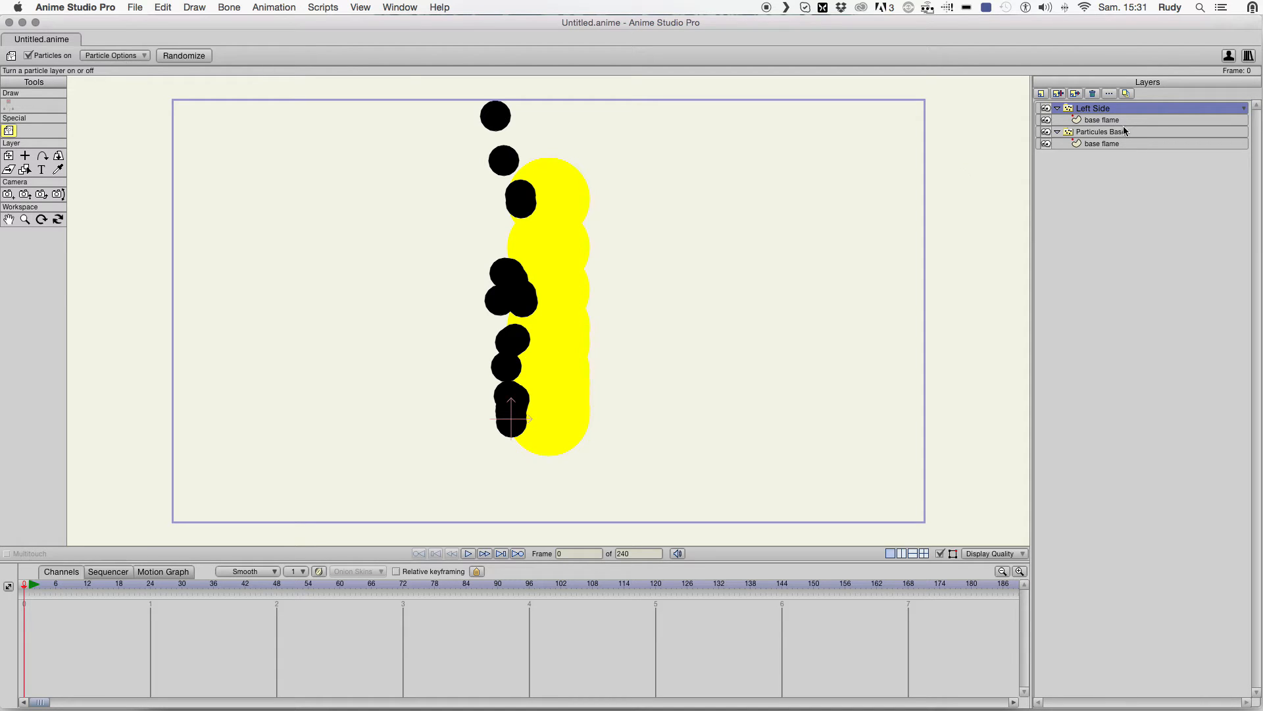
# - Squash the Left Side particle circle into a narrow oval with Transform Points, then reselect Left Side
pyautogui.click(1101, 120)
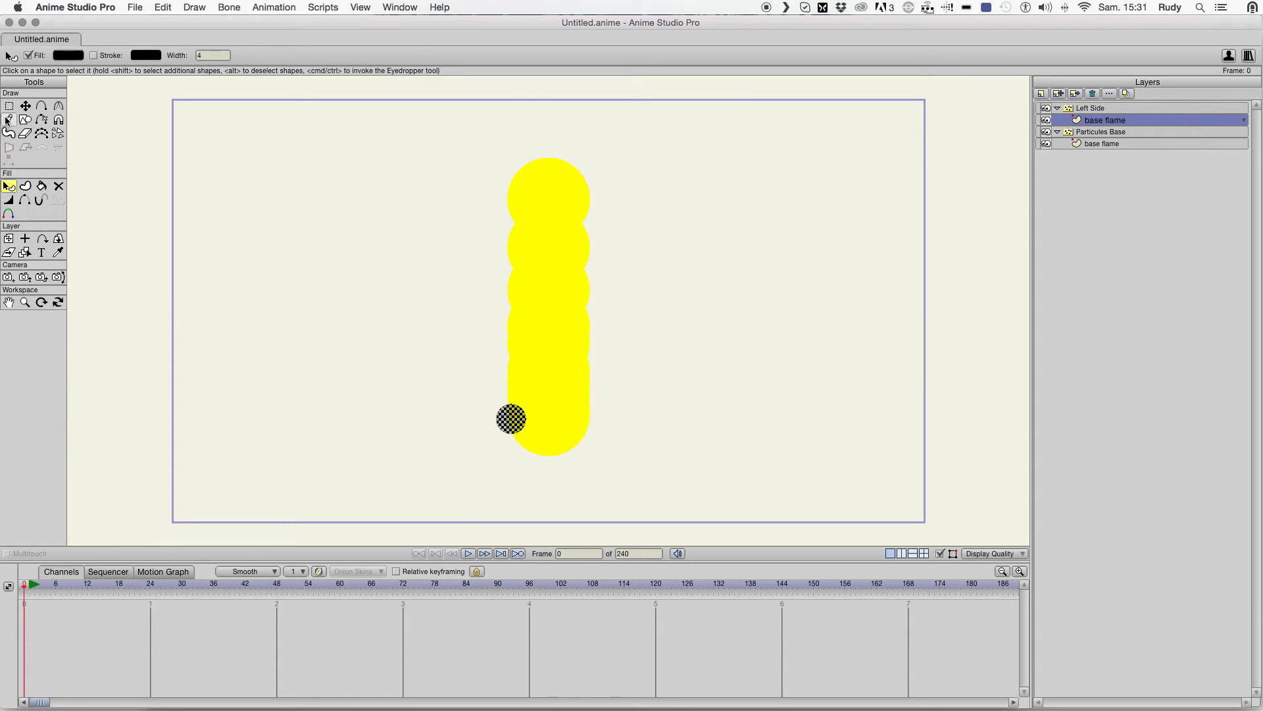
pyautogui.click(10, 107)
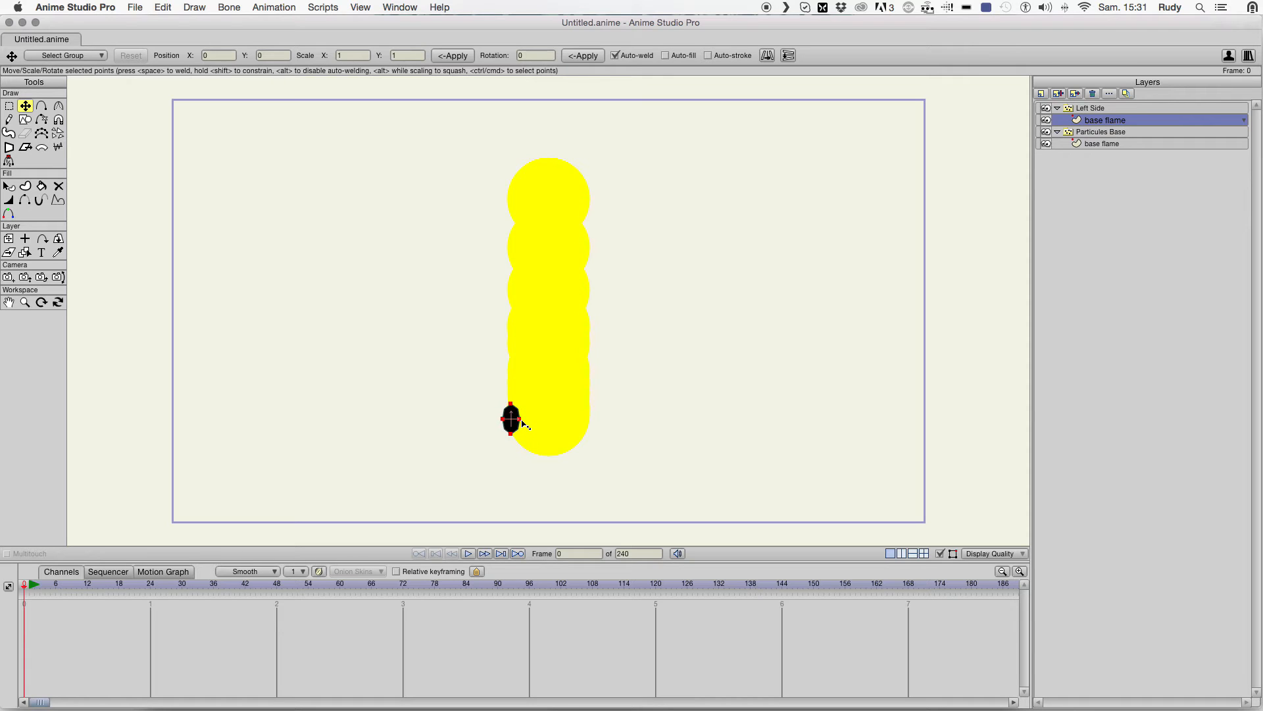
pyautogui.click(511, 419)
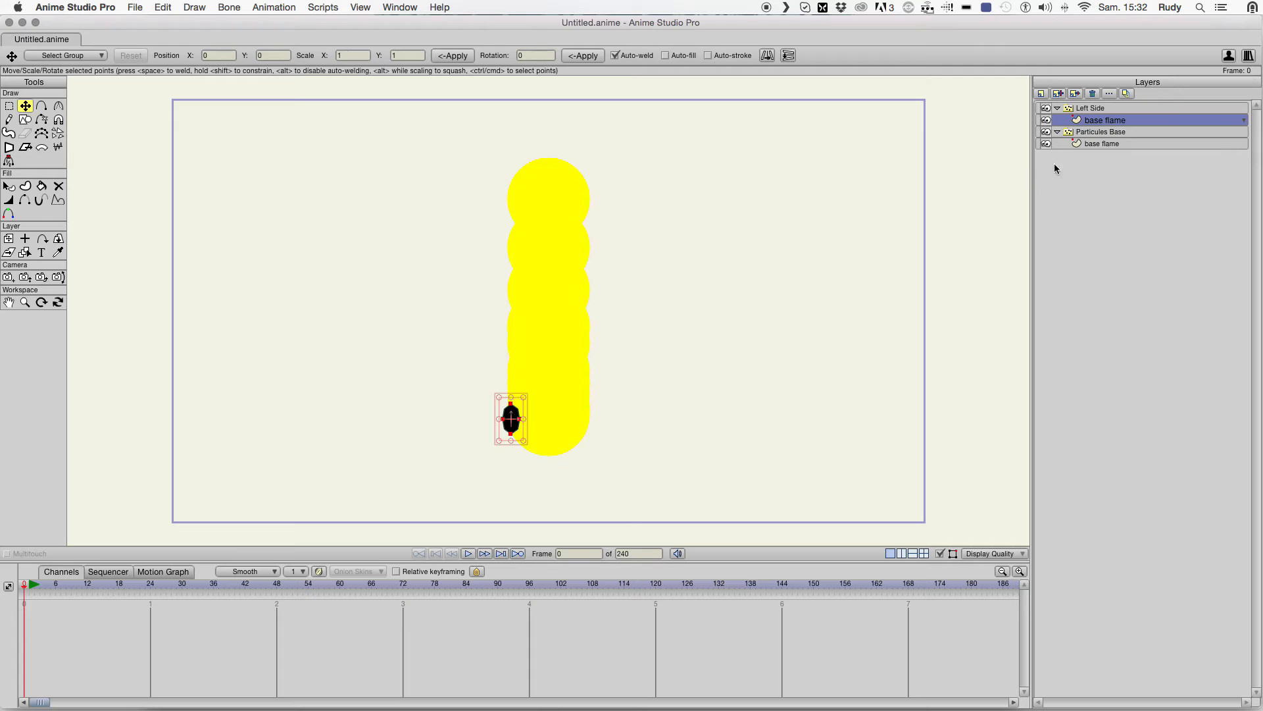
pyautogui.click(1092, 107)
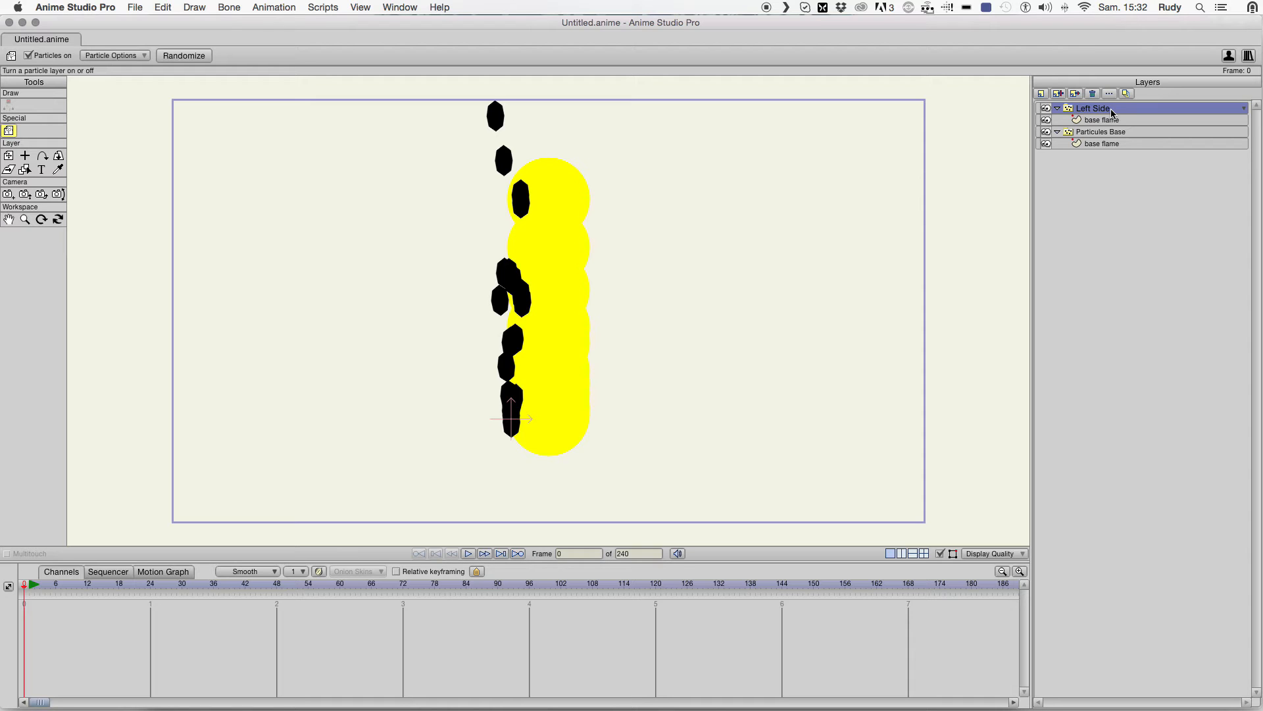
# - Create a group layer named FLAME to hold the Left Side and Particules Base layers
pyautogui.click(1042, 93)
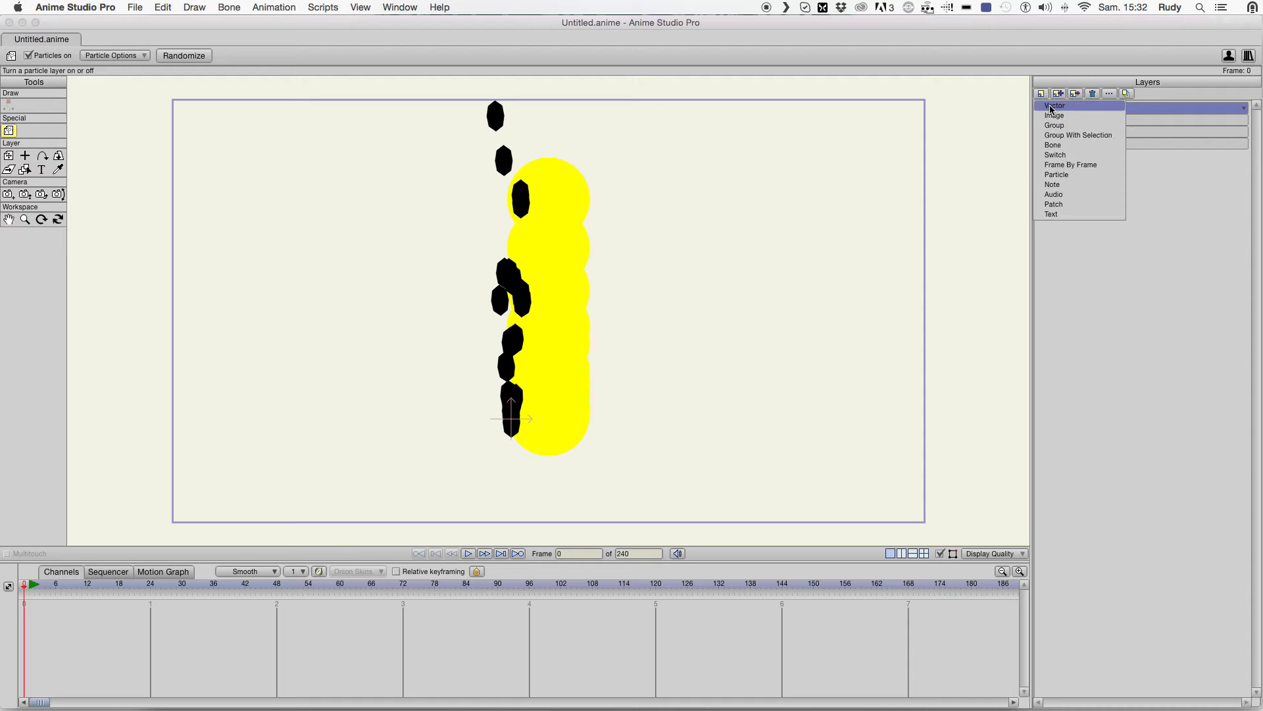
pyautogui.click(1054, 105)
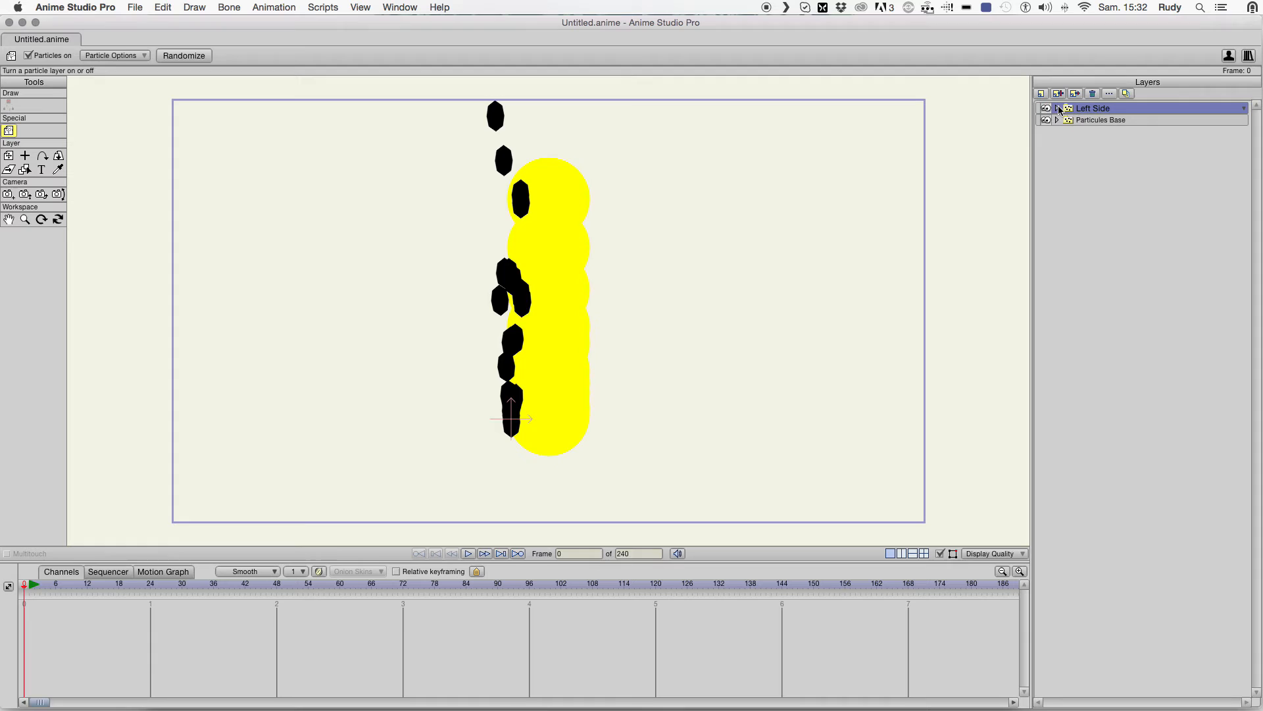
pyautogui.click(1043, 93)
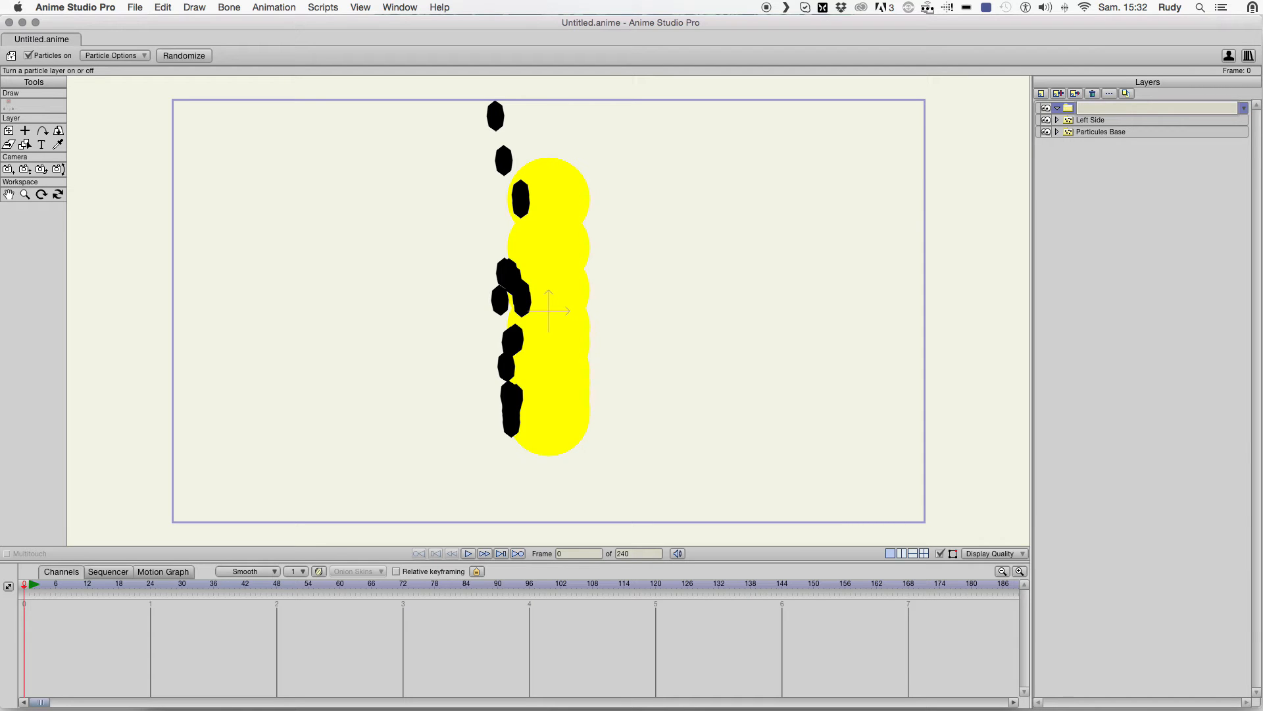
pyautogui.write('FLAME')
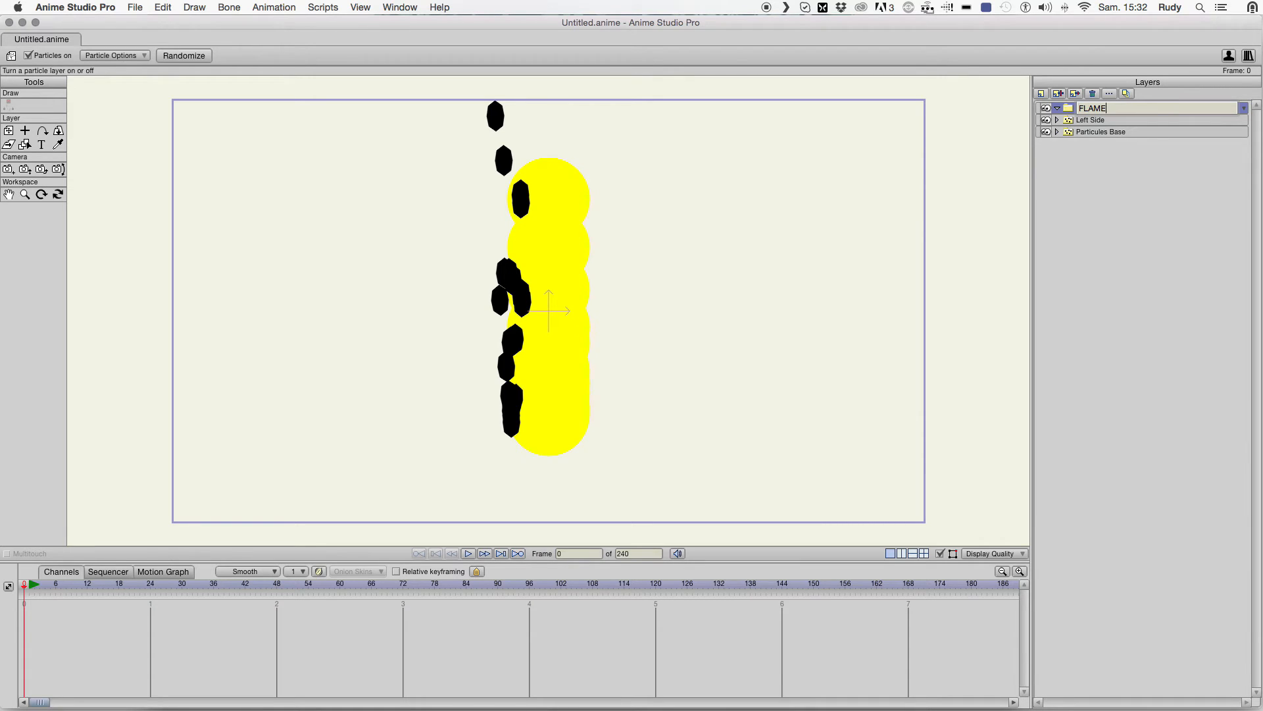
pyautogui.click(1092, 120)
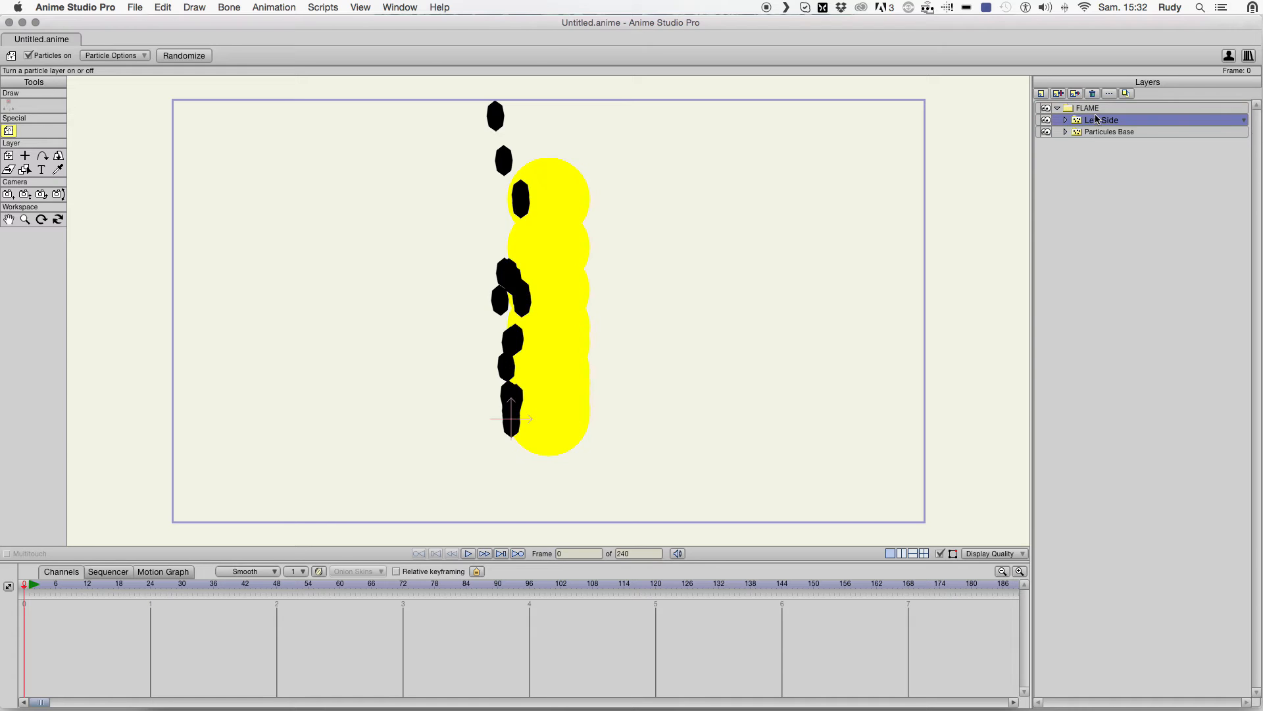
pyautogui.click(1087, 107)
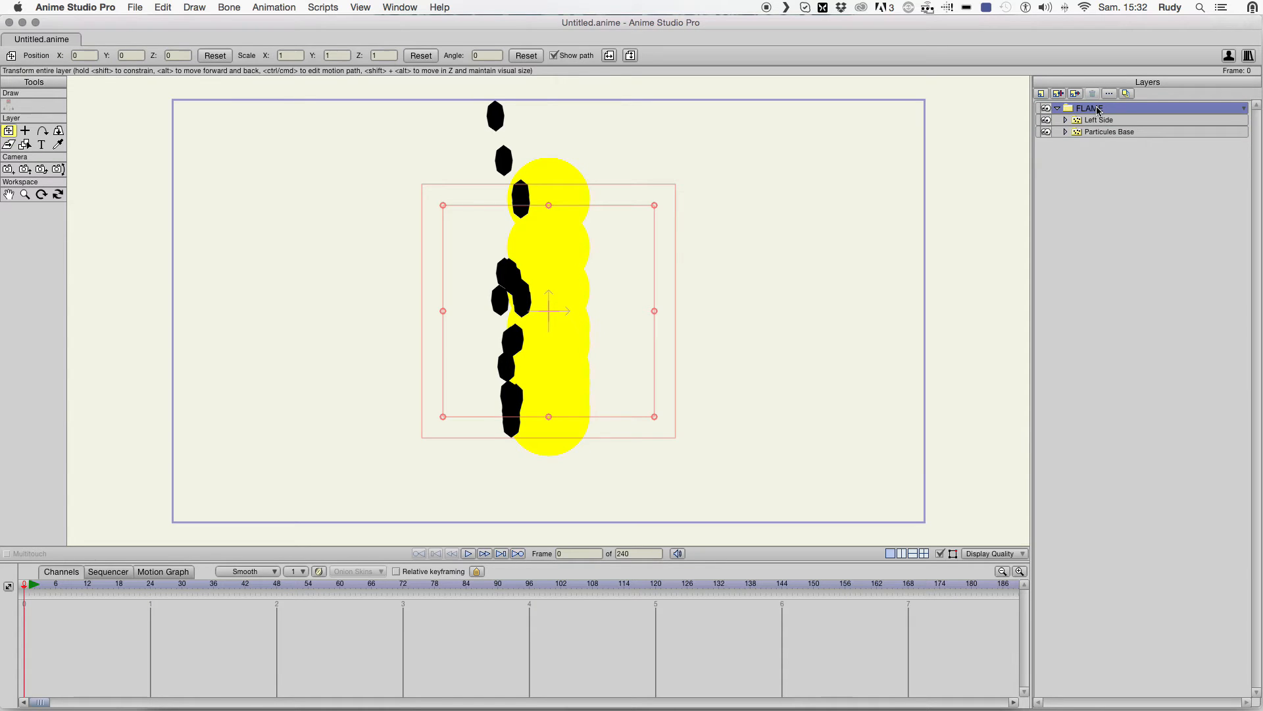
# - In FLAME's masking settings, set Left Side to add invisibly and Particules Base to subtract
pyautogui.doubleClick(1089, 107)
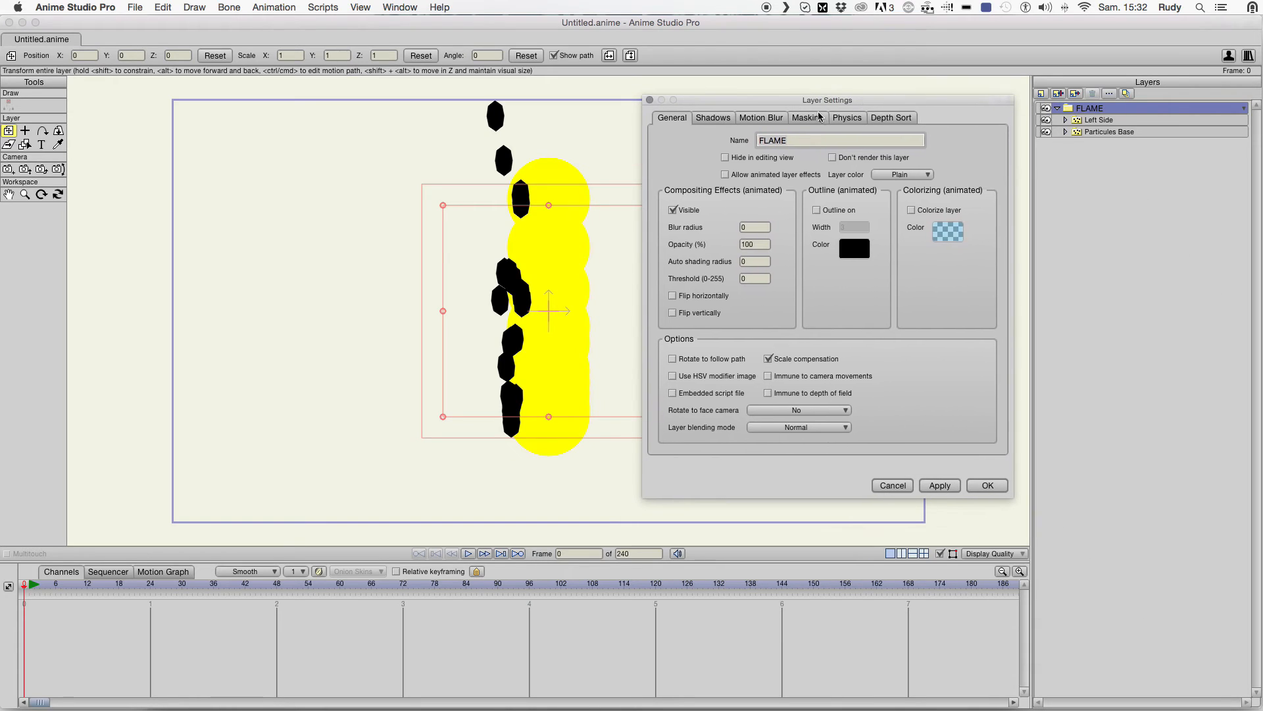
pyautogui.click(807, 117)
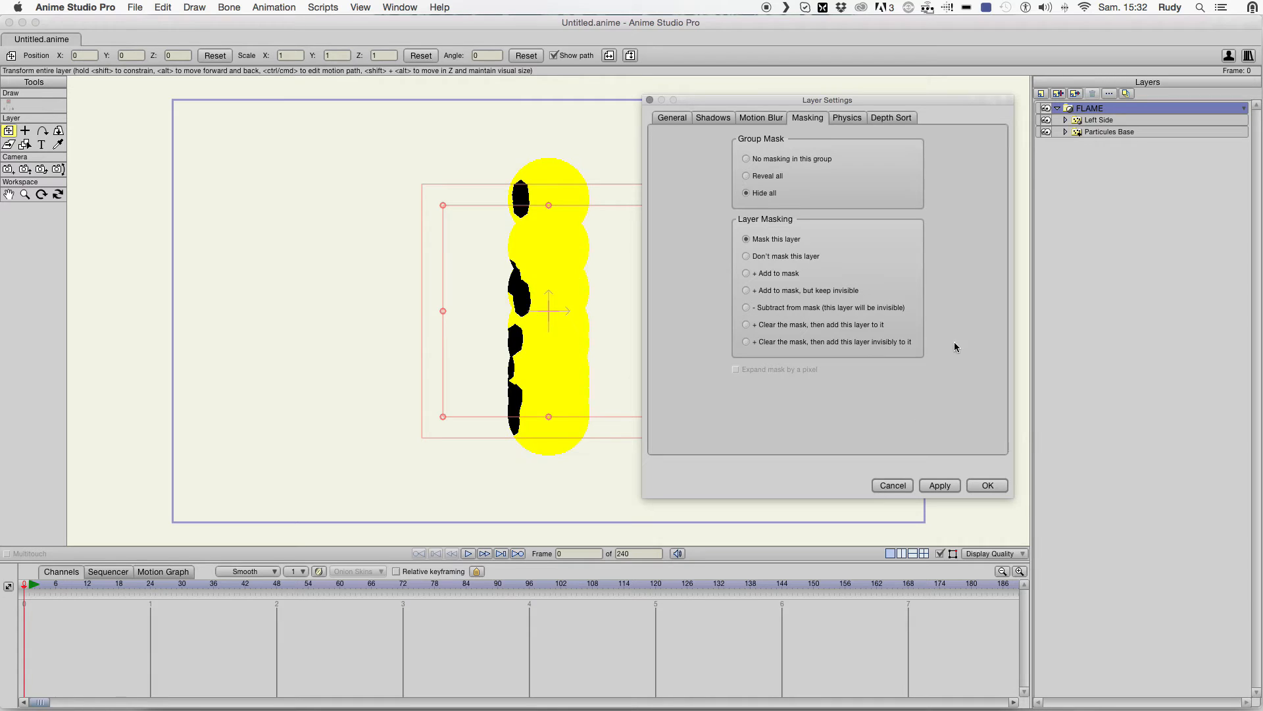
pyautogui.moveTo(544, 384)
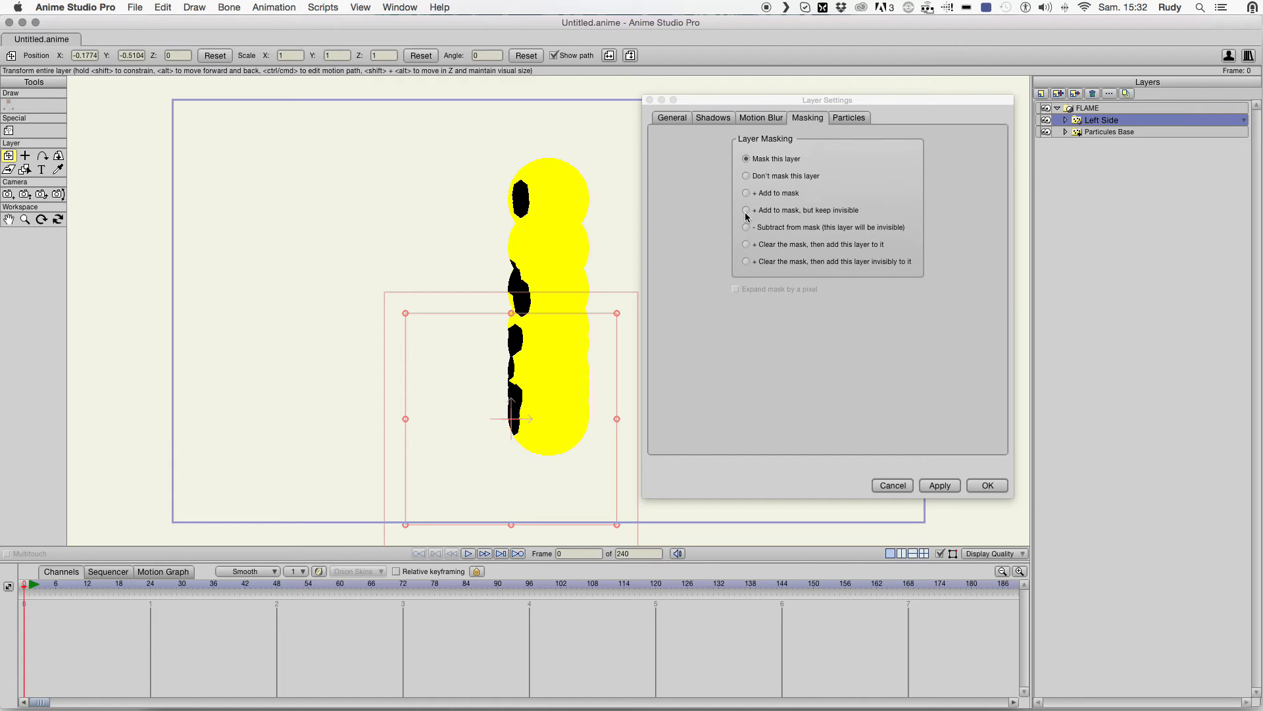
pyautogui.click(745, 210)
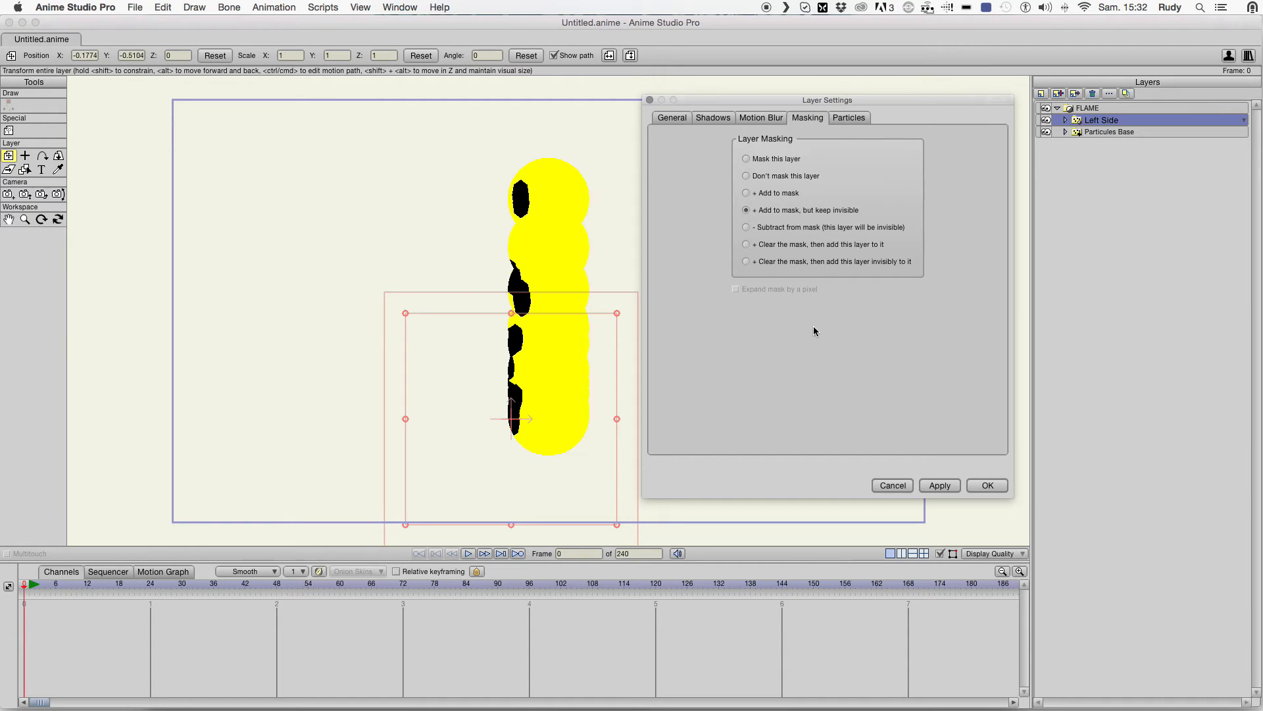
pyautogui.moveTo(818, 329)
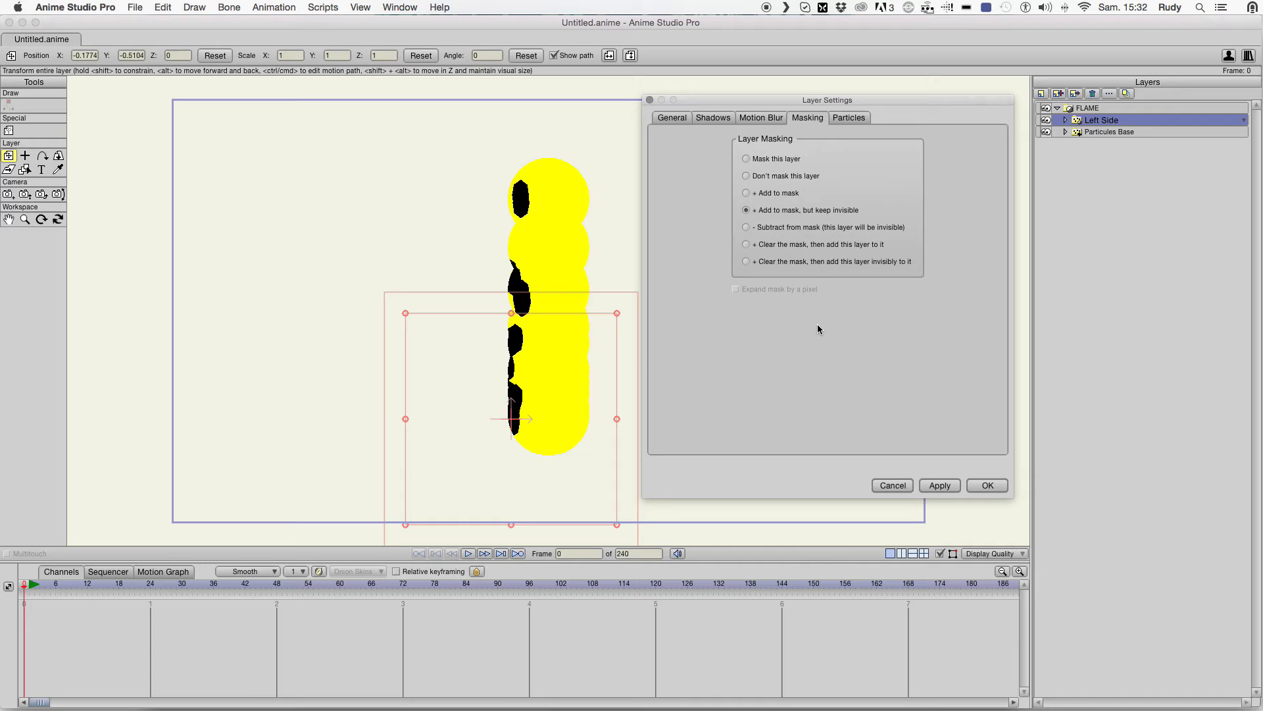
pyautogui.moveTo(878, 396)
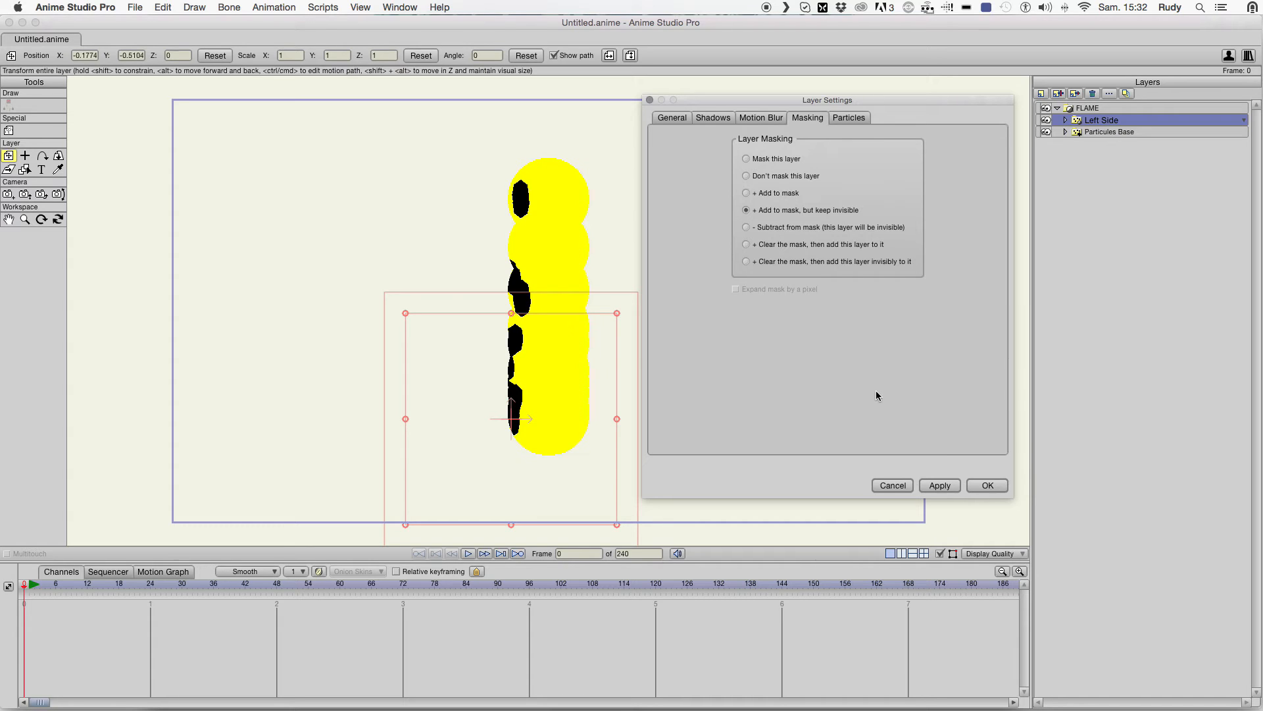
pyautogui.moveTo(940, 486)
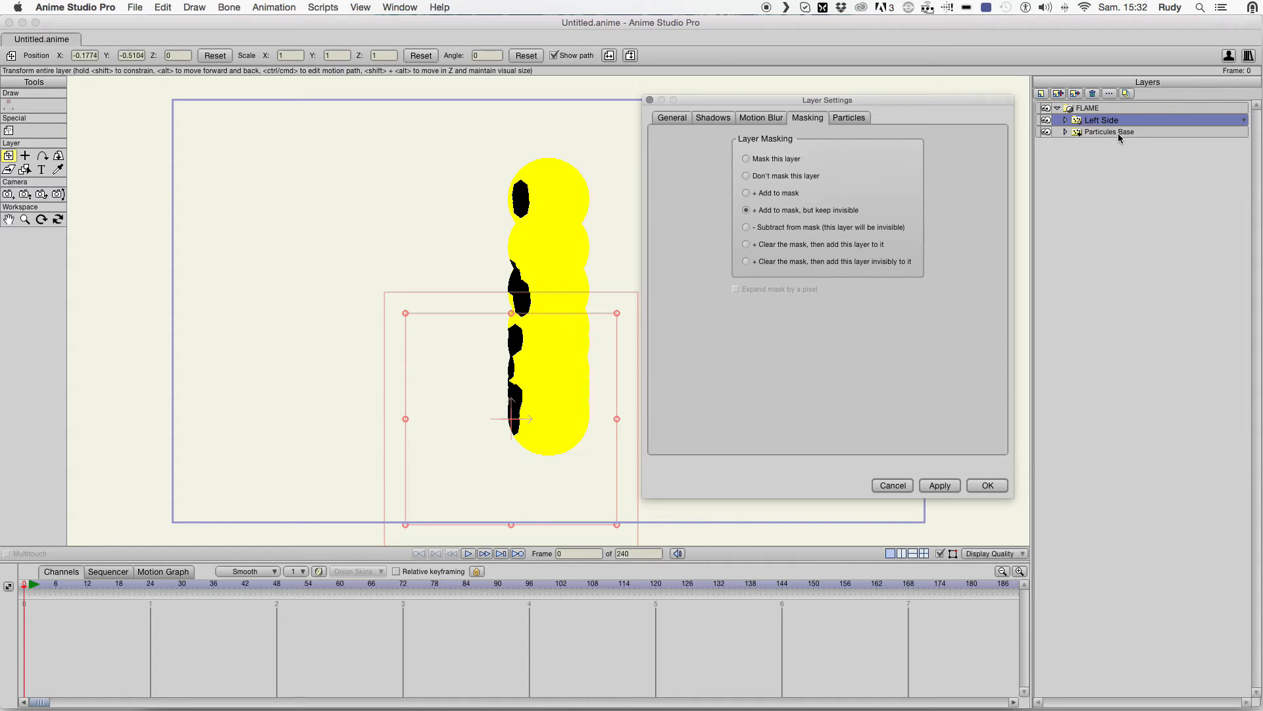
pyautogui.click(938, 486)
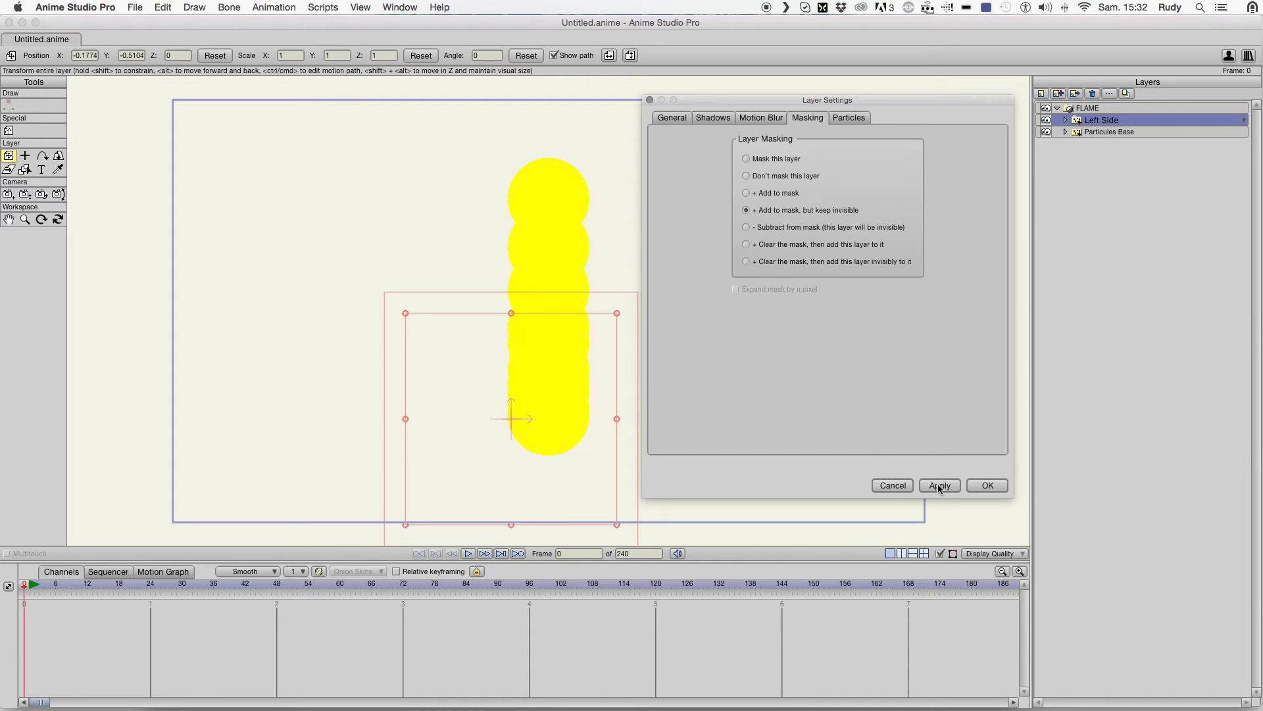
pyautogui.click(1112, 132)
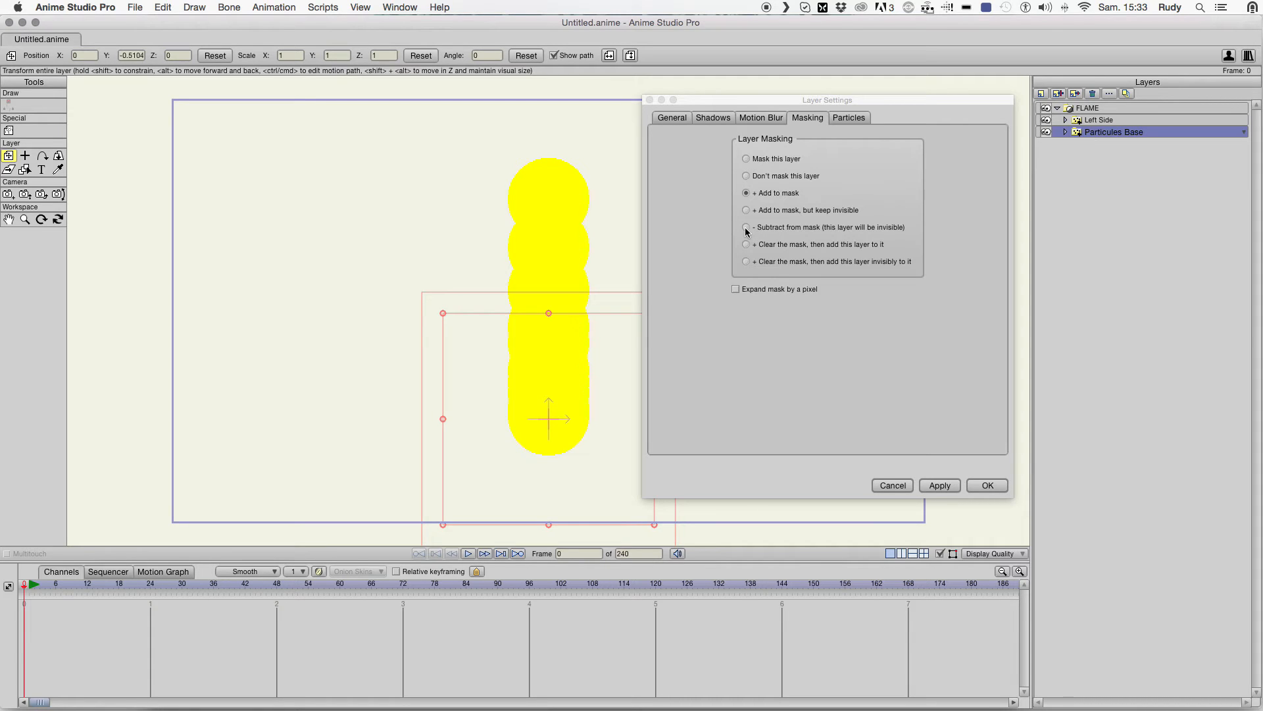
pyautogui.click(745, 226)
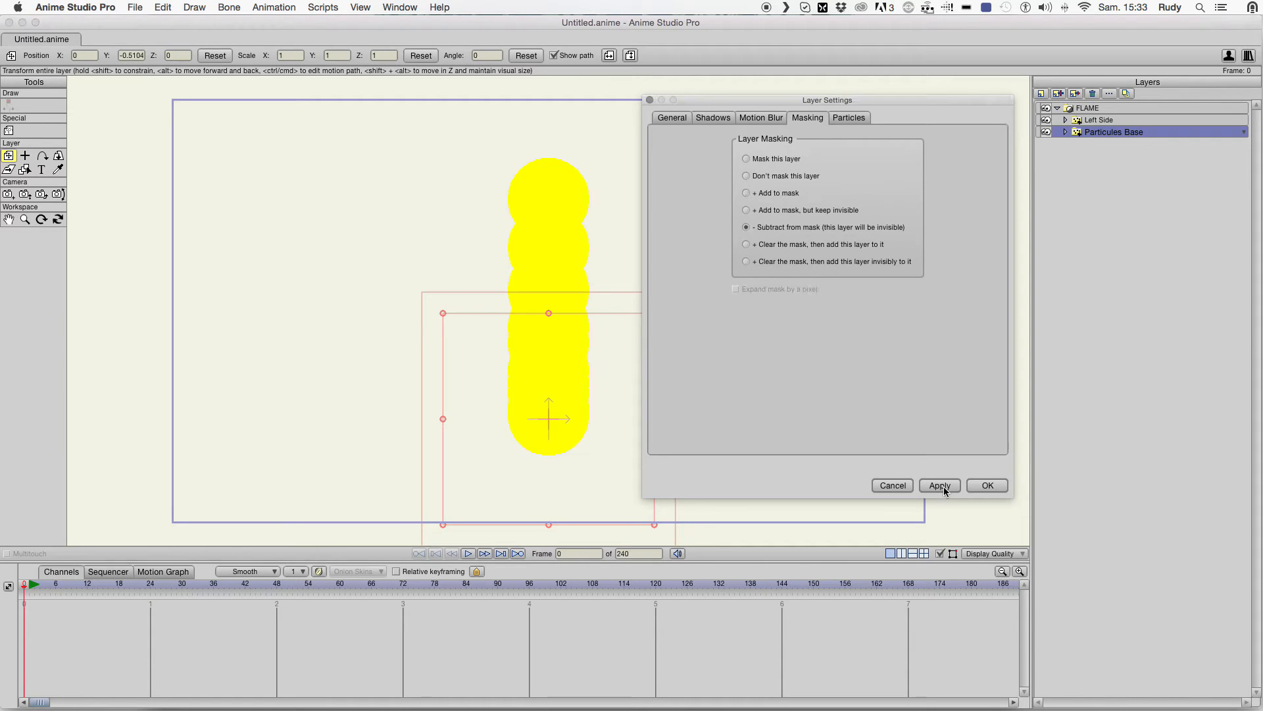
pyautogui.click(938, 485)
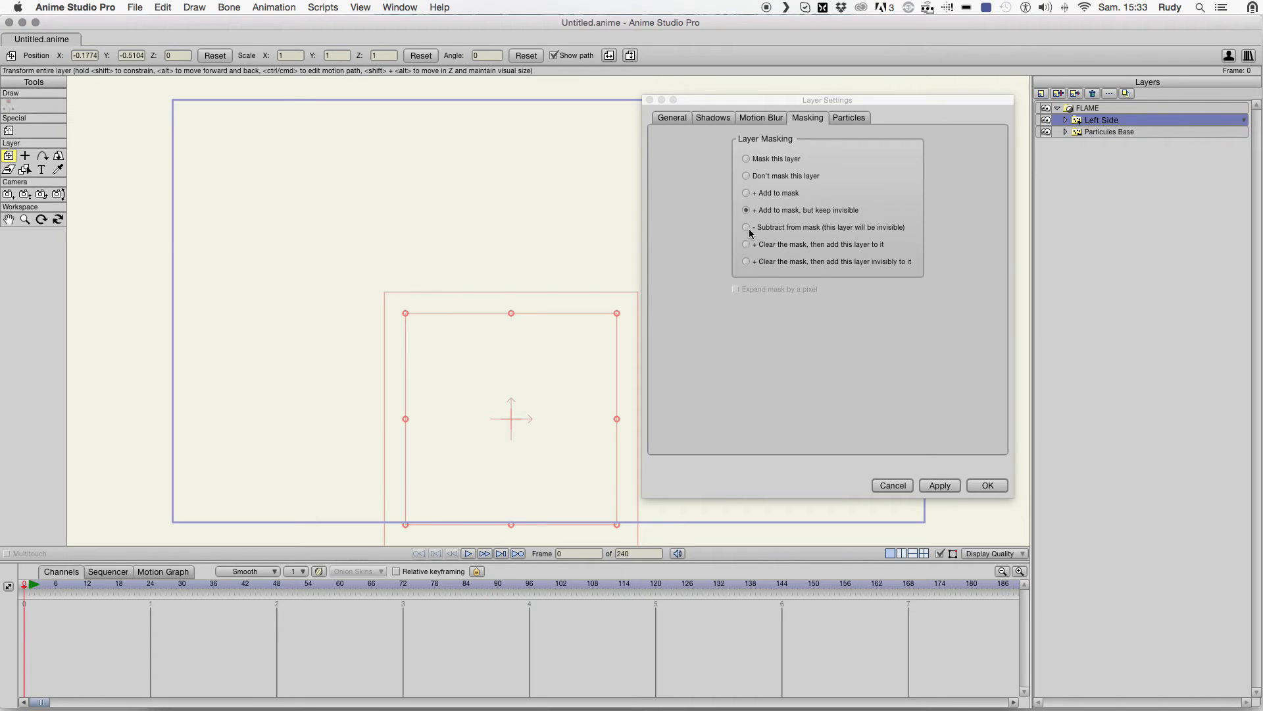
# - Retune masking: Left Side adds invisibly, Particules Base clears the mask then adds itself; apply
pyautogui.click(745, 227)
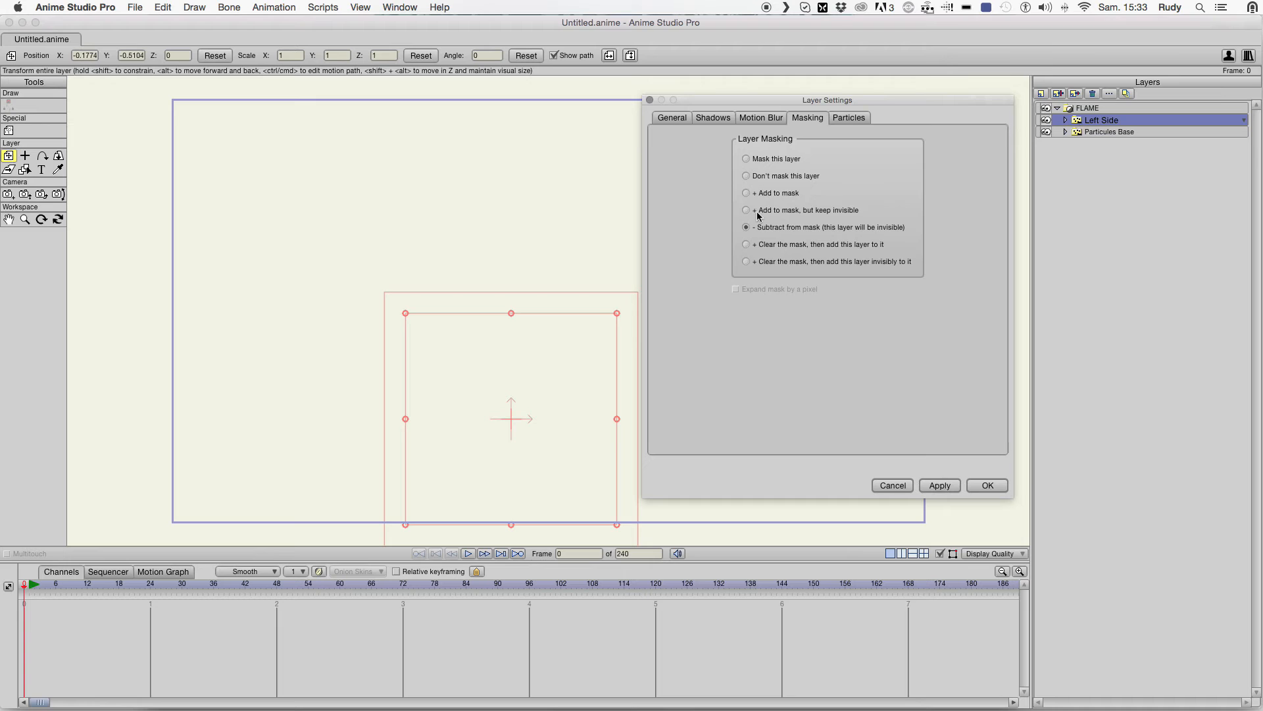
pyautogui.click(1110, 132)
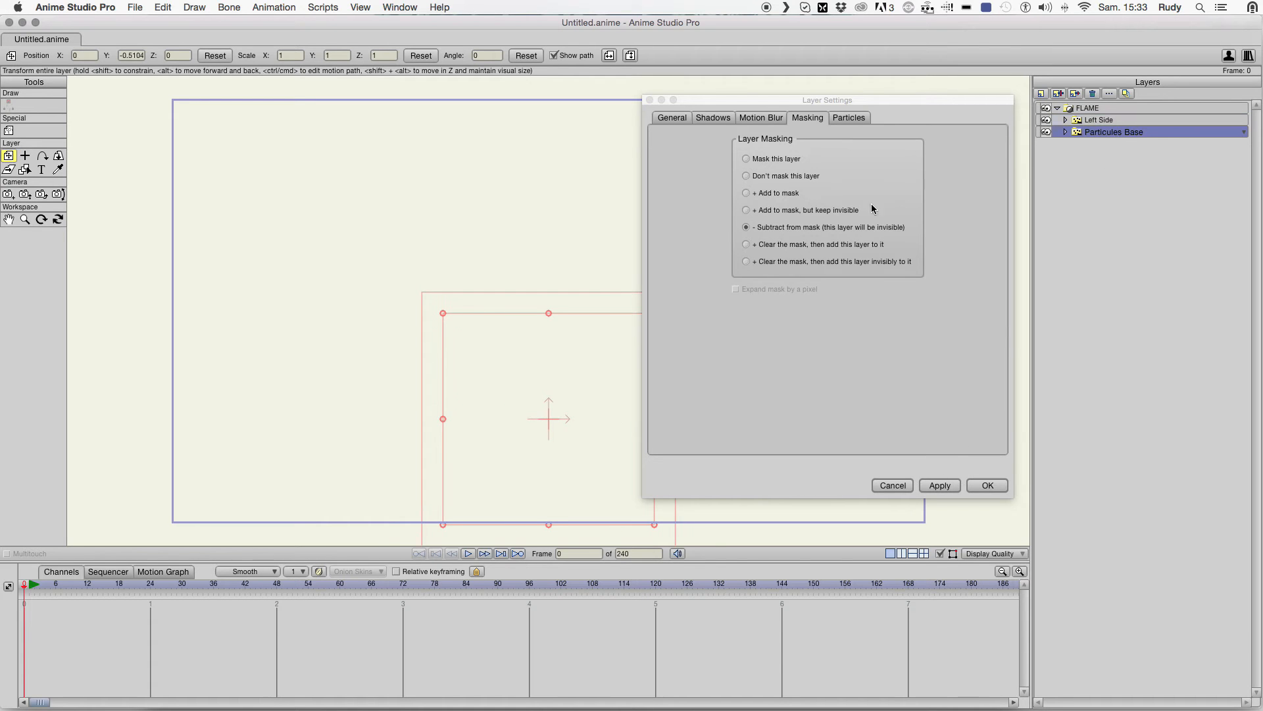
pyautogui.click(744, 245)
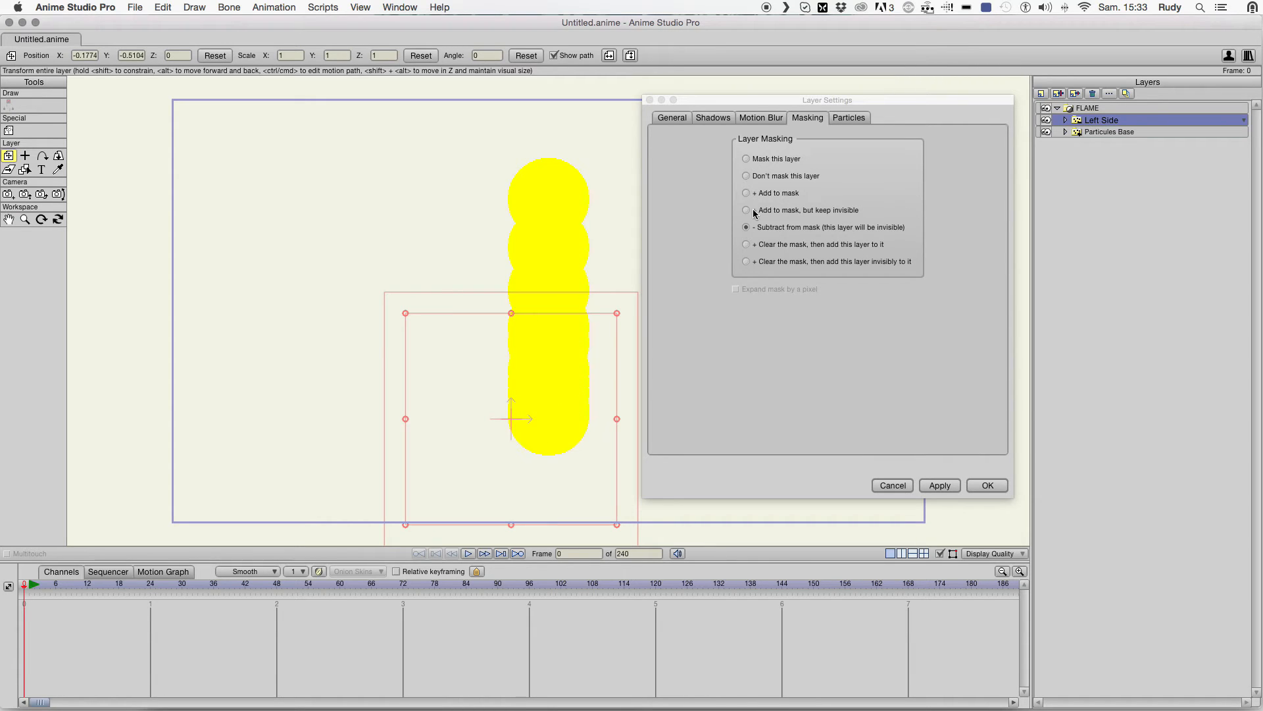
pyautogui.click(745, 211)
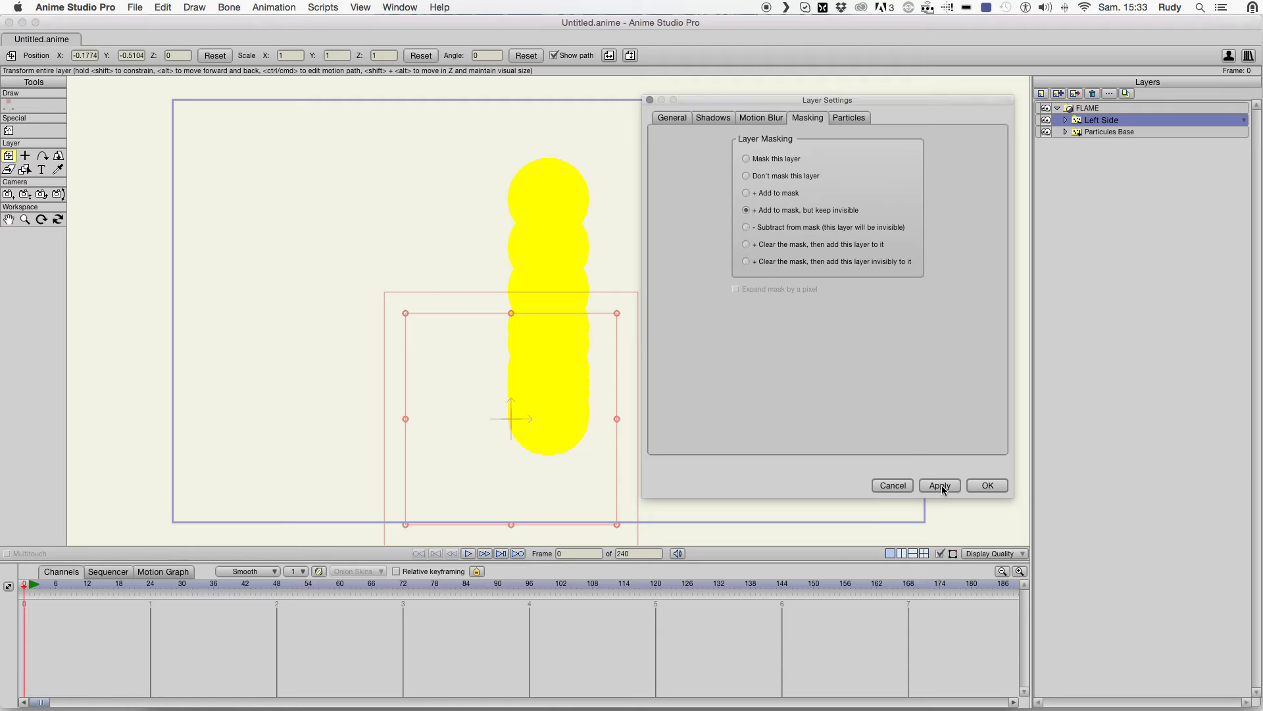
pyautogui.click(1112, 131)
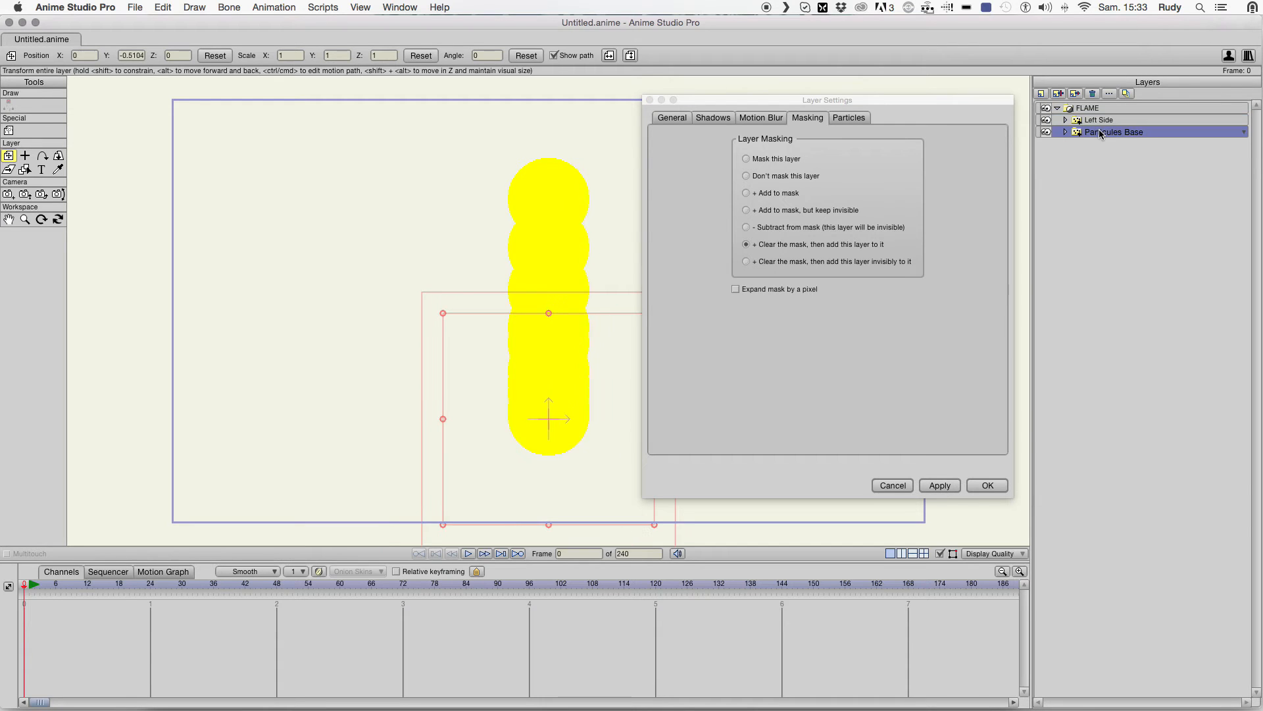
pyautogui.click(745, 192)
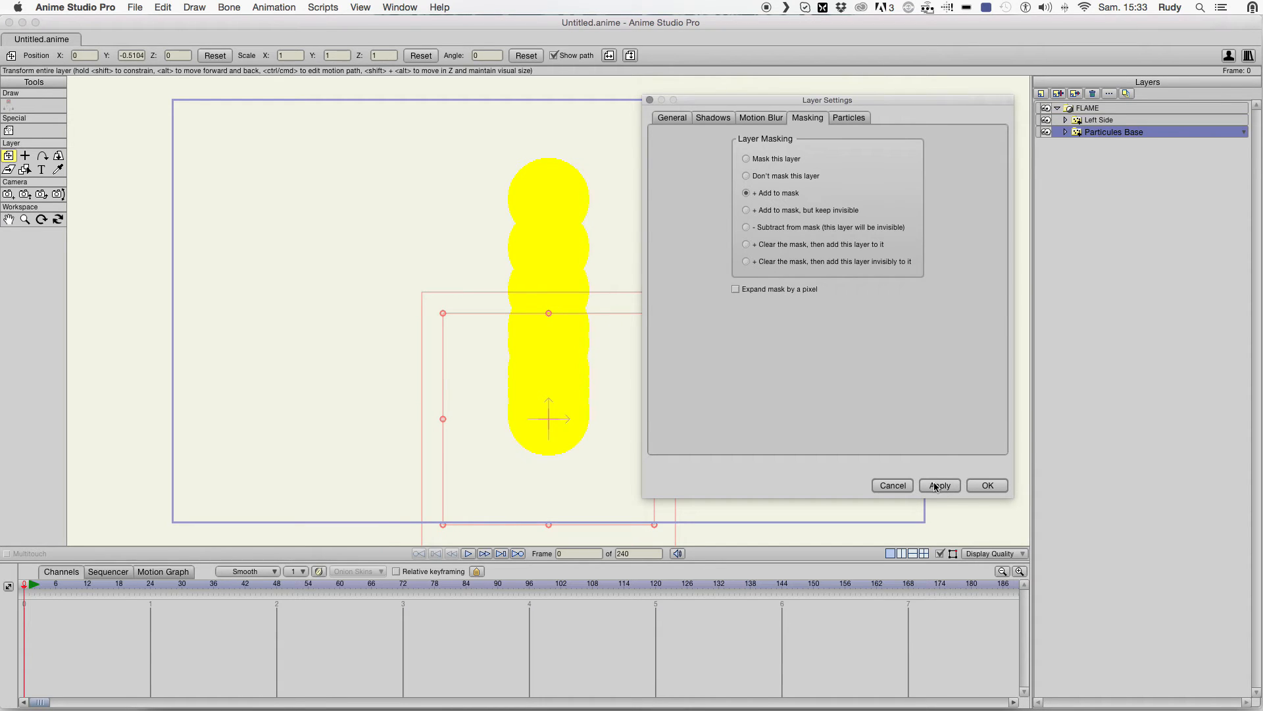
pyautogui.click(745, 175)
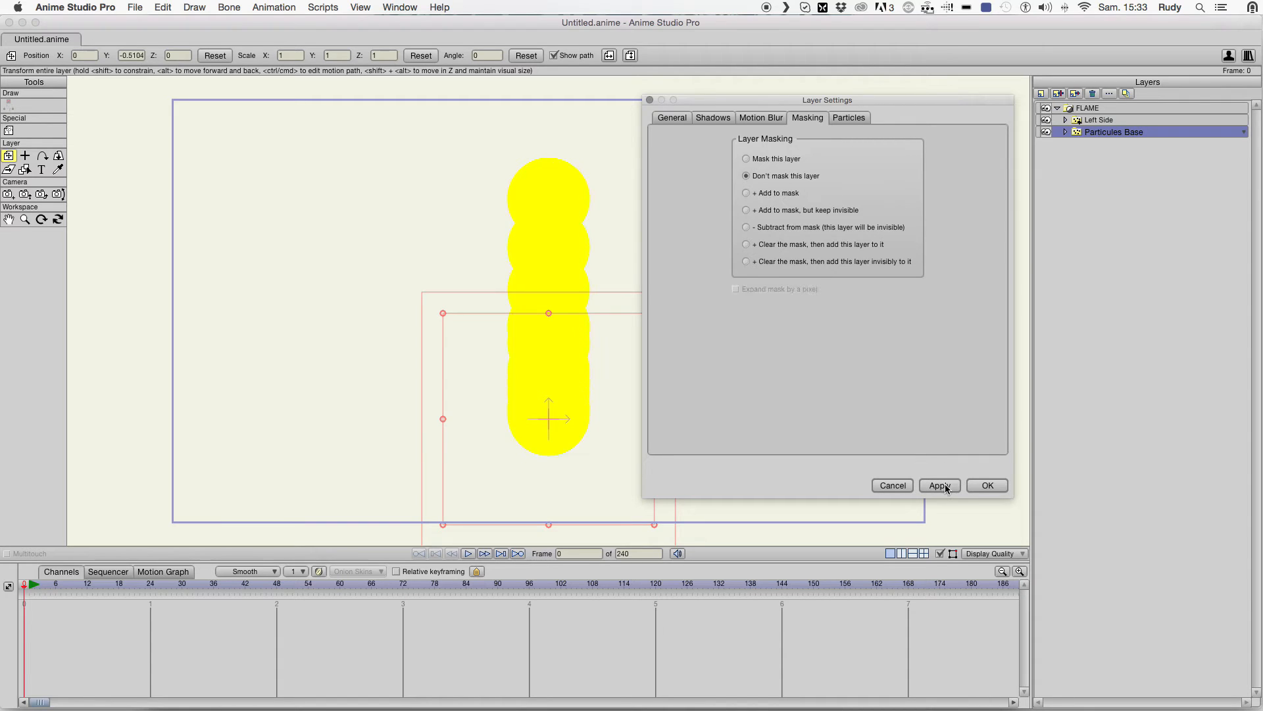
pyautogui.click(745, 158)
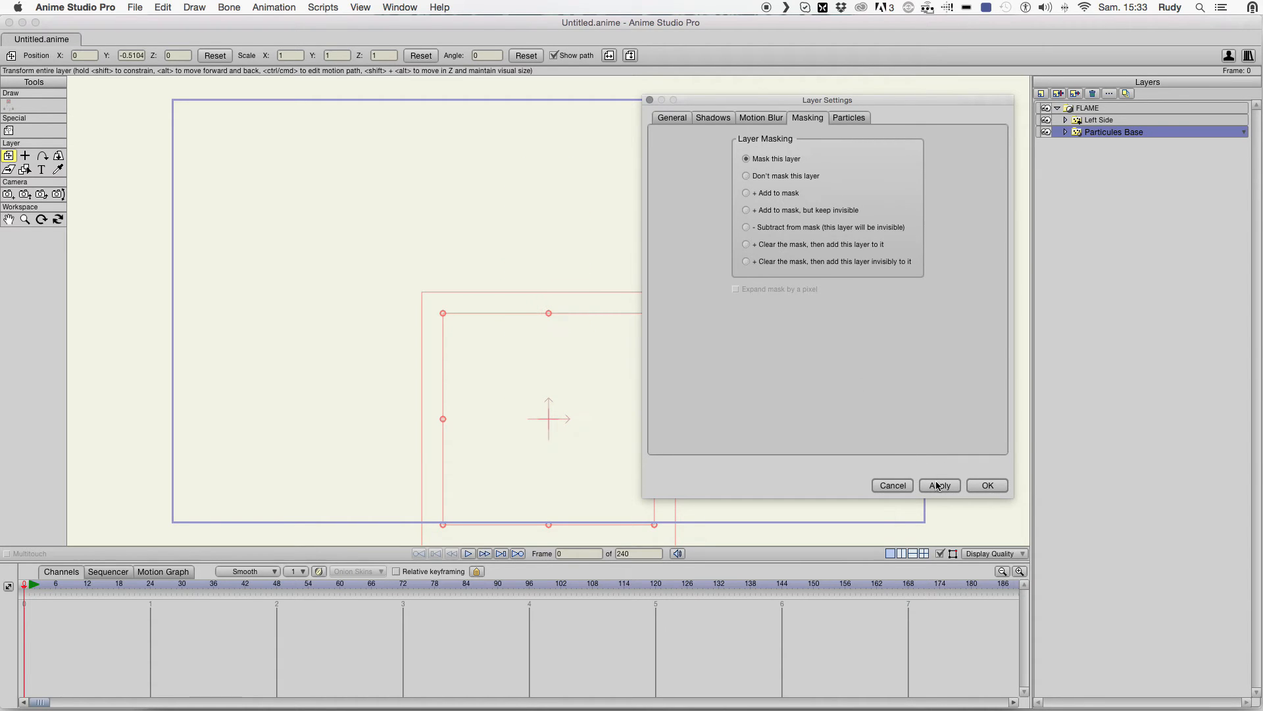
pyautogui.click(746, 245)
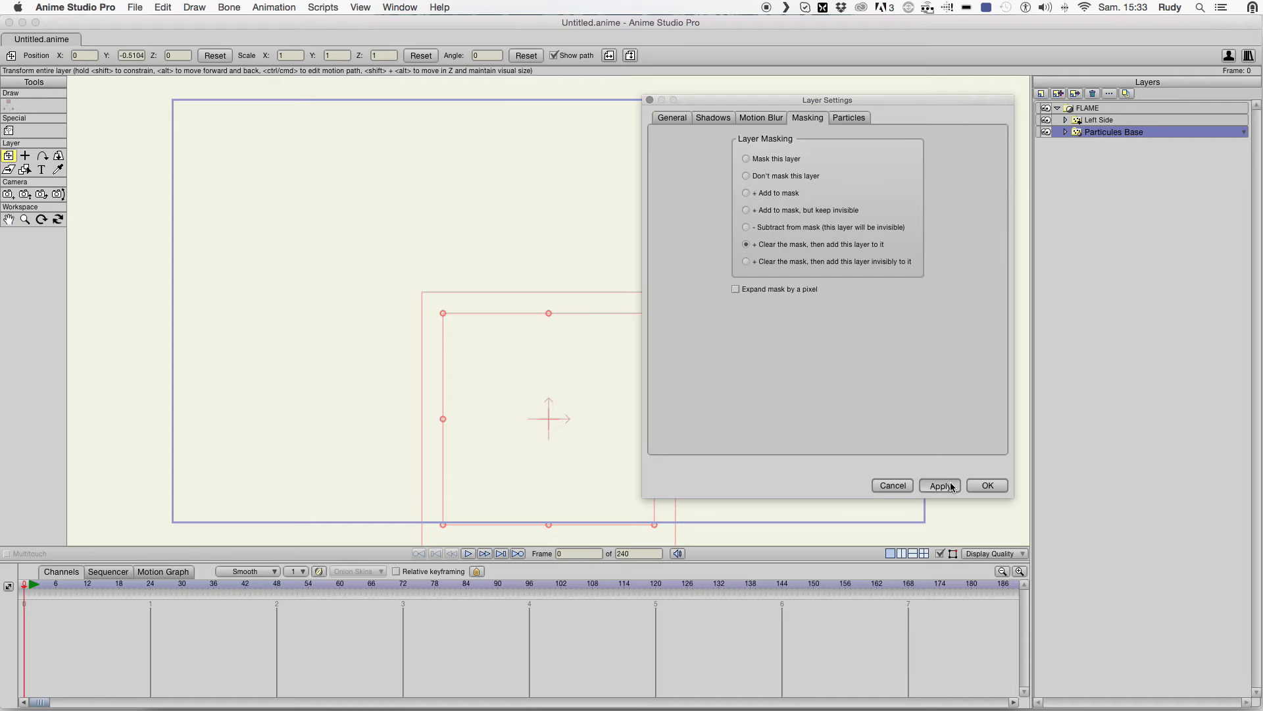
pyautogui.click(939, 485)
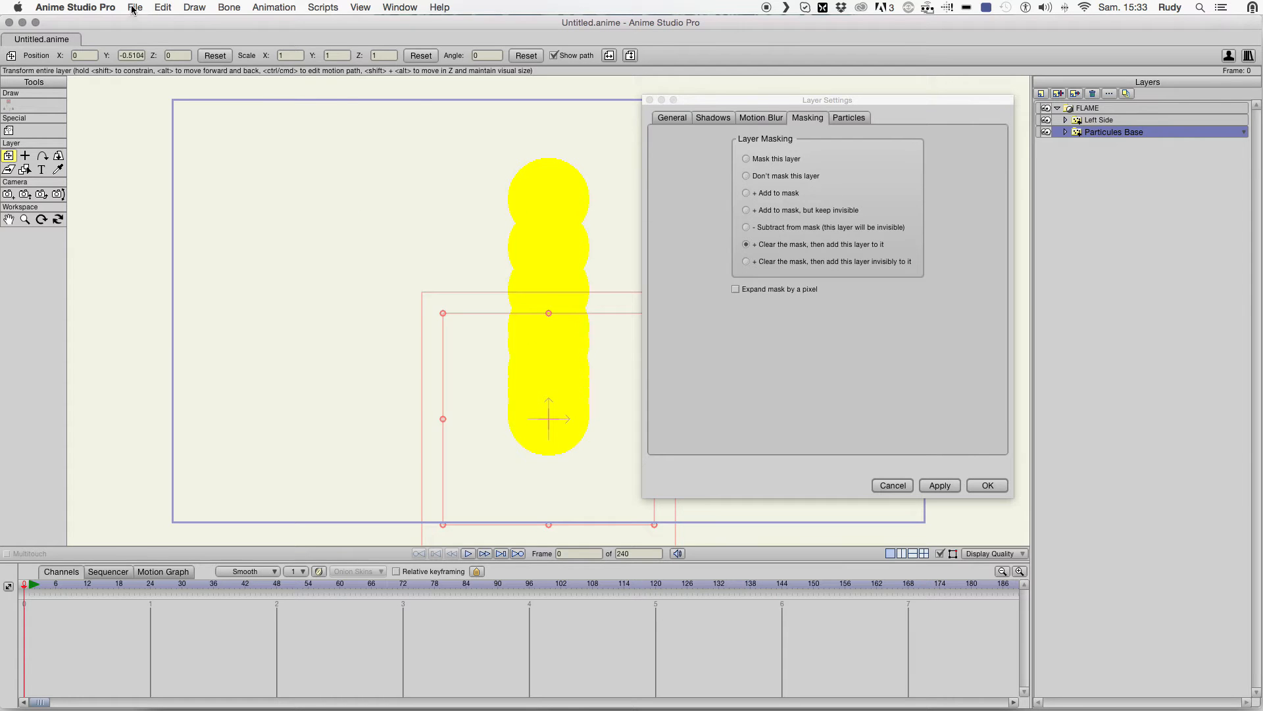
pyautogui.click(134, 8)
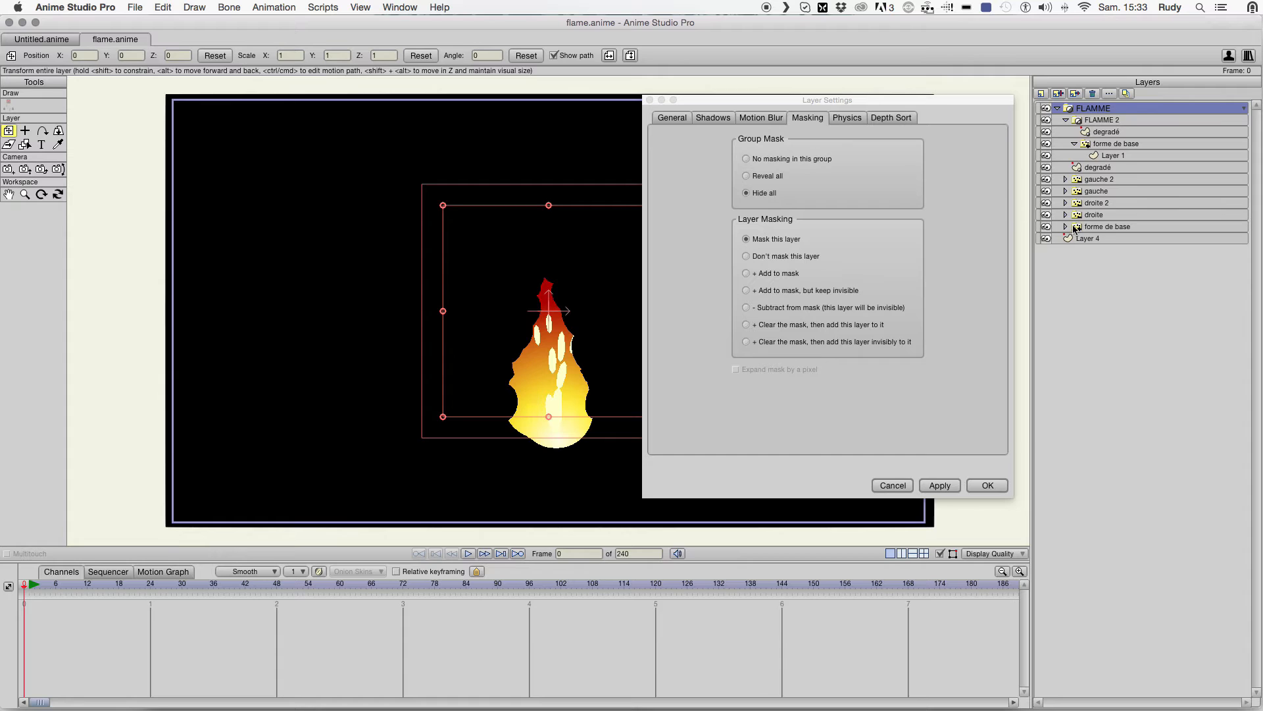
# - Return from the flame.anime reference tab to the working Untitled document
pyautogui.click(1108, 227)
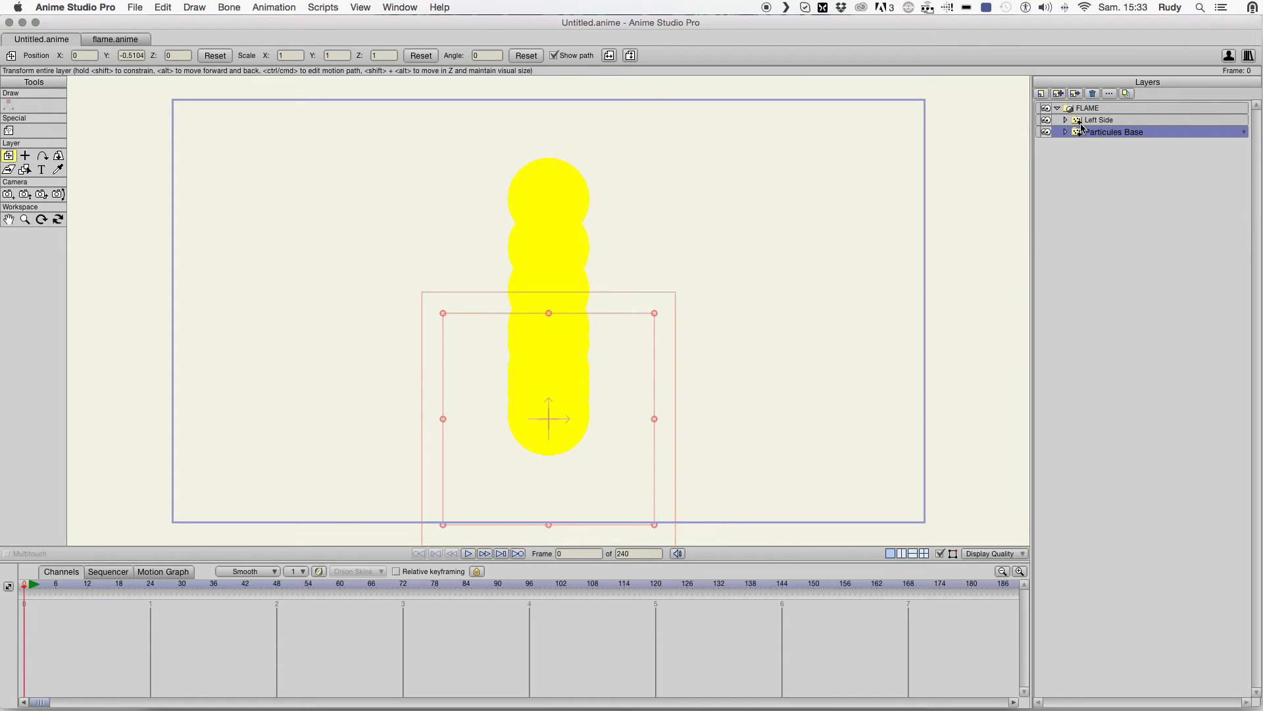
# - Add a new vector layer named color above Left Side and pick the Rectangle tool
pyautogui.click(1100, 119)
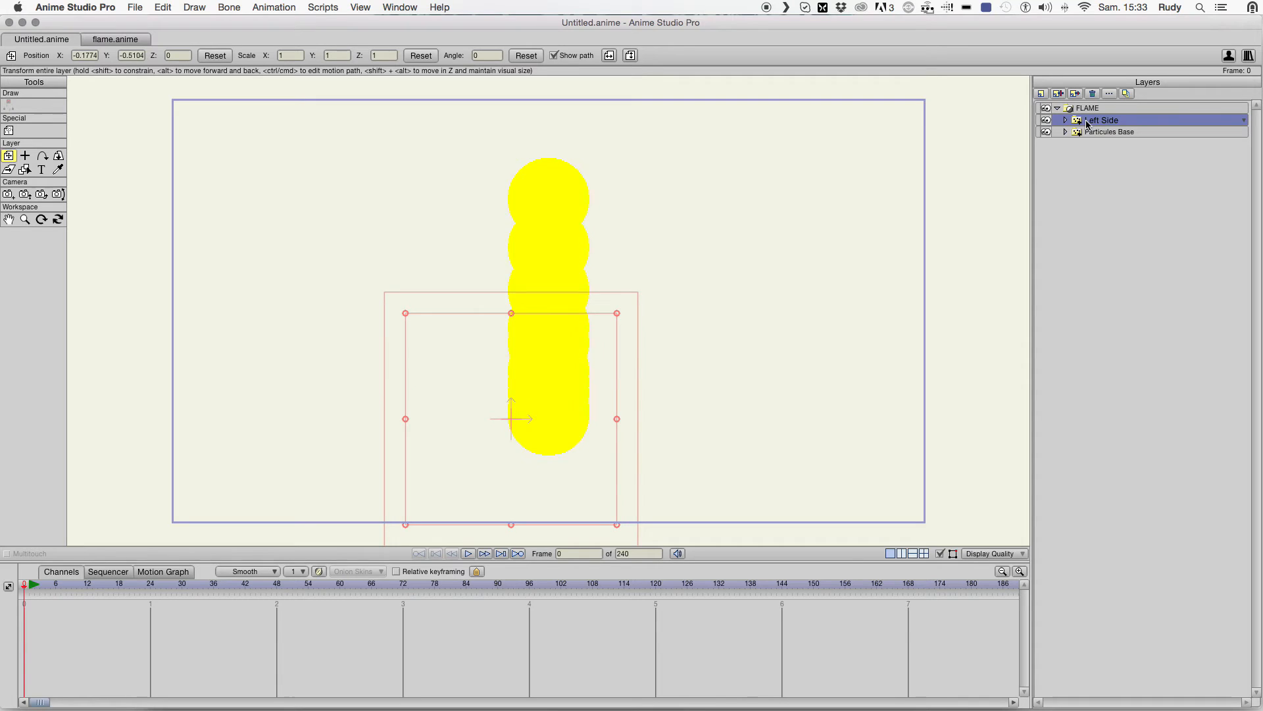
pyautogui.click(1042, 93)
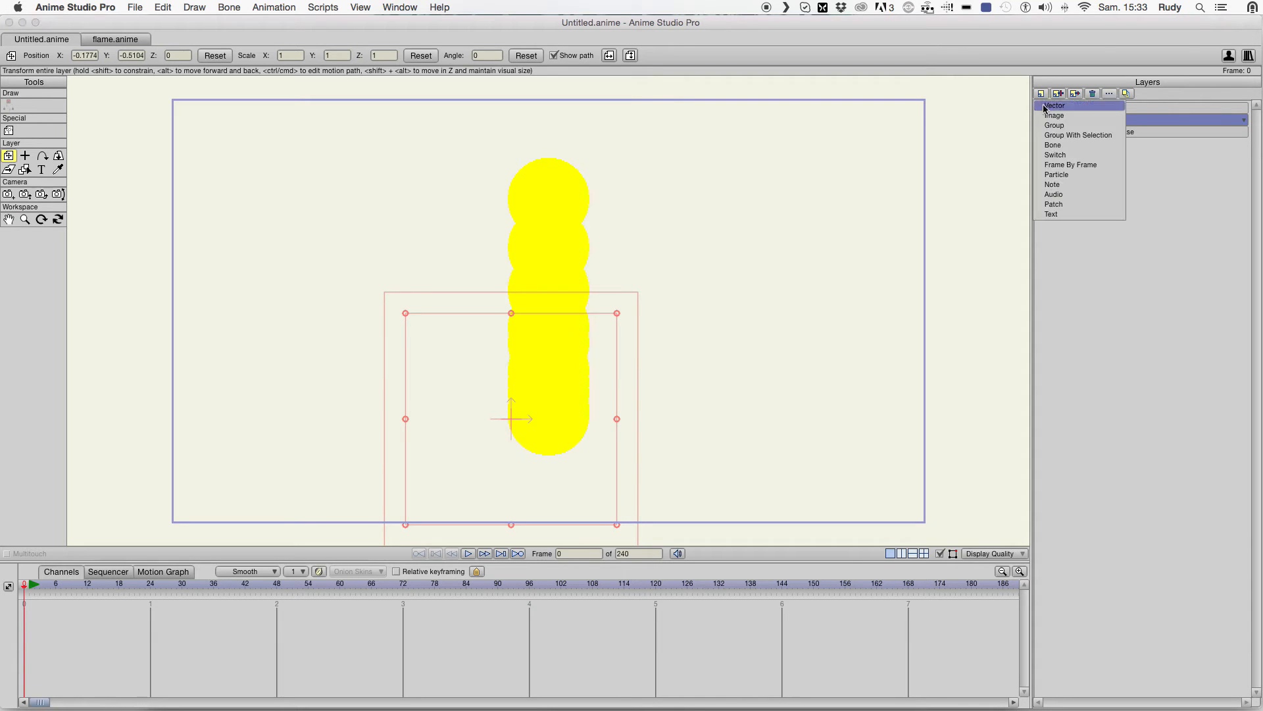
pyautogui.moveTo(1056, 109)
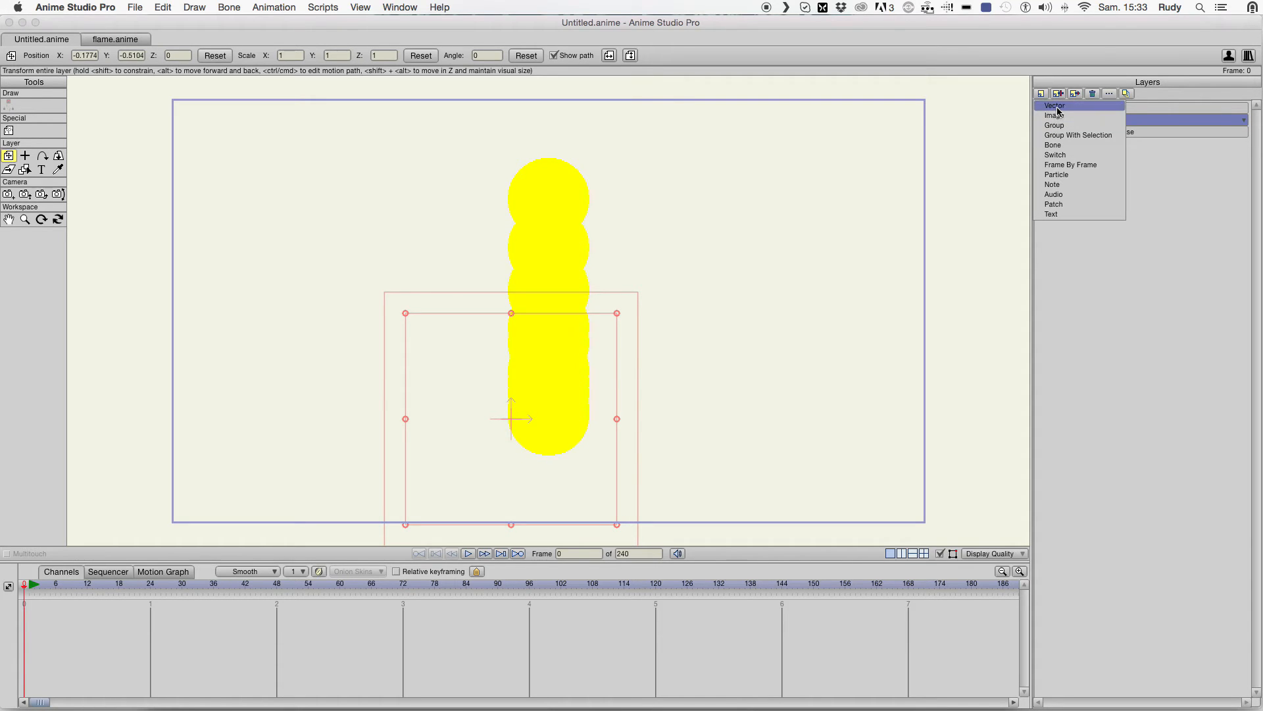
pyautogui.click(1055, 105)
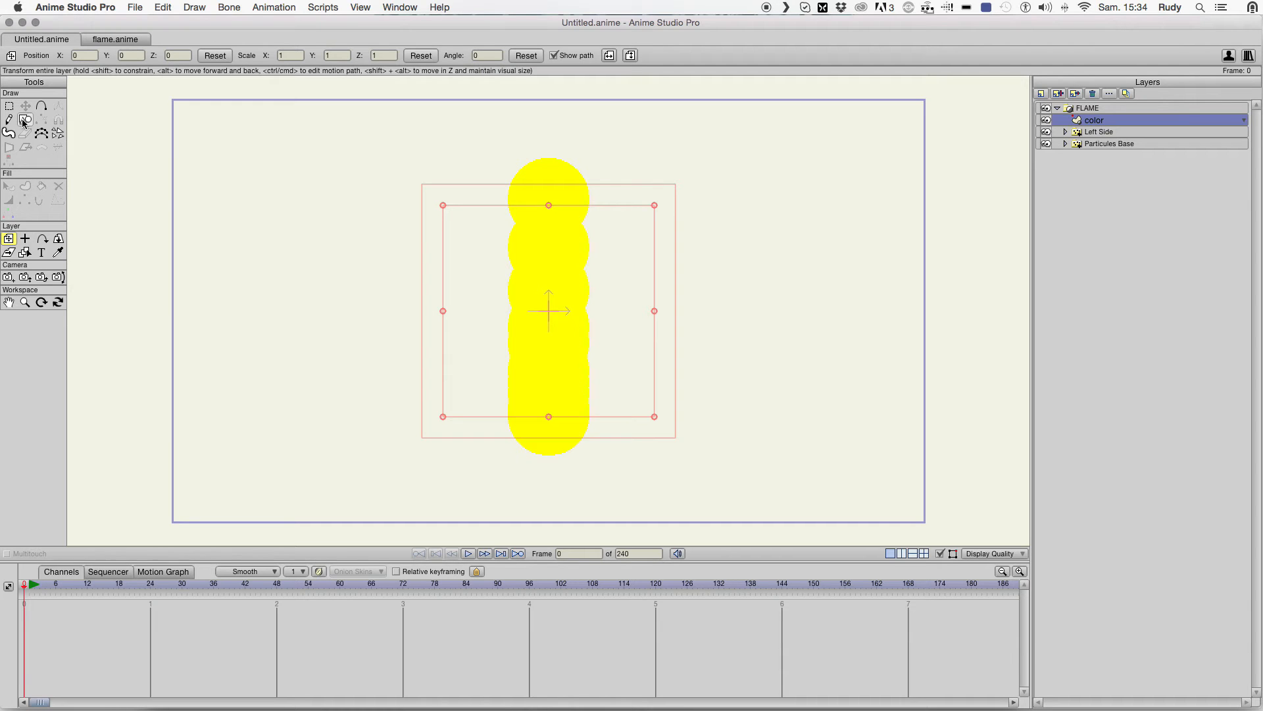
pyautogui.click(25, 120)
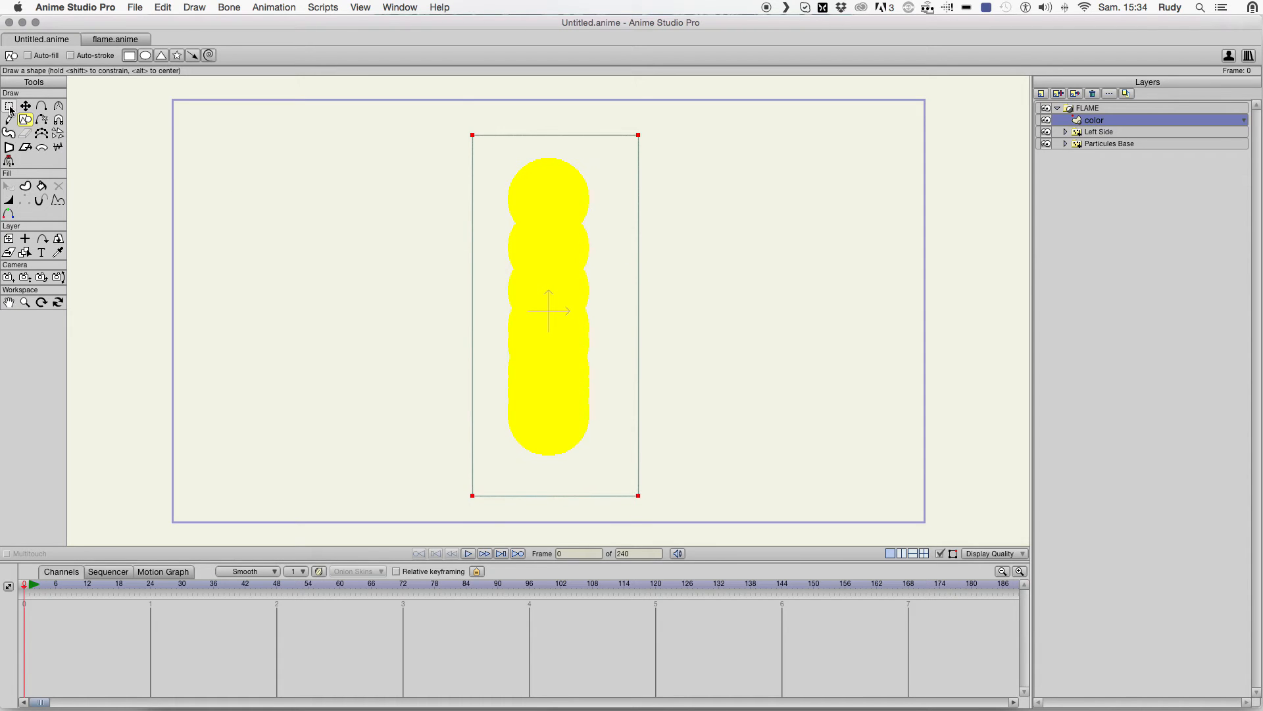
# - Fill the rectangle as a yellow shape and pick it with the Select Shape tool
pyautogui.click(9, 106)
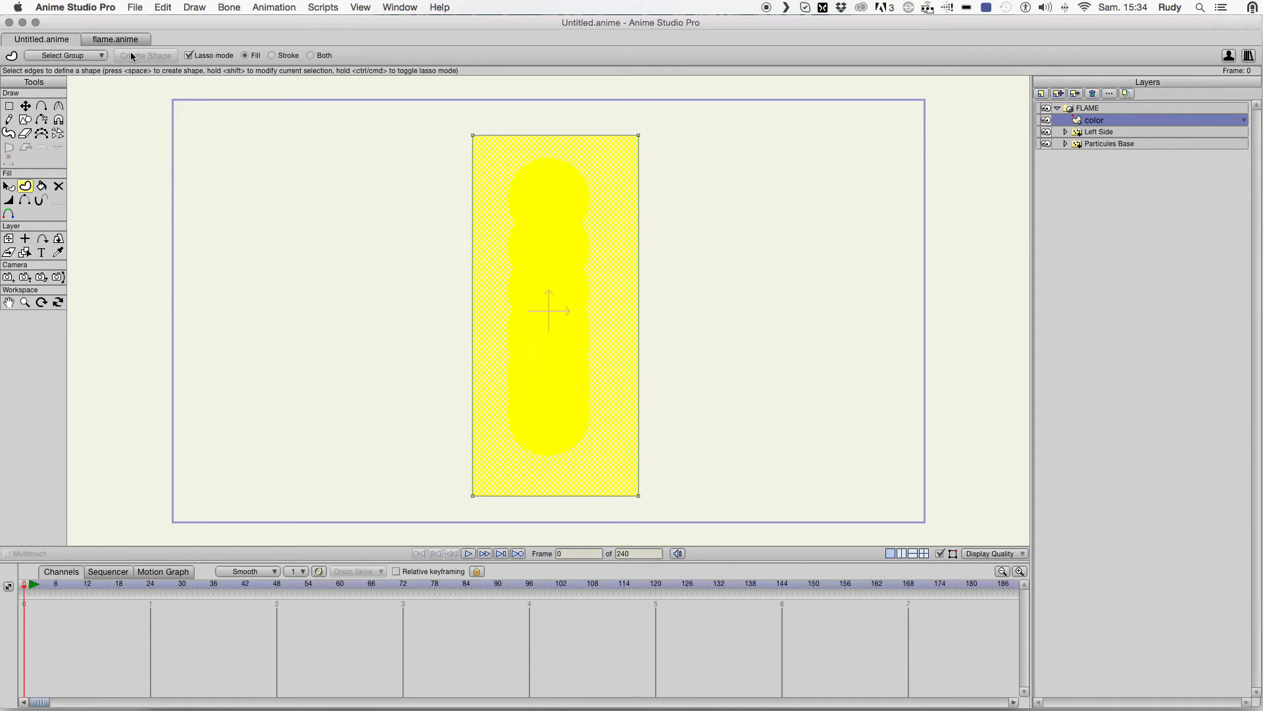
pyautogui.click(25, 105)
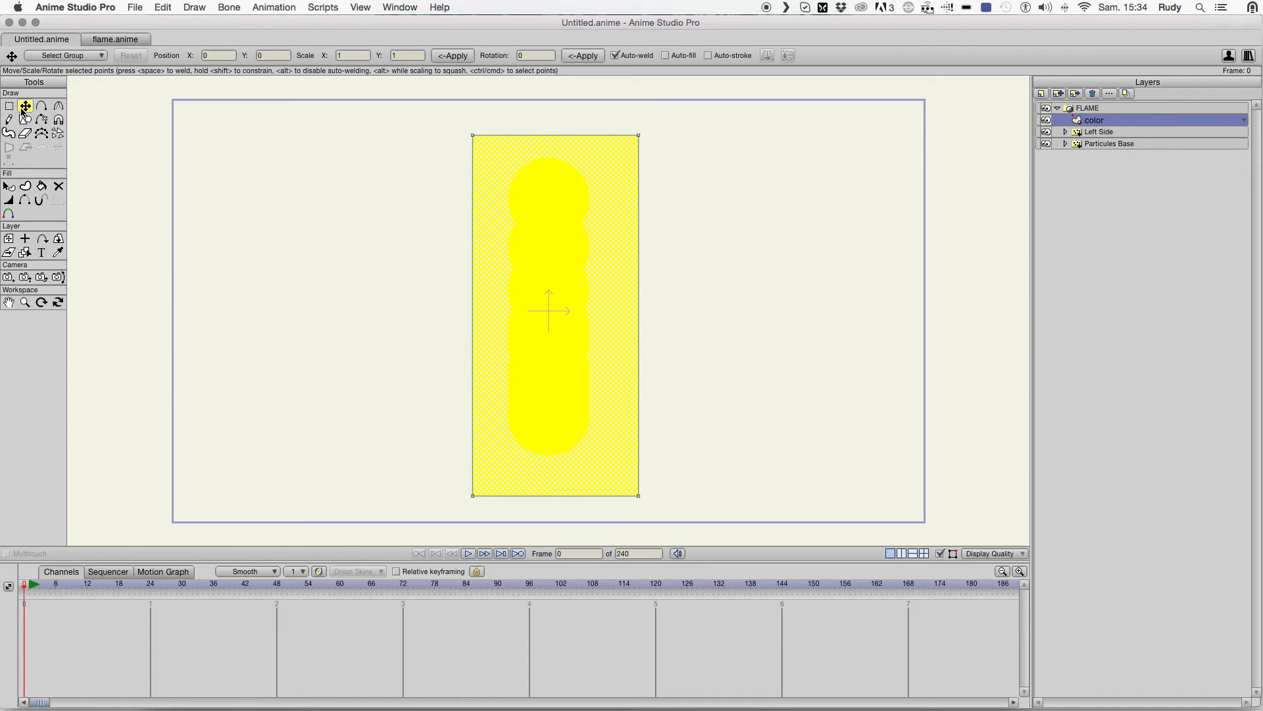
pyautogui.click(25, 186)
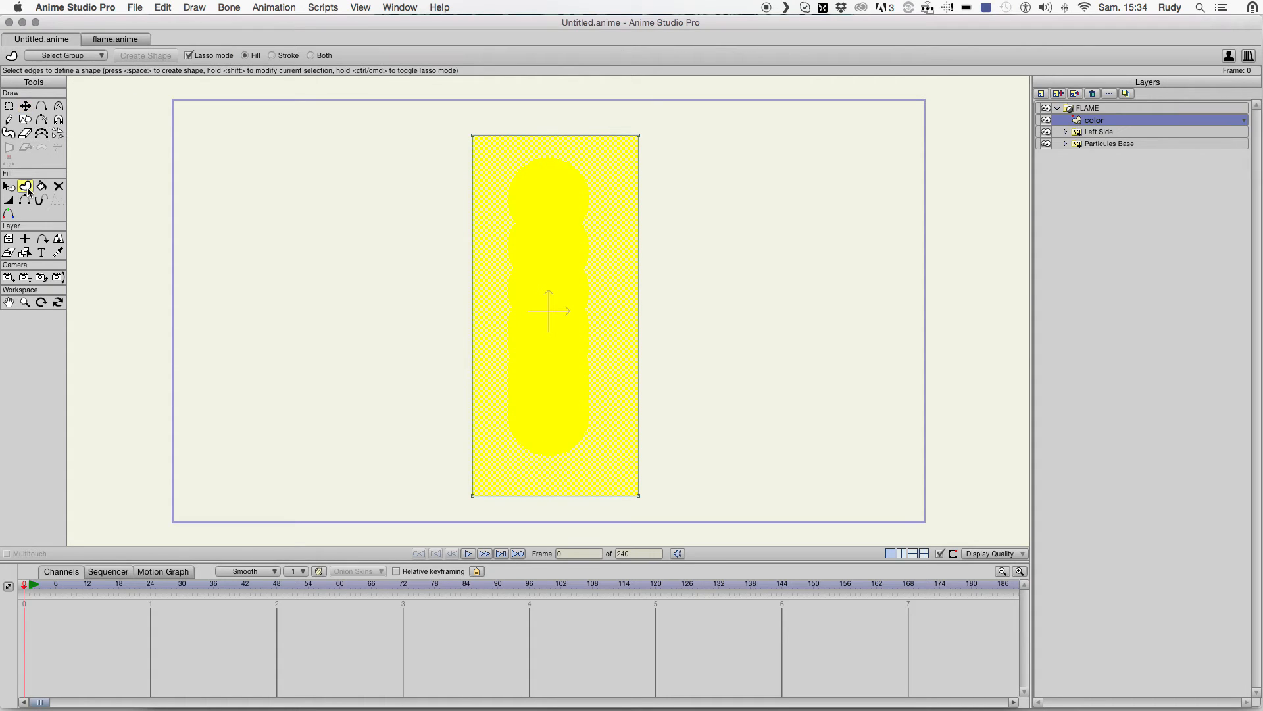
pyautogui.click(25, 105)
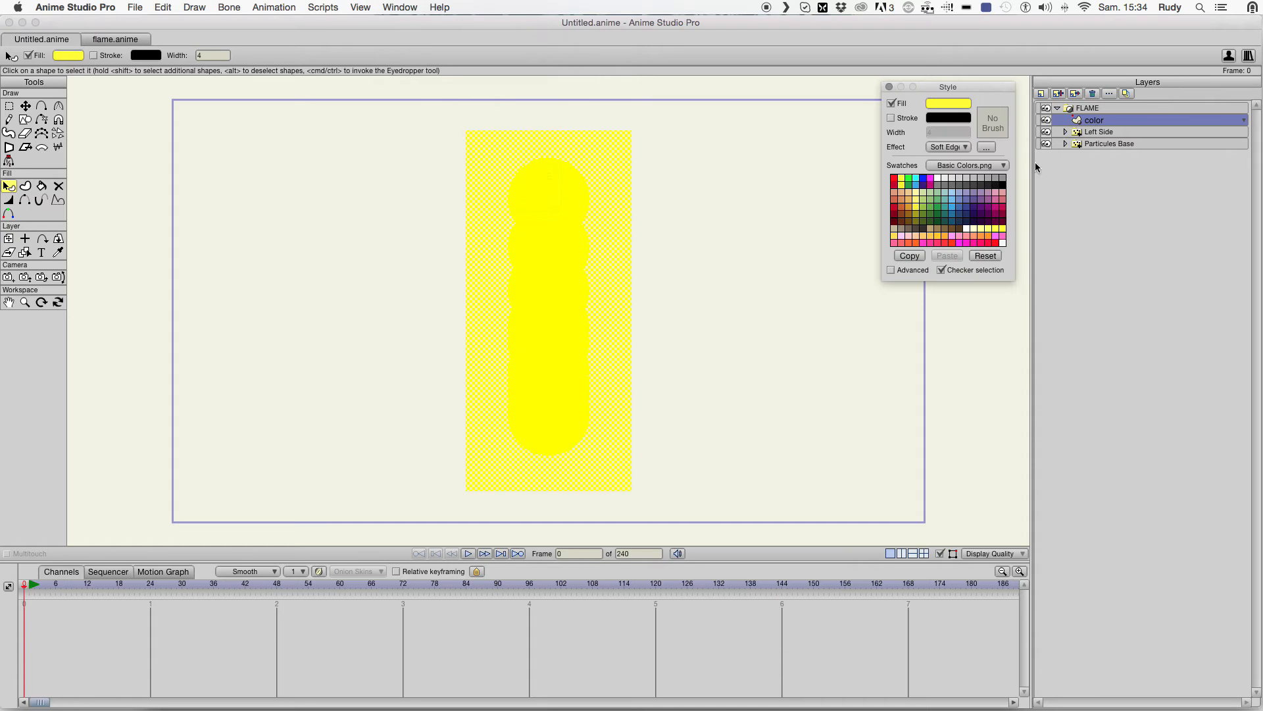
# - Give the rectangle a radial gradient fill running from yellow to red
pyautogui.click(949, 146)
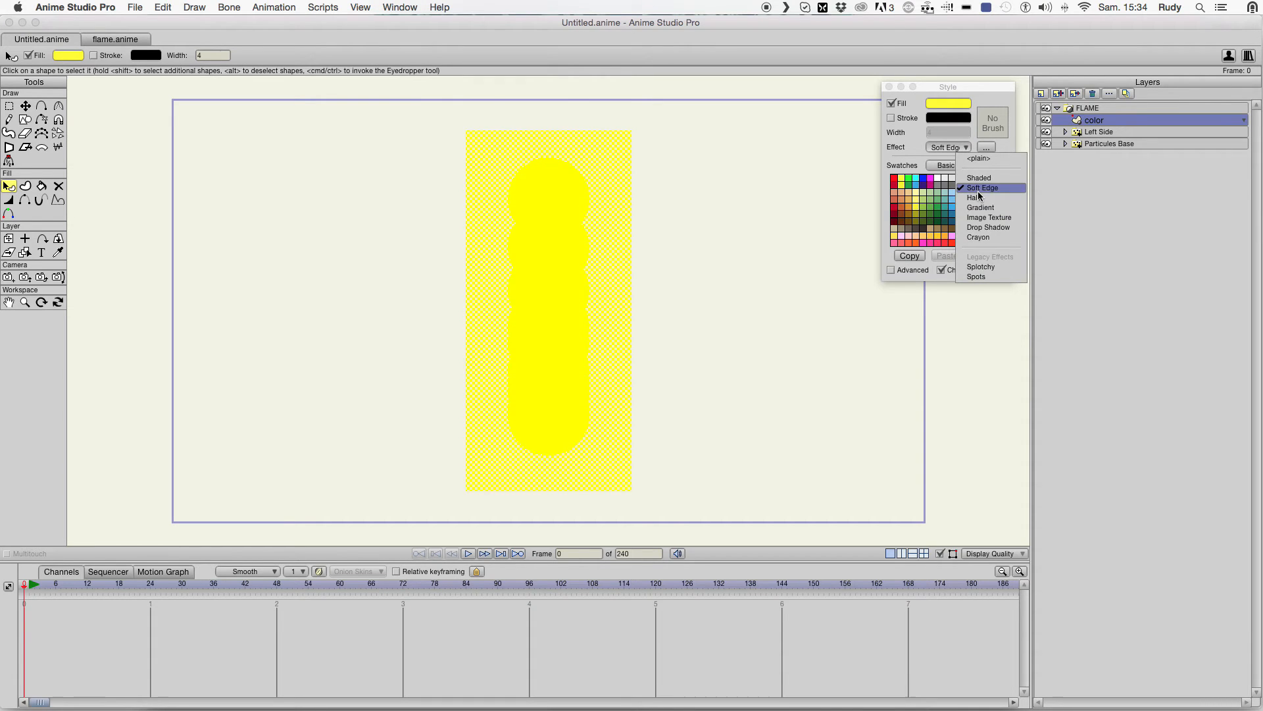
pyautogui.click(980, 207)
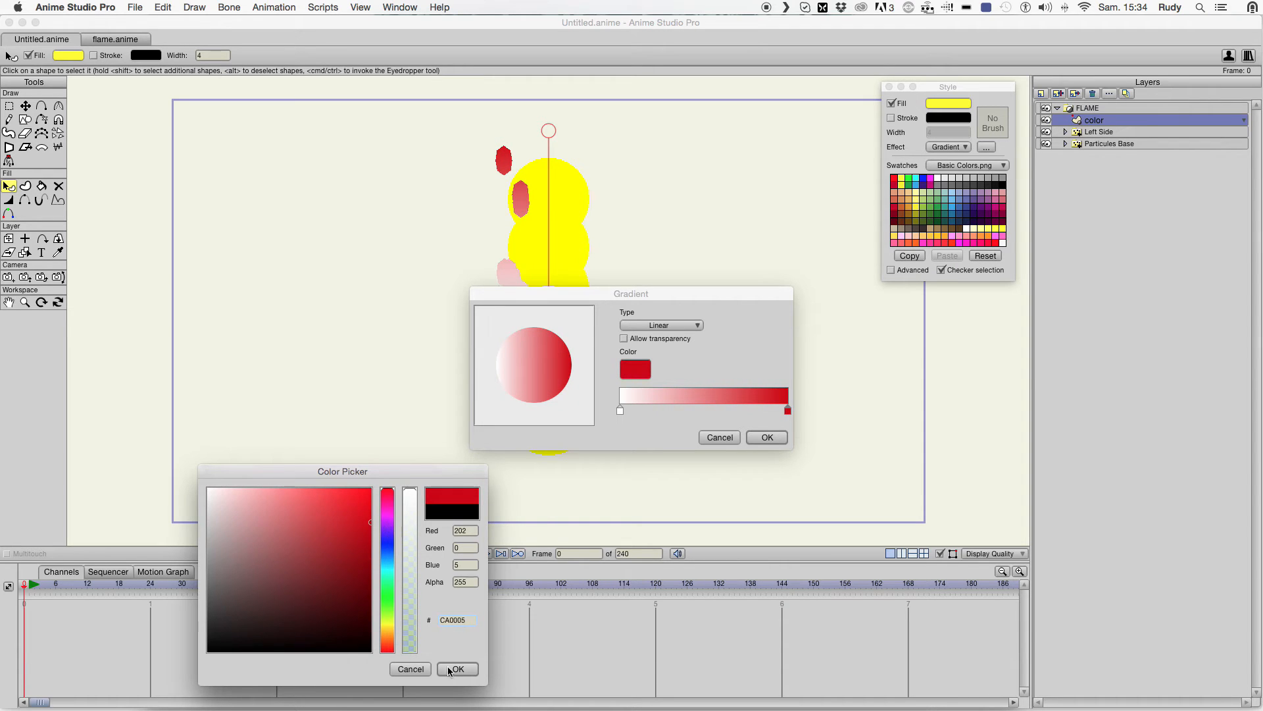
pyautogui.click(457, 668)
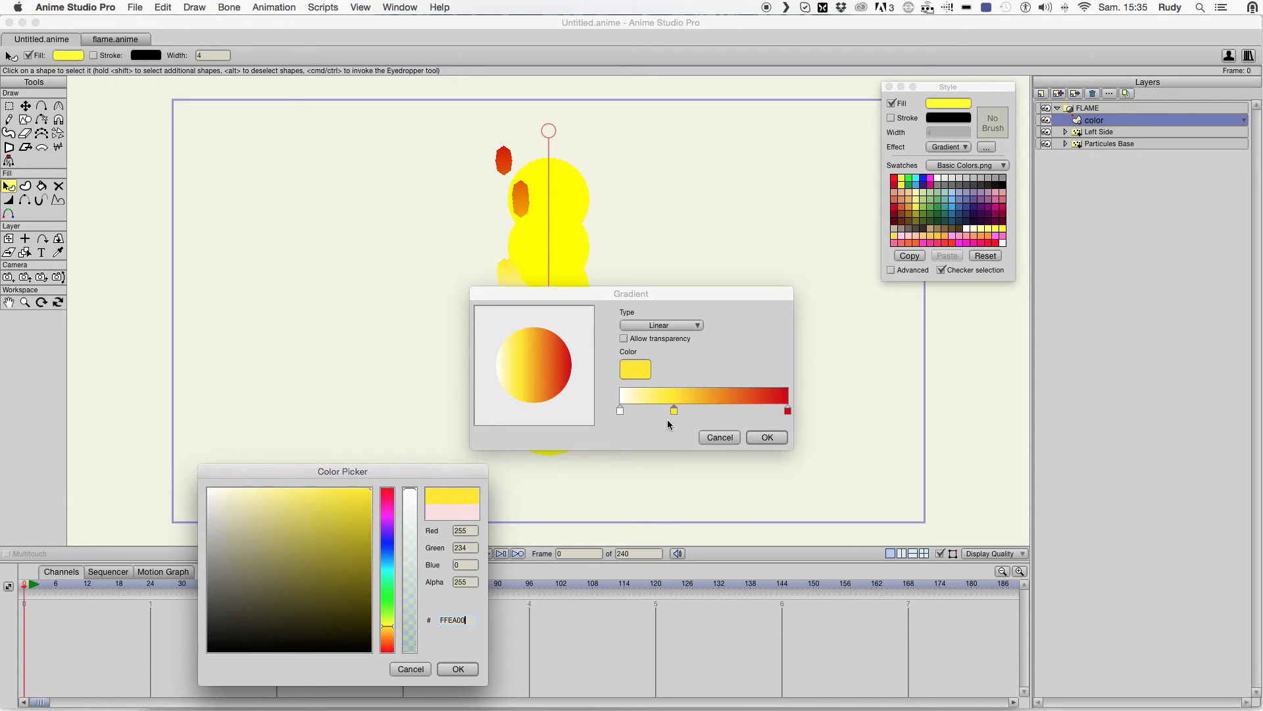
pyautogui.click(457, 669)
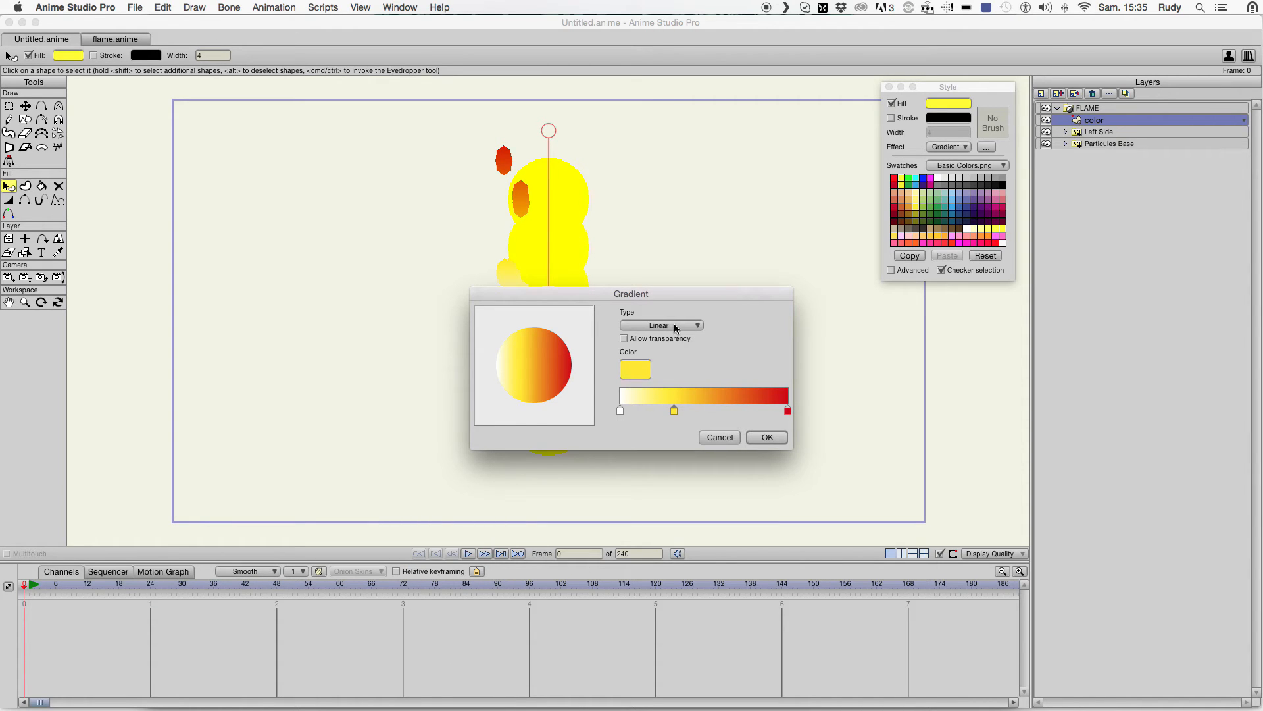
pyautogui.click(661, 325)
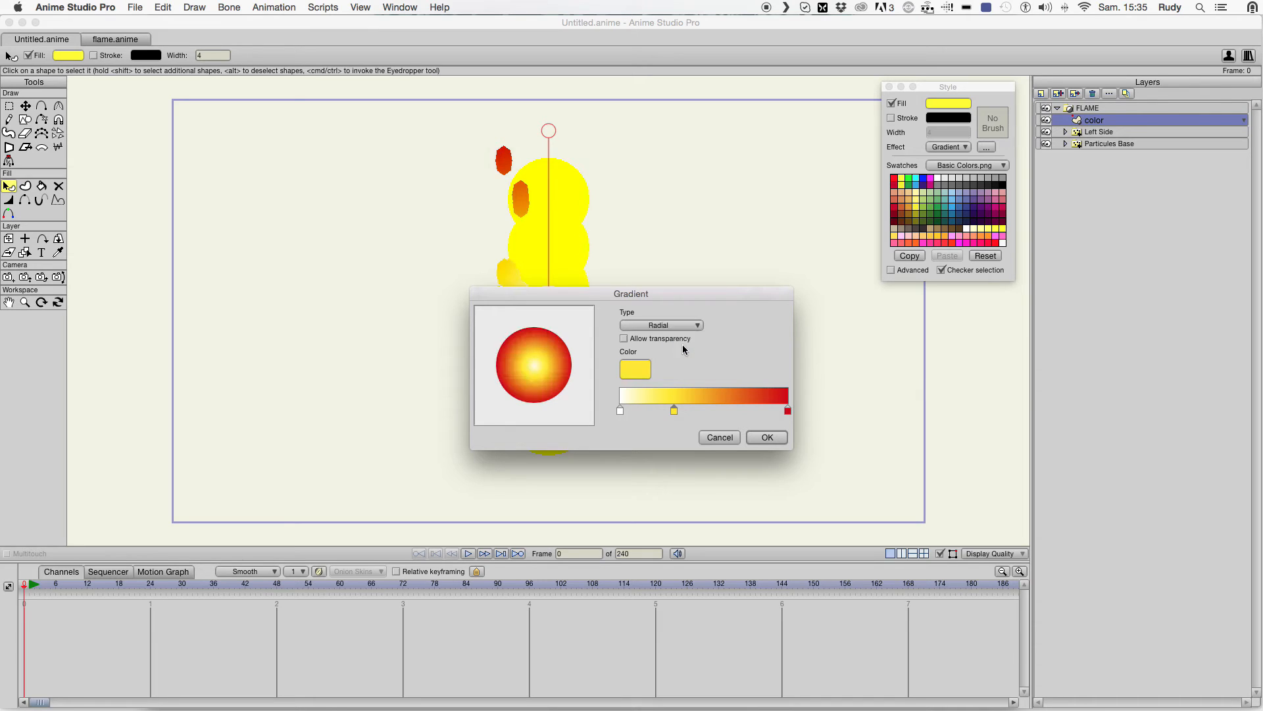
pyautogui.click(764, 437)
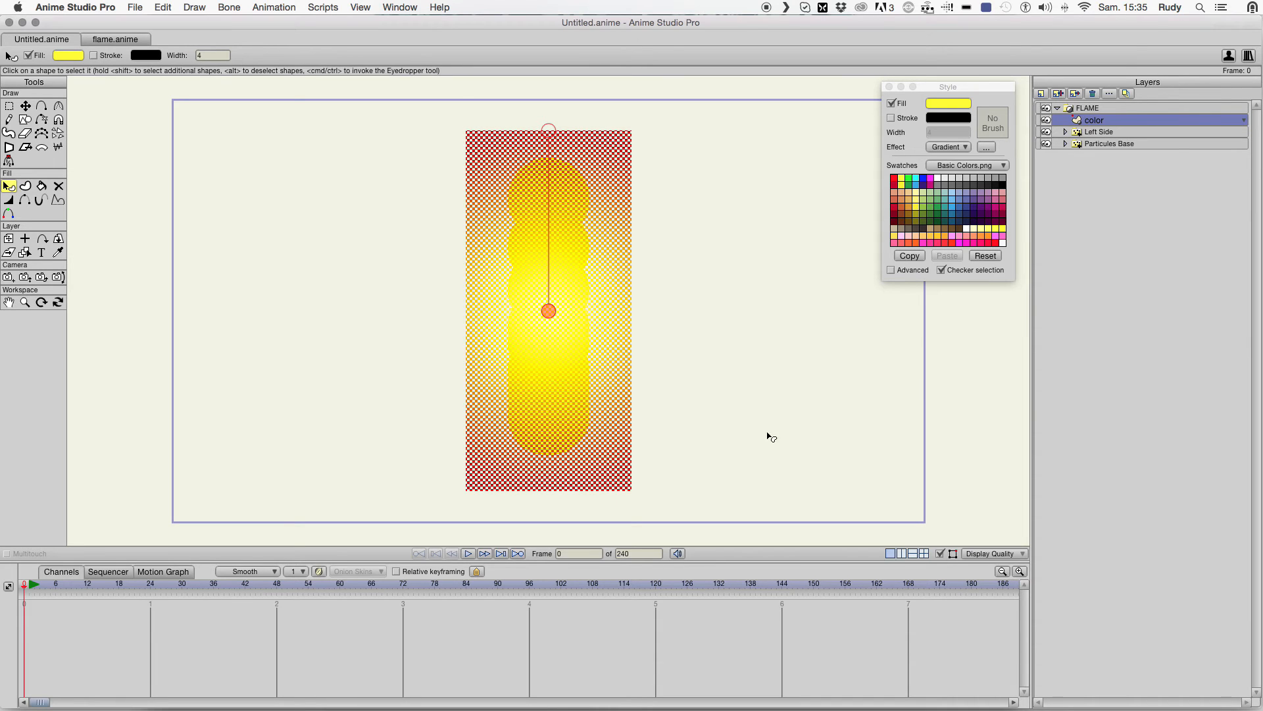
# - Drag the gradient centre to the flame's bottom and stretch it to the rectangle's top
pyautogui.moveTo(549, 311); pyautogui.dragTo(536, 384)
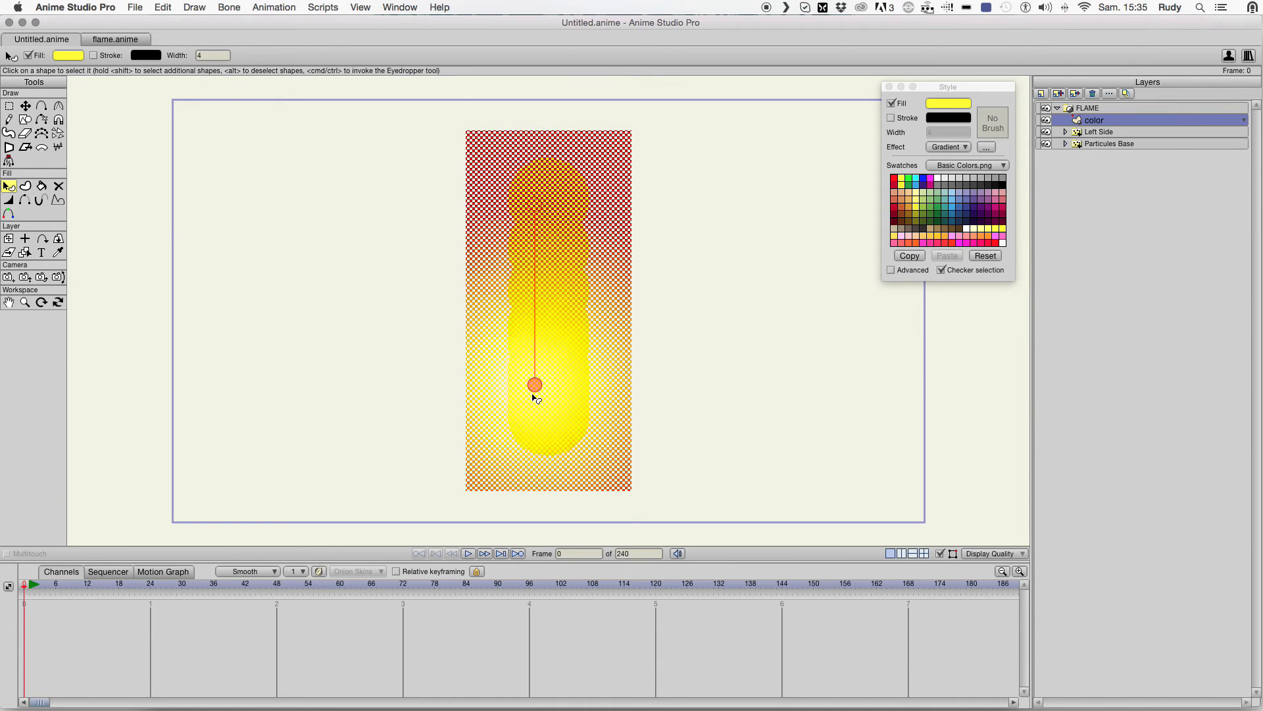
pyautogui.moveTo(534, 385); pyautogui.dragTo(549, 450)
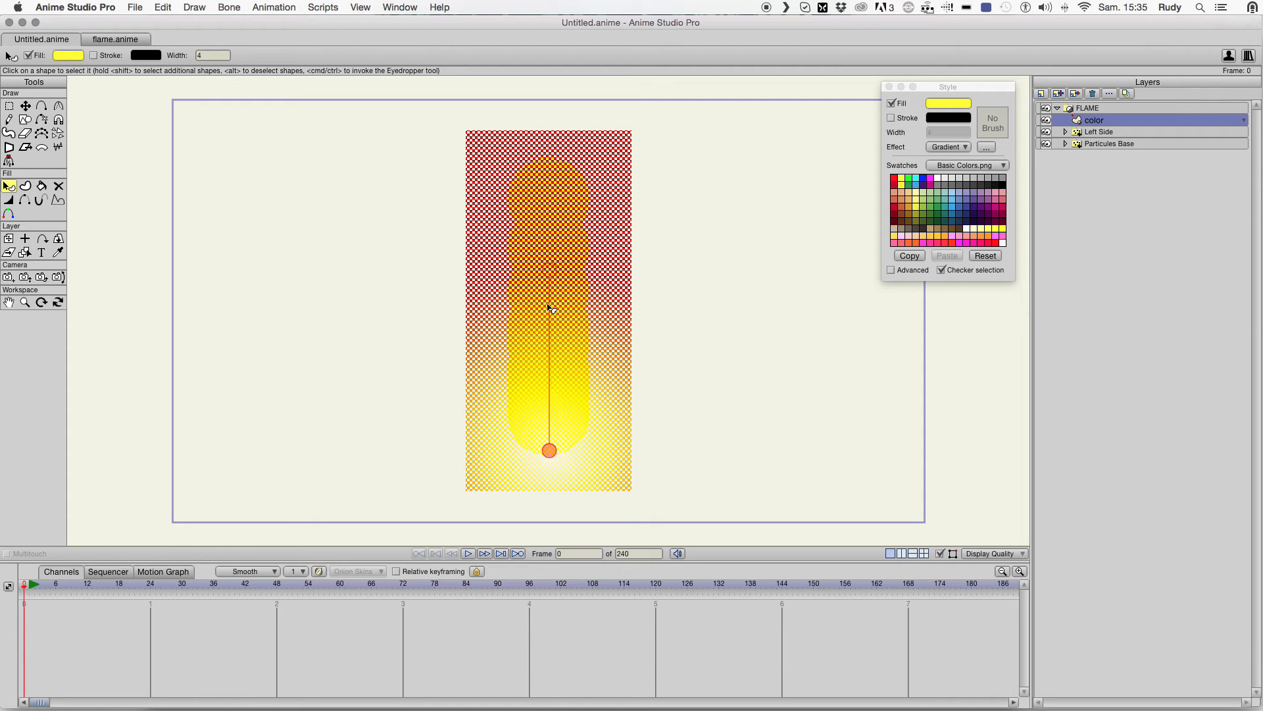
pyautogui.moveTo(550, 310); pyautogui.dragTo(550, 152)
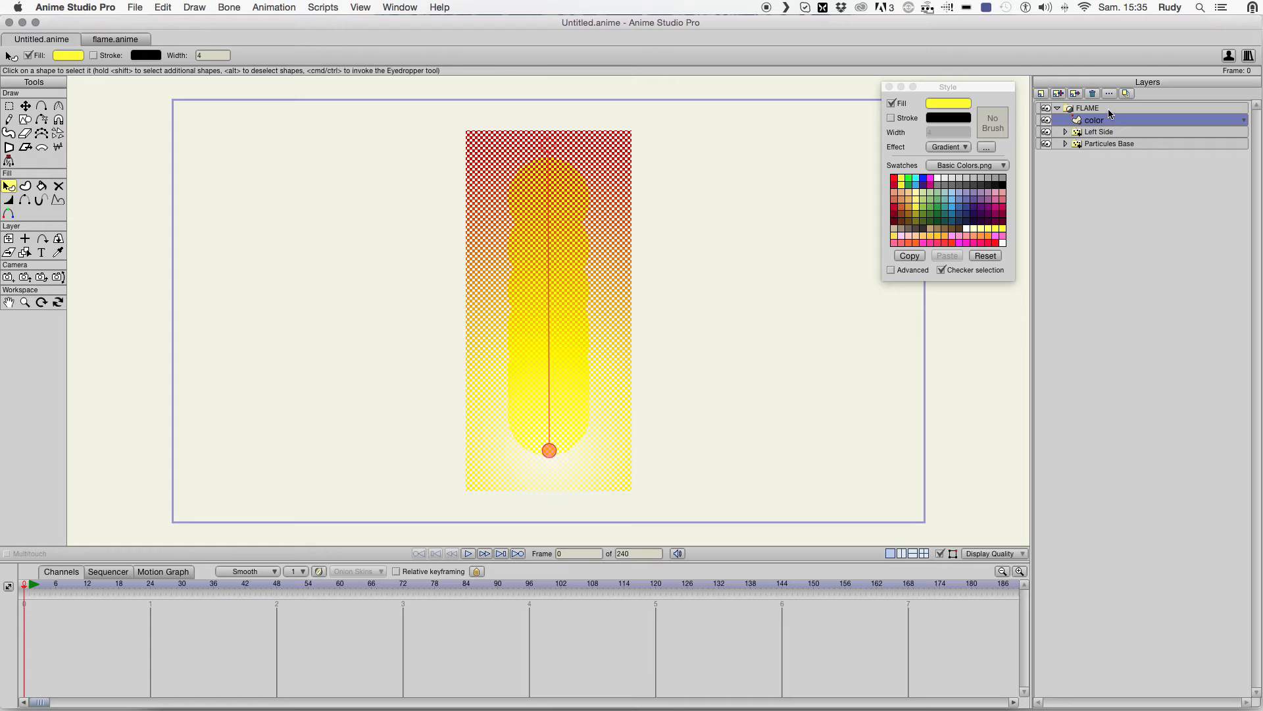
pyautogui.click(1087, 107)
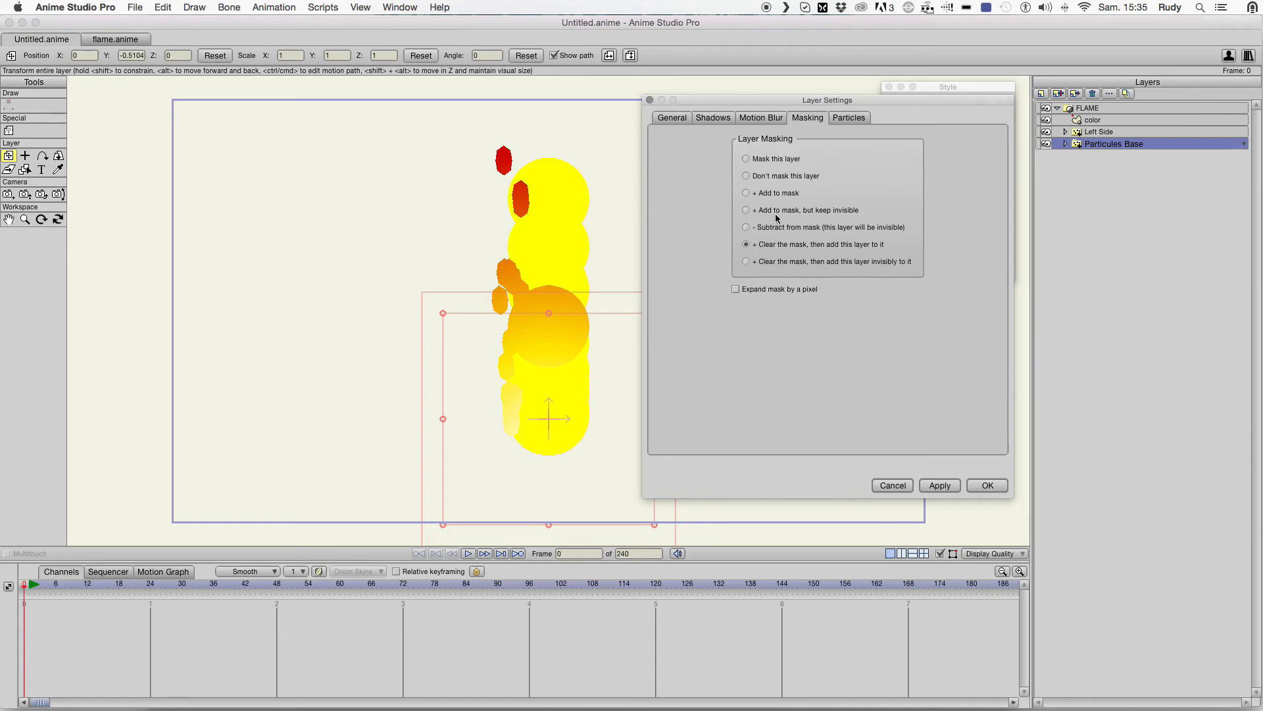
# - Set Particules Base to add to mask invisibly and Left Side to subtract from the mask; apply
pyautogui.click(745, 227)
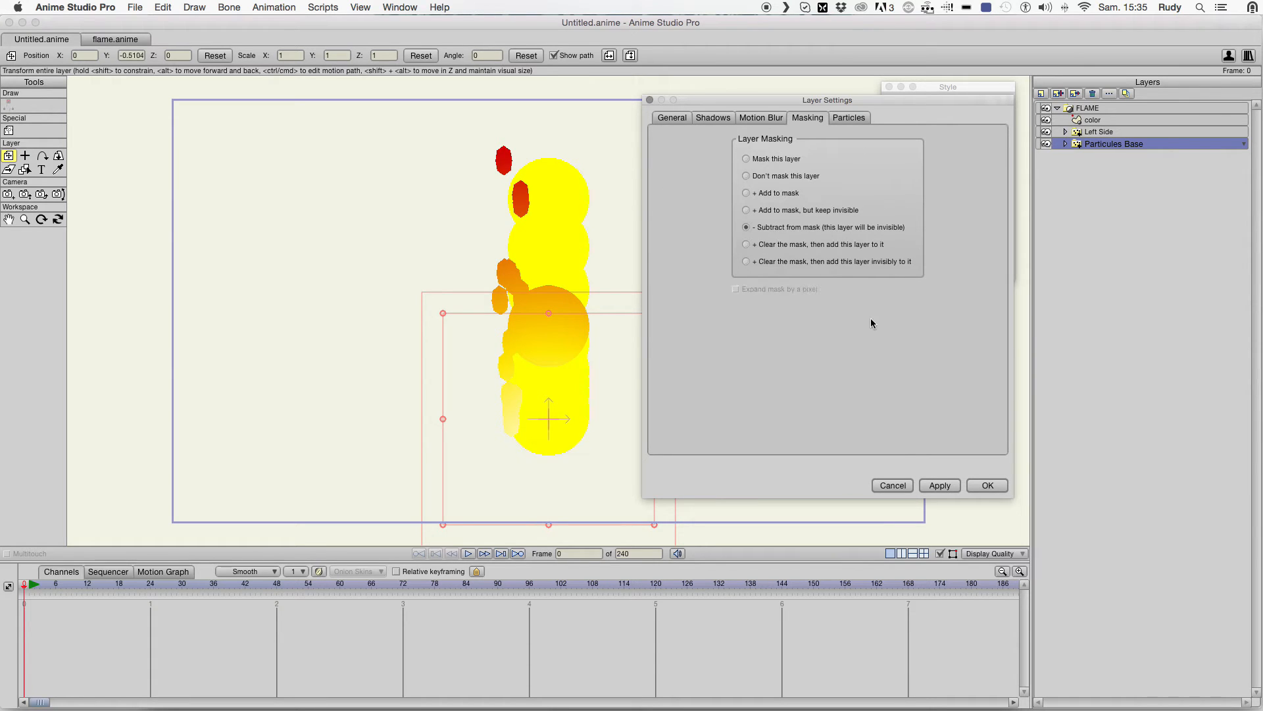
pyautogui.click(746, 210)
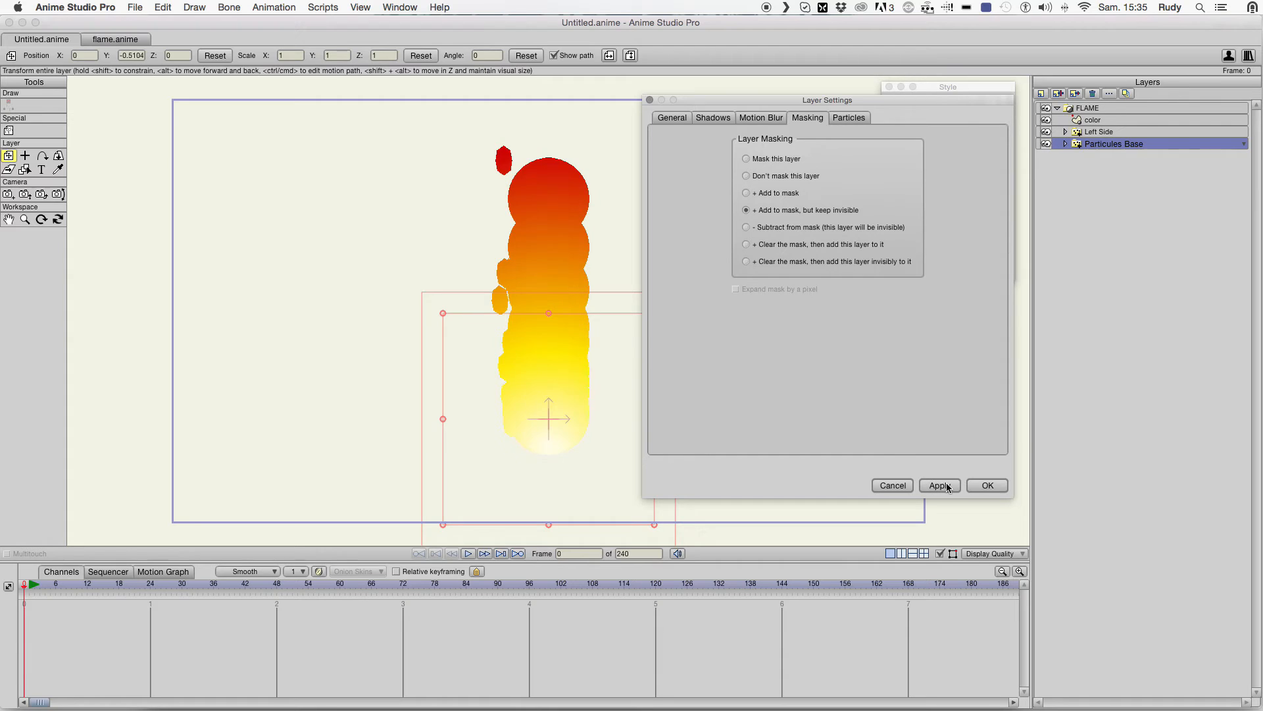
pyautogui.click(1099, 132)
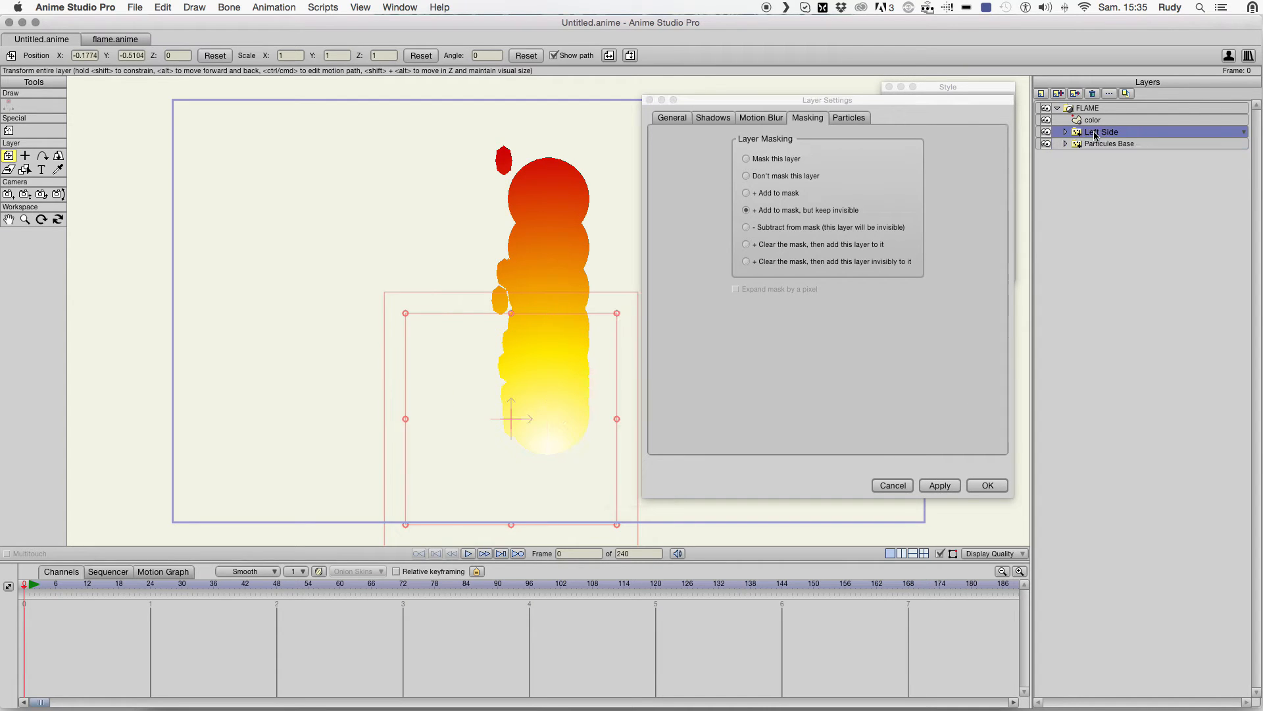
pyautogui.click(746, 226)
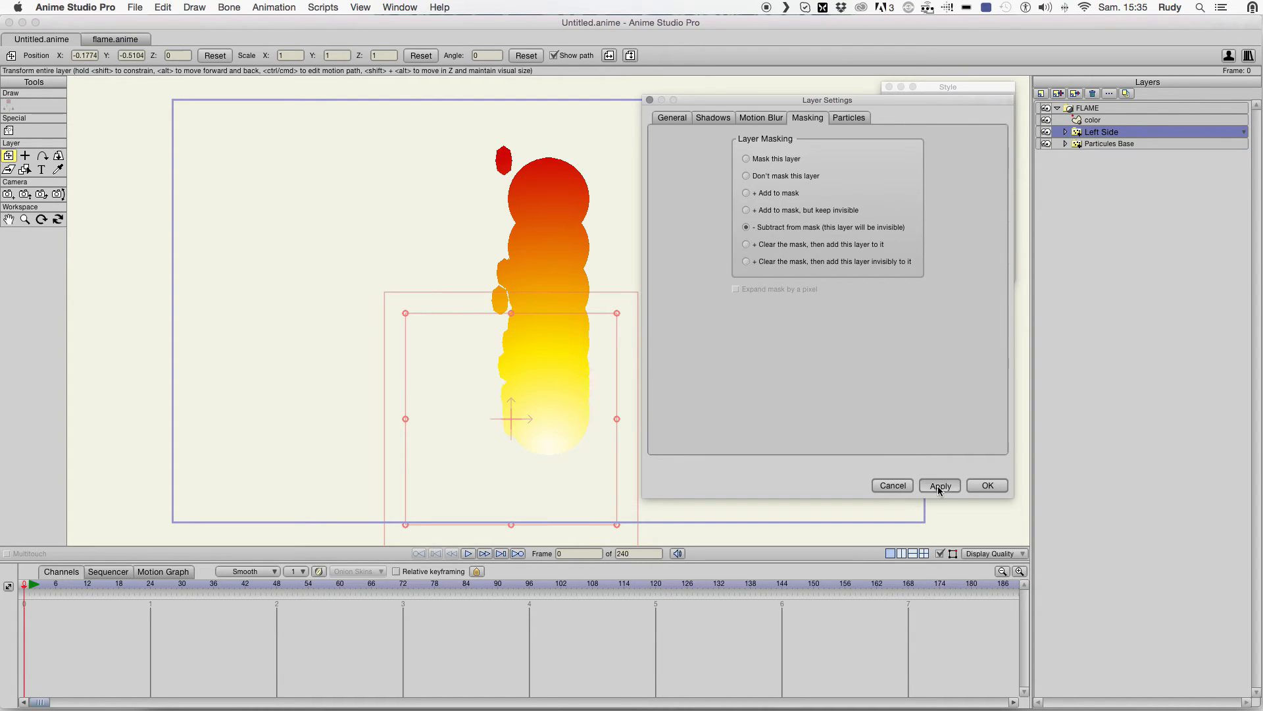
pyautogui.click(938, 486)
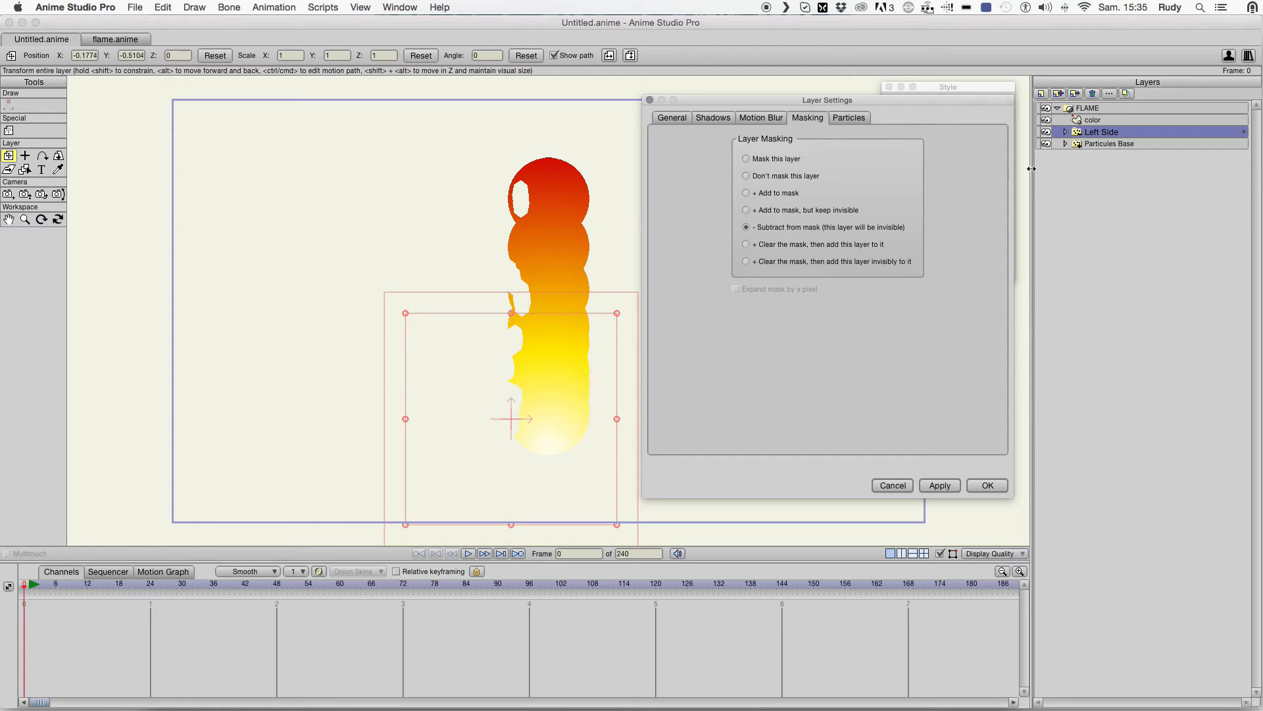
# - Check both particle layers' masking and close Layer Settings with OK
pyautogui.click(1112, 143)
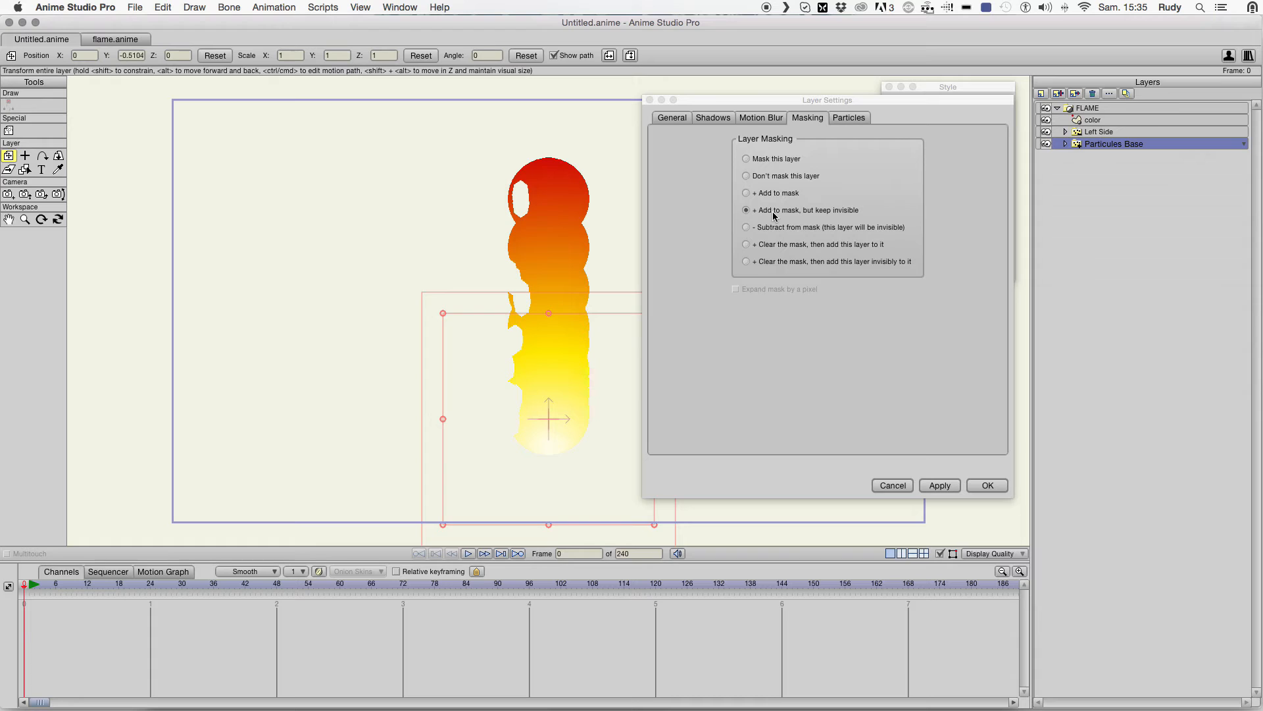
pyautogui.moveTo(807, 214)
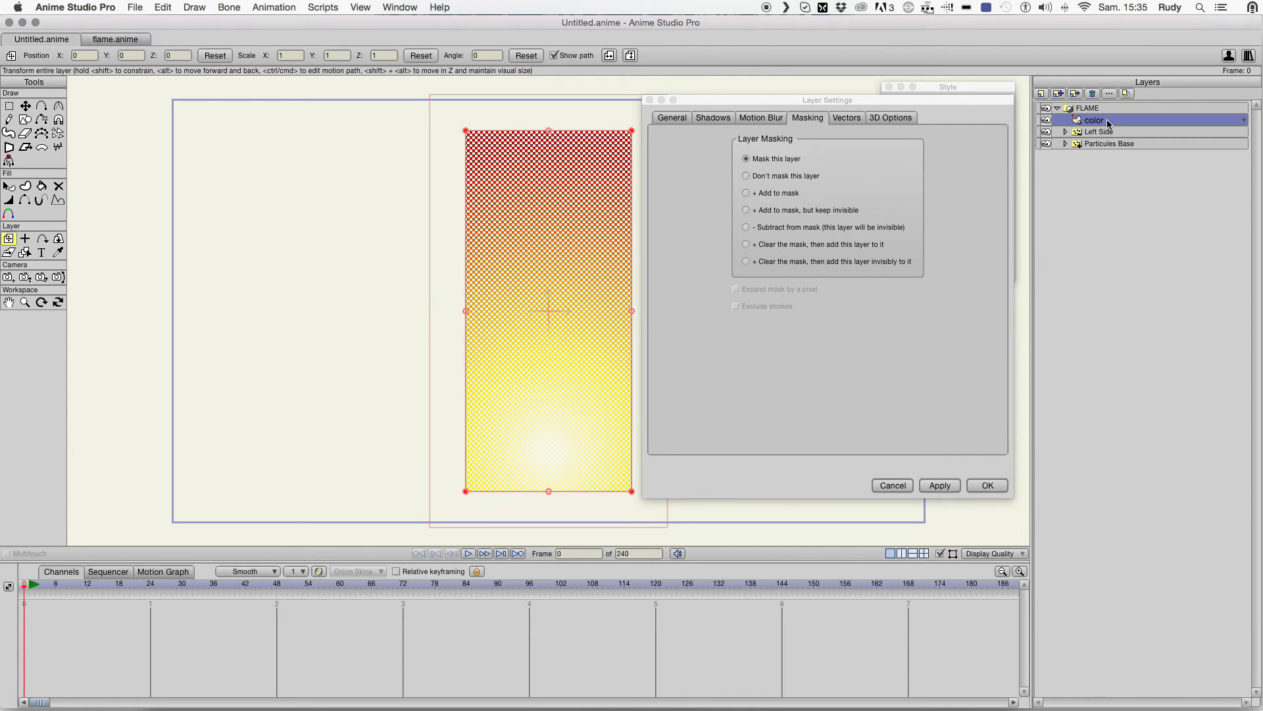
pyautogui.moveTo(984, 196)
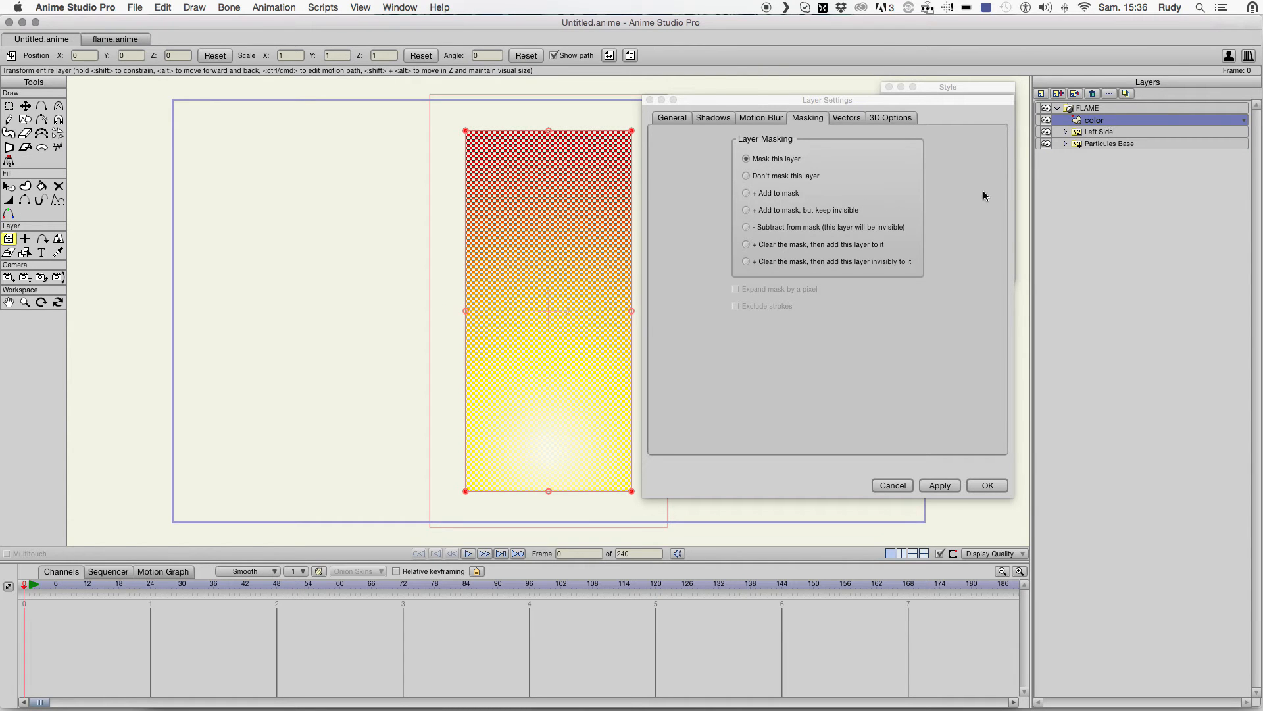
pyautogui.click(1112, 143)
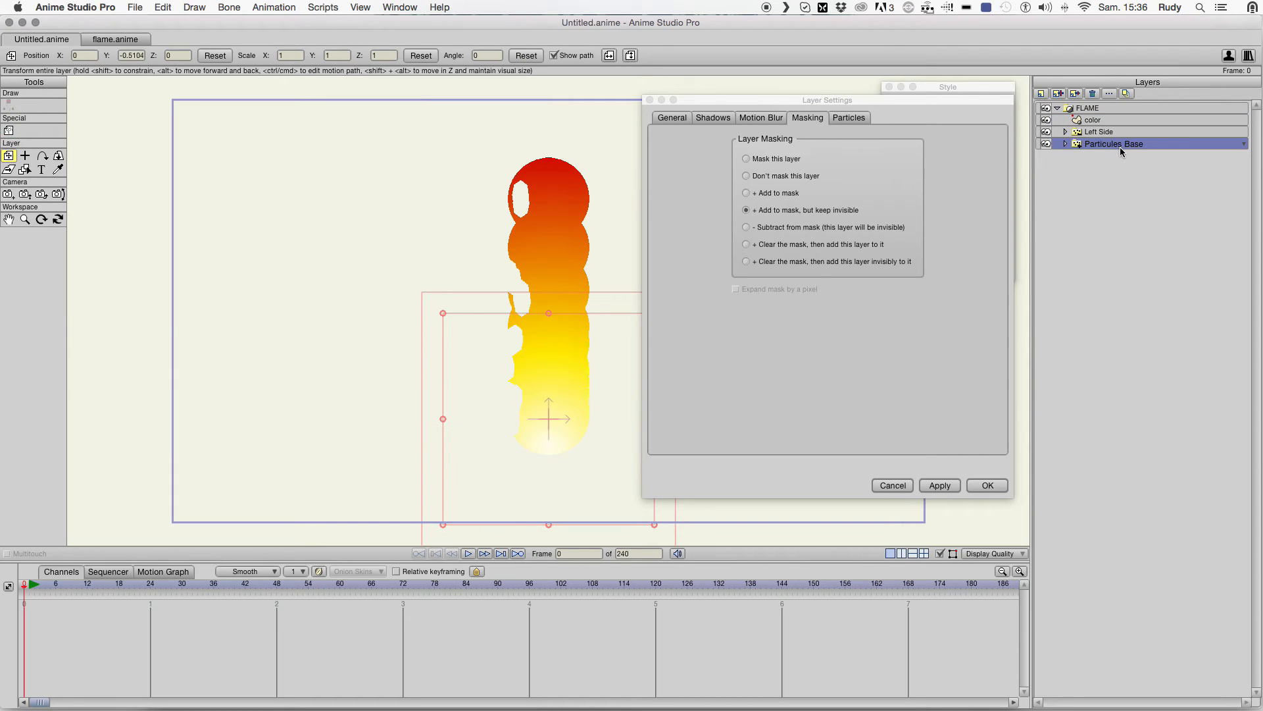
pyautogui.click(1100, 132)
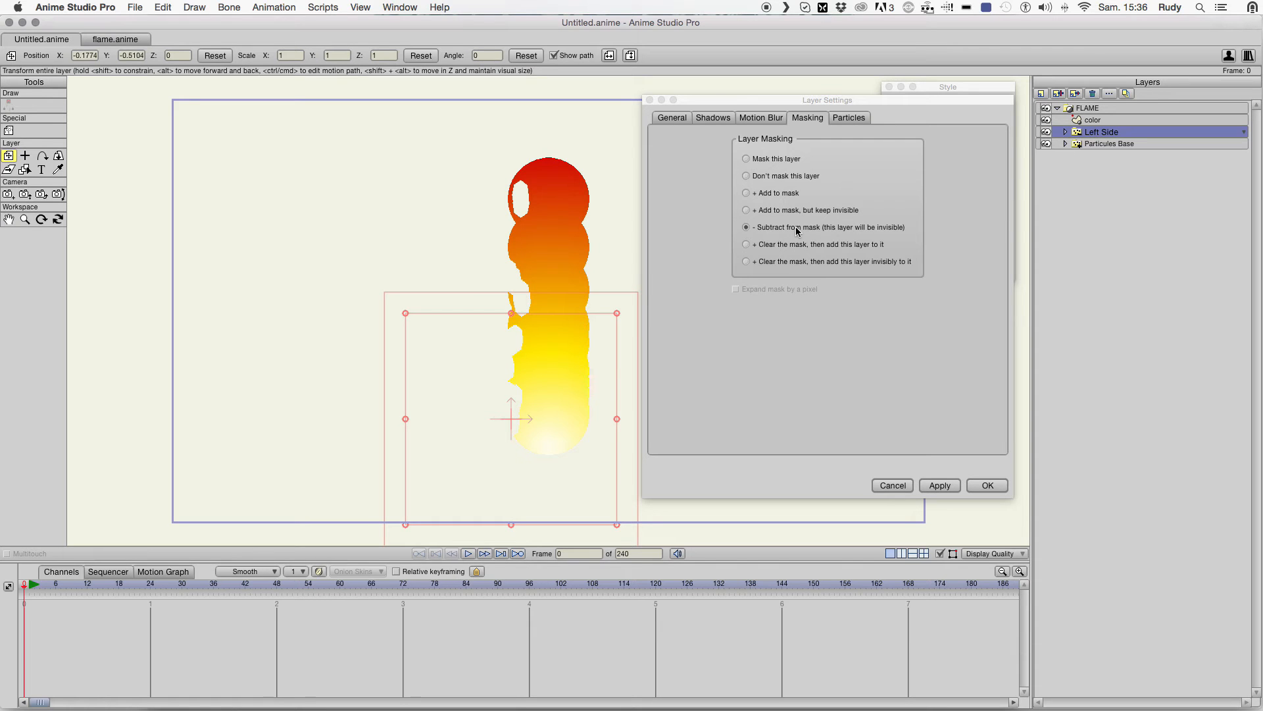
pyautogui.moveTo(826, 231)
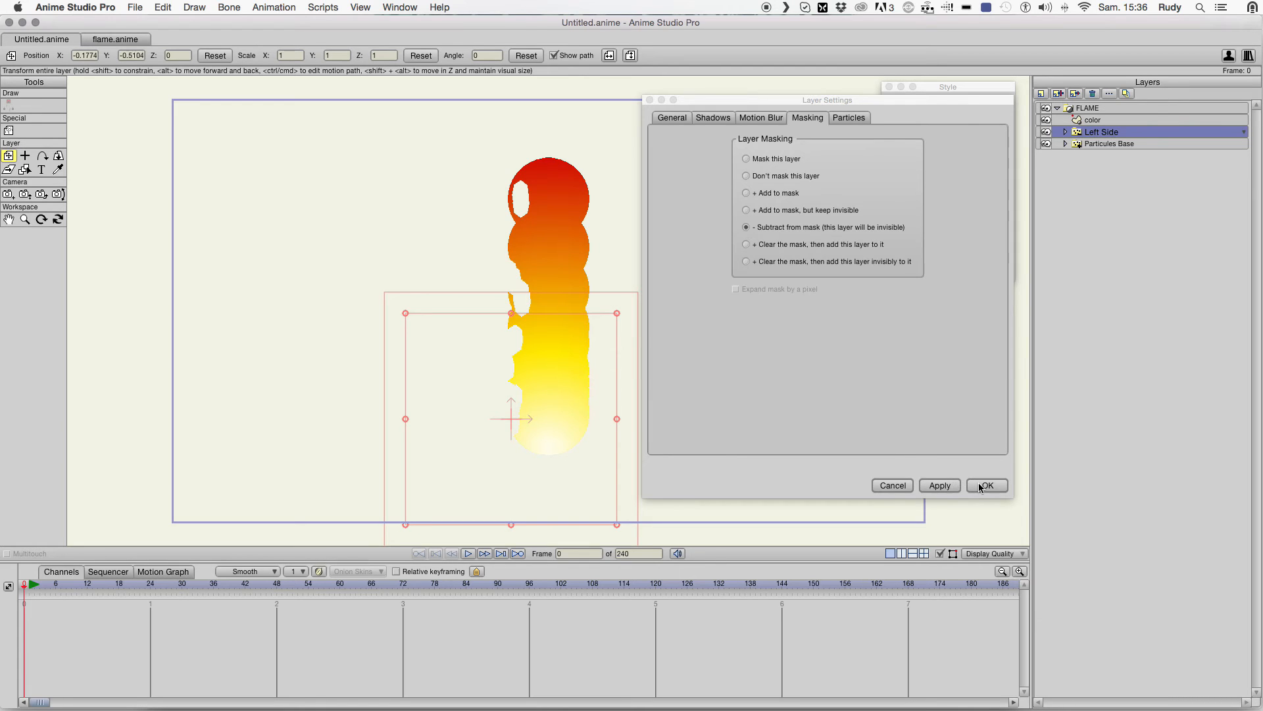
pyautogui.click(986, 486)
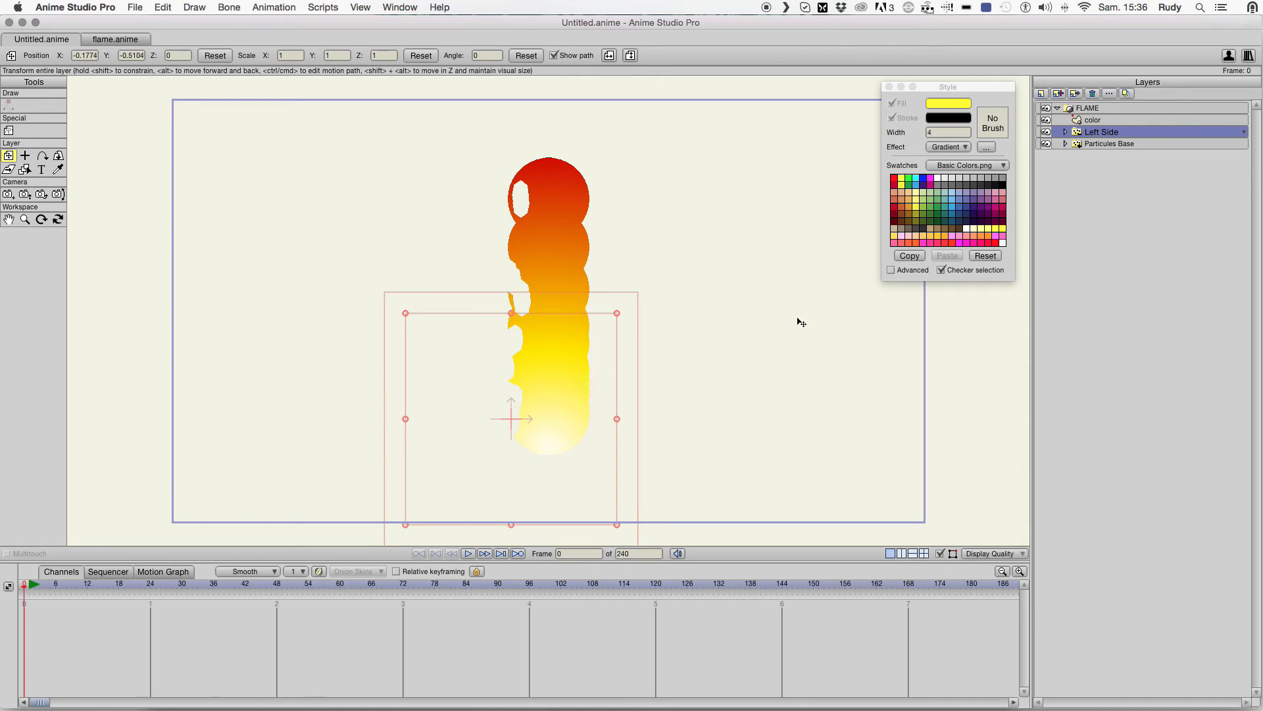
pyautogui.moveTo(627, 364)
pyautogui.write('0.1774')
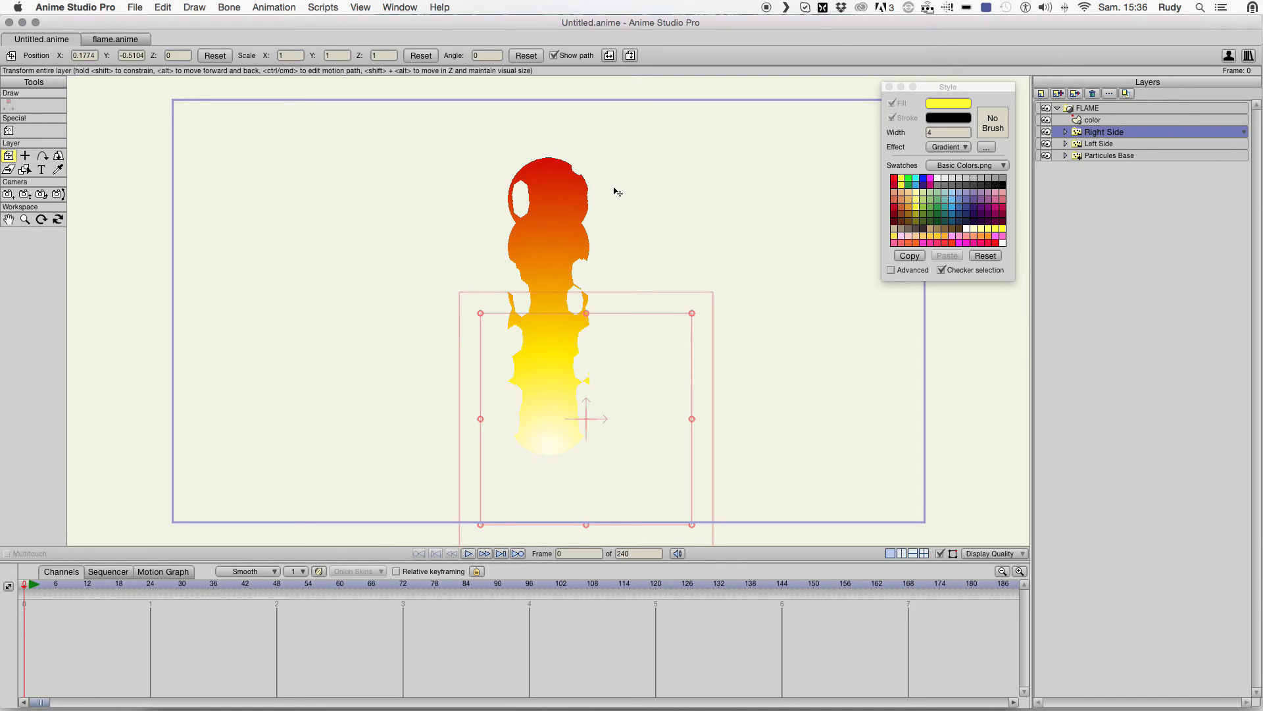
pyautogui.moveTo(711, 373)
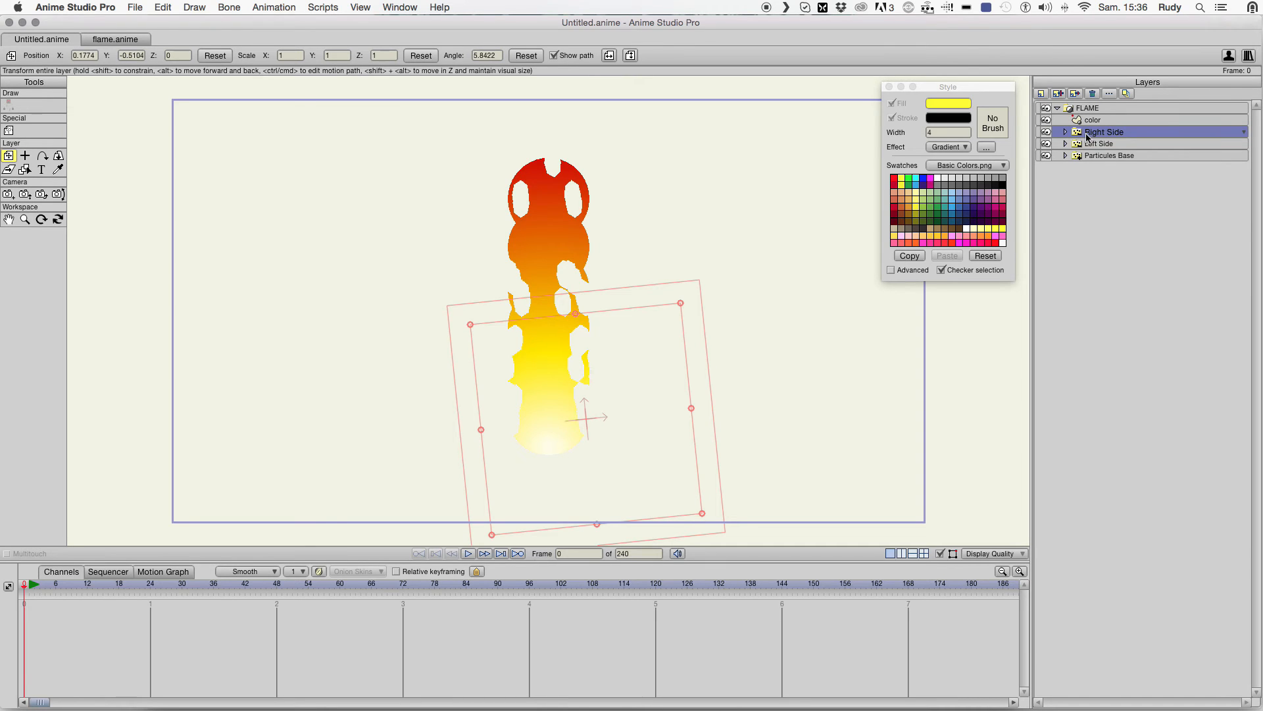
# - Select the tilted Left Side layer and expand the Particules Base group
pyautogui.click(1100, 143)
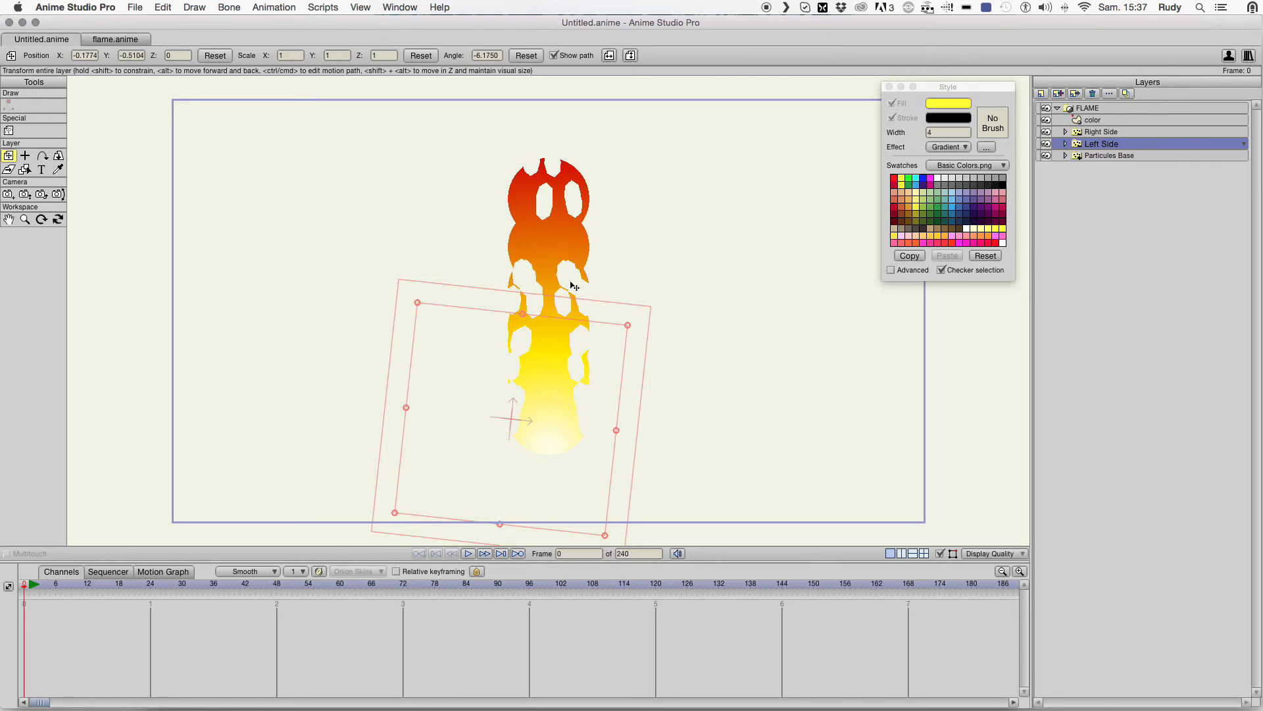
pyautogui.moveTo(1012, 197)
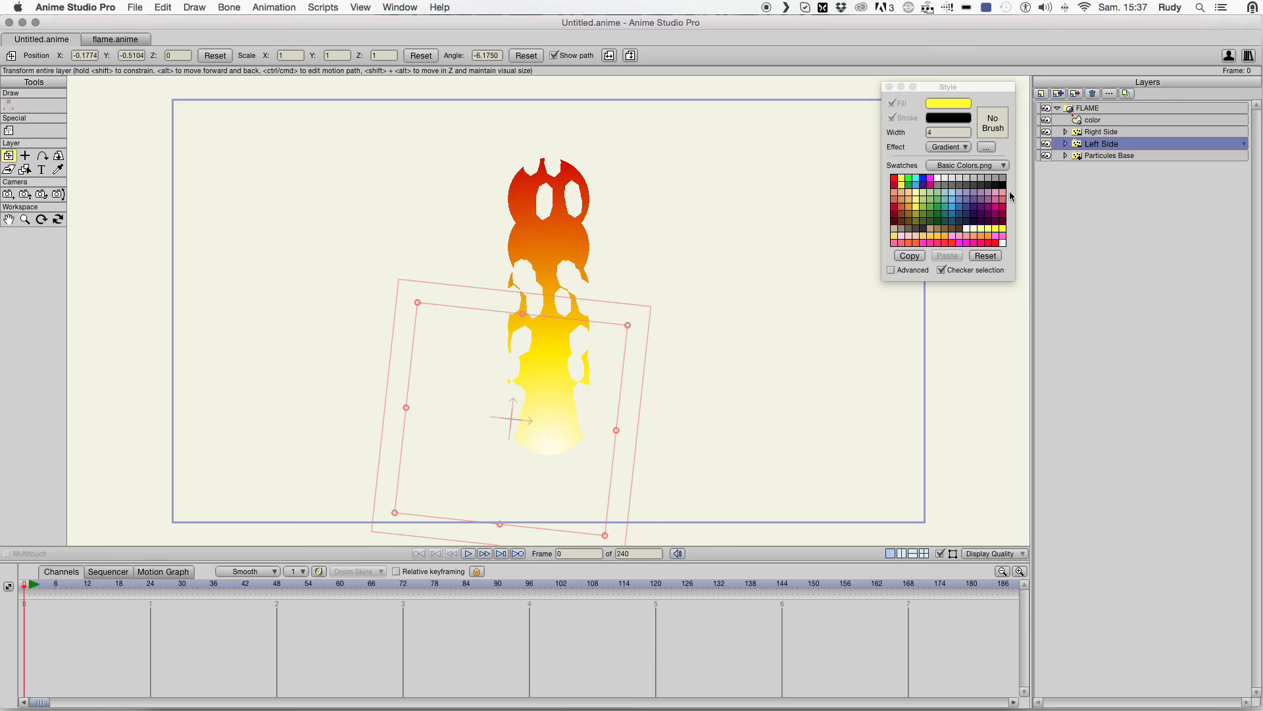
pyautogui.click(1113, 167)
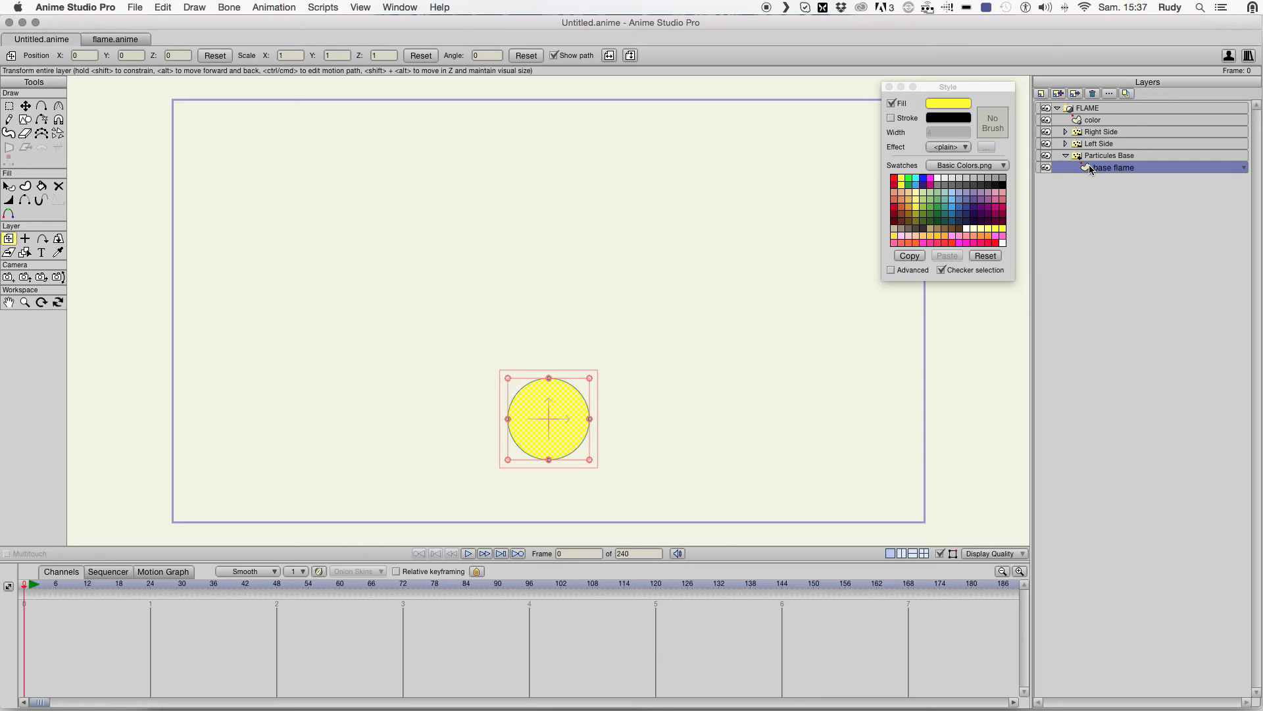
# - Keyframe the base flame circle scaling down at a later frame, then review the side layers
pyautogui.click(1113, 155)
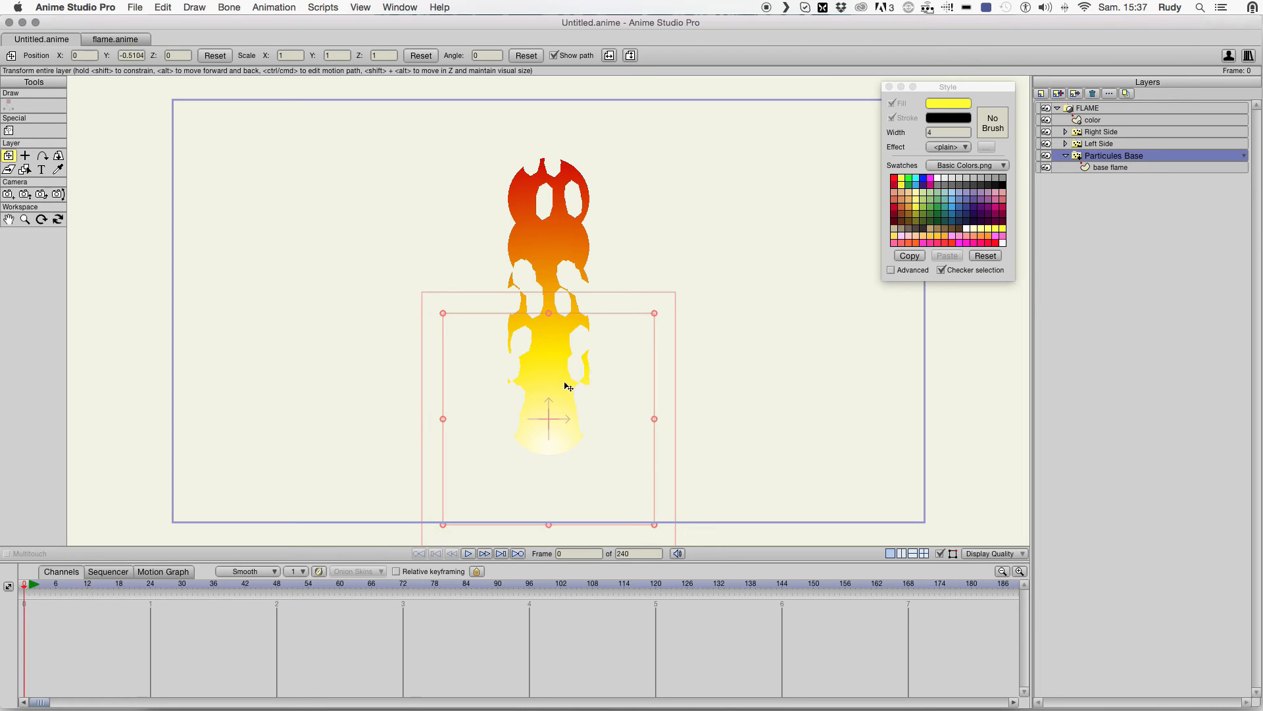
pyautogui.moveTo(550, 471)
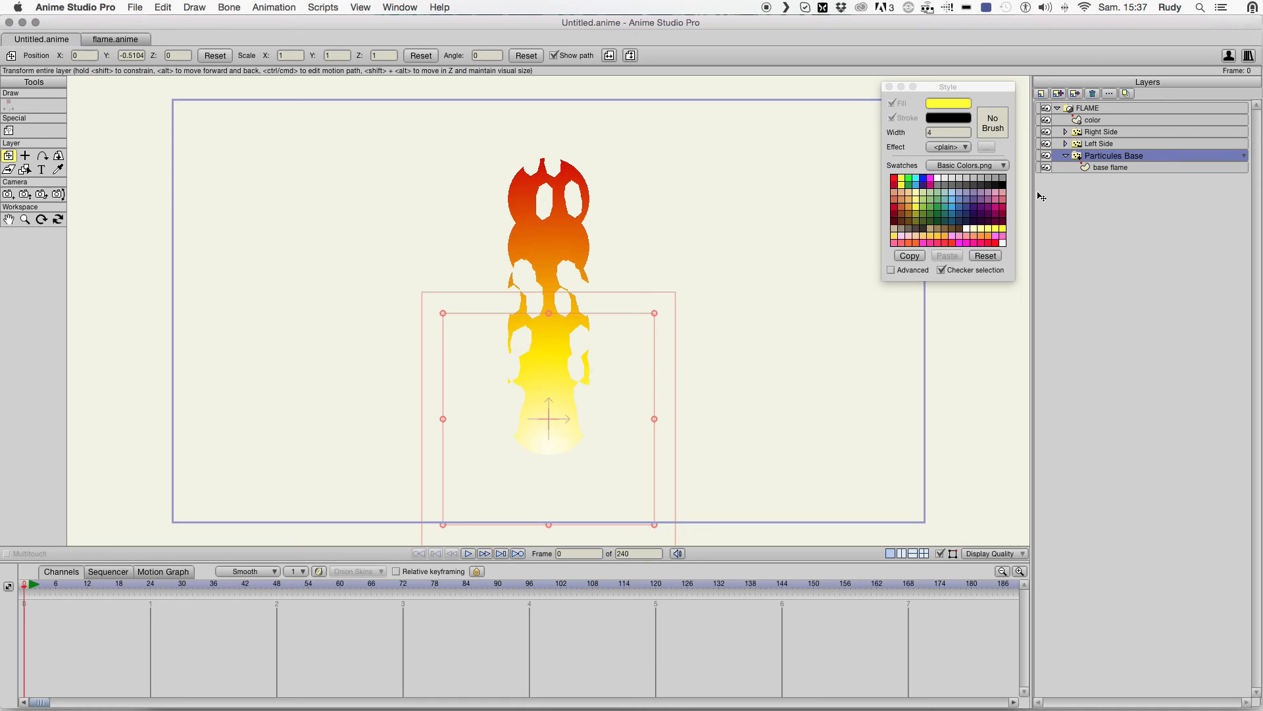
pyautogui.click(1111, 167)
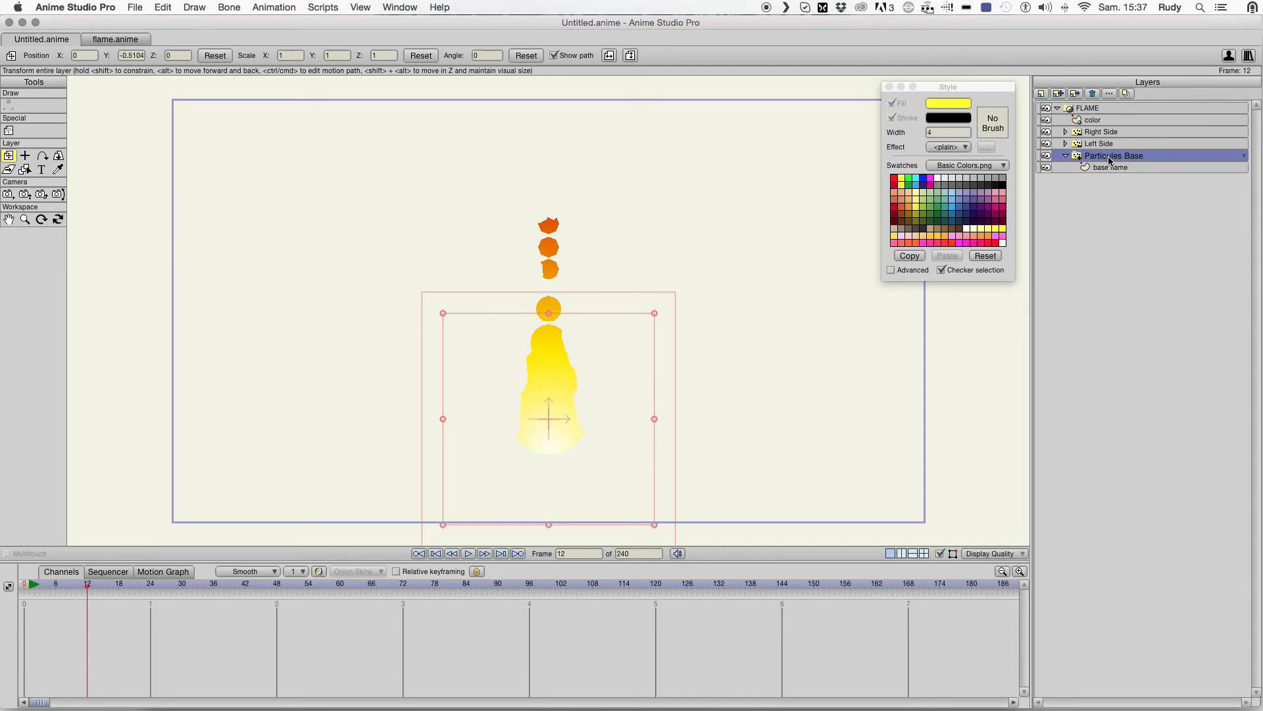
pyautogui.click(133, 583)
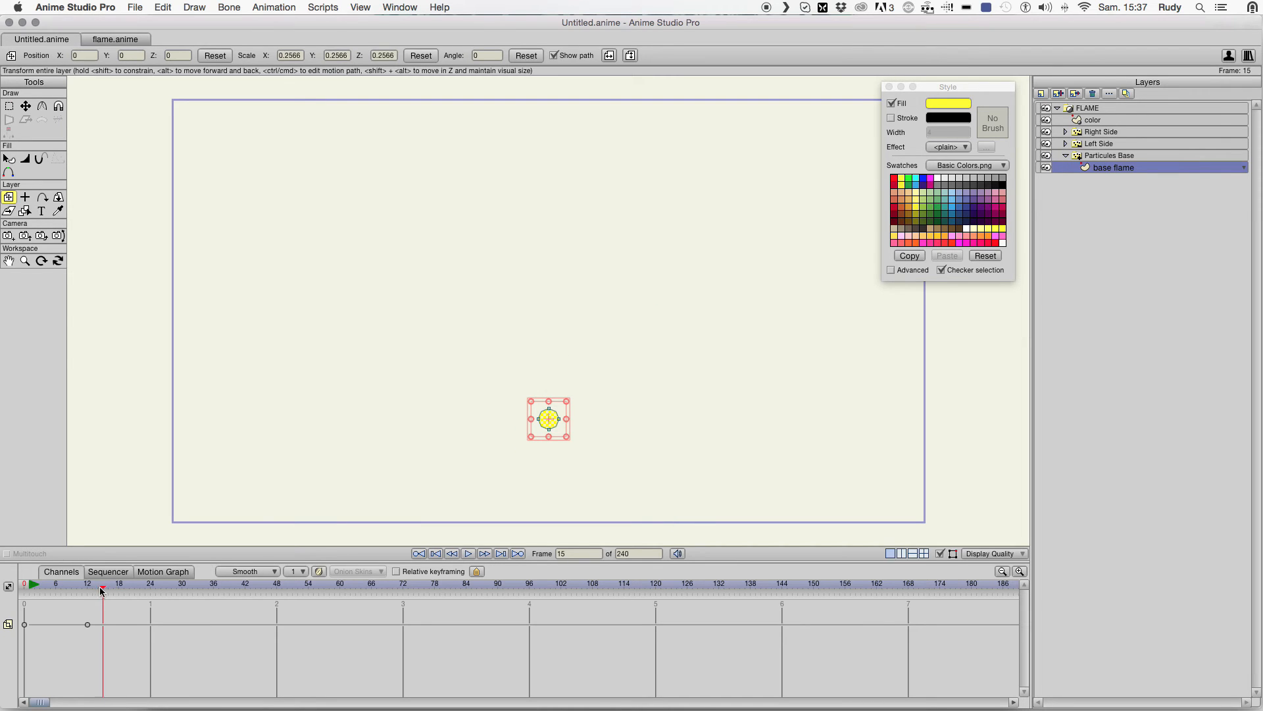
pyautogui.click(87, 590)
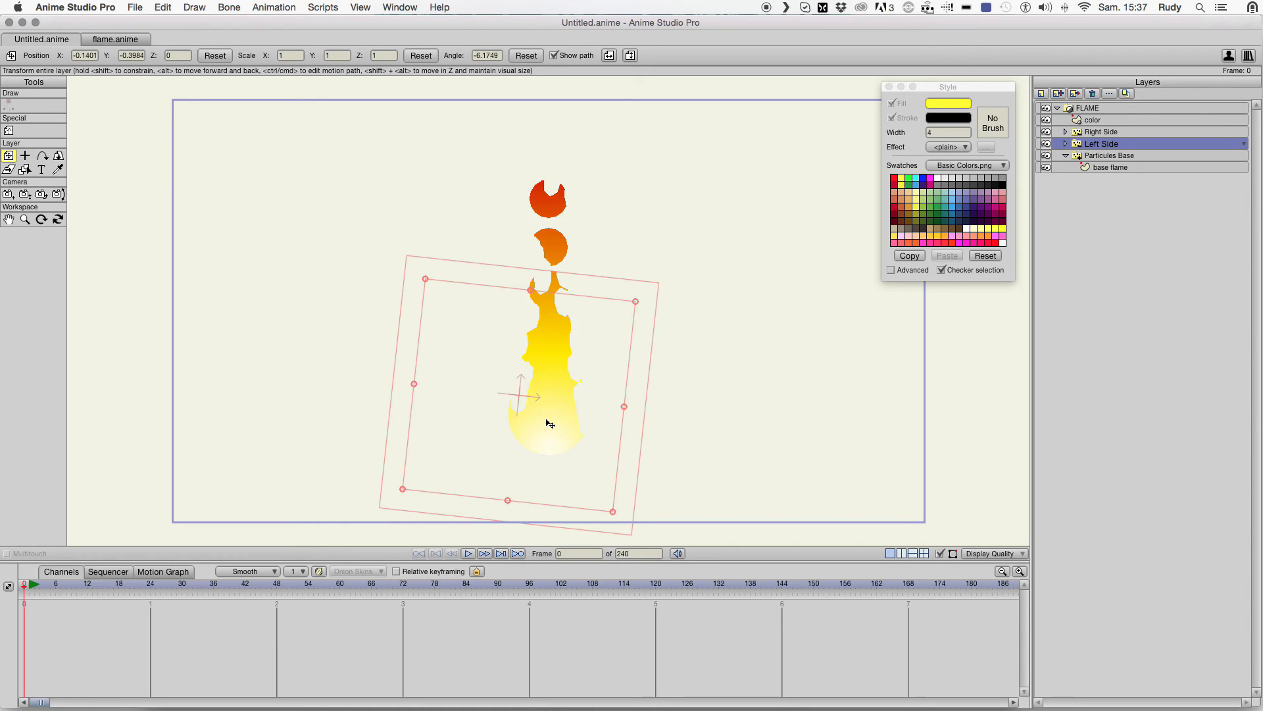
pyautogui.click(1101, 131)
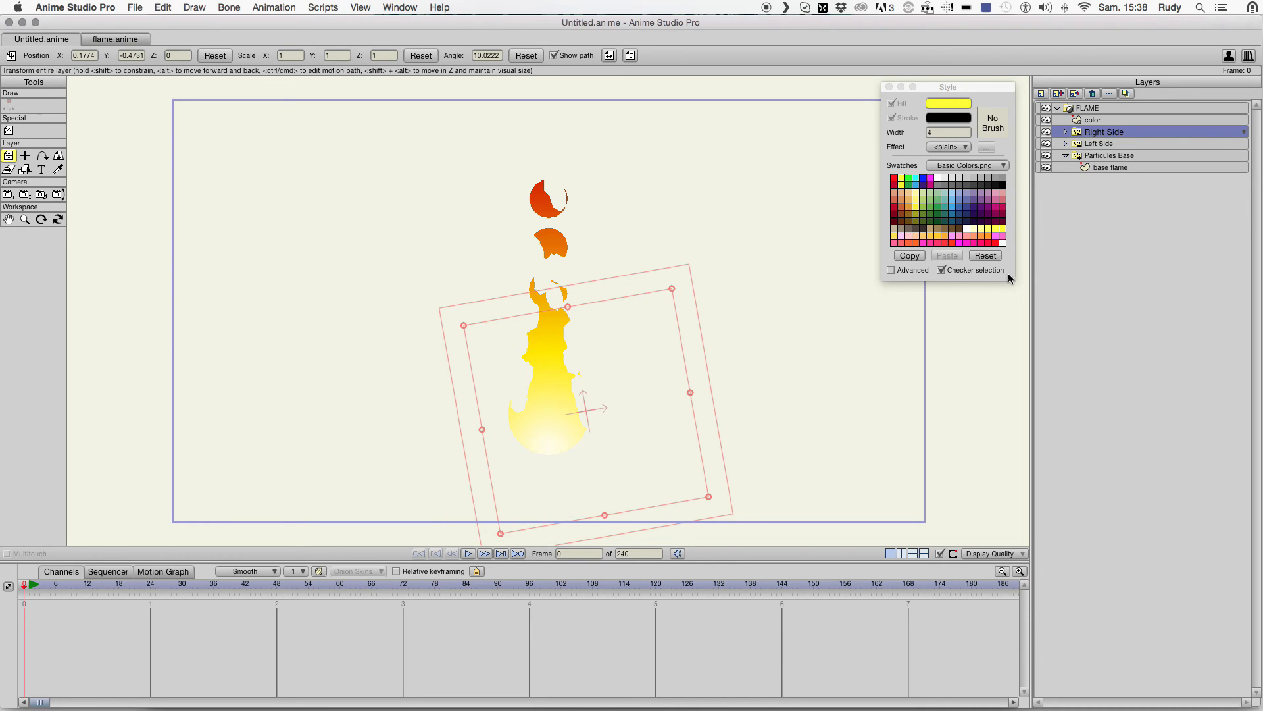
pyautogui.click(1111, 167)
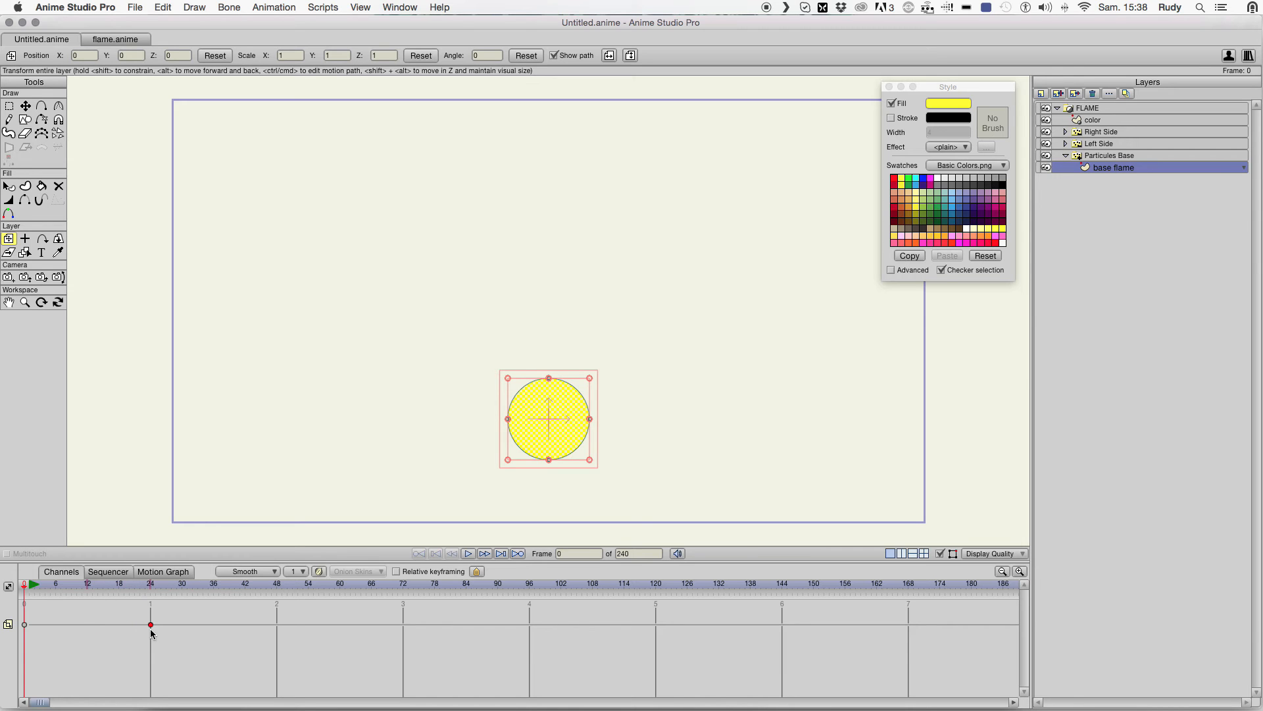
# - Move the scale keyframe to frame 24, tilt Right Side slightly less, and copy base flame into it
pyautogui.click(1088, 107)
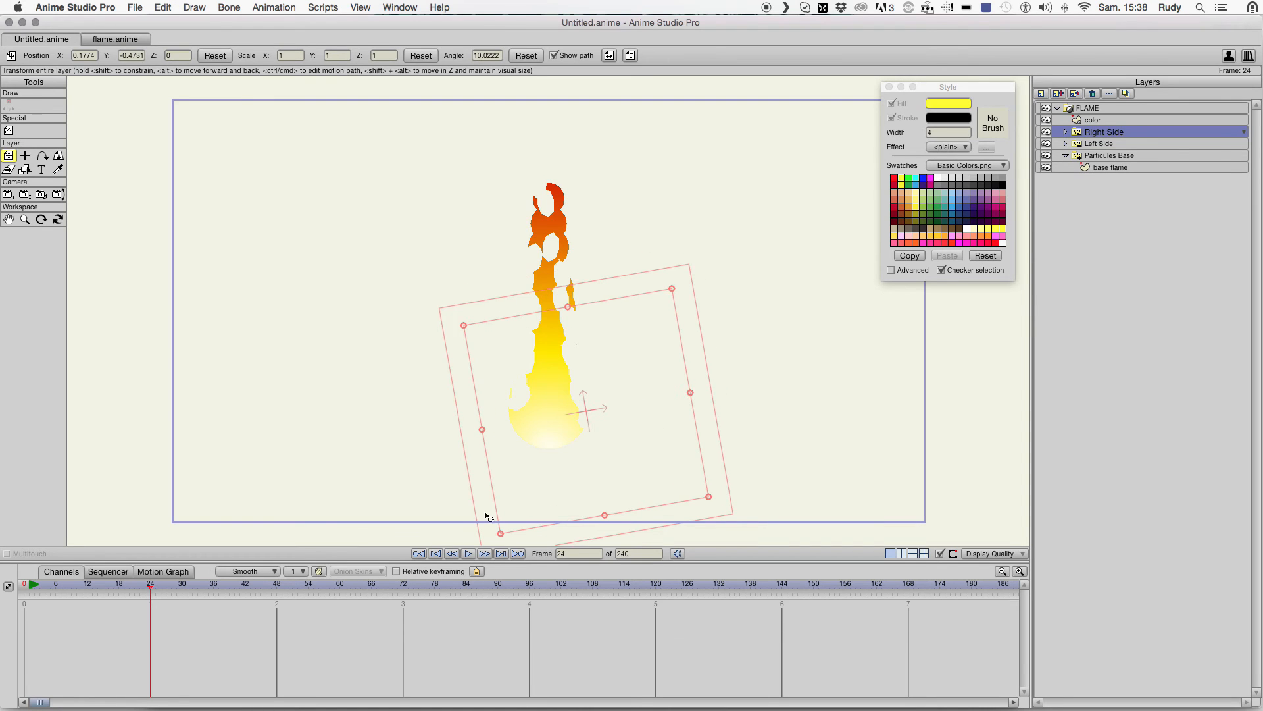
pyautogui.click(435, 553)
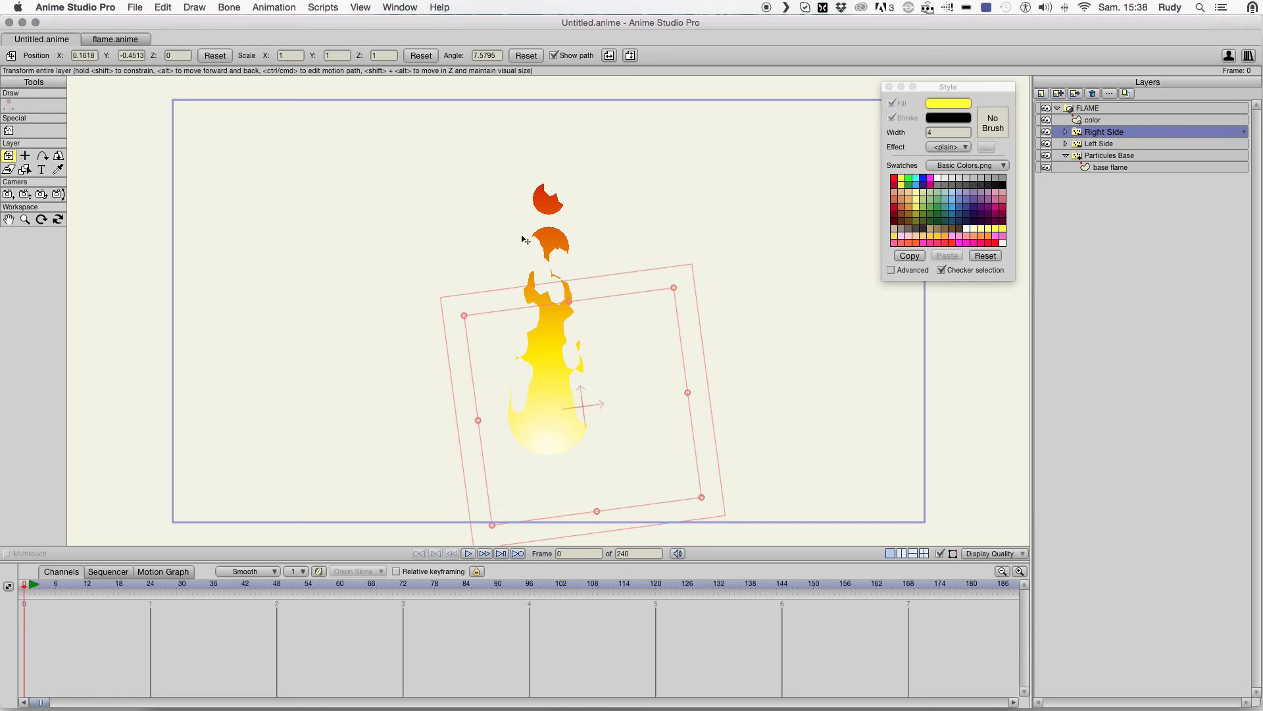
pyautogui.moveTo(573, 226)
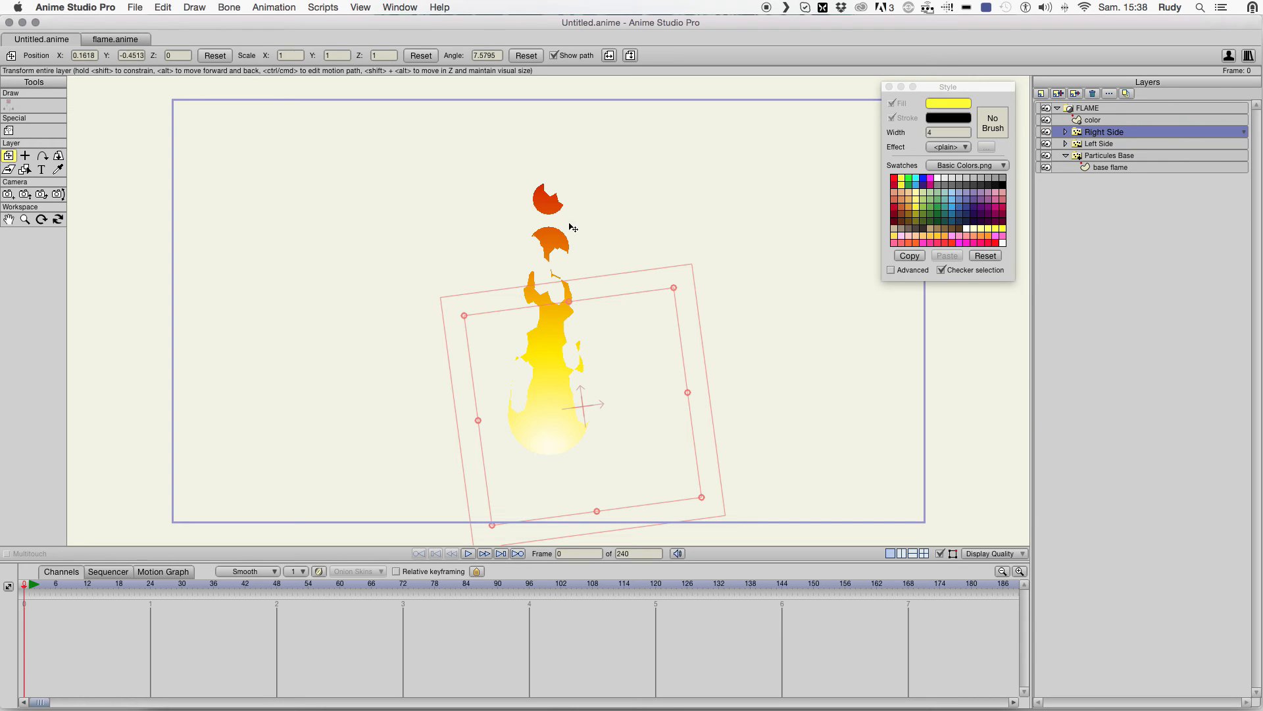
pyautogui.moveTo(1061, 170)
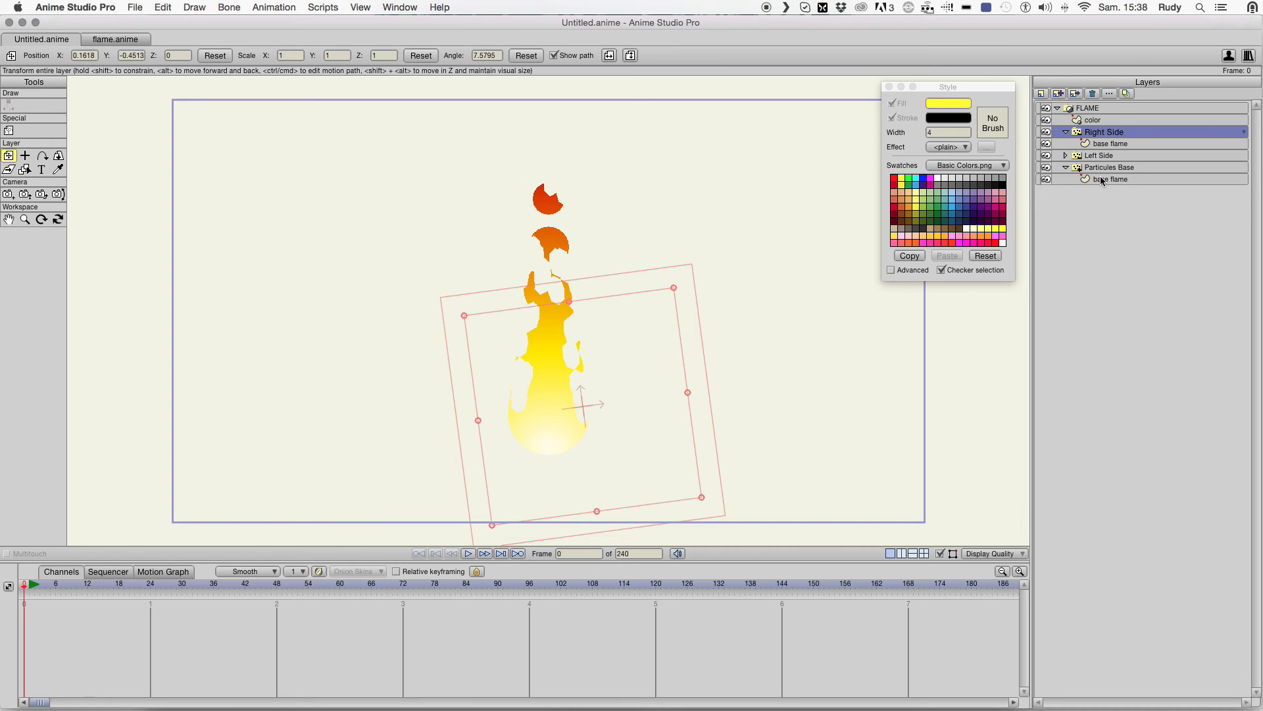
pyautogui.click(1114, 179)
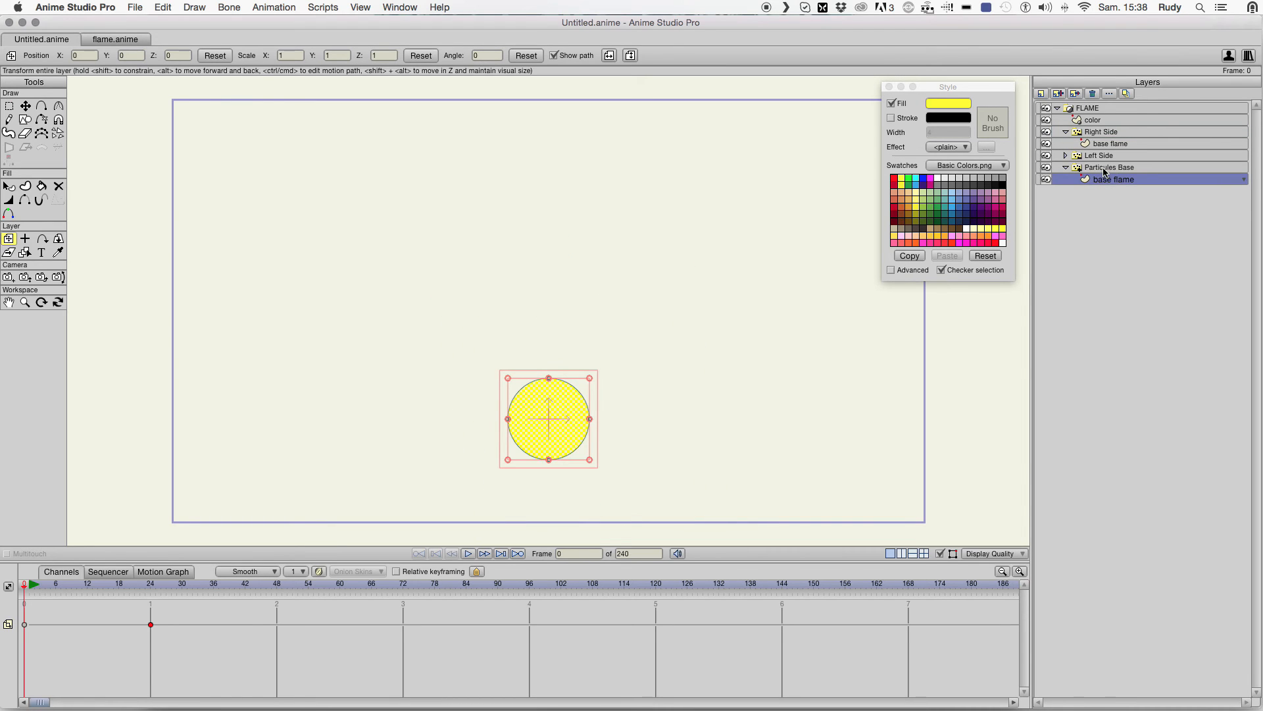
# - Scale Right Side's flame copy to about 0.37 at frame 0, growing larger by frame 24
pyautogui.click(1114, 144)
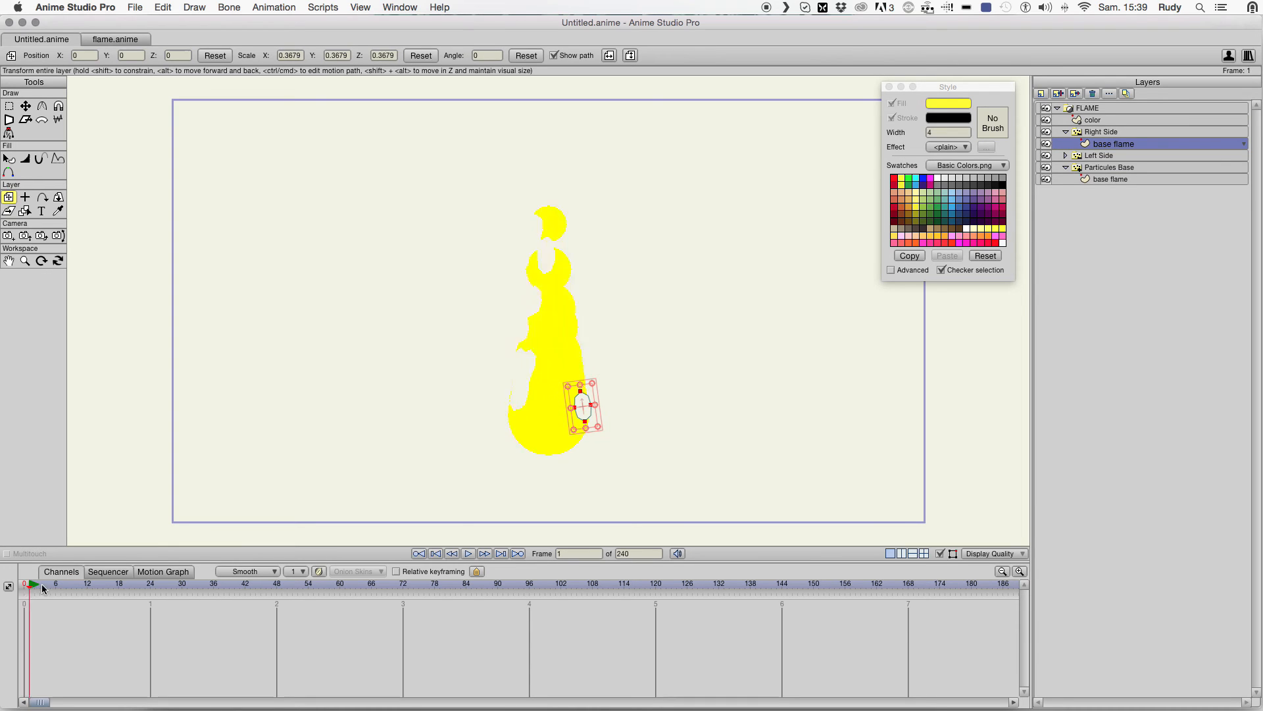
pyautogui.click(150, 584)
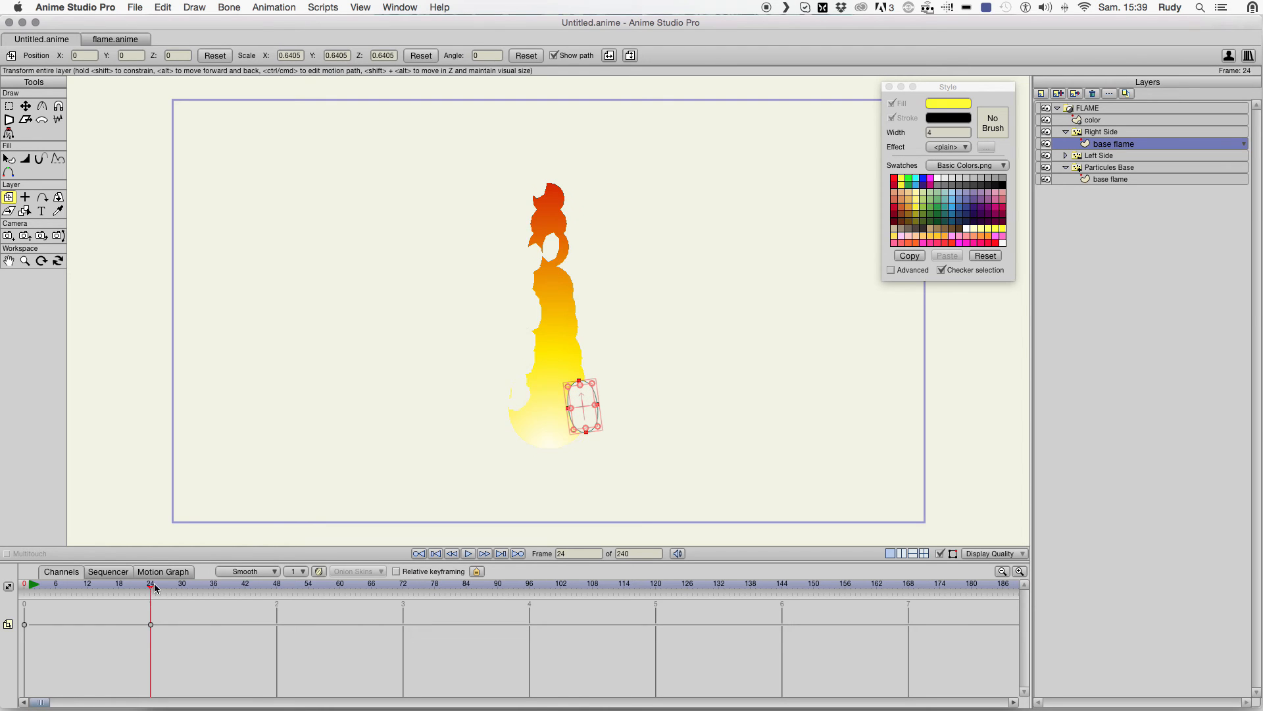
pyautogui.click(419, 554)
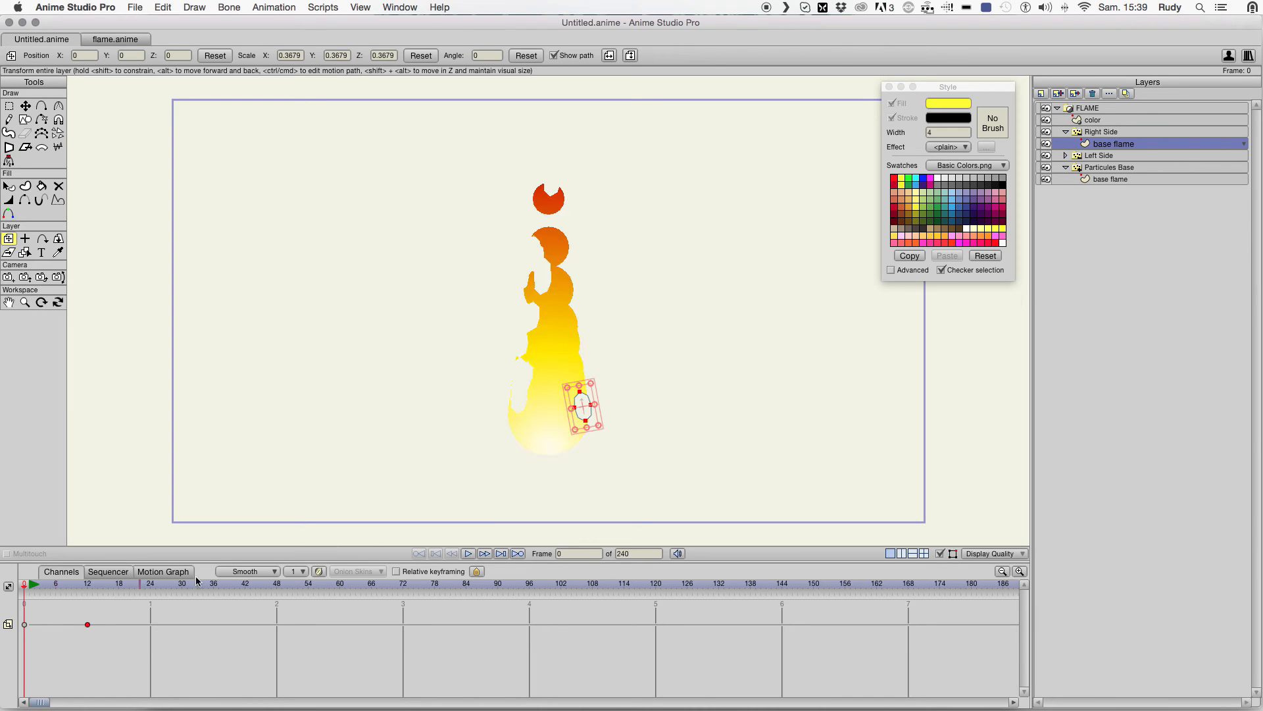
pyautogui.click(1104, 131)
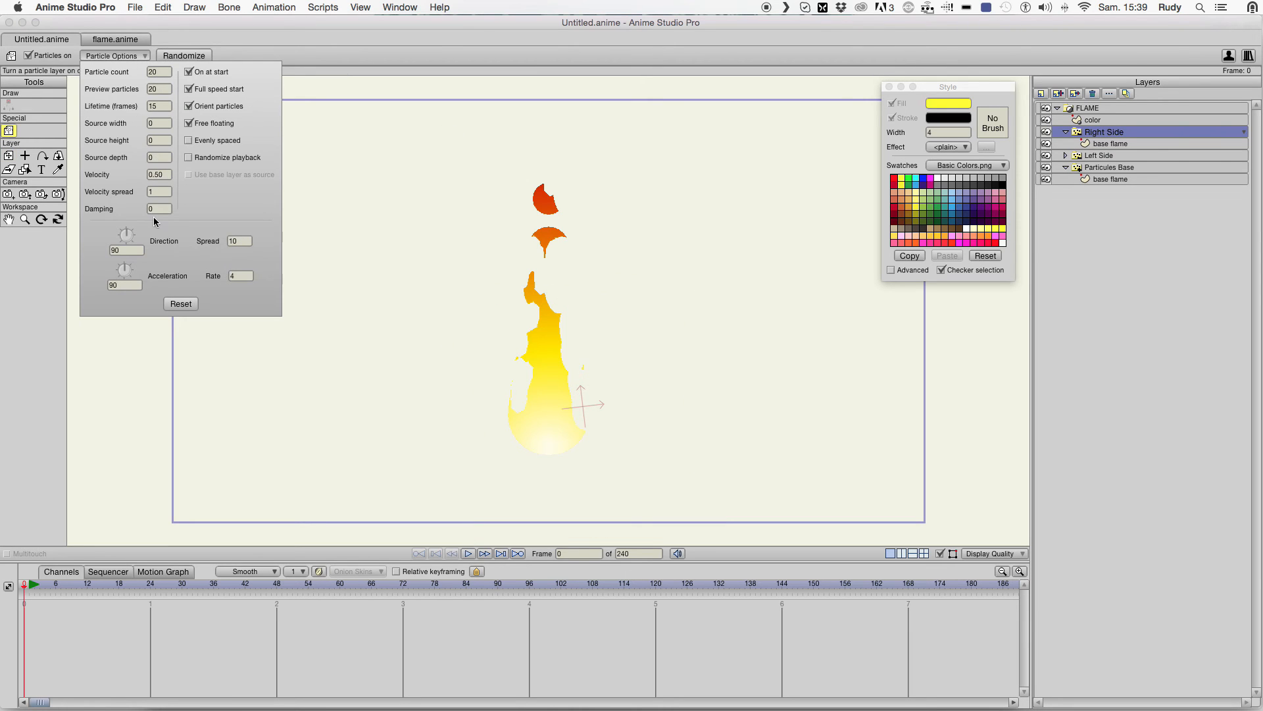
# - Set the particle Spread to 30 for both the Right Side and Left Side layers
pyautogui.click(238, 241)
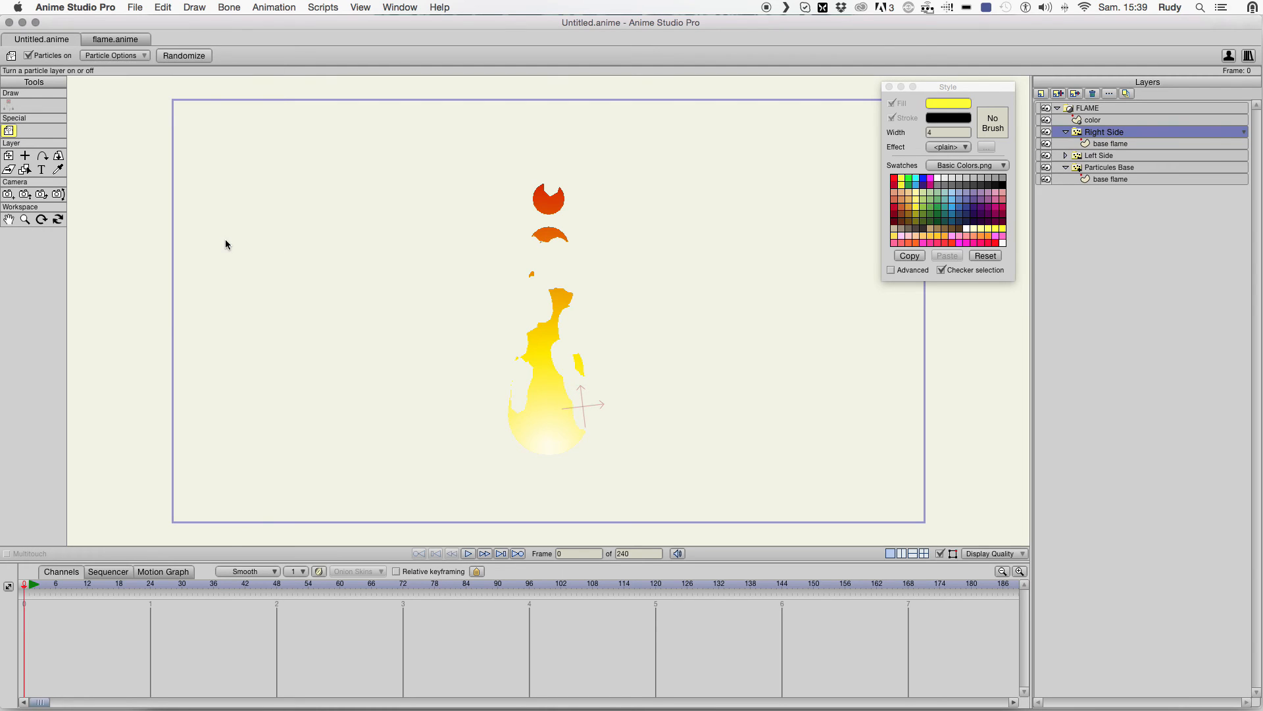
pyautogui.moveTo(1108, 133)
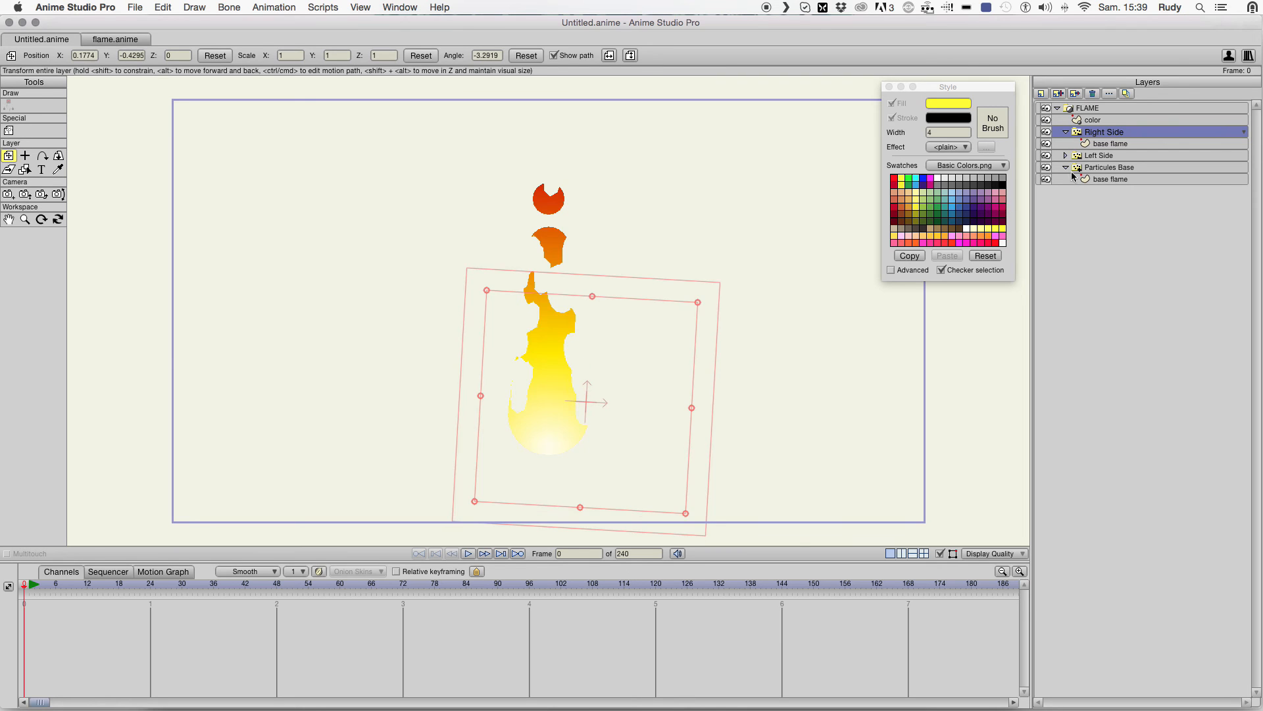
pyautogui.click(1099, 155)
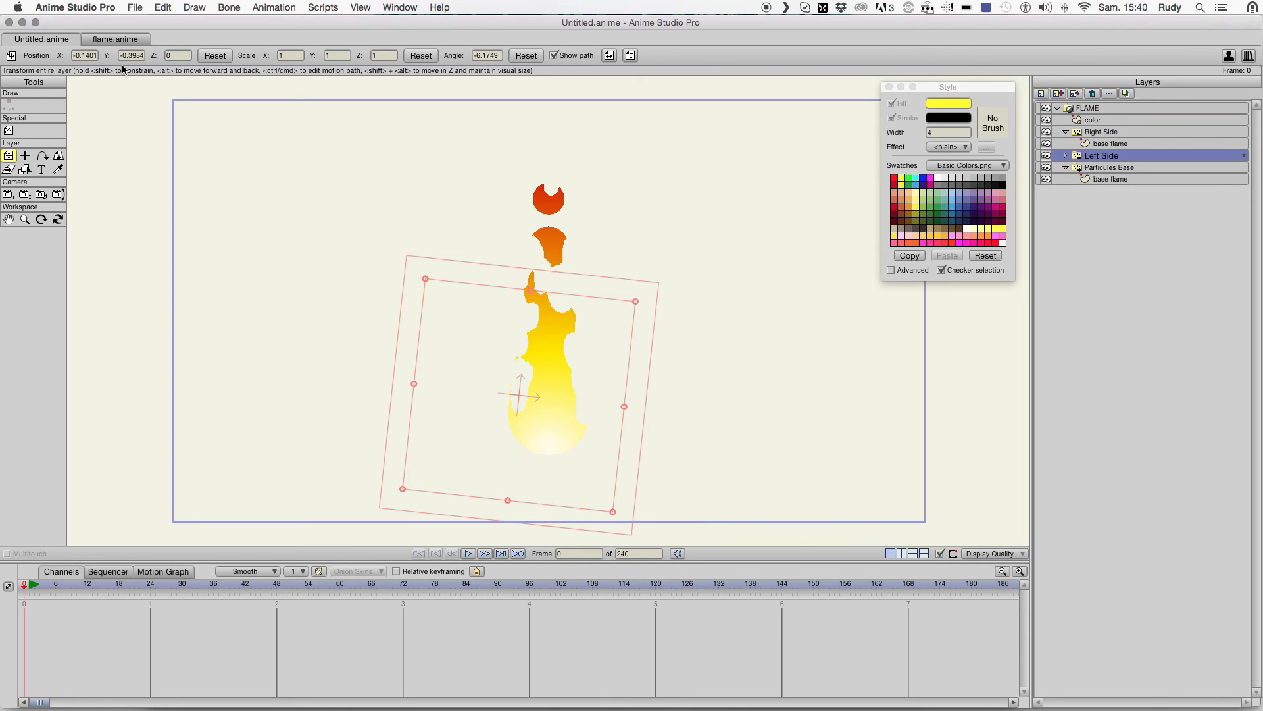
pyautogui.click(9, 130)
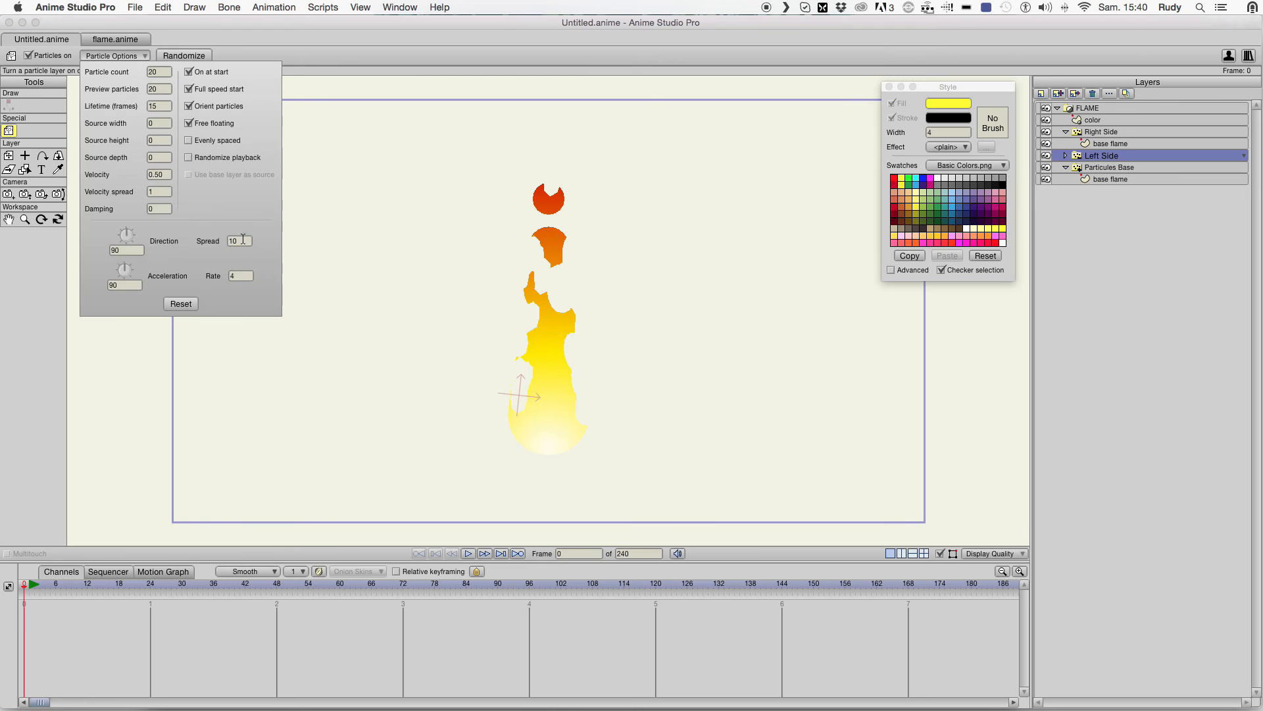
pyautogui.write('30')
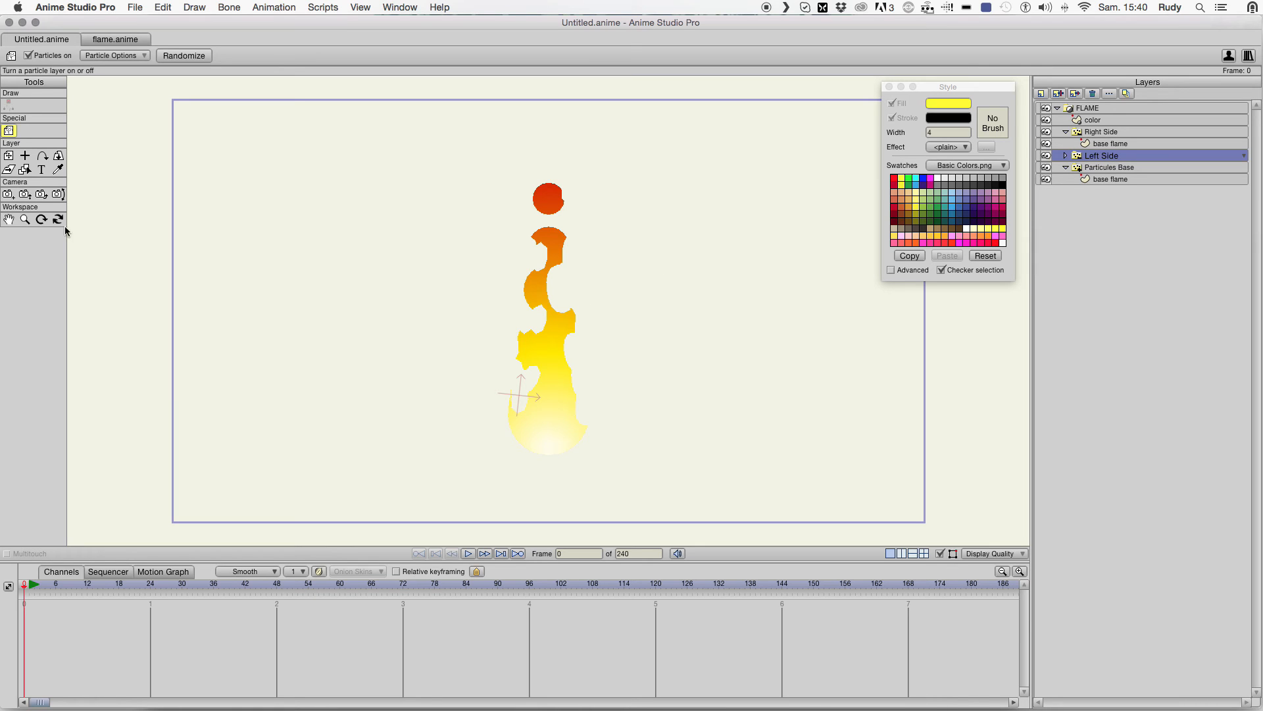
pyautogui.moveTo(279, 245)
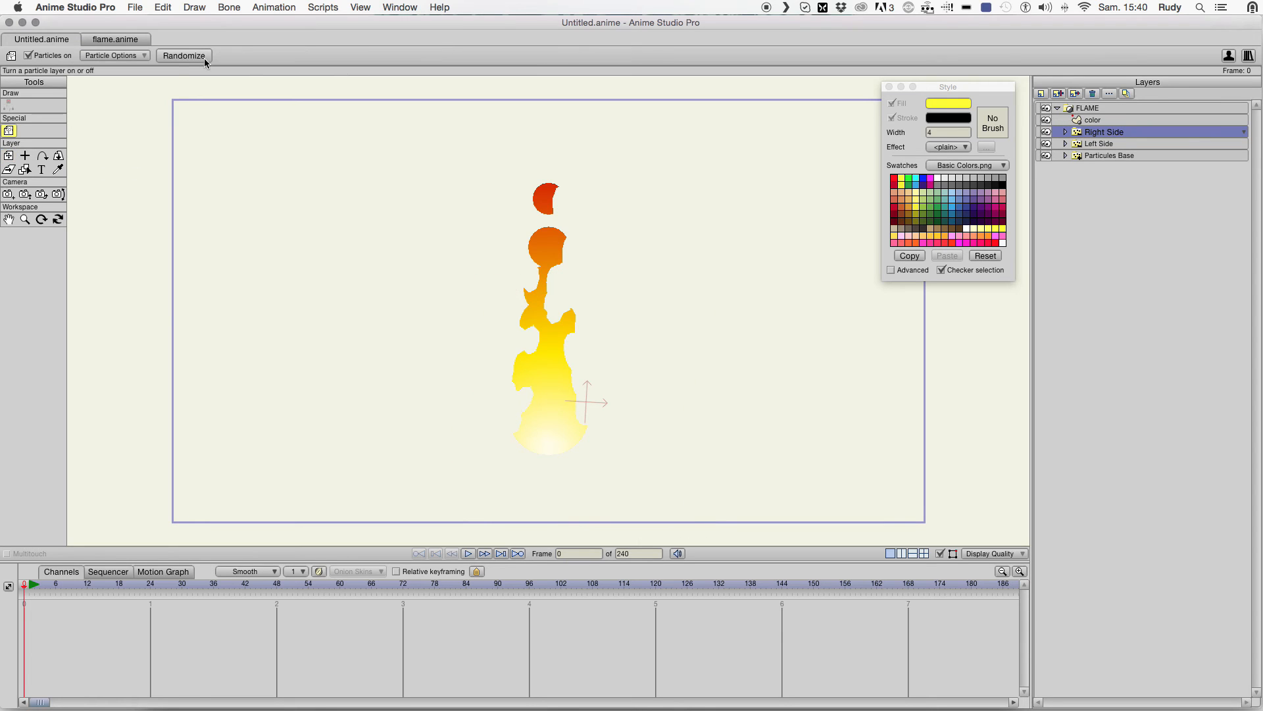
# - Widen the particle source of both side layers, Left Side's Source width to 0.40
pyautogui.click(111, 55)
pyautogui.write('0.25')
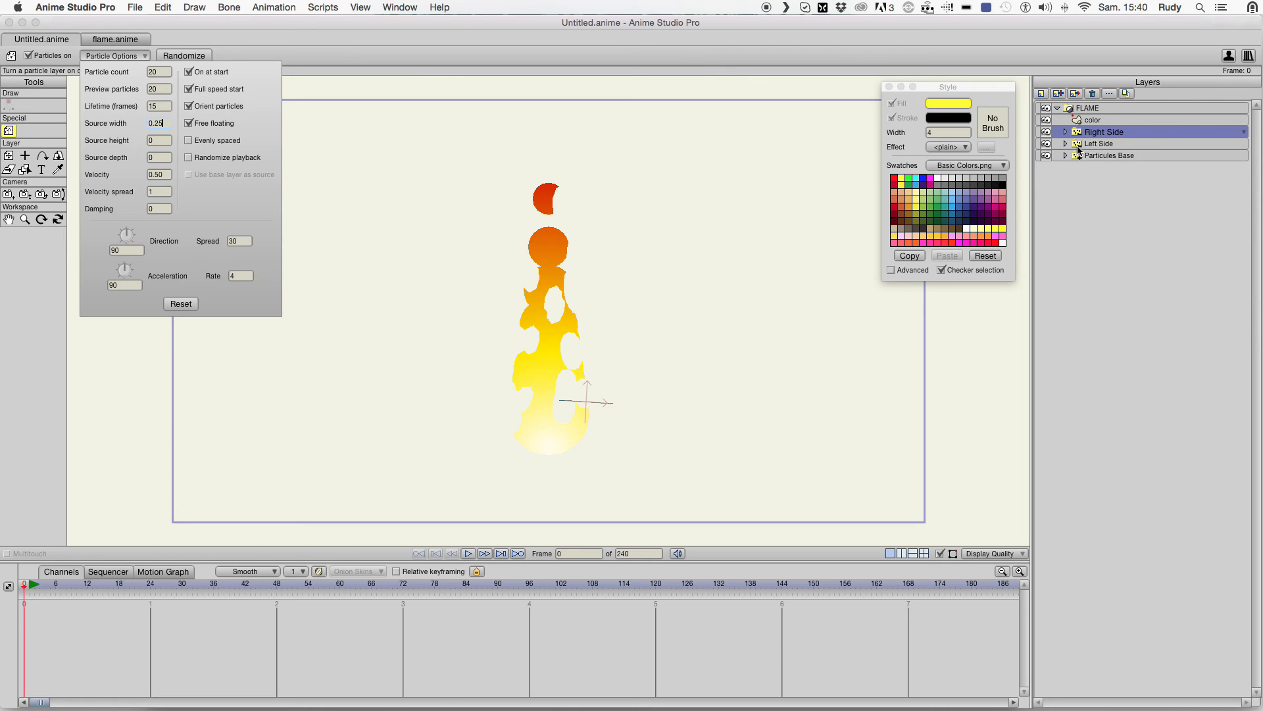
pyautogui.click(1097, 143)
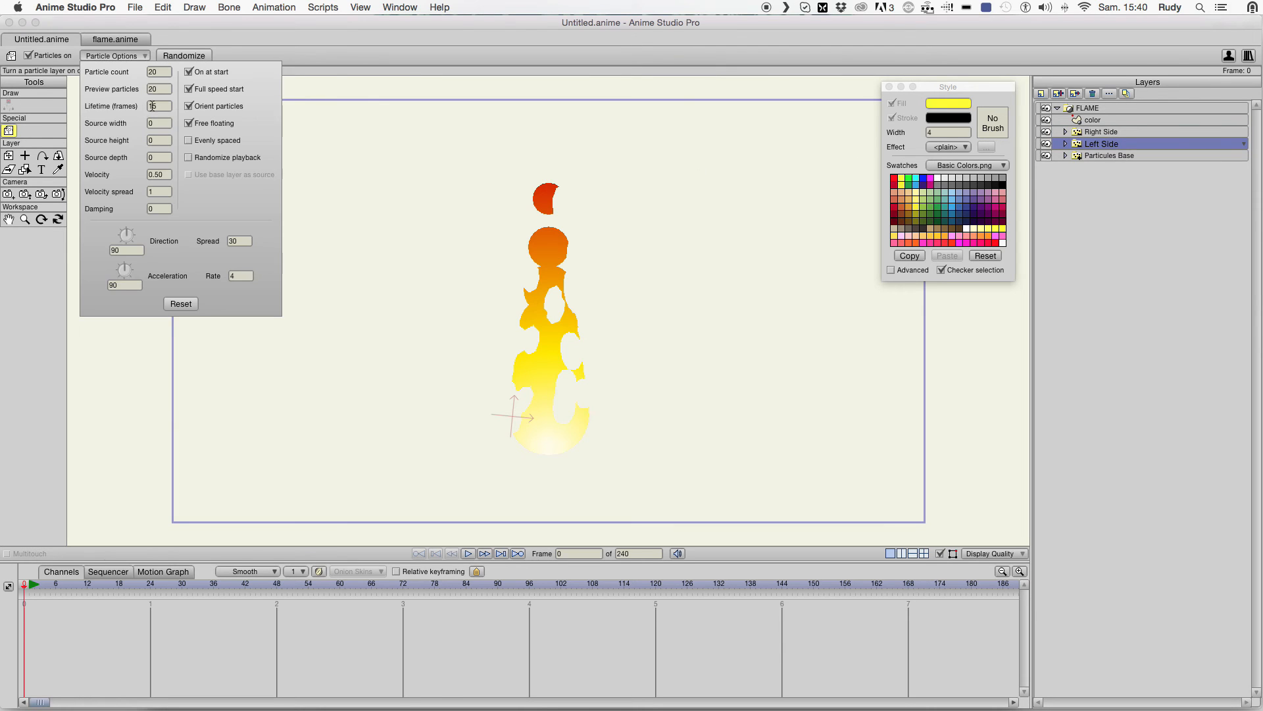
pyautogui.write('250')
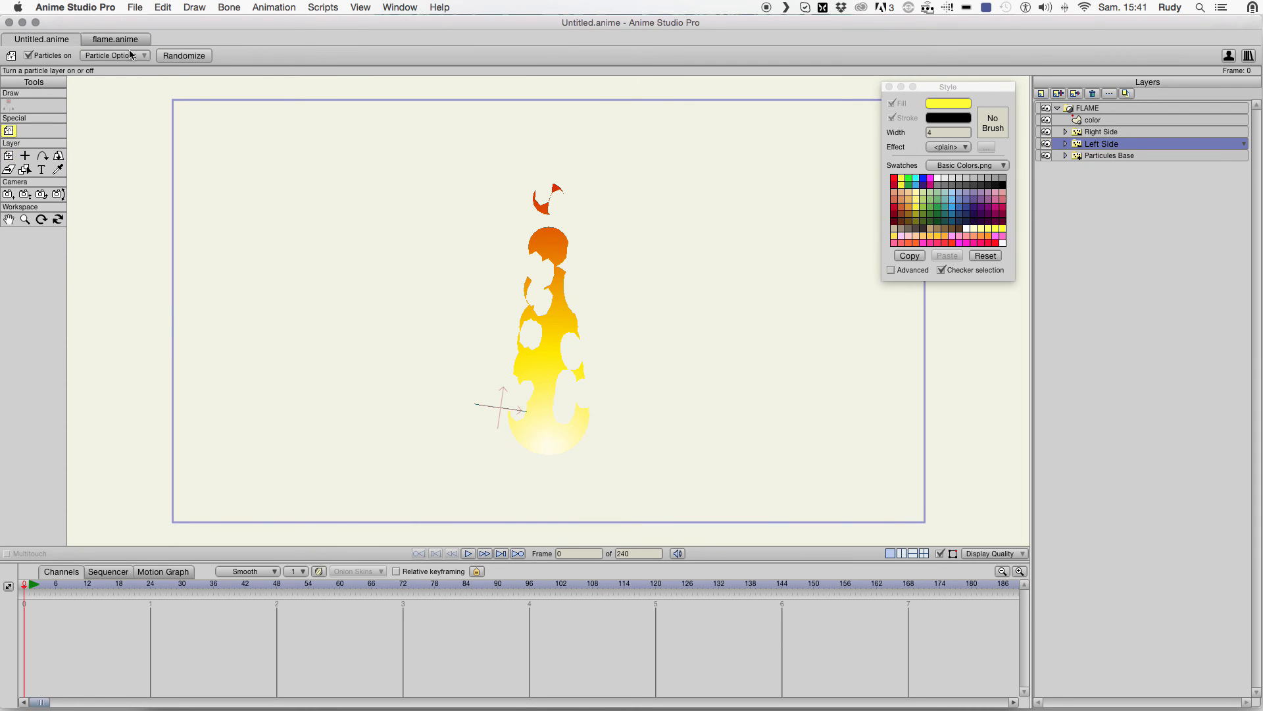
pyautogui.click(112, 55)
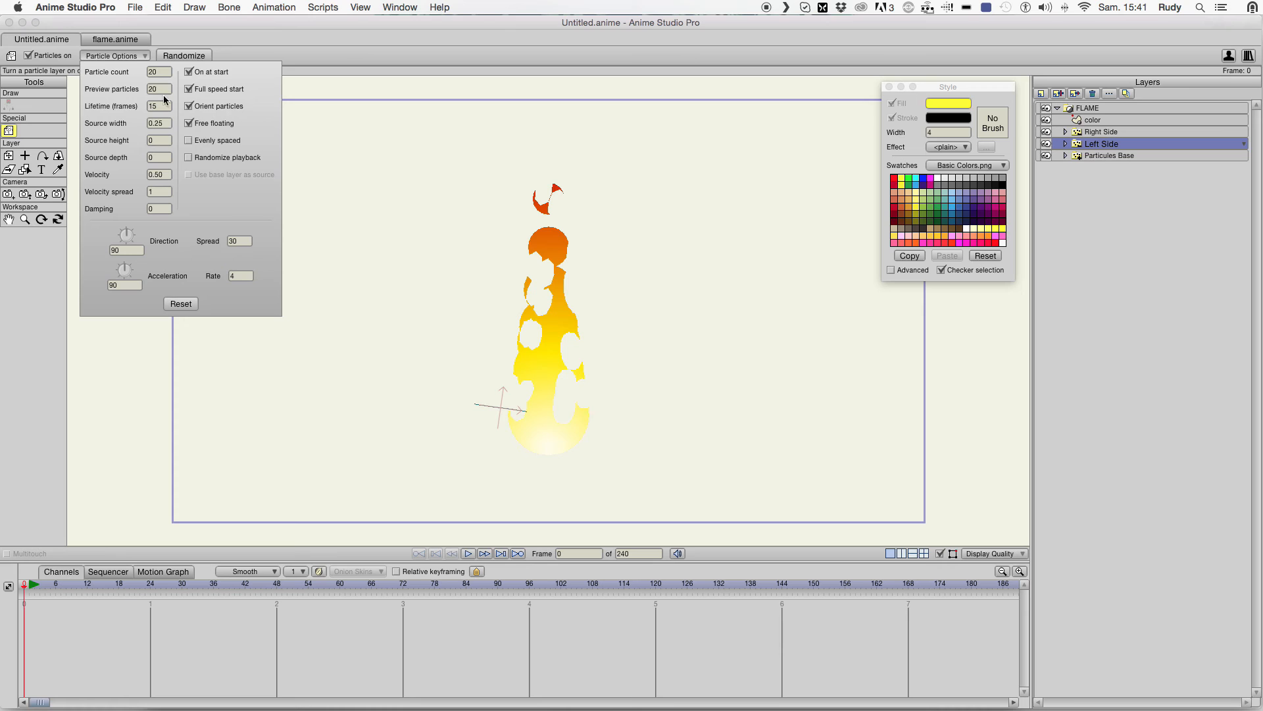
pyautogui.click(159, 140)
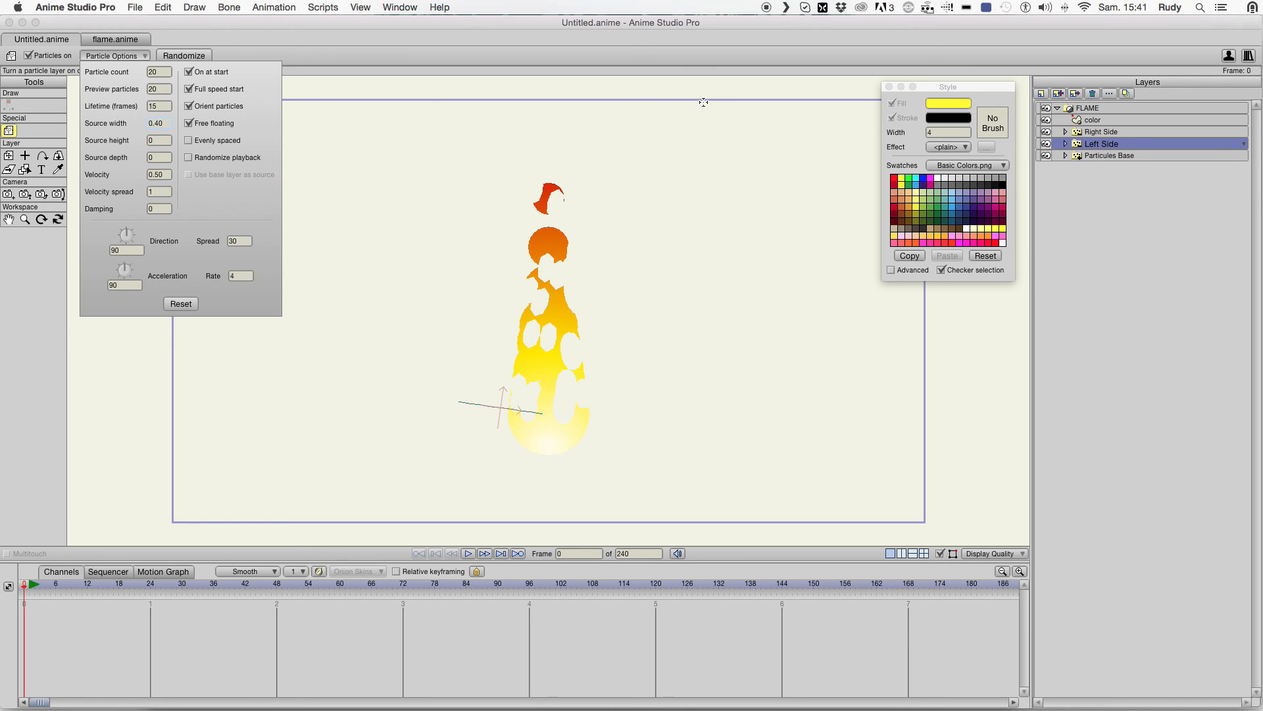
pyautogui.click(1105, 132)
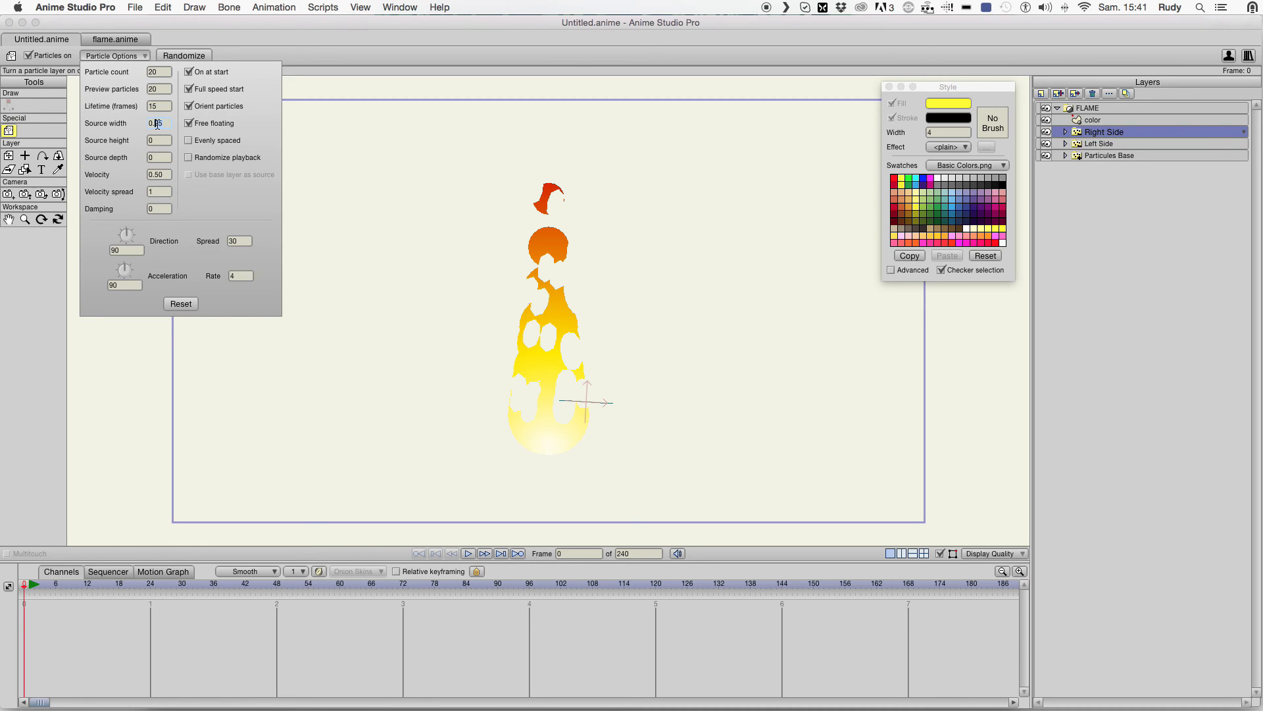
pyautogui.click(111, 55)
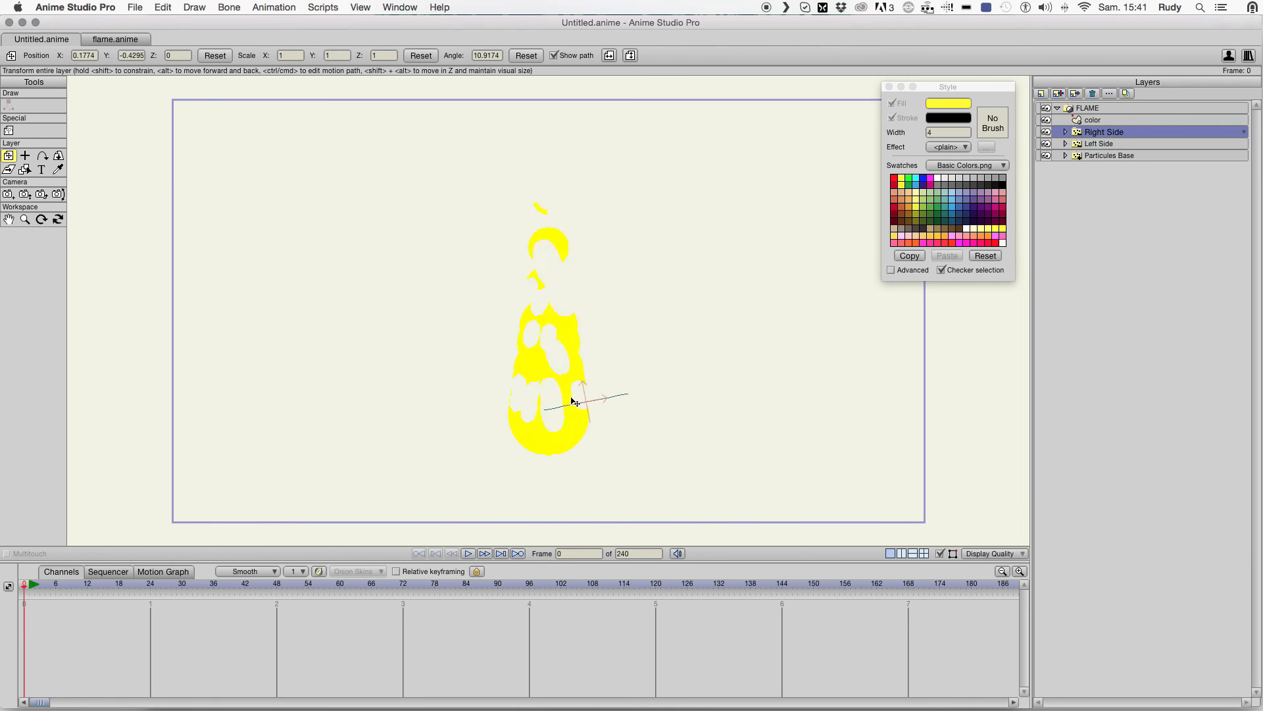
# - Reposition and tilt Right Side to about 25.8°, then preview the flame animation
pyautogui.moveTo(574, 400); pyautogui.dragTo(734, 393)
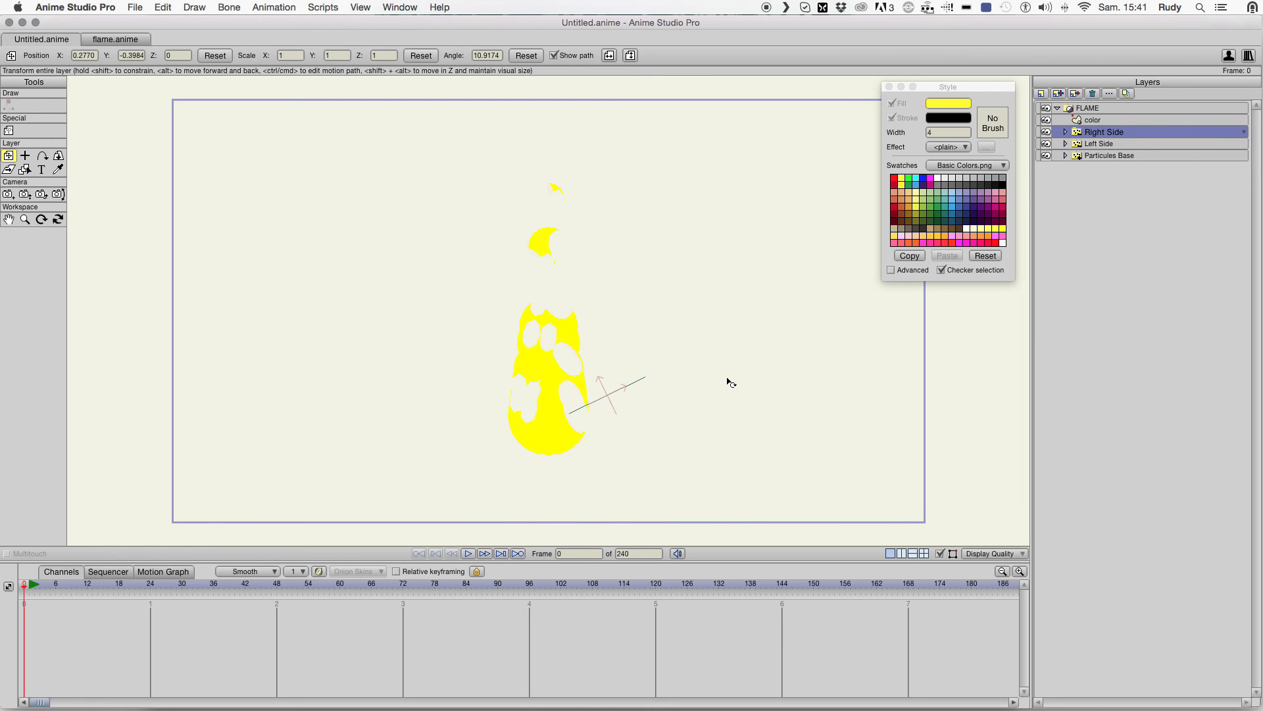
pyautogui.moveTo(612, 403); pyautogui.dragTo(627, 389)
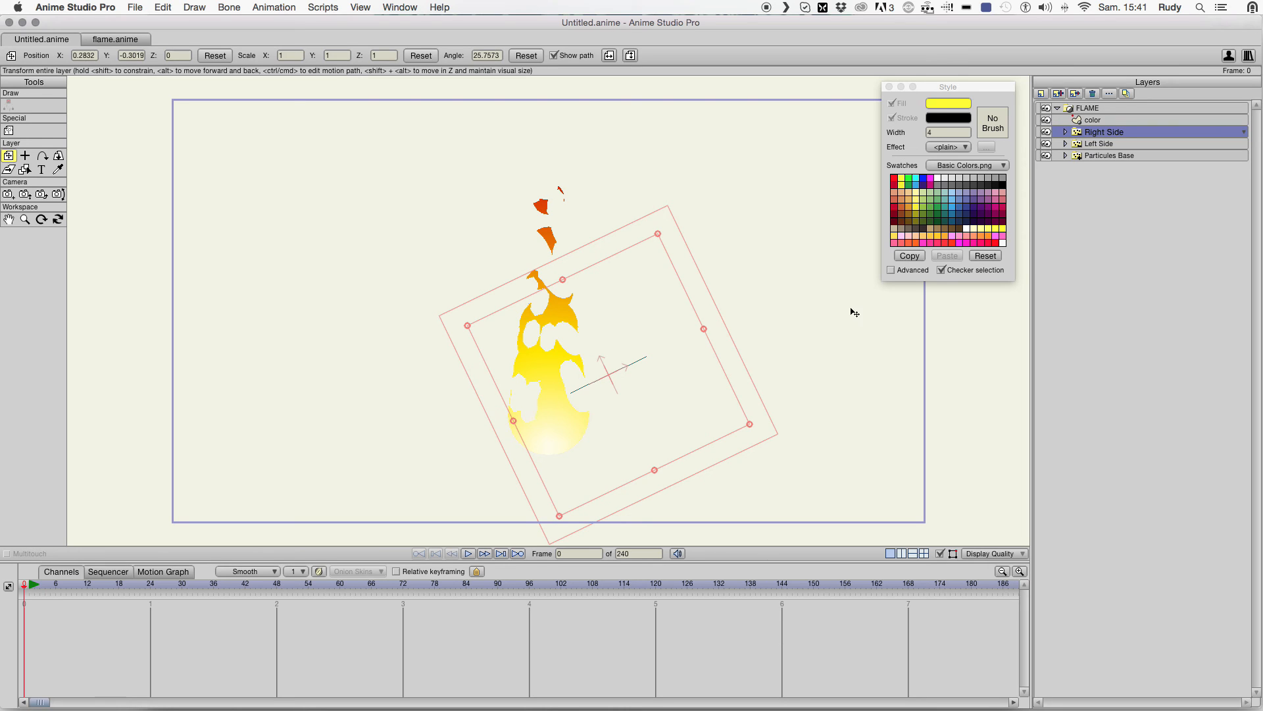
pyautogui.click(1101, 144)
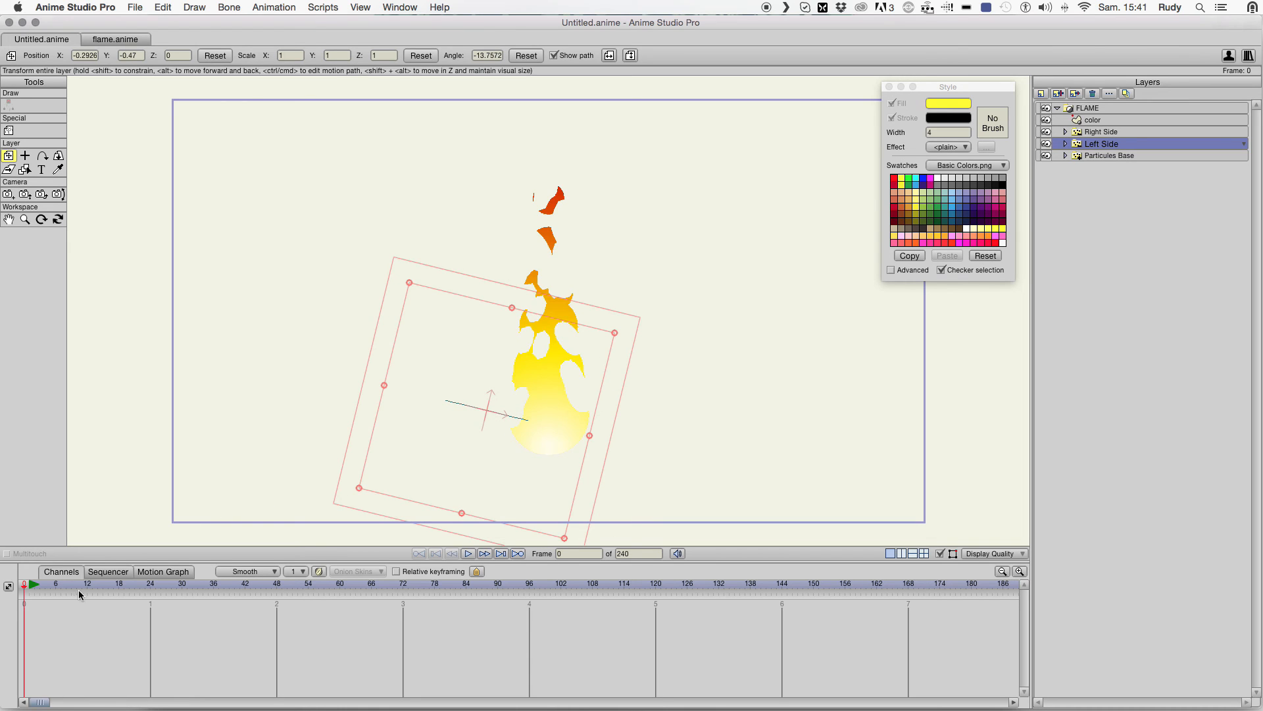
pyautogui.click(130, 583)
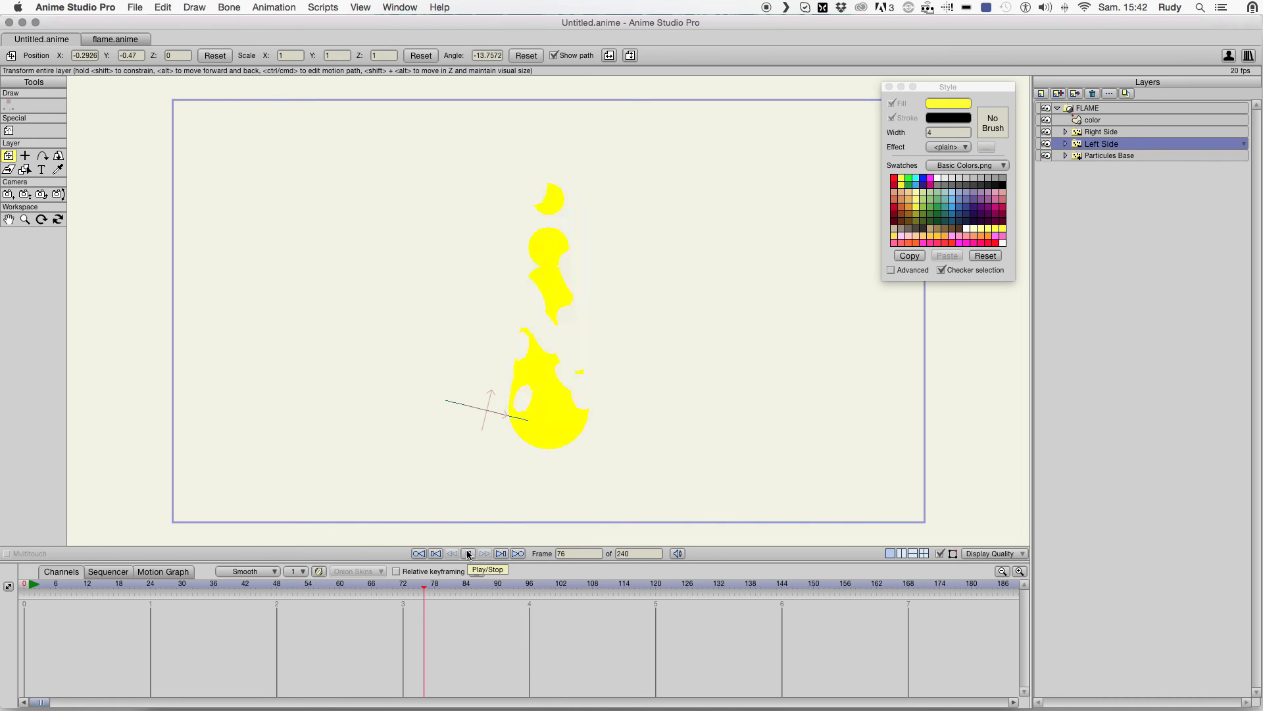
pyautogui.click(469, 553)
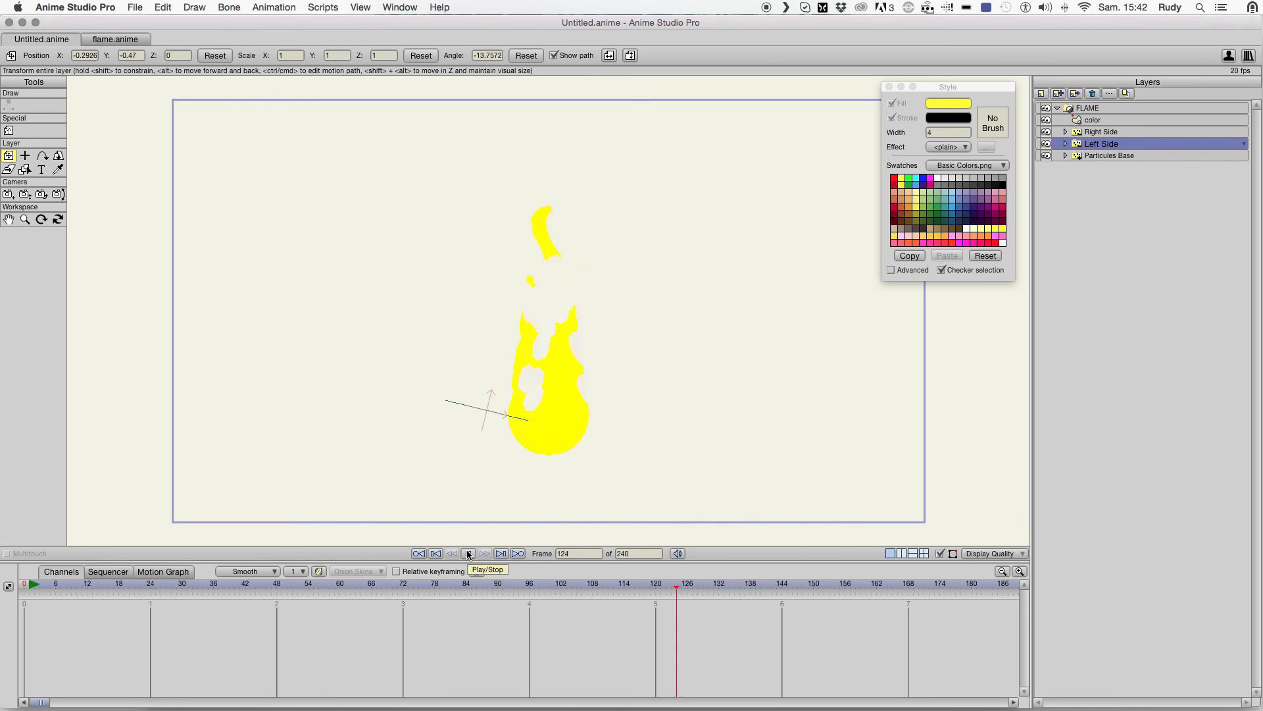
pyautogui.click(468, 553)
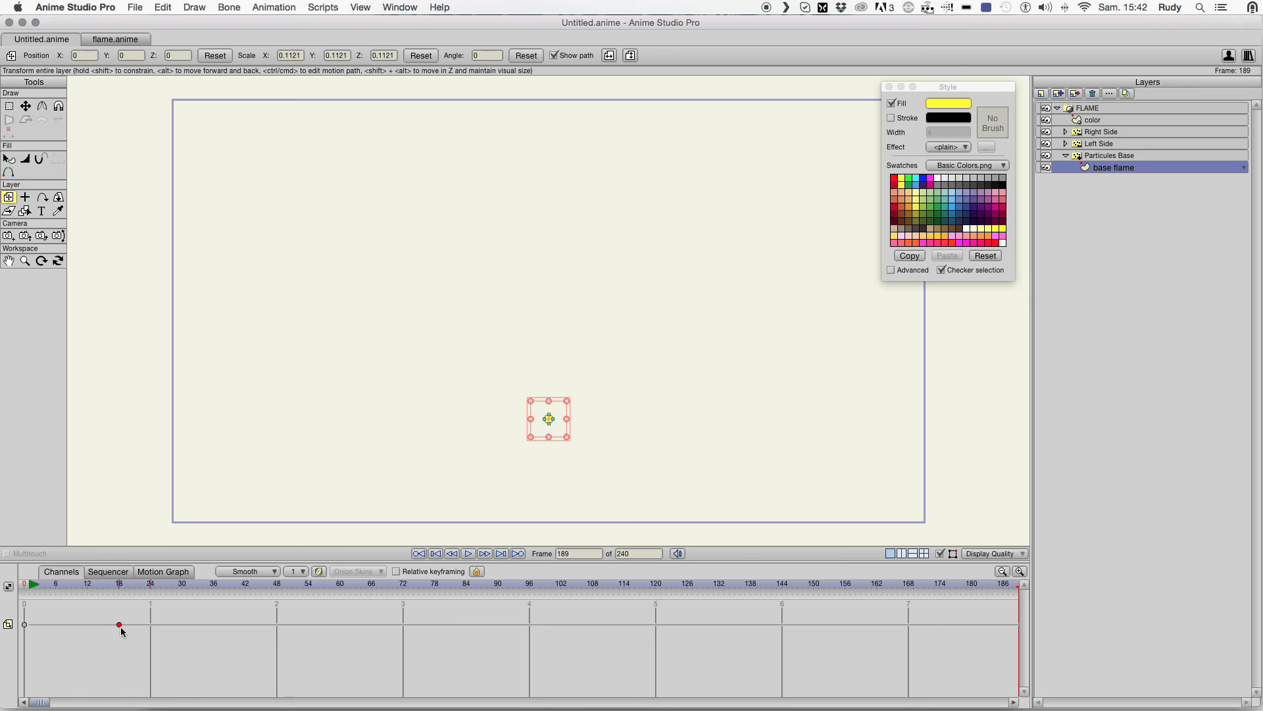
# - Check the FLAME group on the timeline and duplicate Right Side as Right Side 2
pyautogui.click(1088, 107)
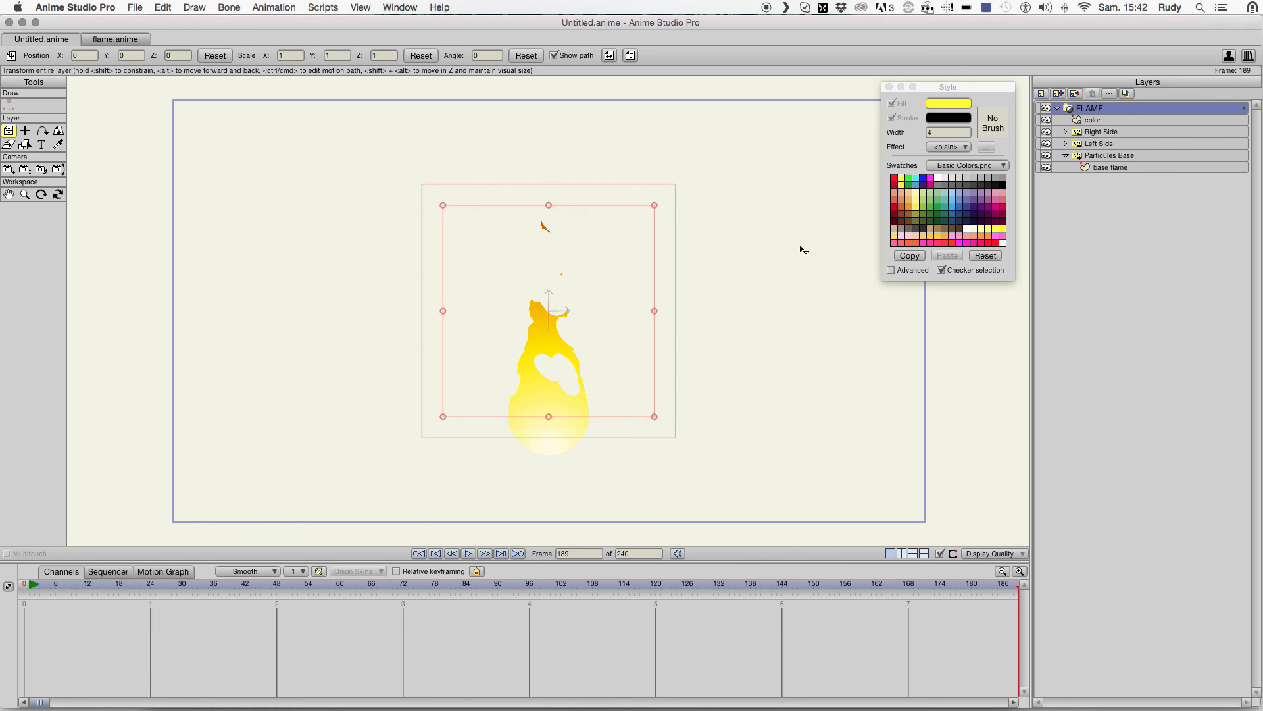
pyautogui.click(94, 583)
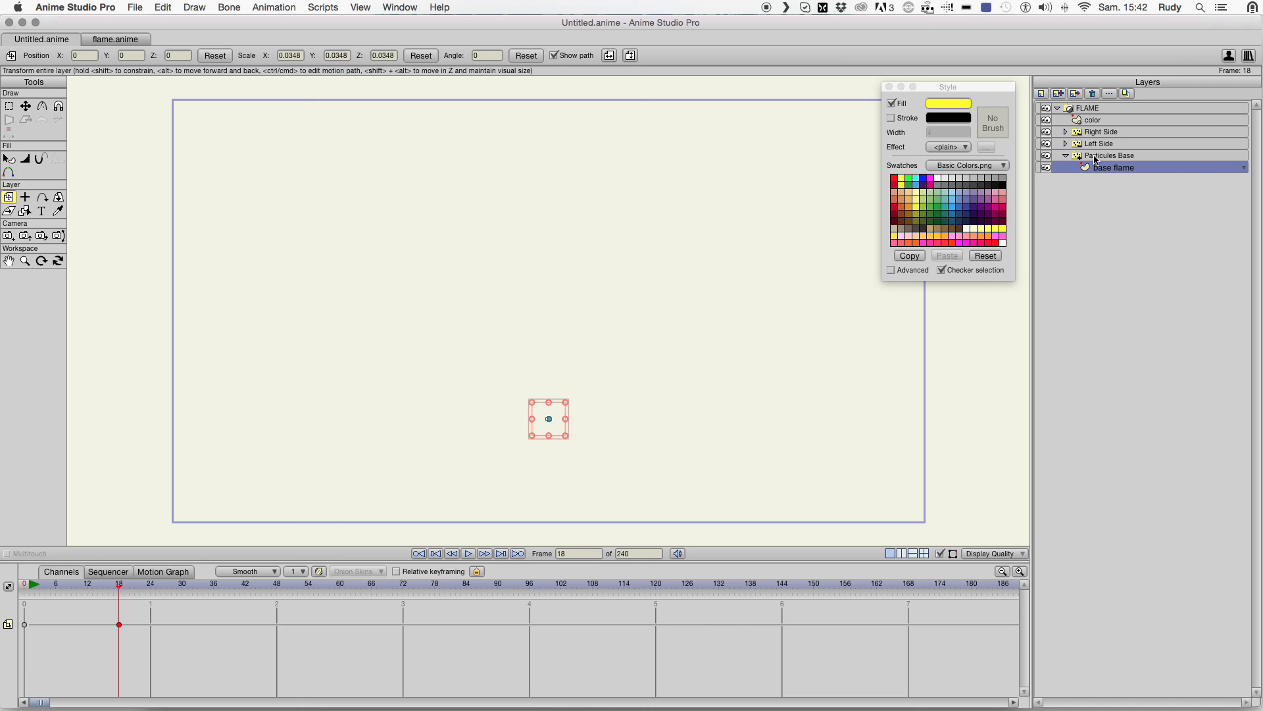
pyautogui.click(1088, 107)
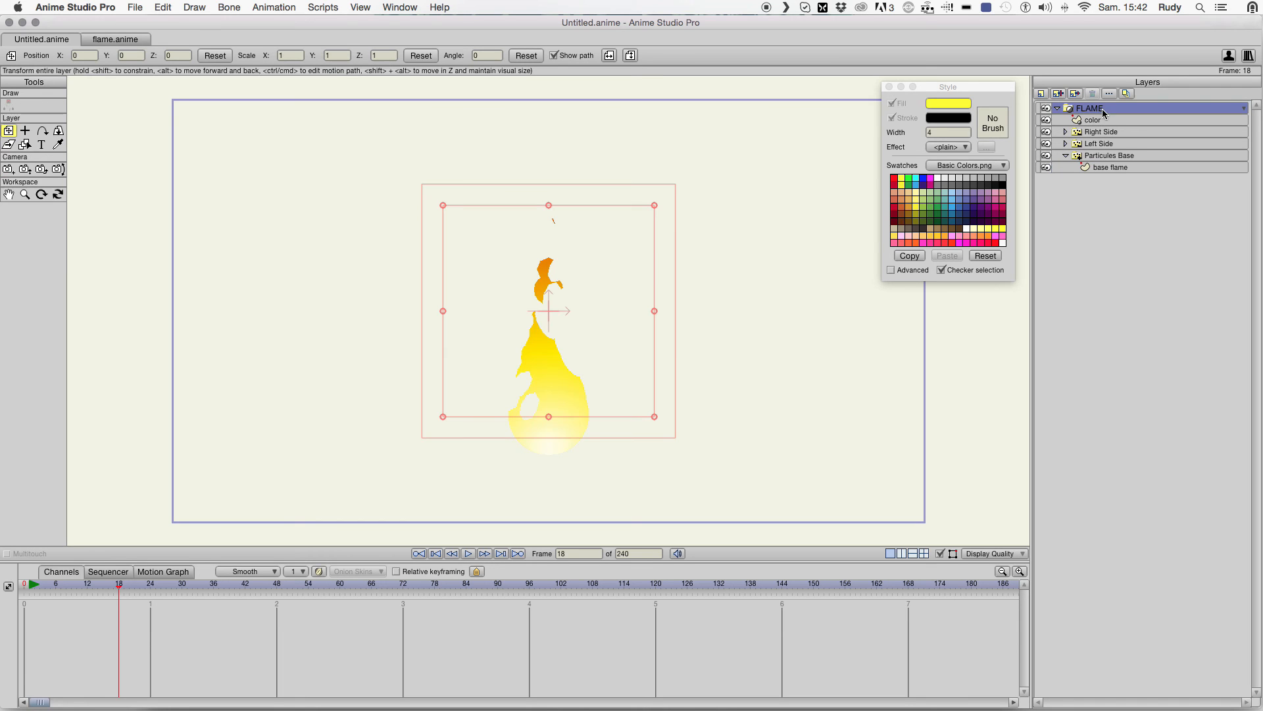
pyautogui.click(56, 583)
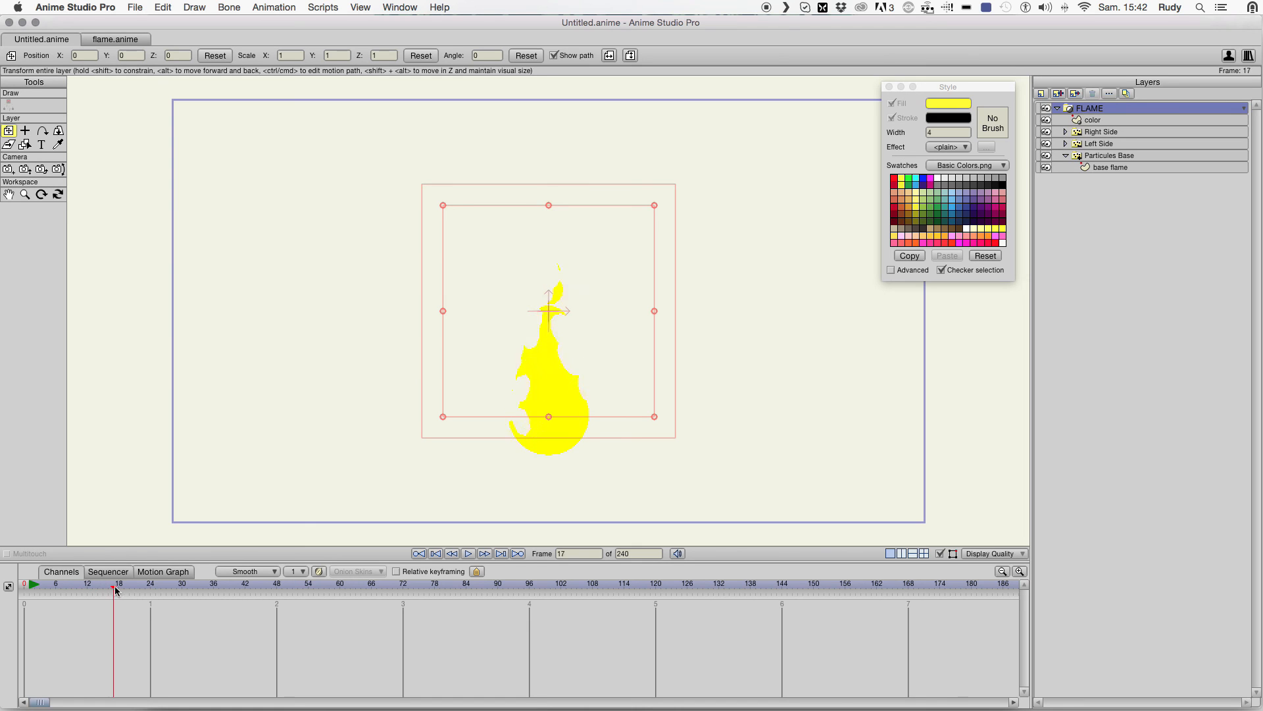
pyautogui.click(213, 590)
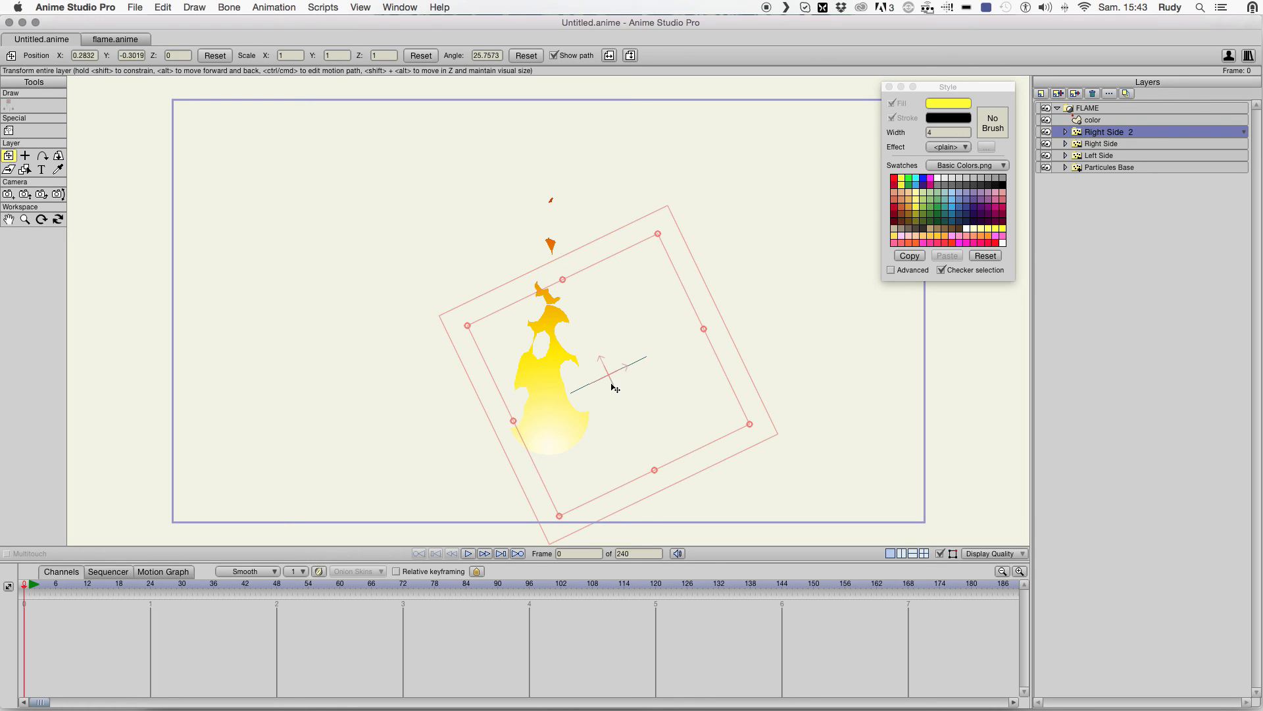
pyautogui.moveTo(612, 410)
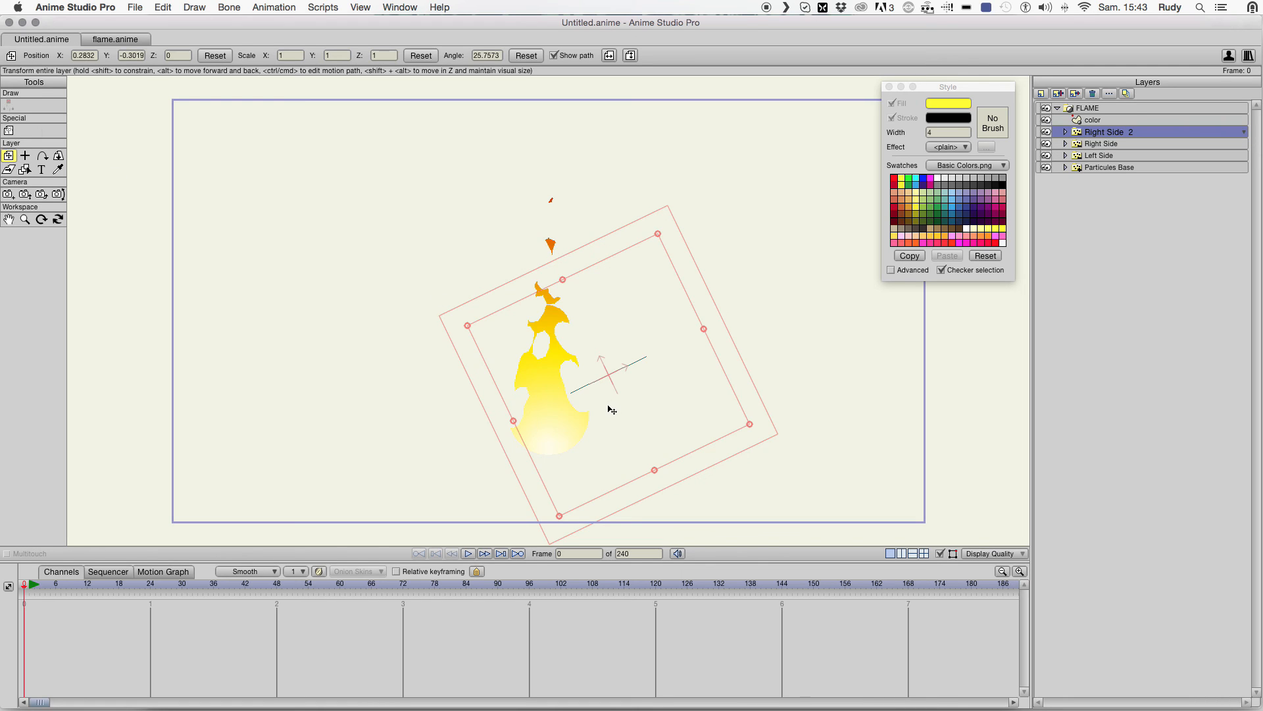
# - Shrink Right Side 2's base flame particle, checking its size at frames 8 and 12
pyautogui.moveTo(610, 409); pyautogui.dragTo(610, 429)
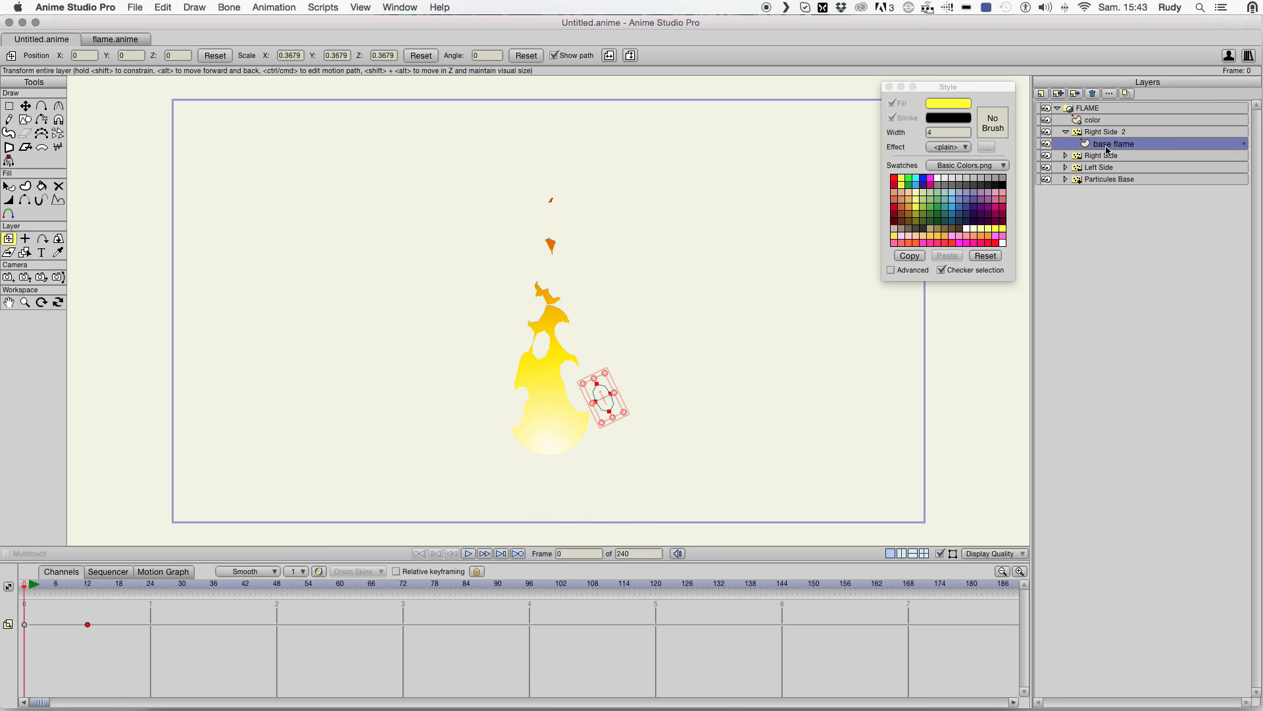
pyautogui.click(66, 583)
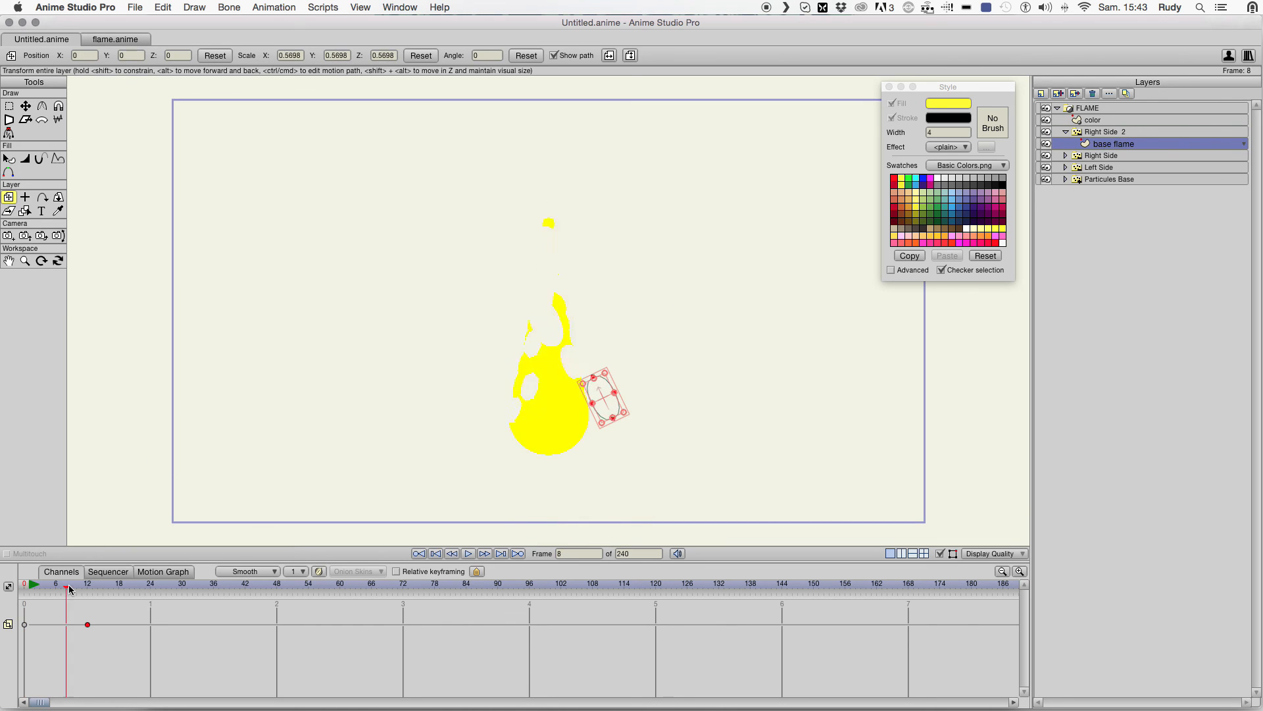
pyautogui.click(86, 589)
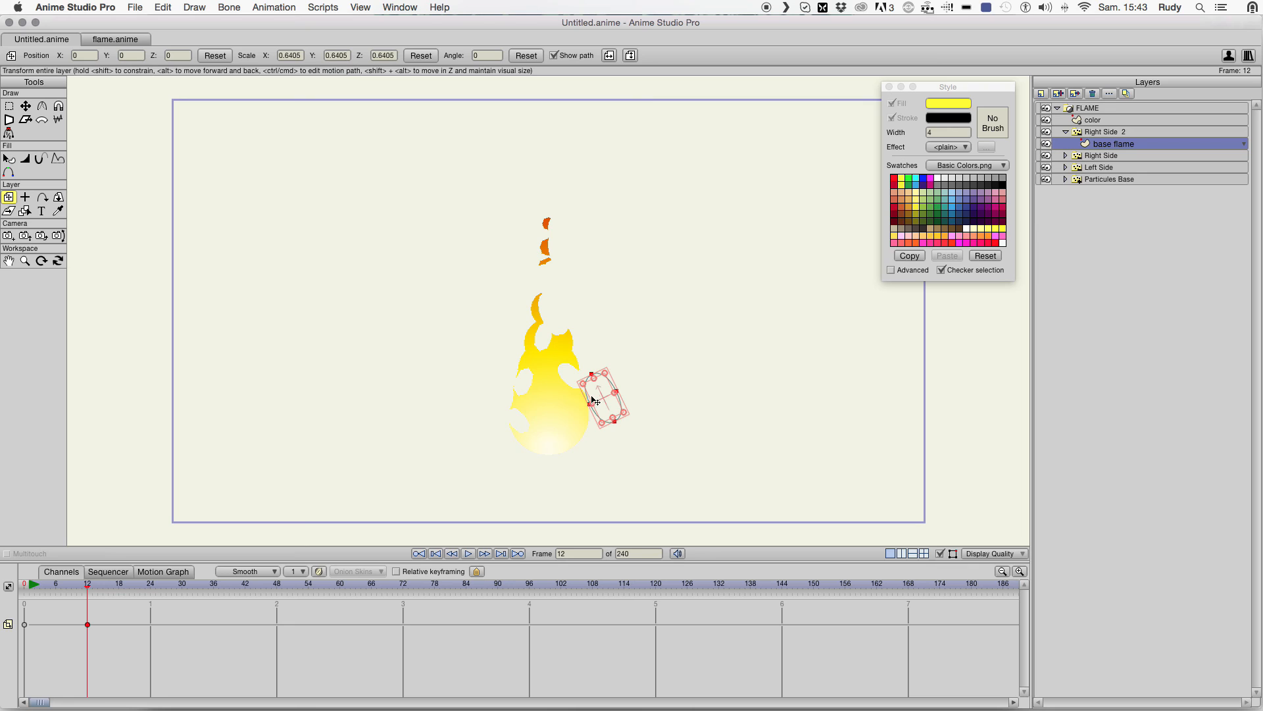
pyautogui.moveTo(604, 376)
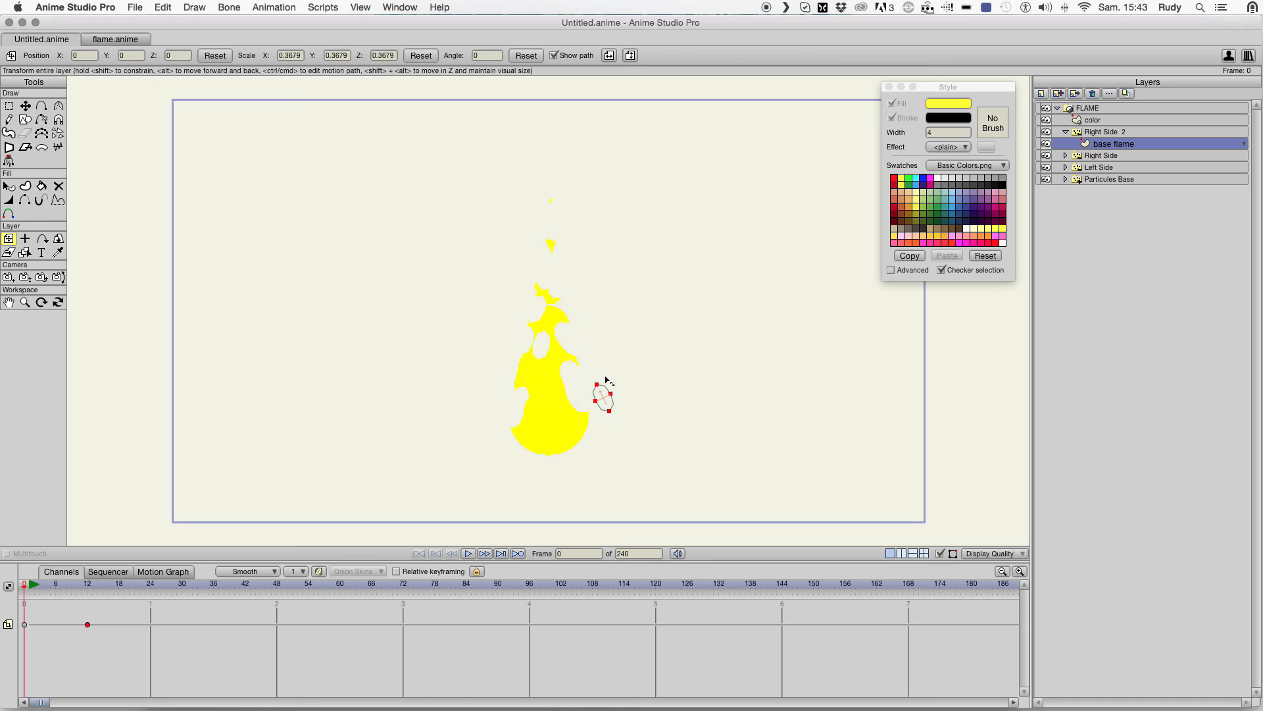
pyautogui.moveTo(605, 397); pyautogui.dragTo(604, 400)
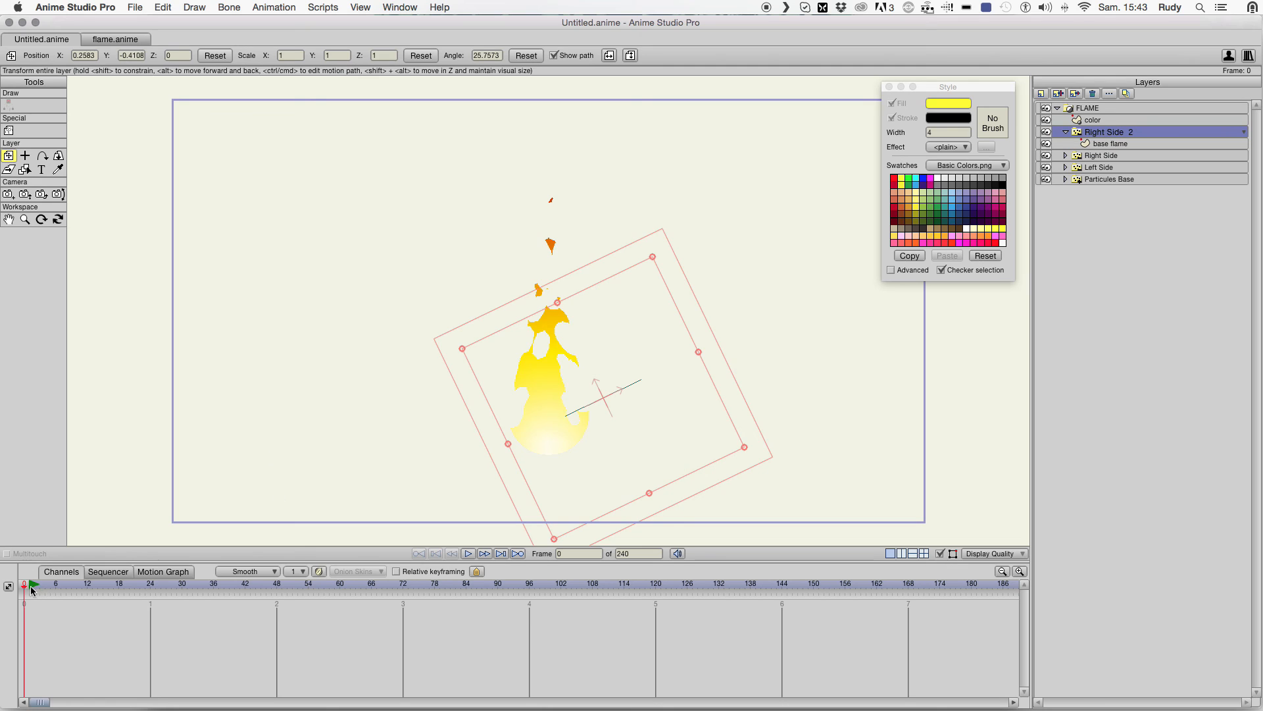
# - Rotate and shift Right Side 2 to about 32.8°, previewing frames 13 and 25
pyautogui.click(94, 583)
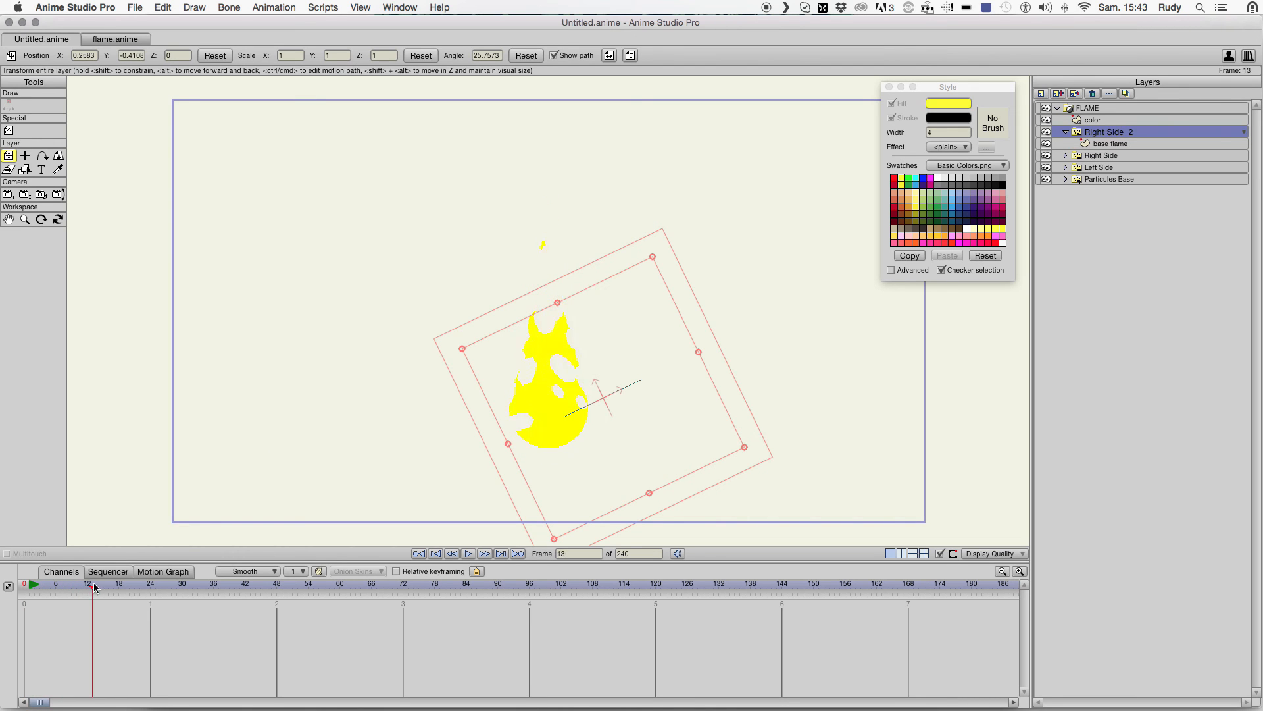
pyautogui.click(153, 583)
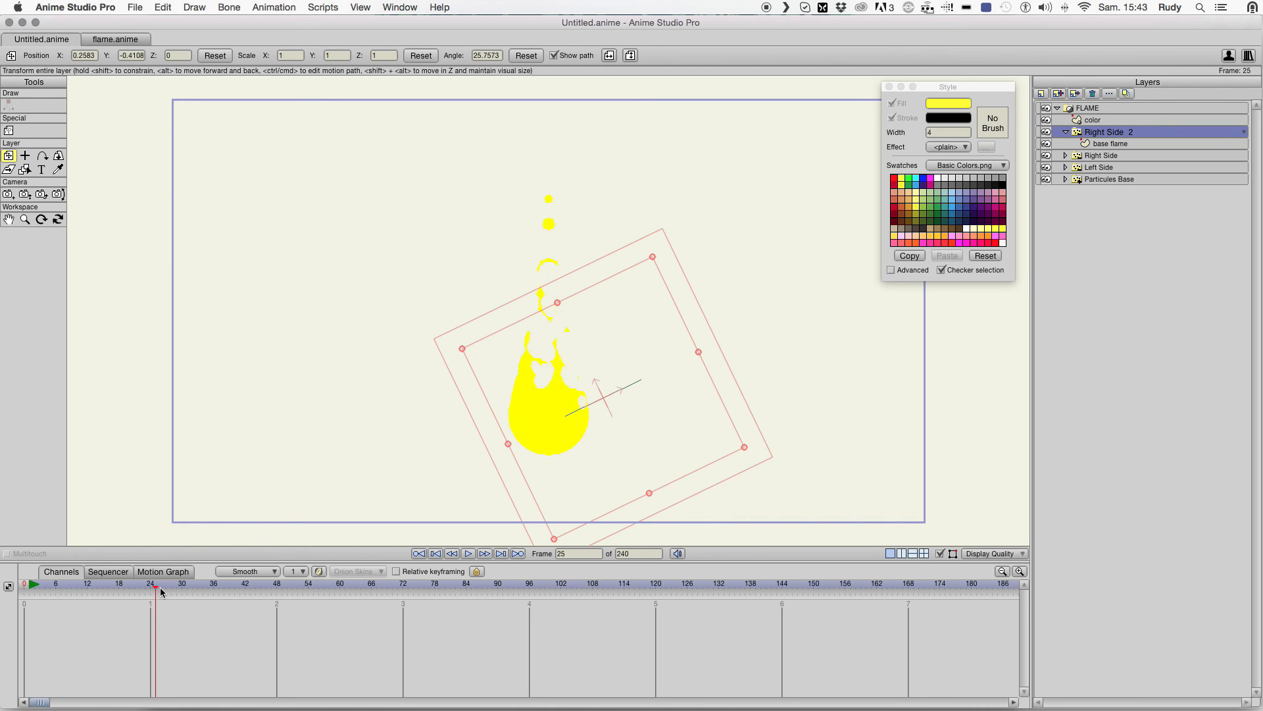
pyautogui.click(127, 589)
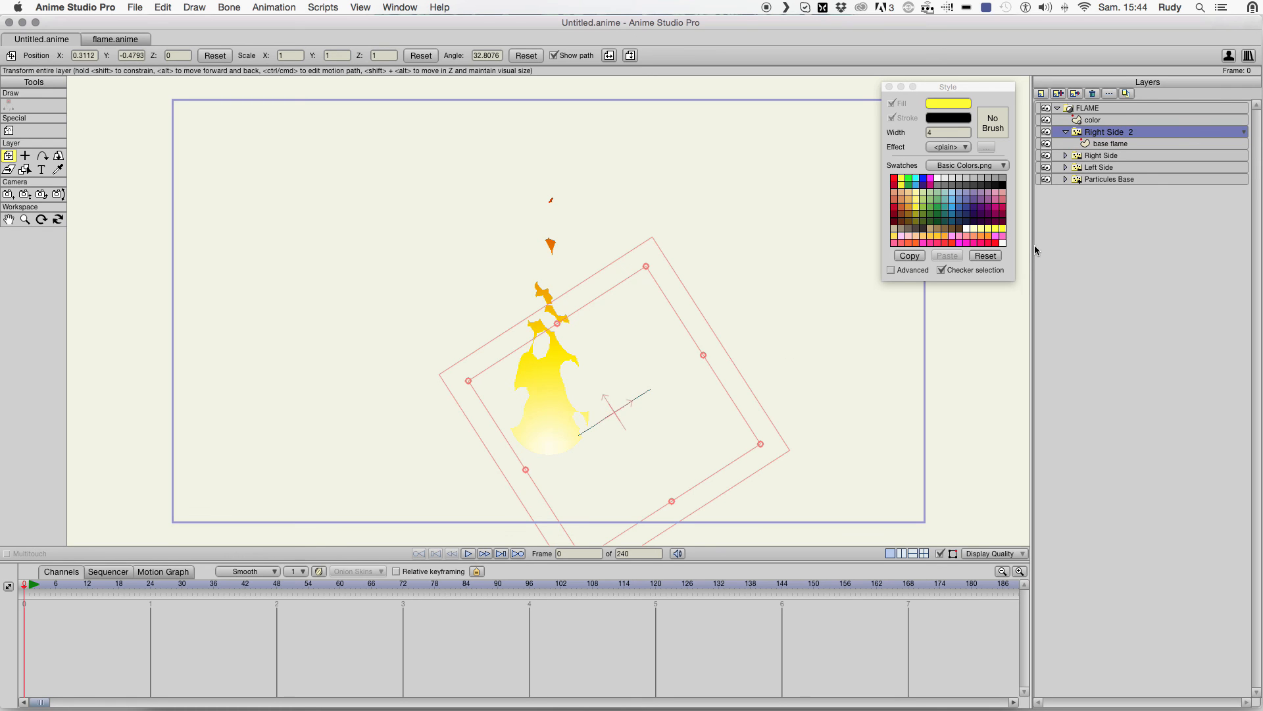
# - Duplicate Left Side as Left Side 2 with a smaller base flame, then scrub later frames to preview
pyautogui.click(98, 583)
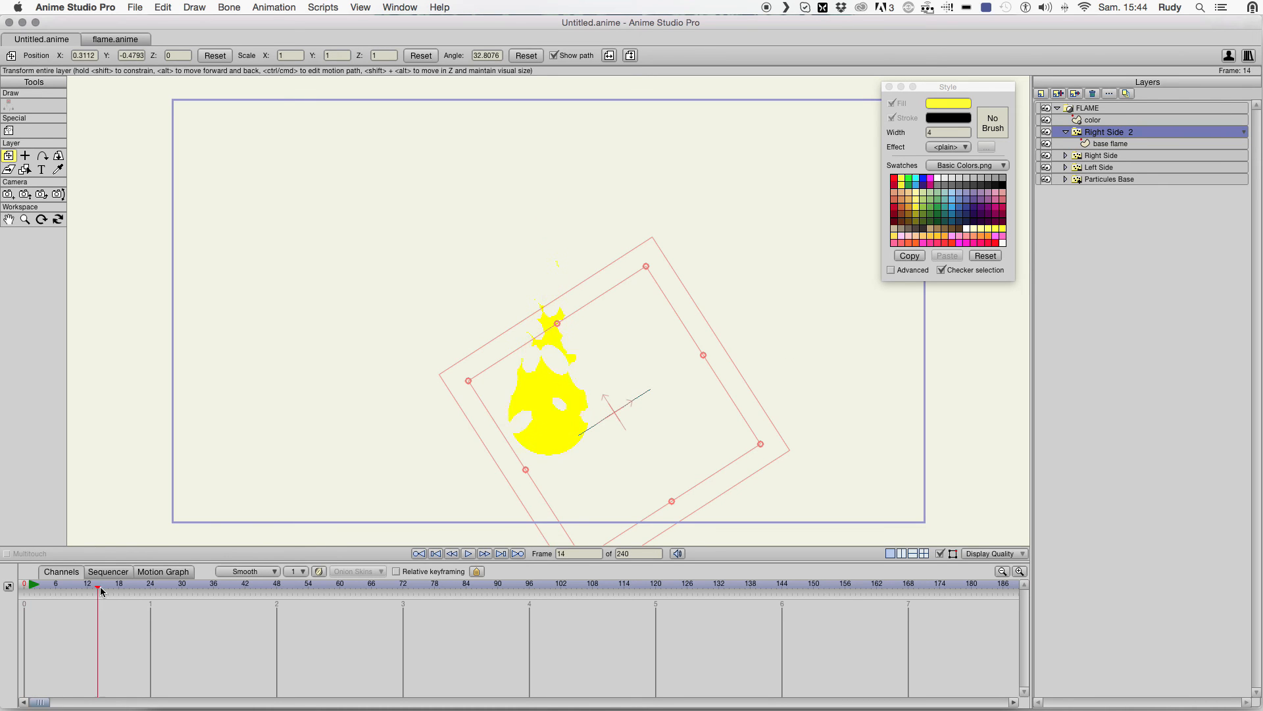
pyautogui.click(209, 583)
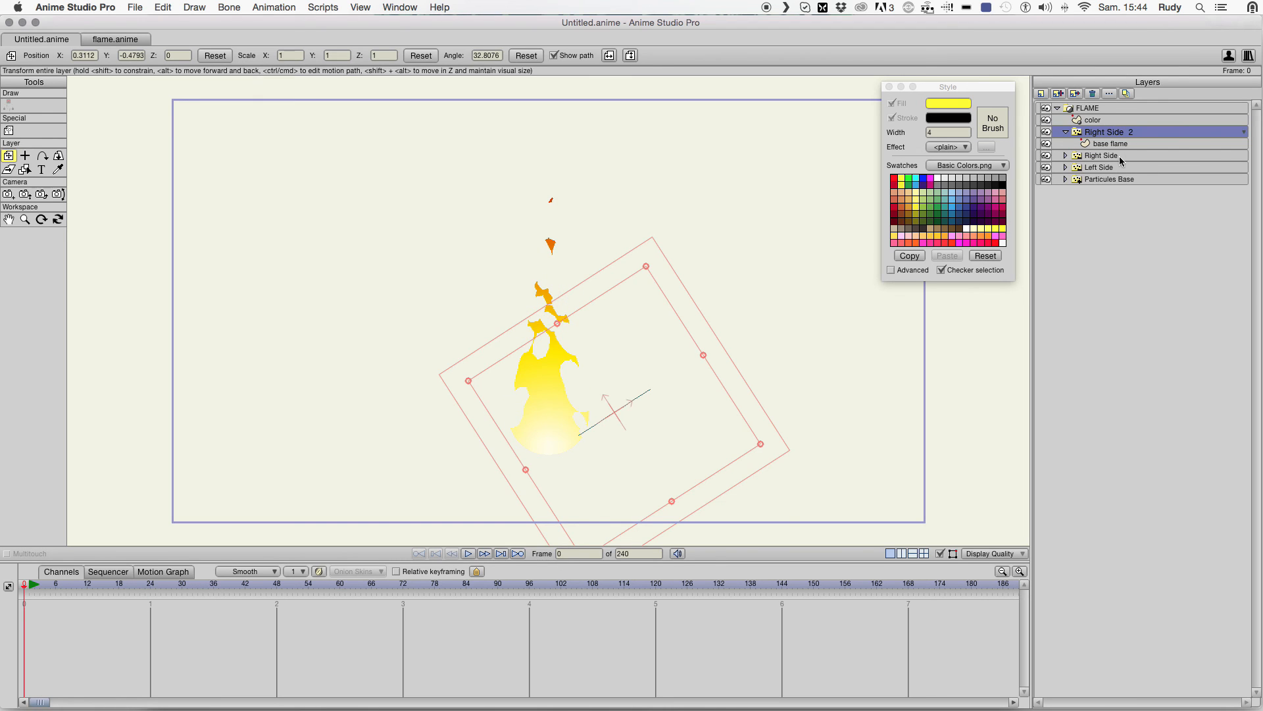
pyautogui.click(1101, 167)
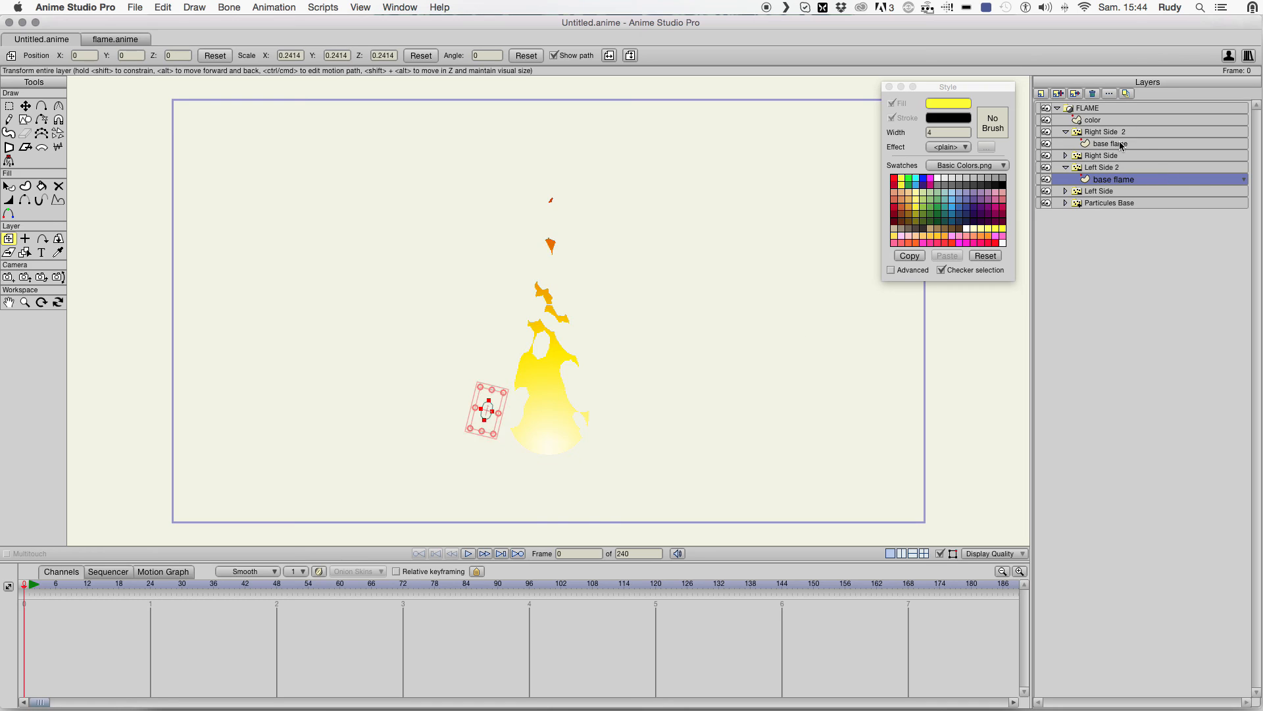
pyautogui.click(1104, 167)
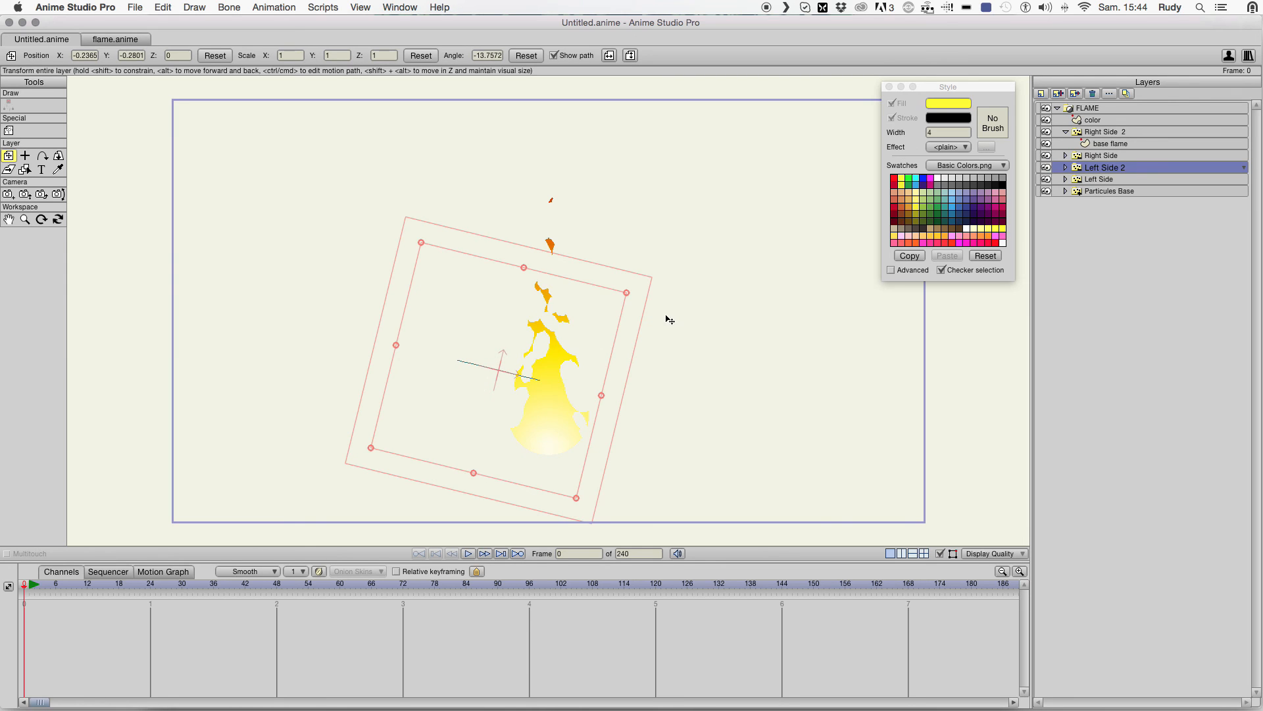
pyautogui.click(87, 587)
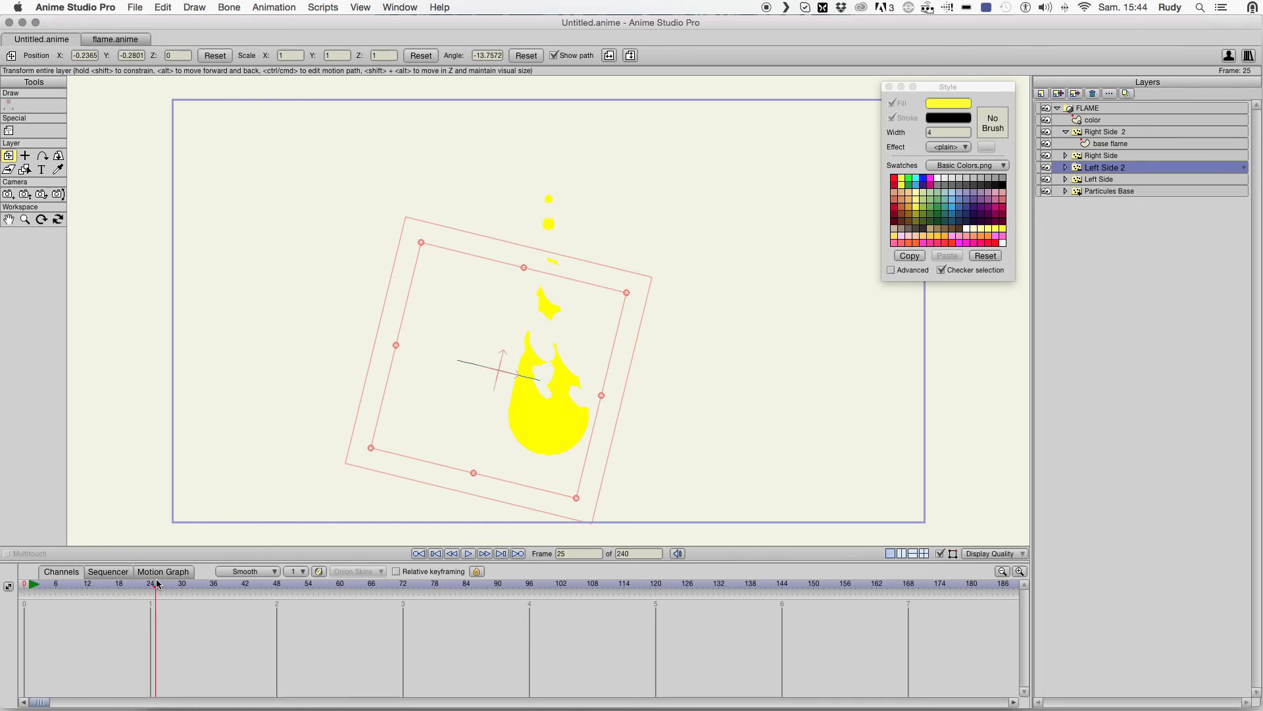
pyautogui.moveTo(155, 589); pyautogui.dragTo(186, 589)
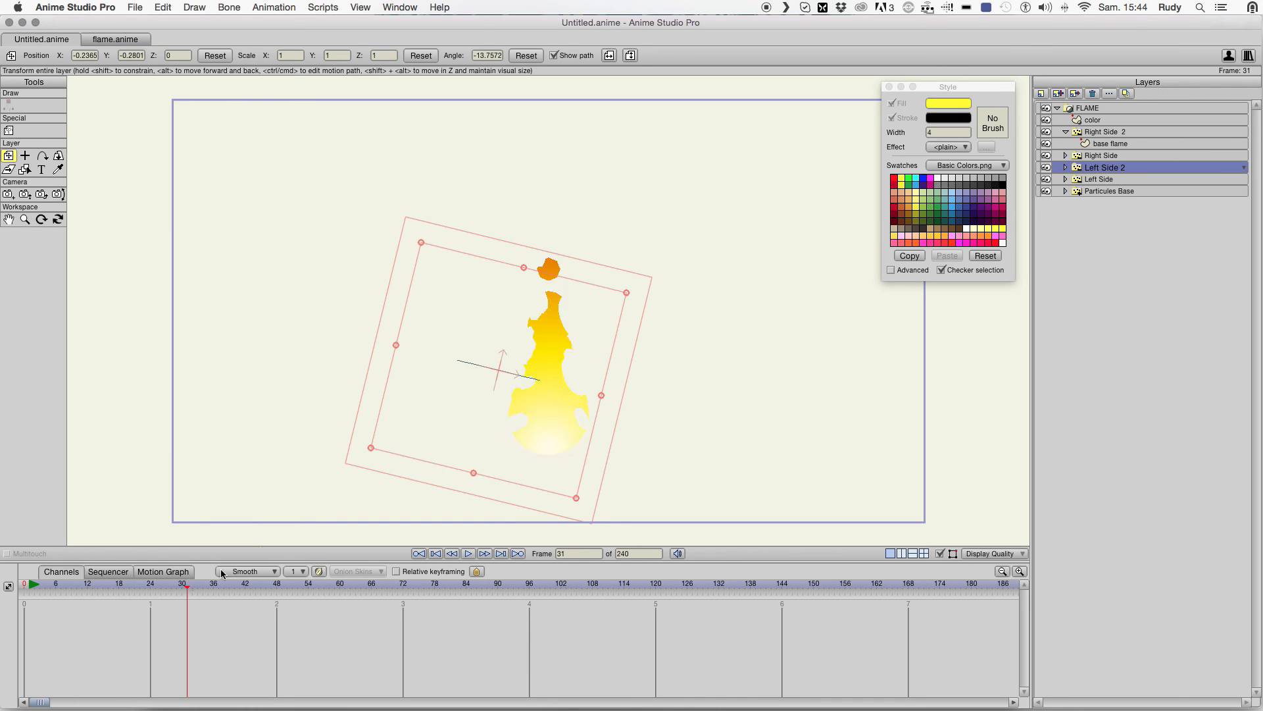